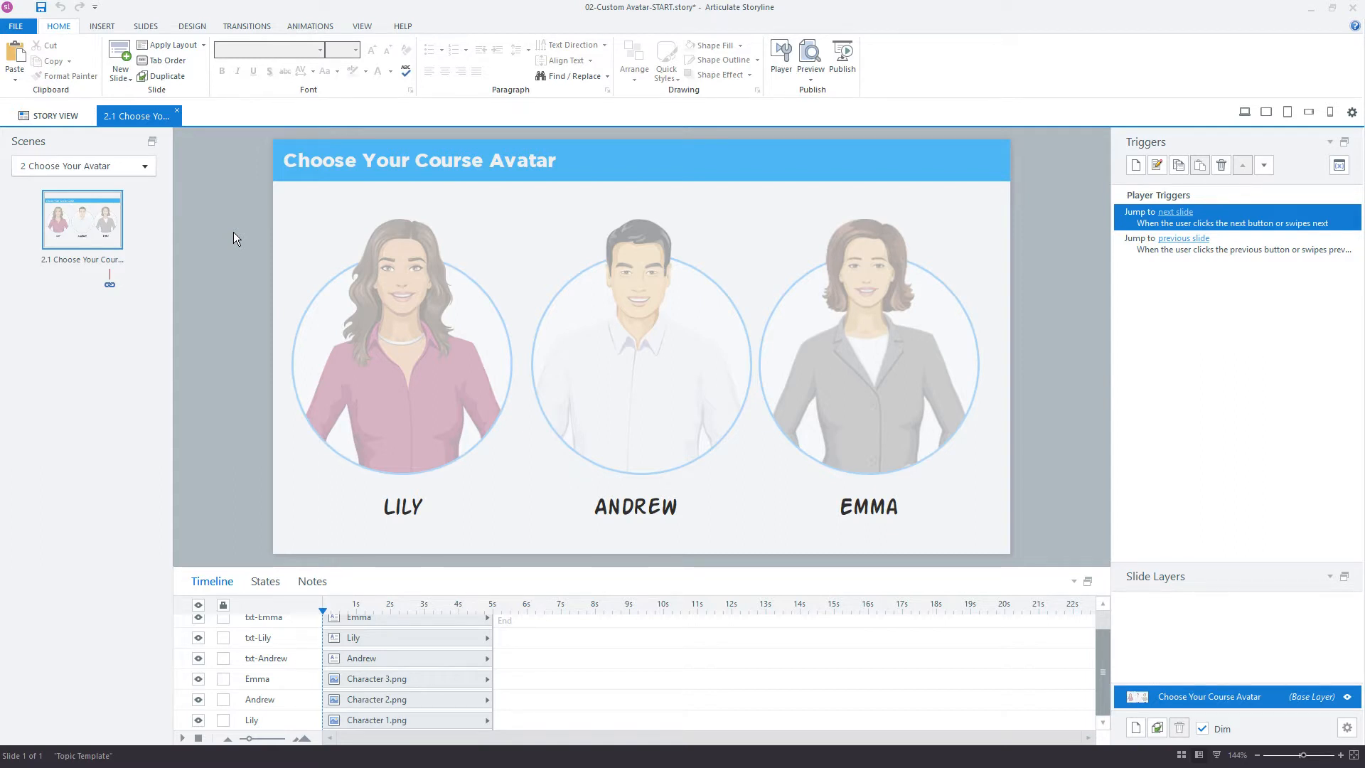
- Select the Lily and Emma pictures on the Choose Your Course Avatar slide
click(401, 347)
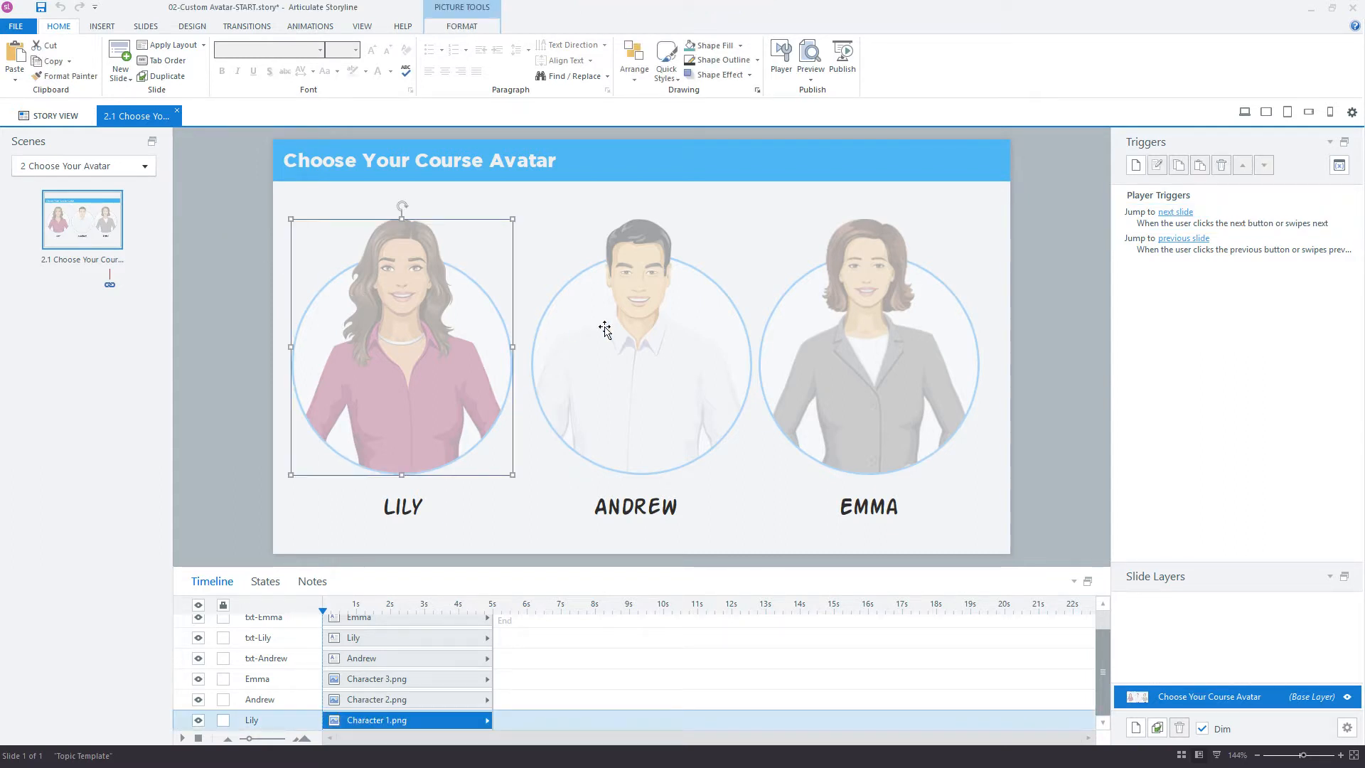
click(868, 349)
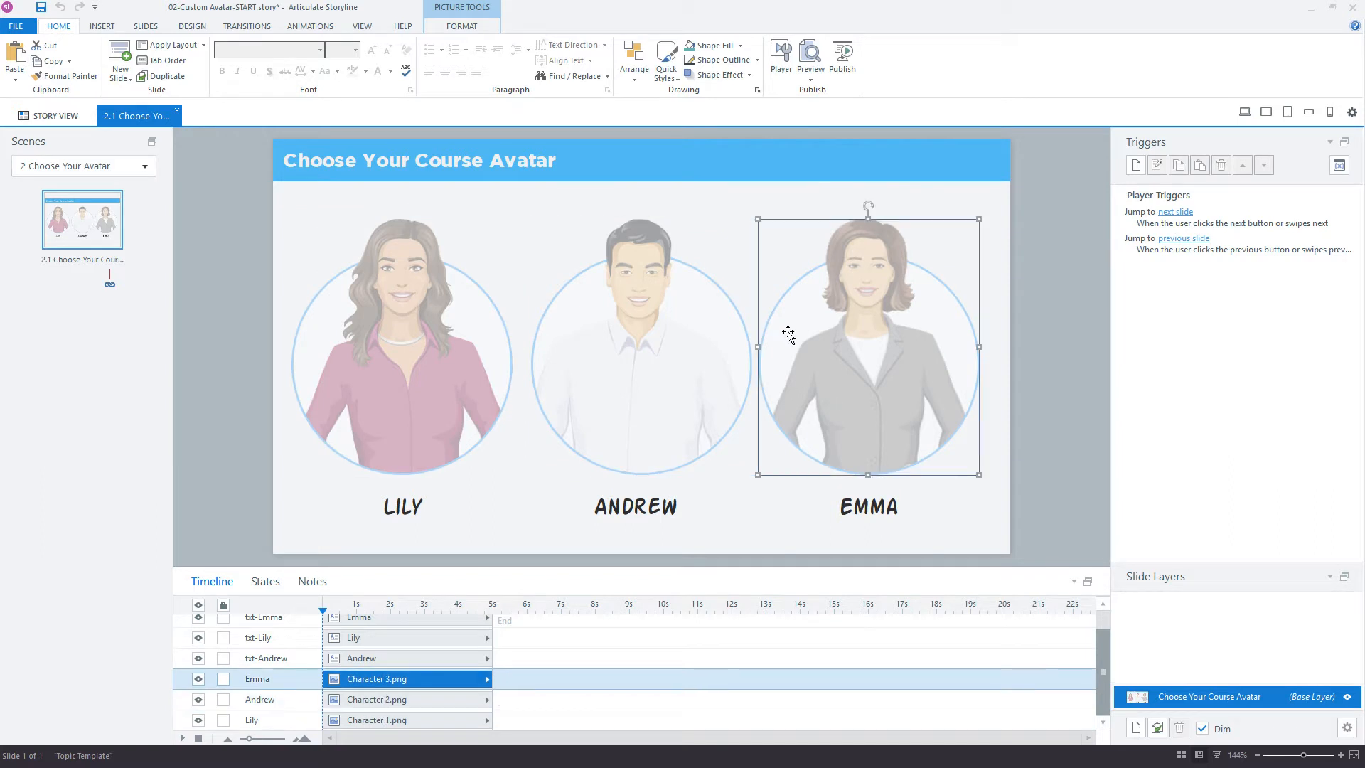
mouse_move(759, 328)
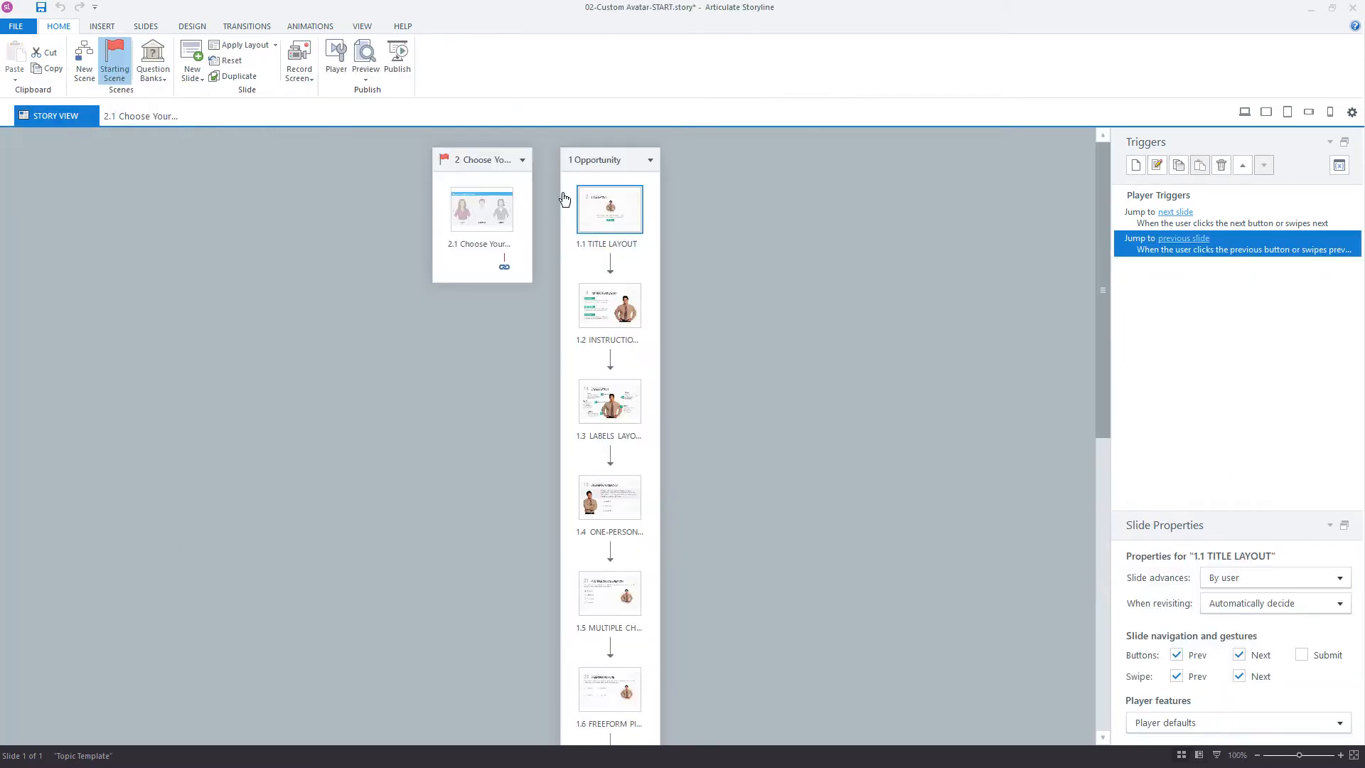
mouse_move(612, 591)
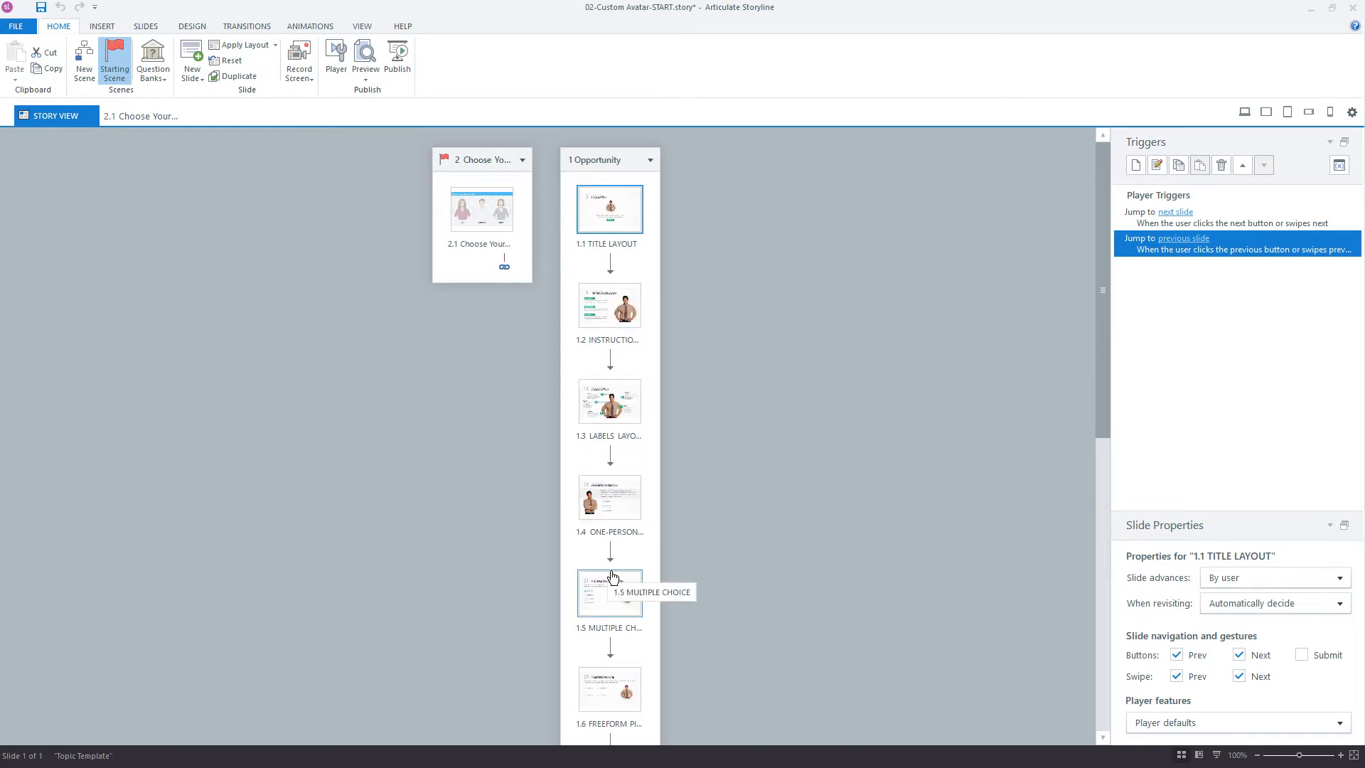
mouse_move(604, 243)
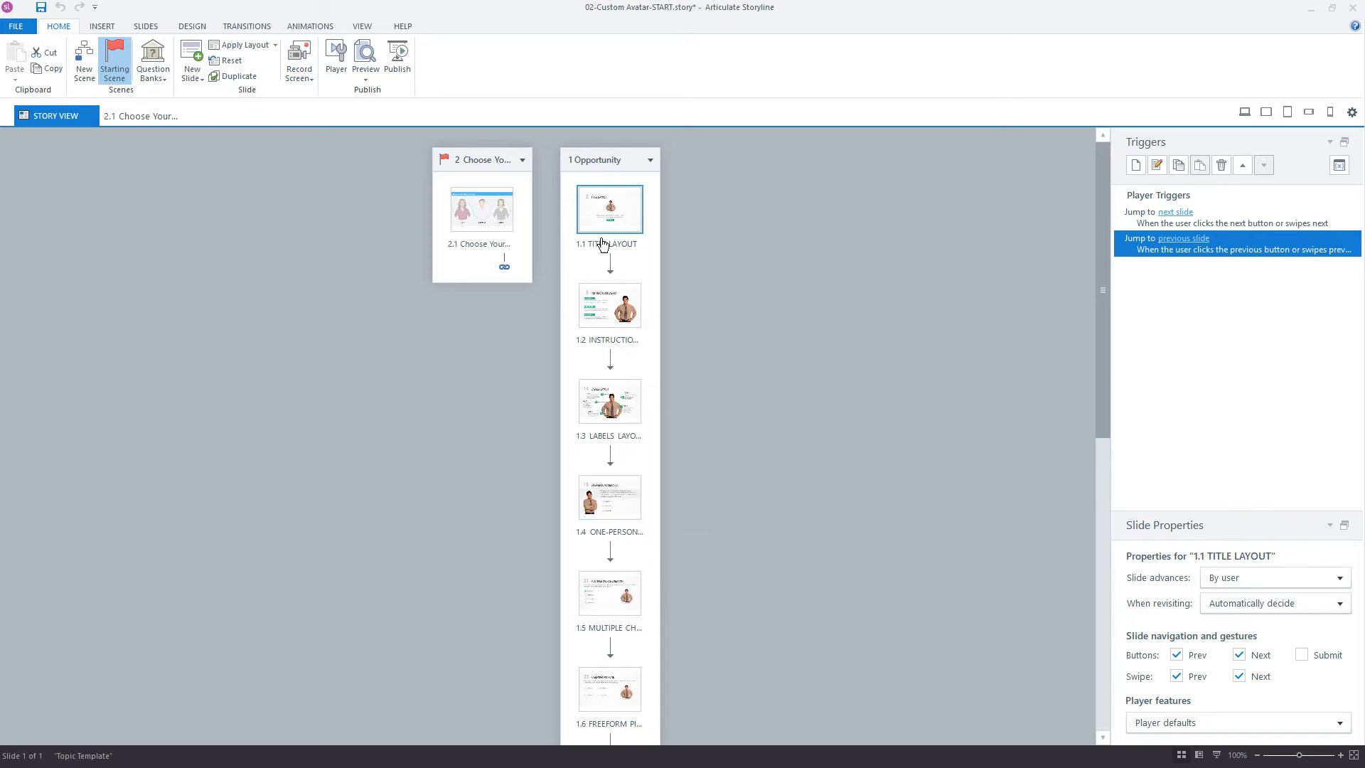
- On the Title layout, inspect the character's Normal, Lily, Emma and Andrew states
double_click(608, 207)
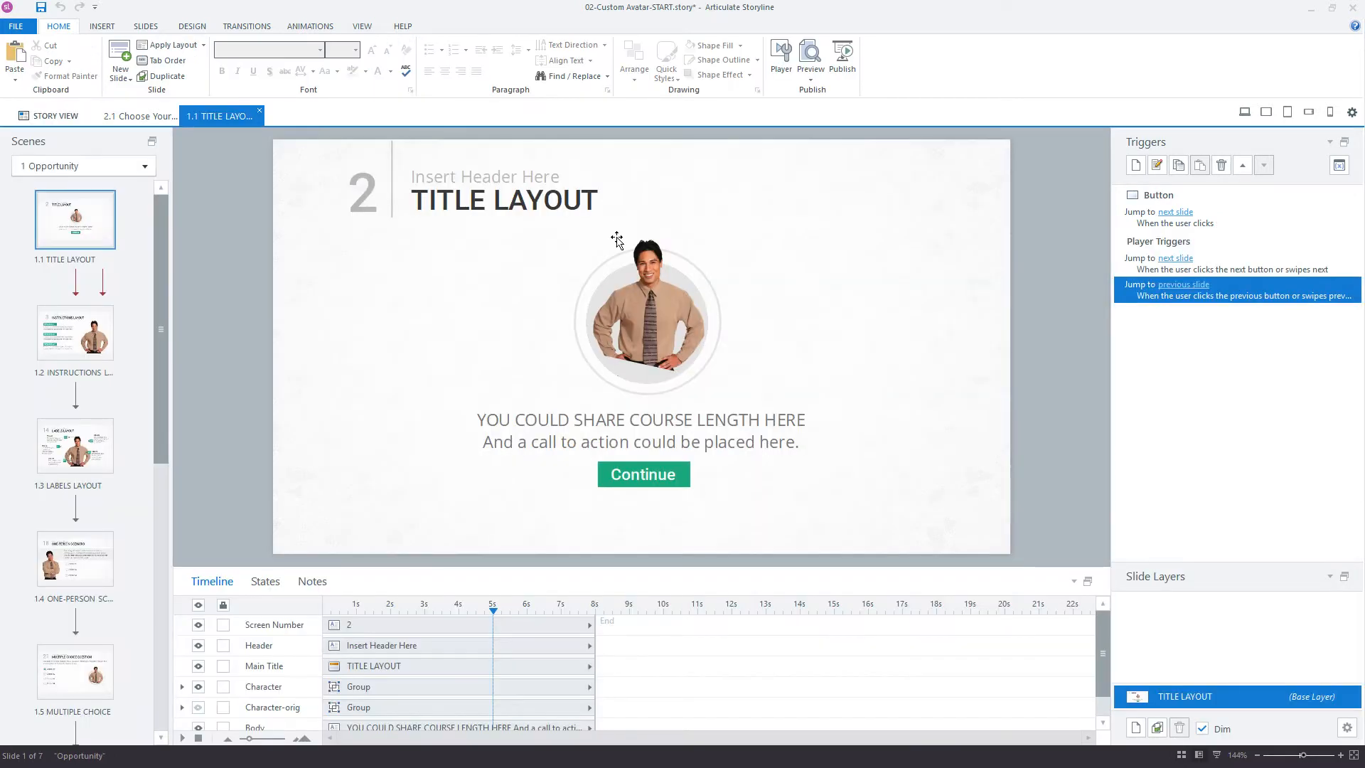
click(649, 320)
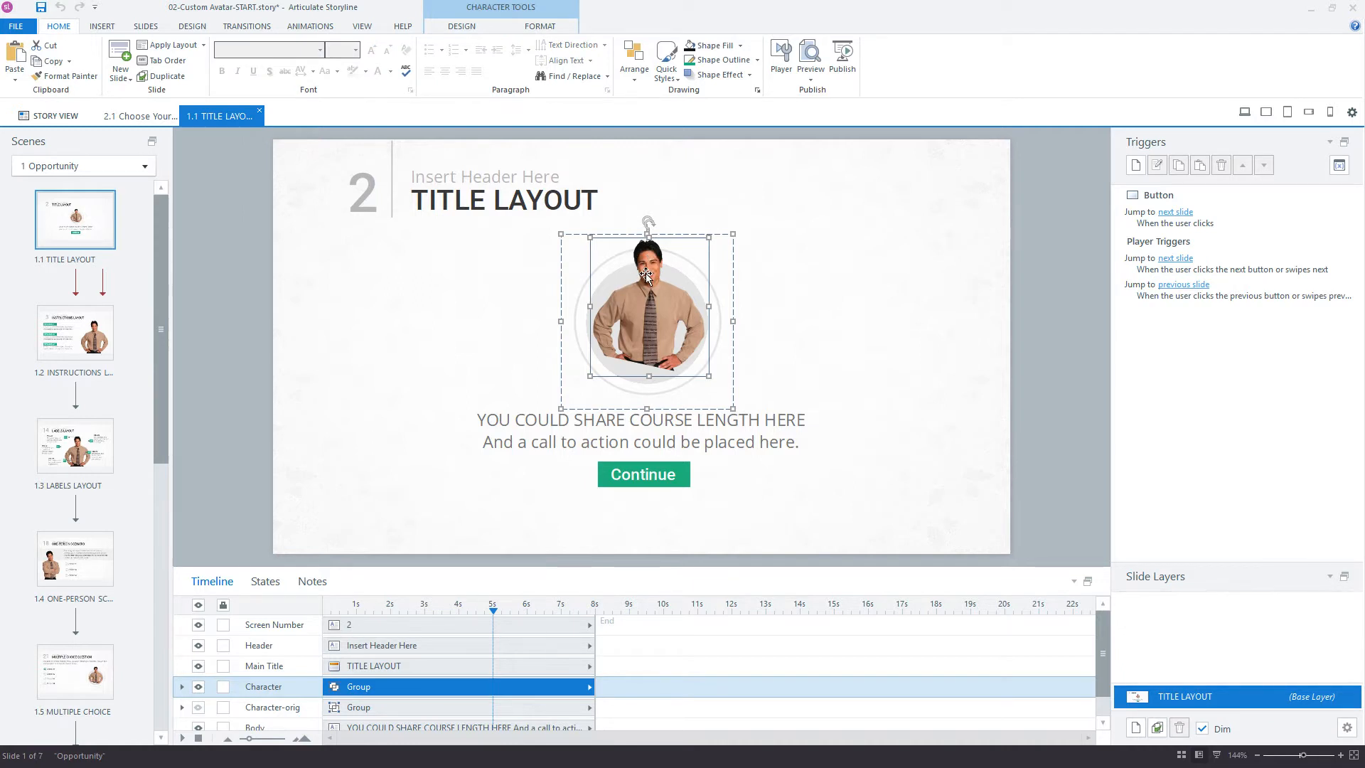
mouse_move(266, 581)
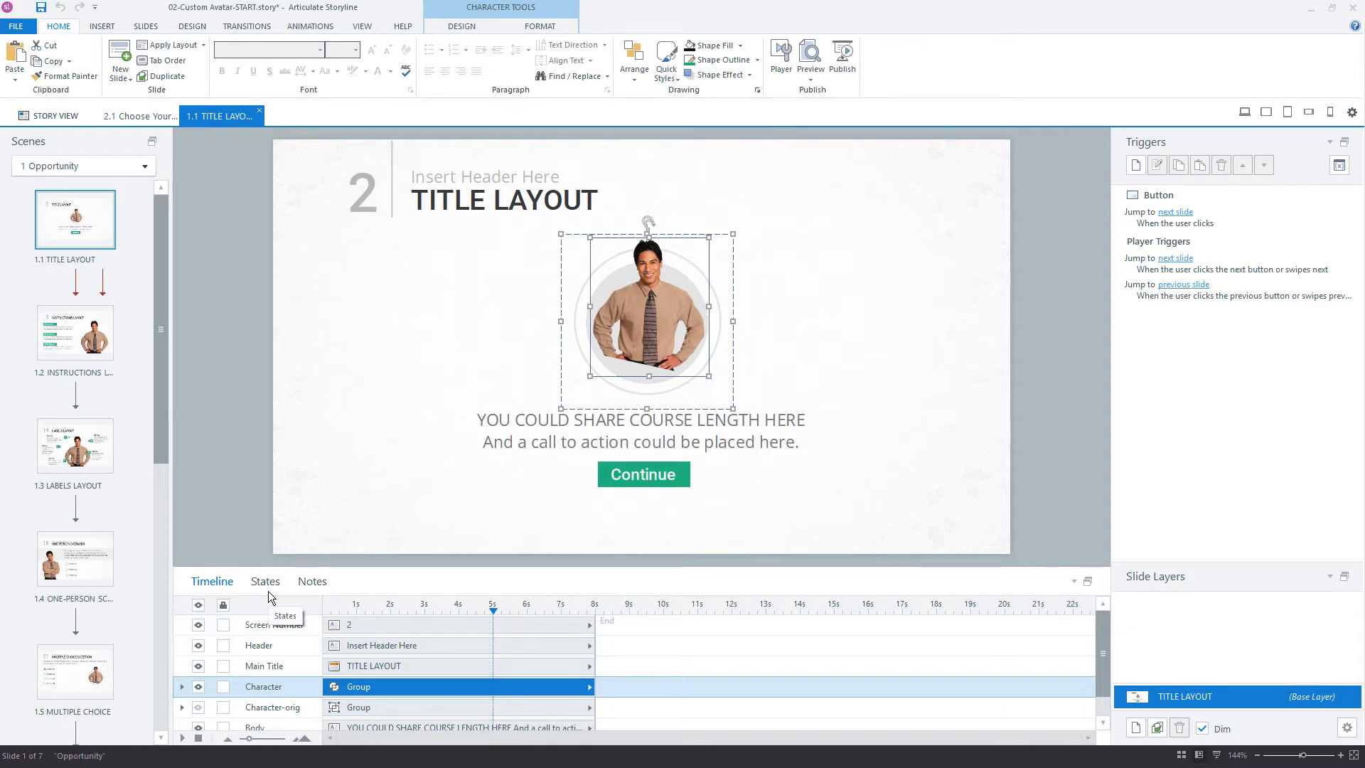
click(266, 580)
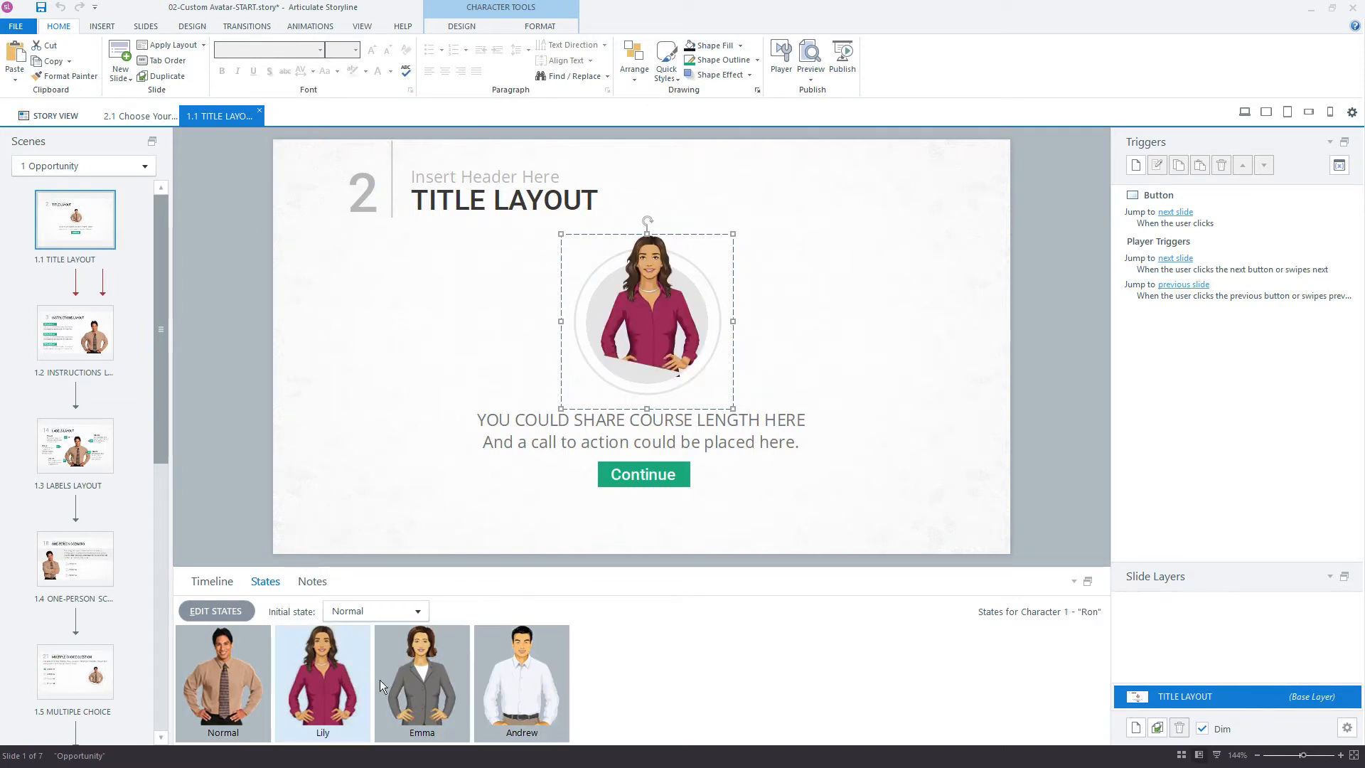
click(522, 681)
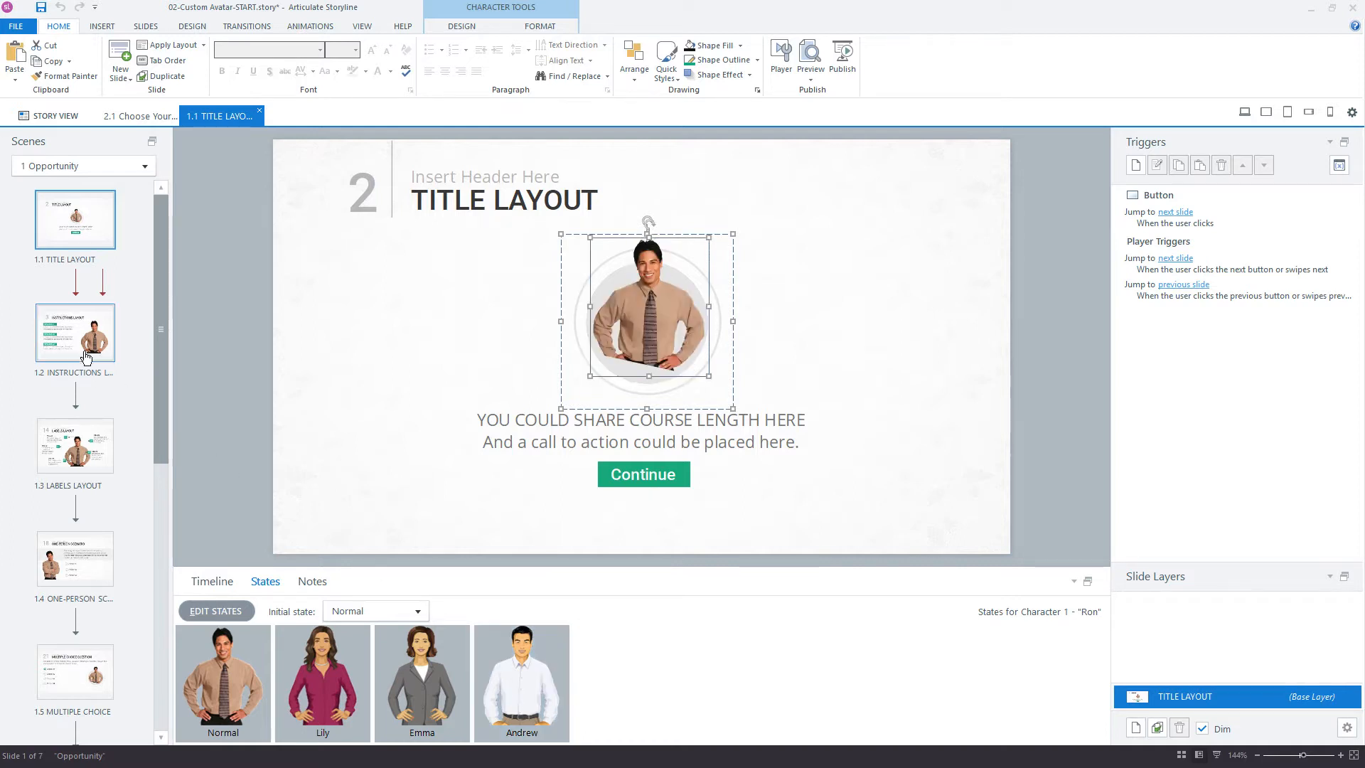
- Check the same character states on the Instructions layout, then return to the avatar-choice slide
click(75, 333)
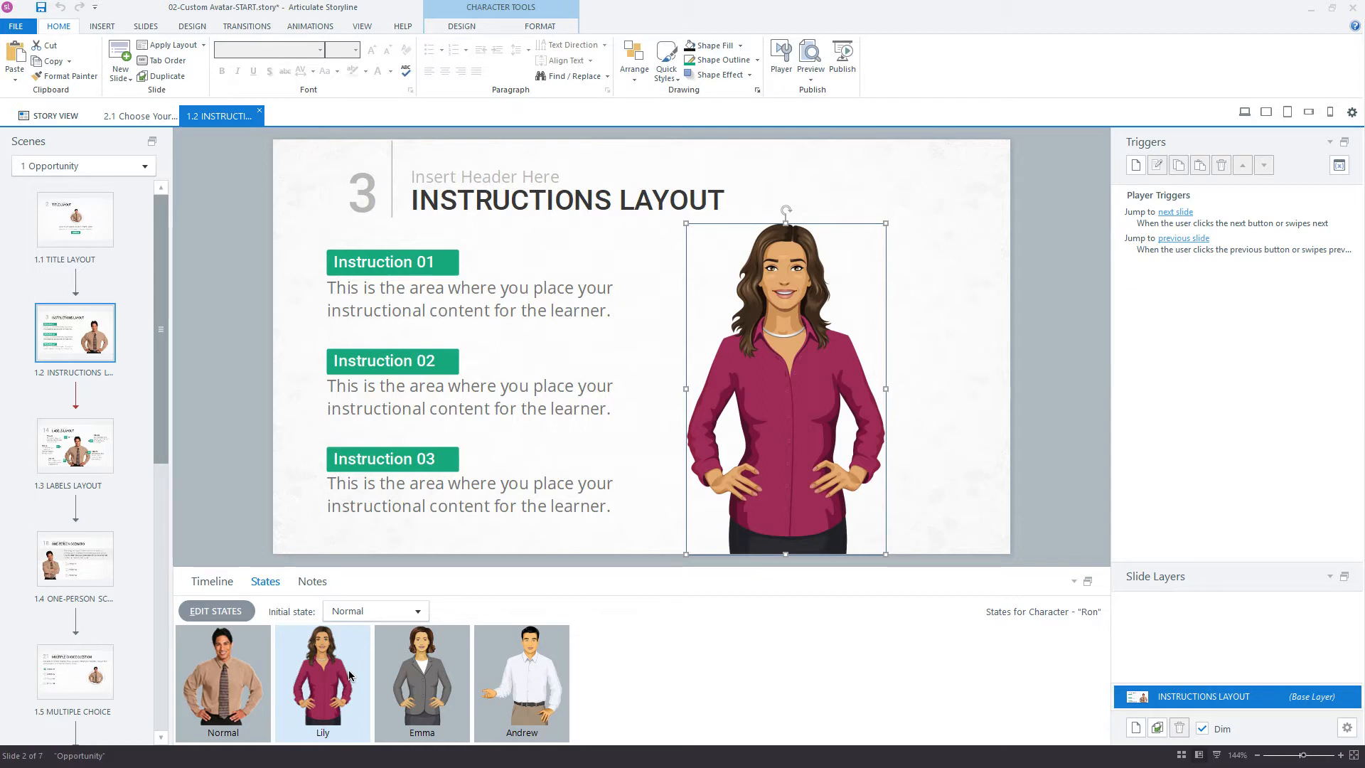
click(223, 677)
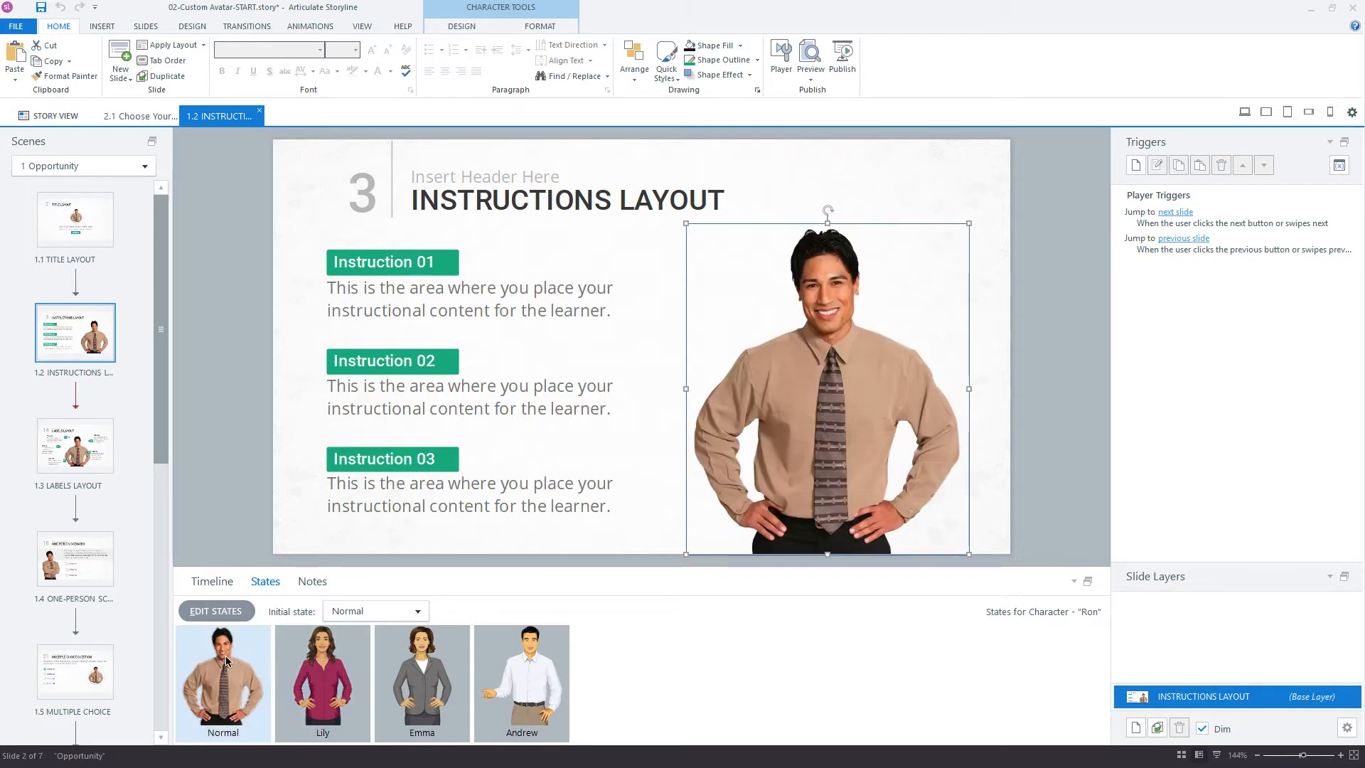
click(522, 682)
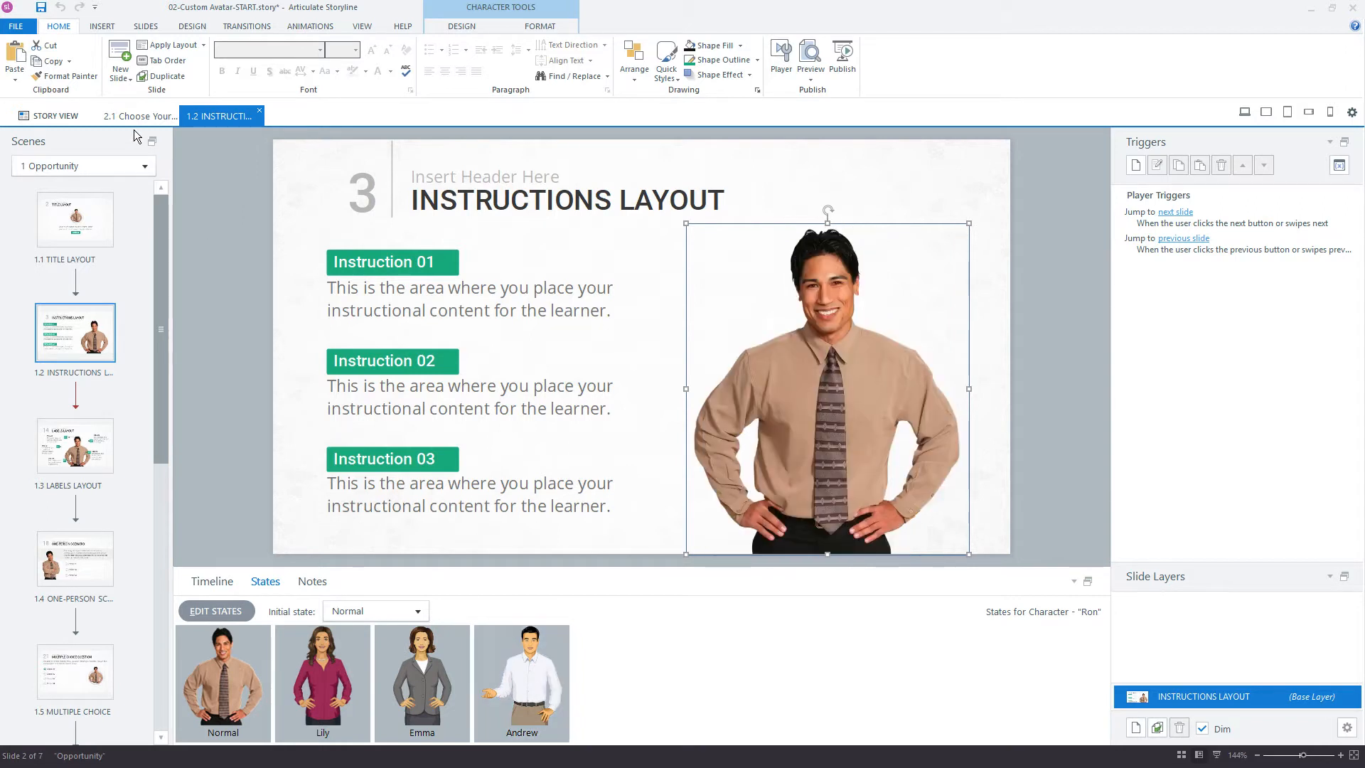
click(138, 115)
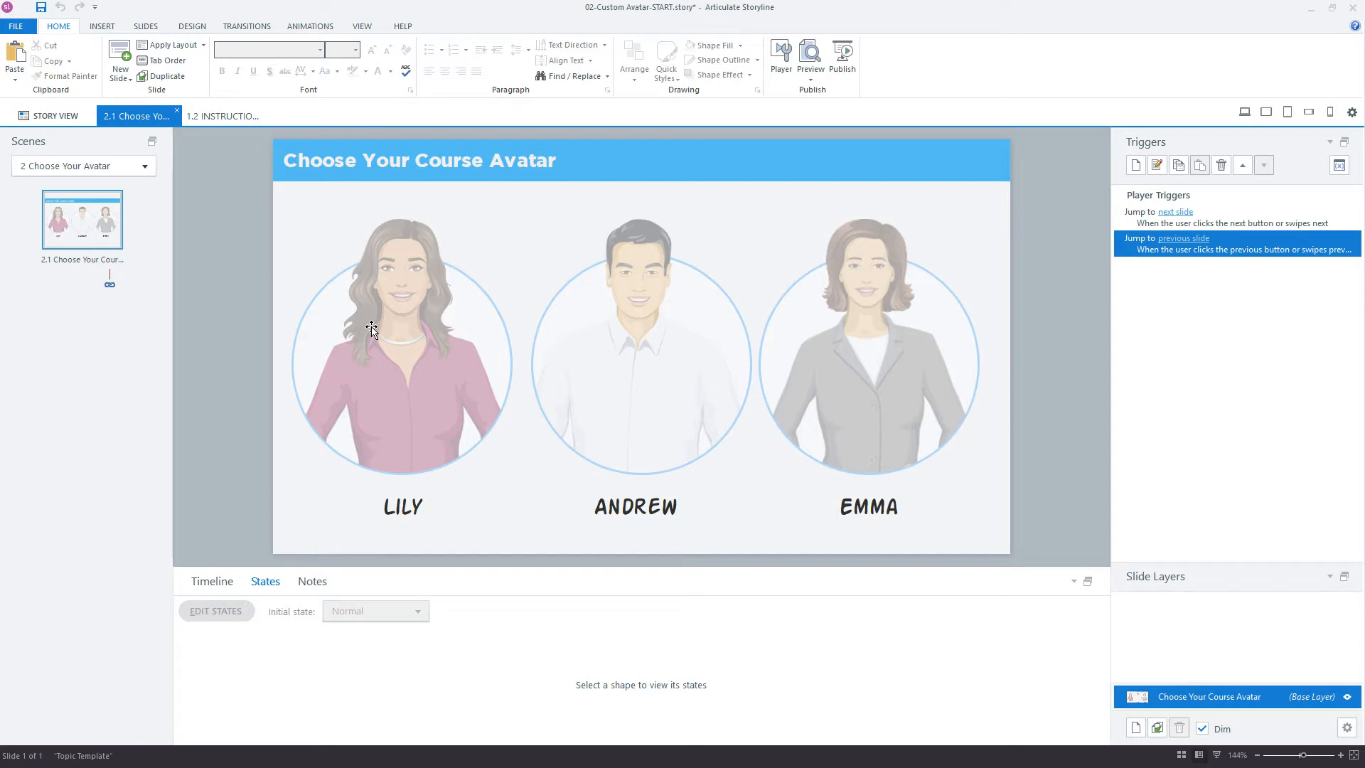
mouse_move(712, 340)
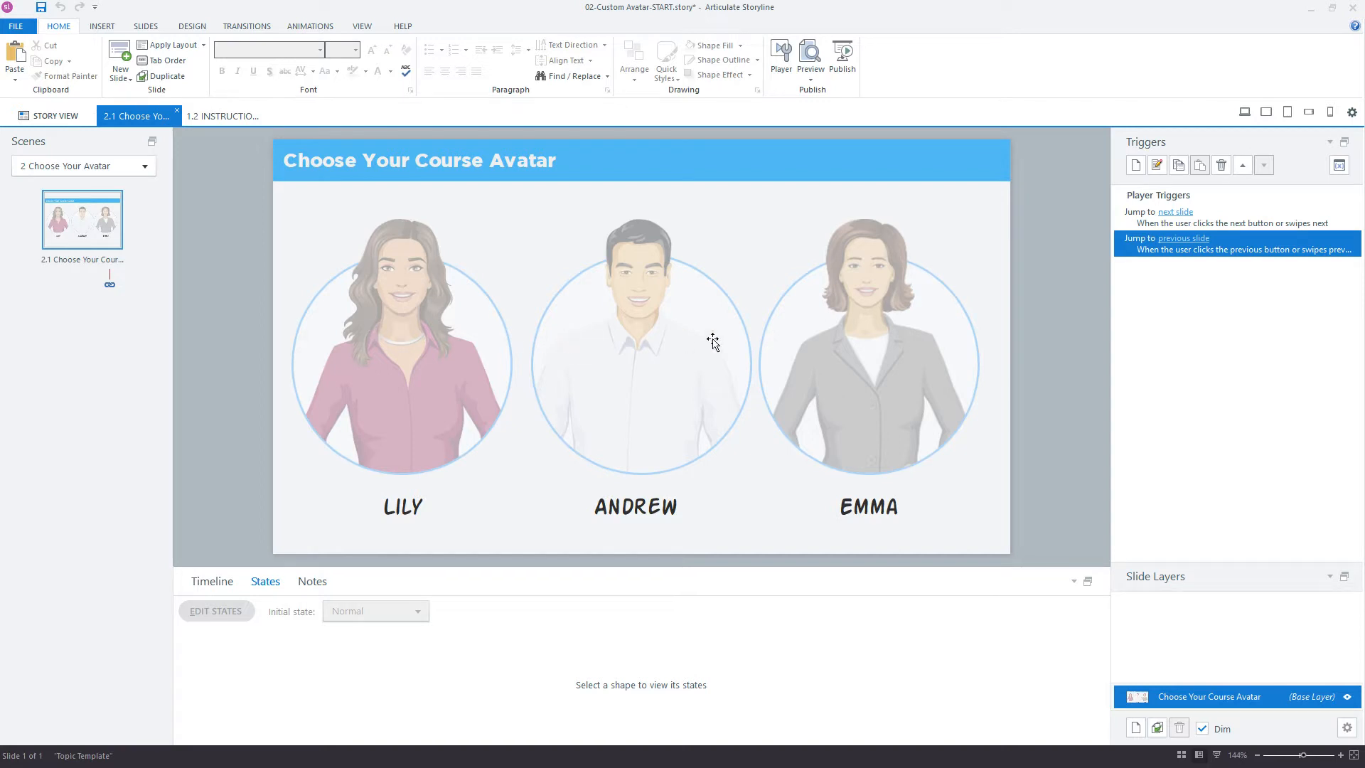
mouse_move(1340, 165)
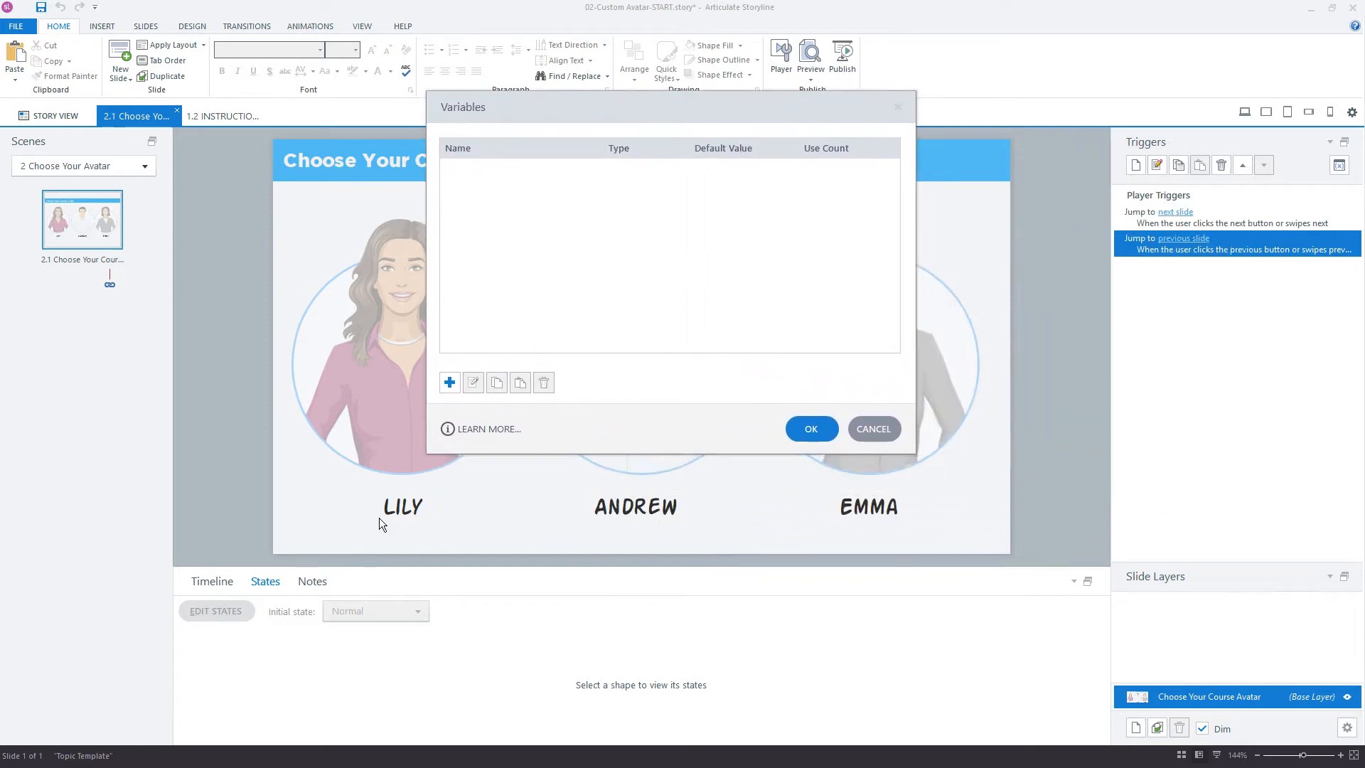
mouse_move(771, 530)
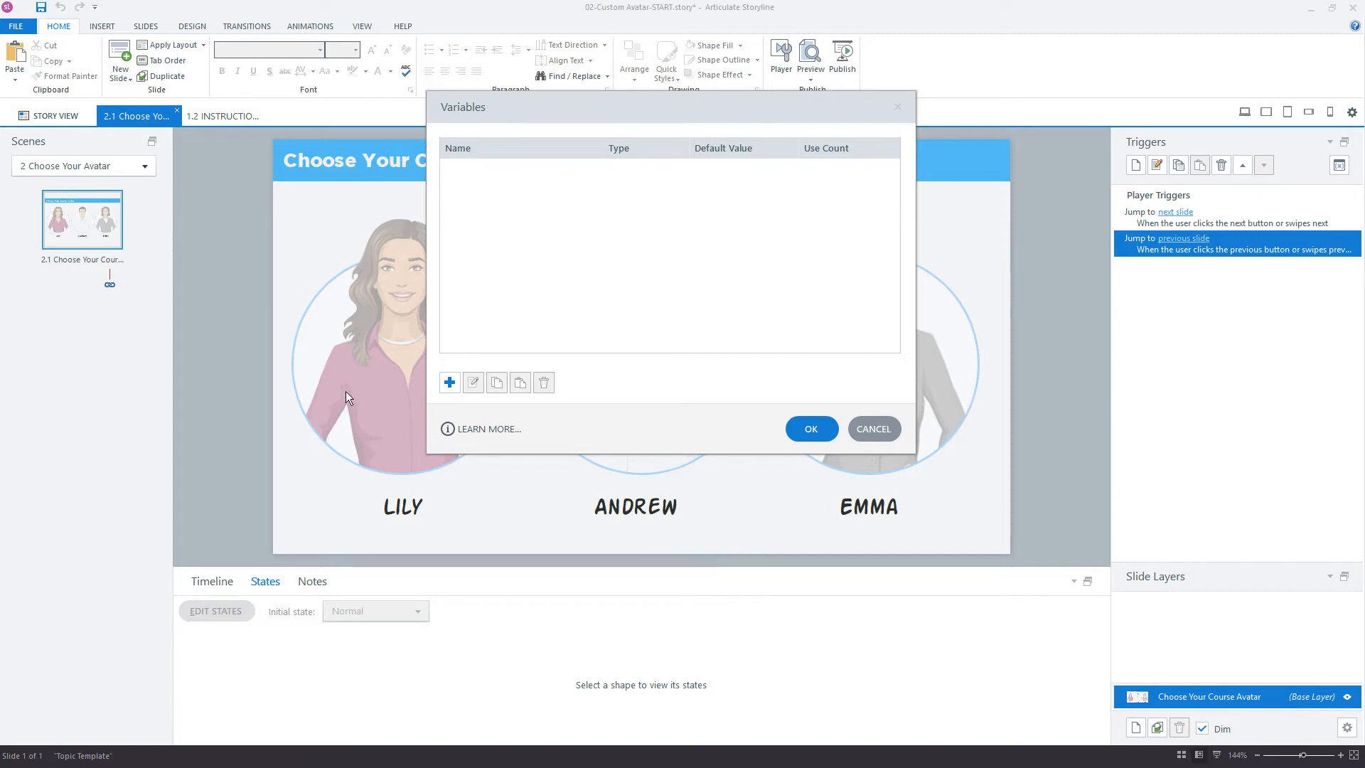
mouse_move(571, 445)
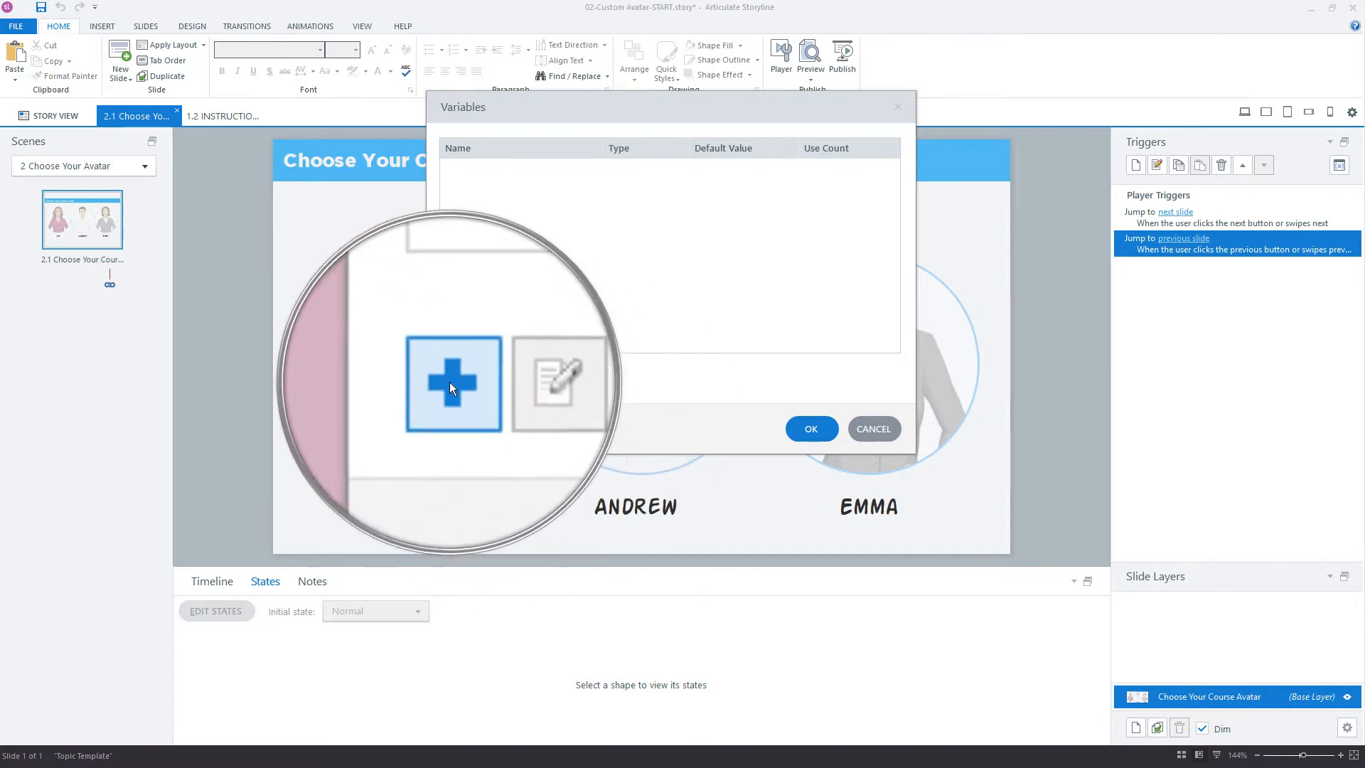
- Add a Text variable named 'avatar' with no default value and confirm the Variables list
click(450, 383)
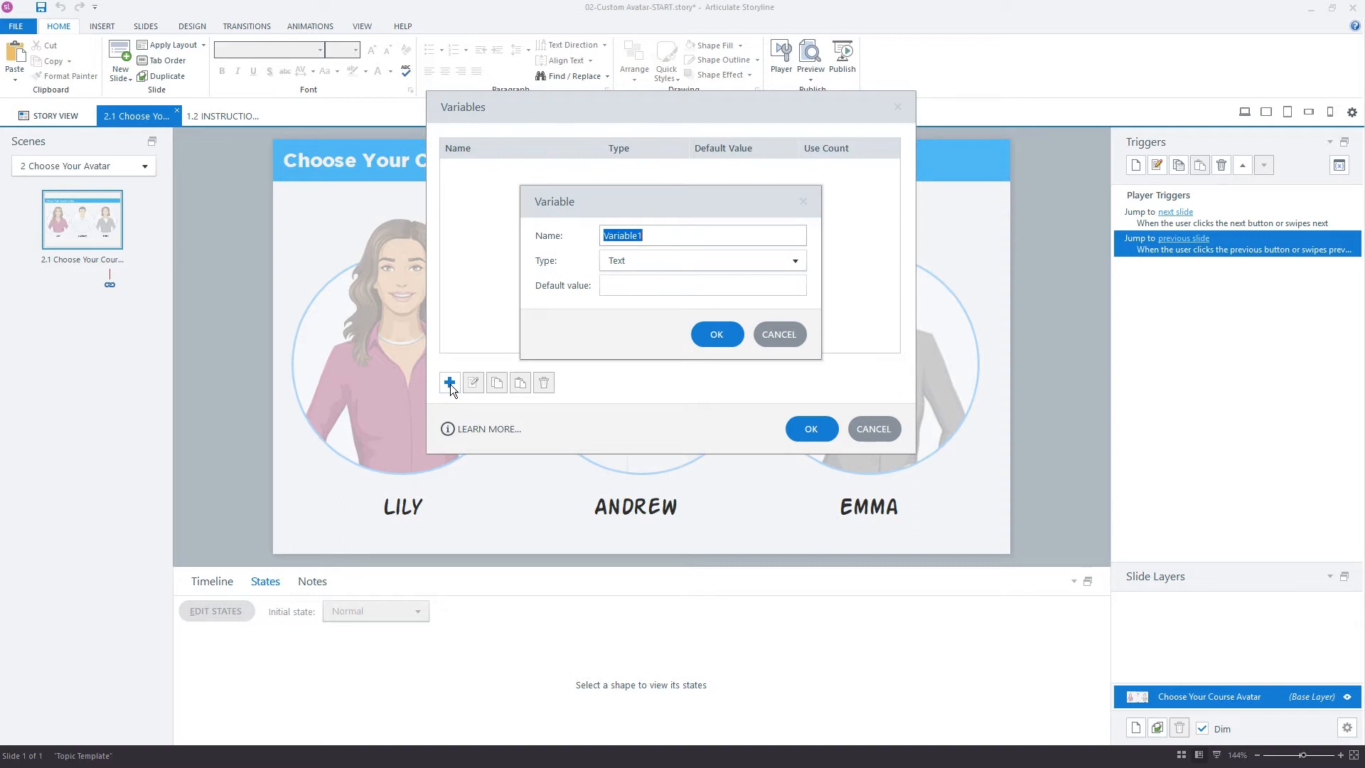
text(avatar)
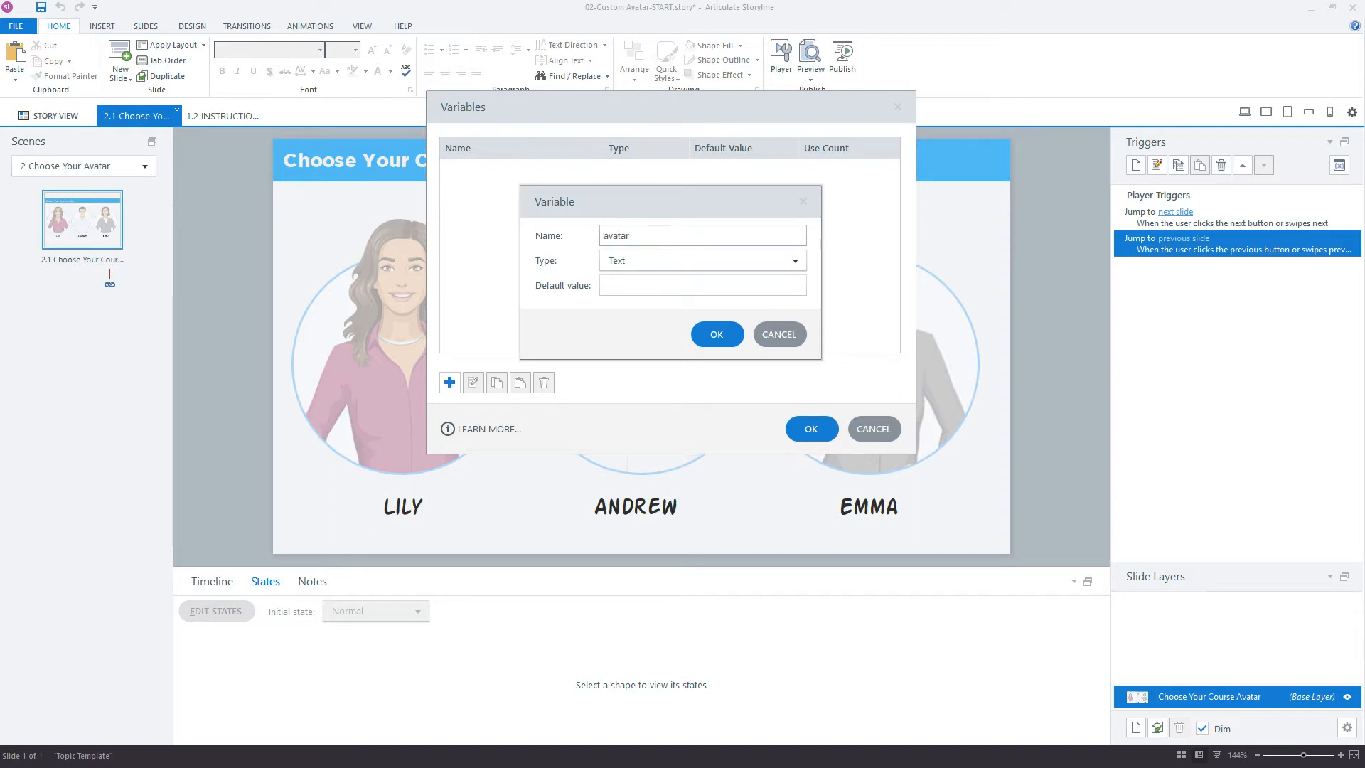
click(701, 235)
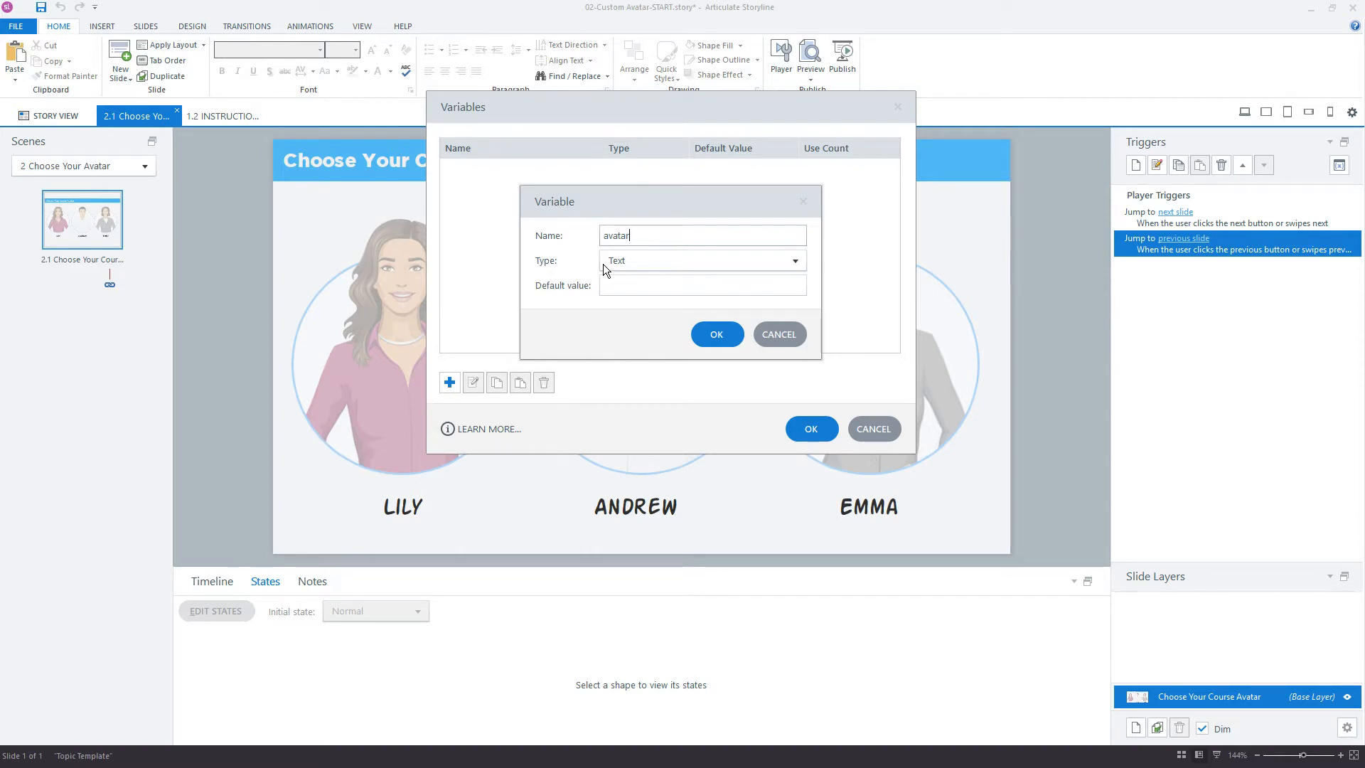
click(701, 286)
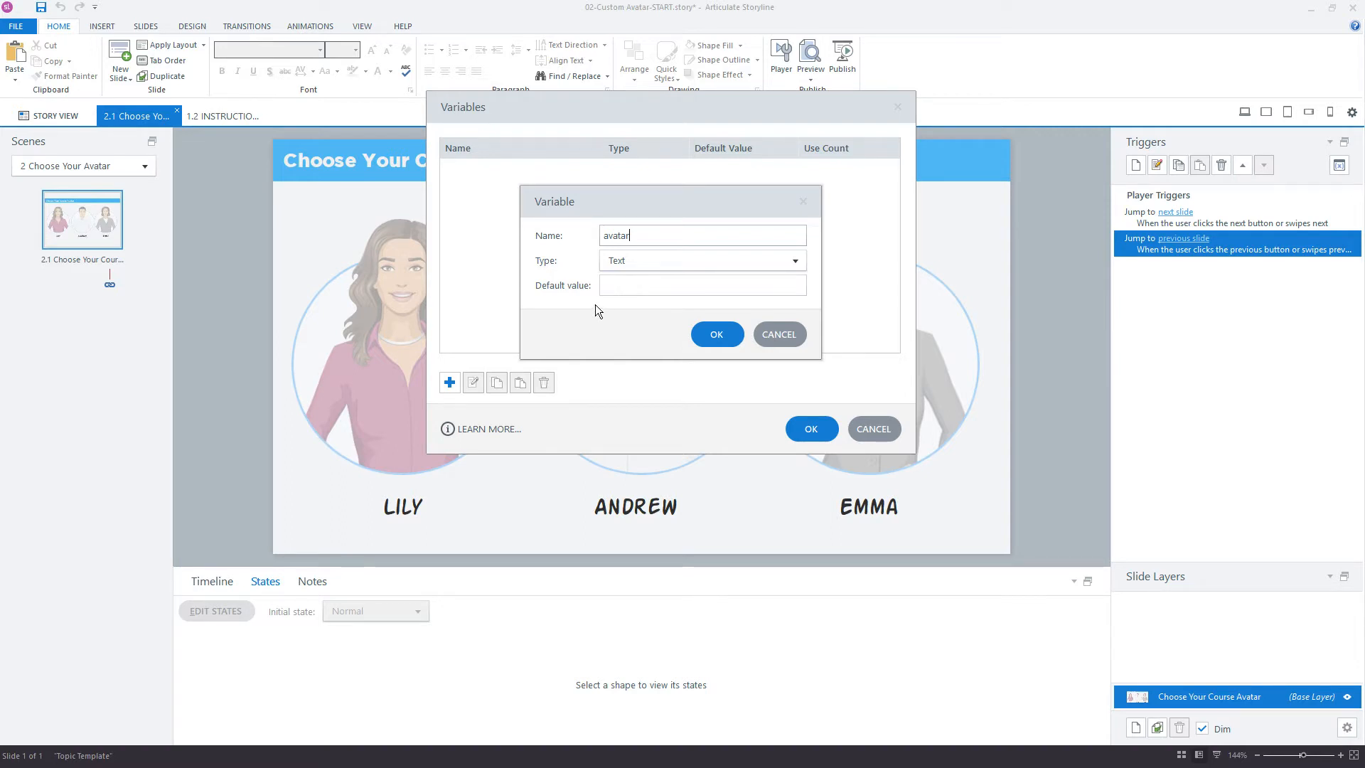
mouse_move(627, 313)
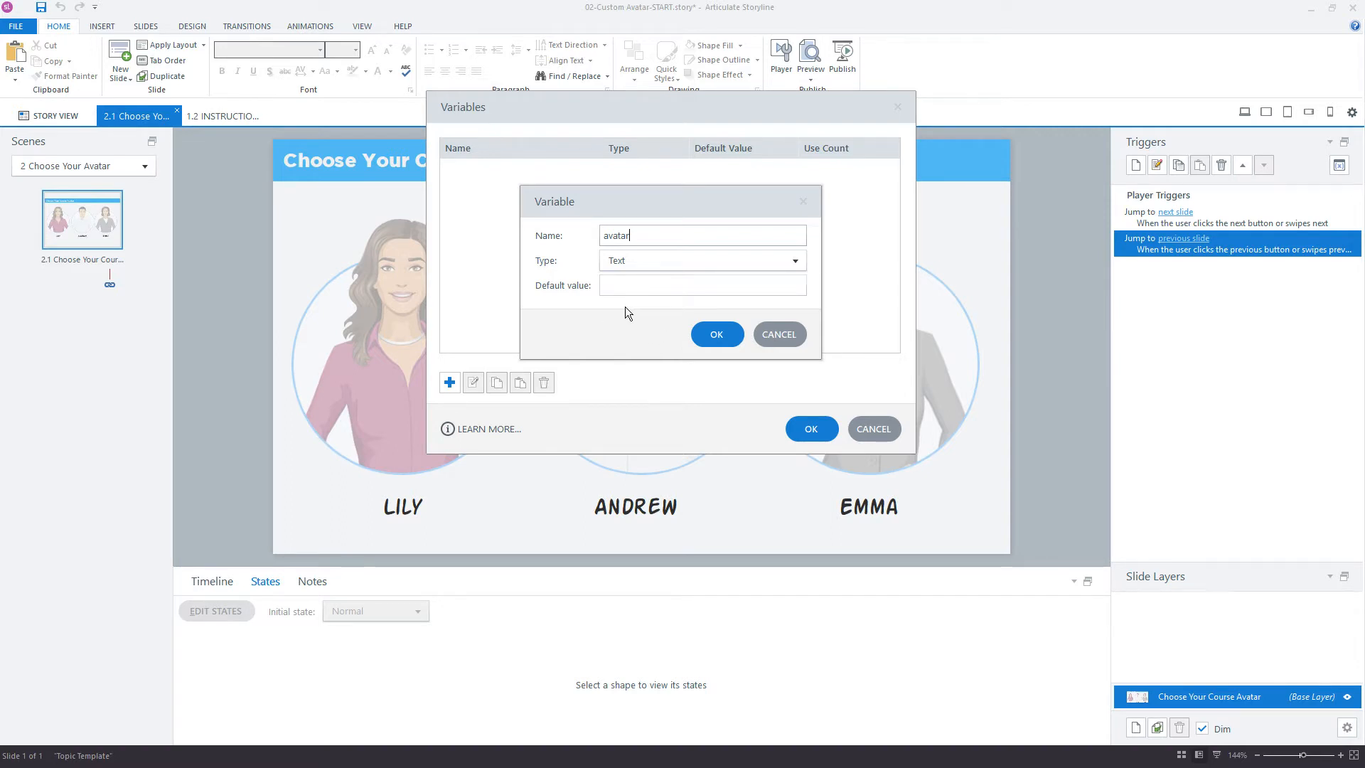
click(715, 334)
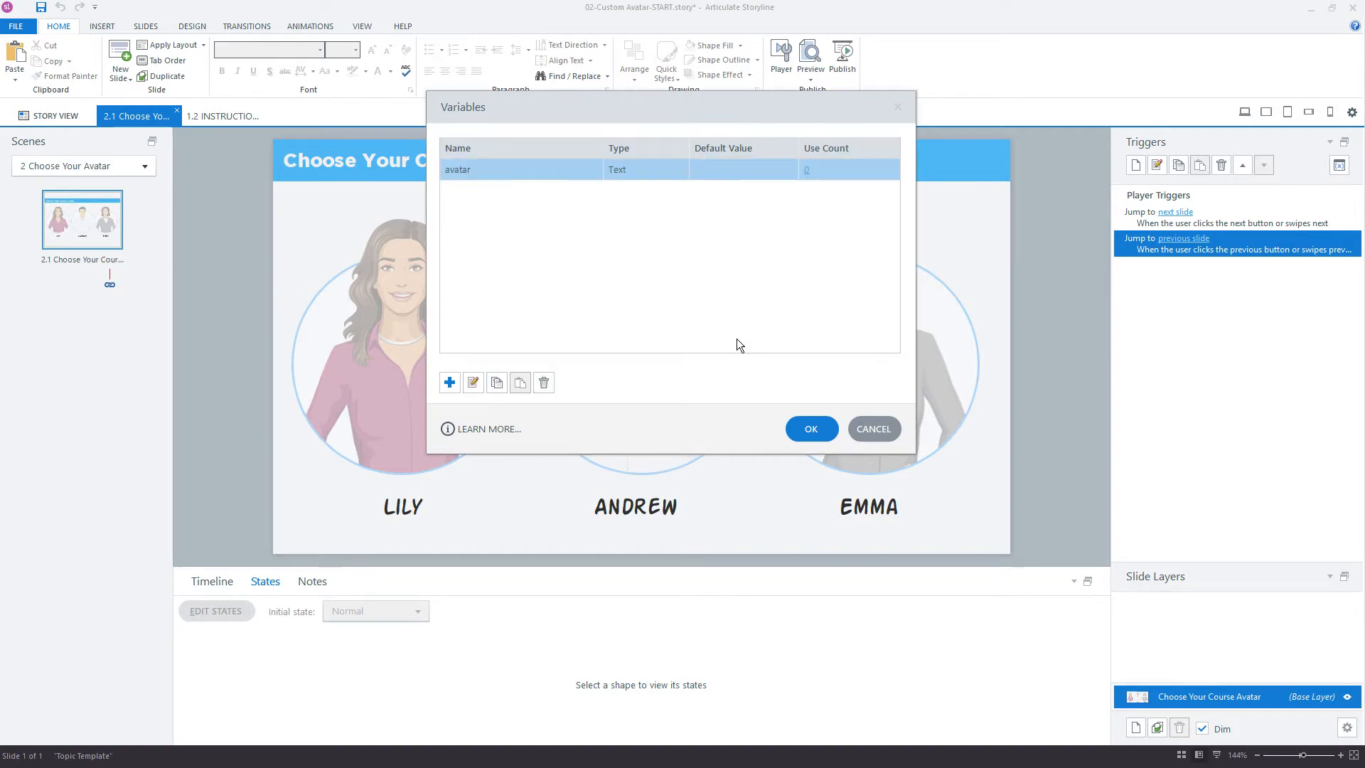
mouse_move(645, 305)
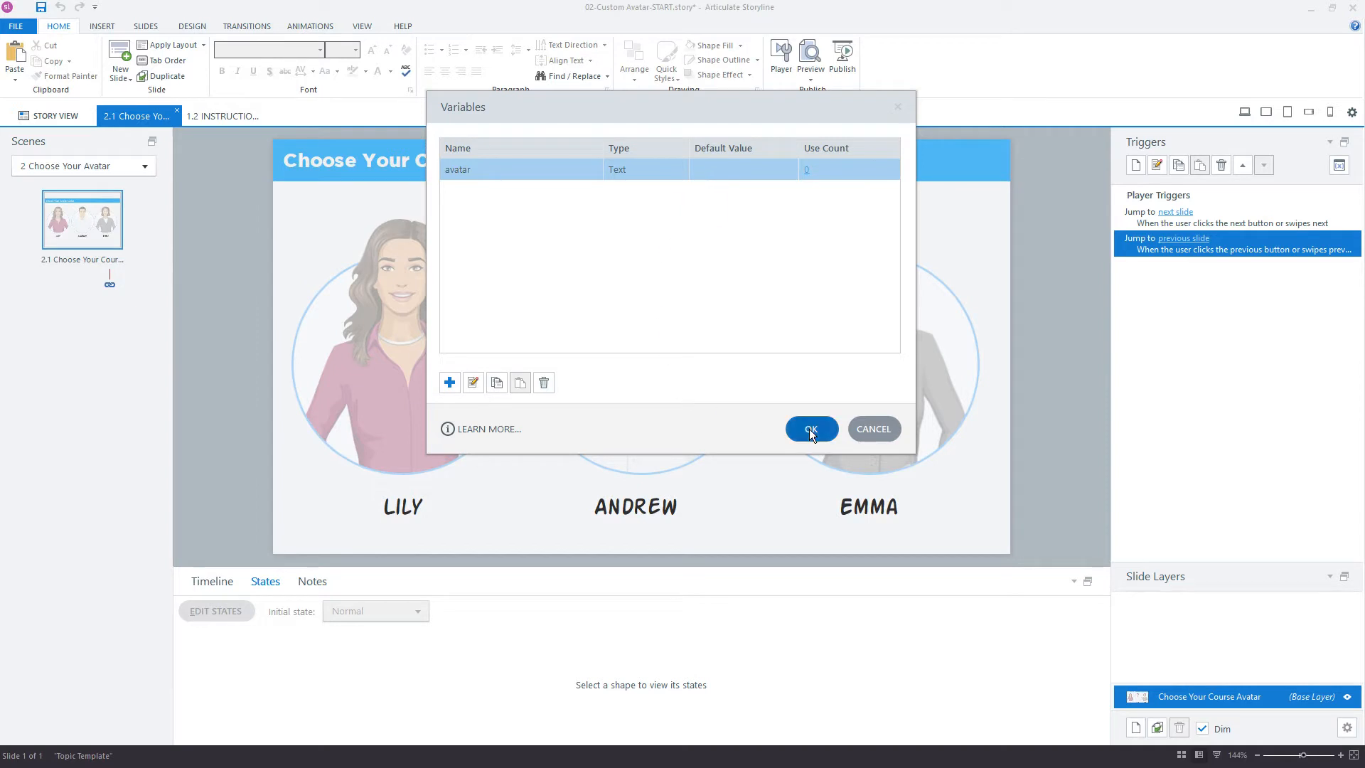
click(809, 429)
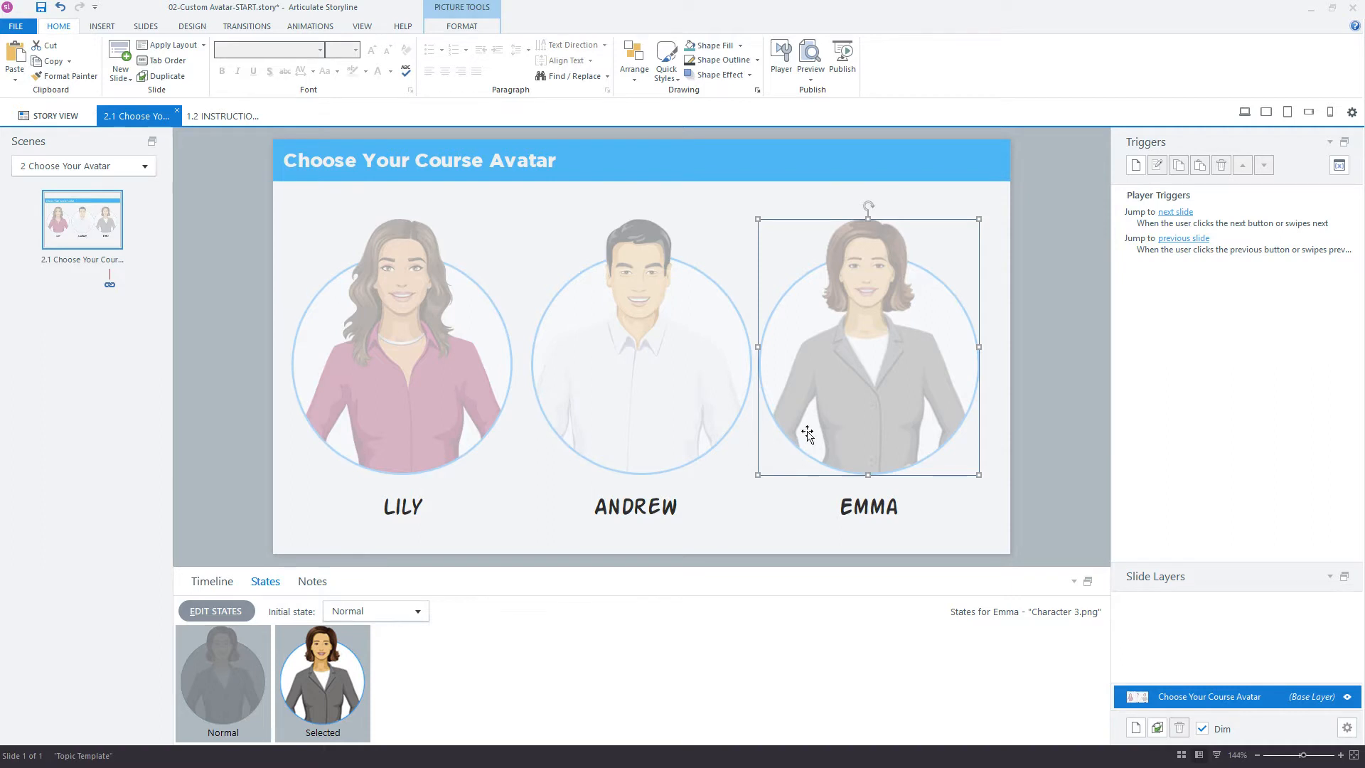
click(401, 349)
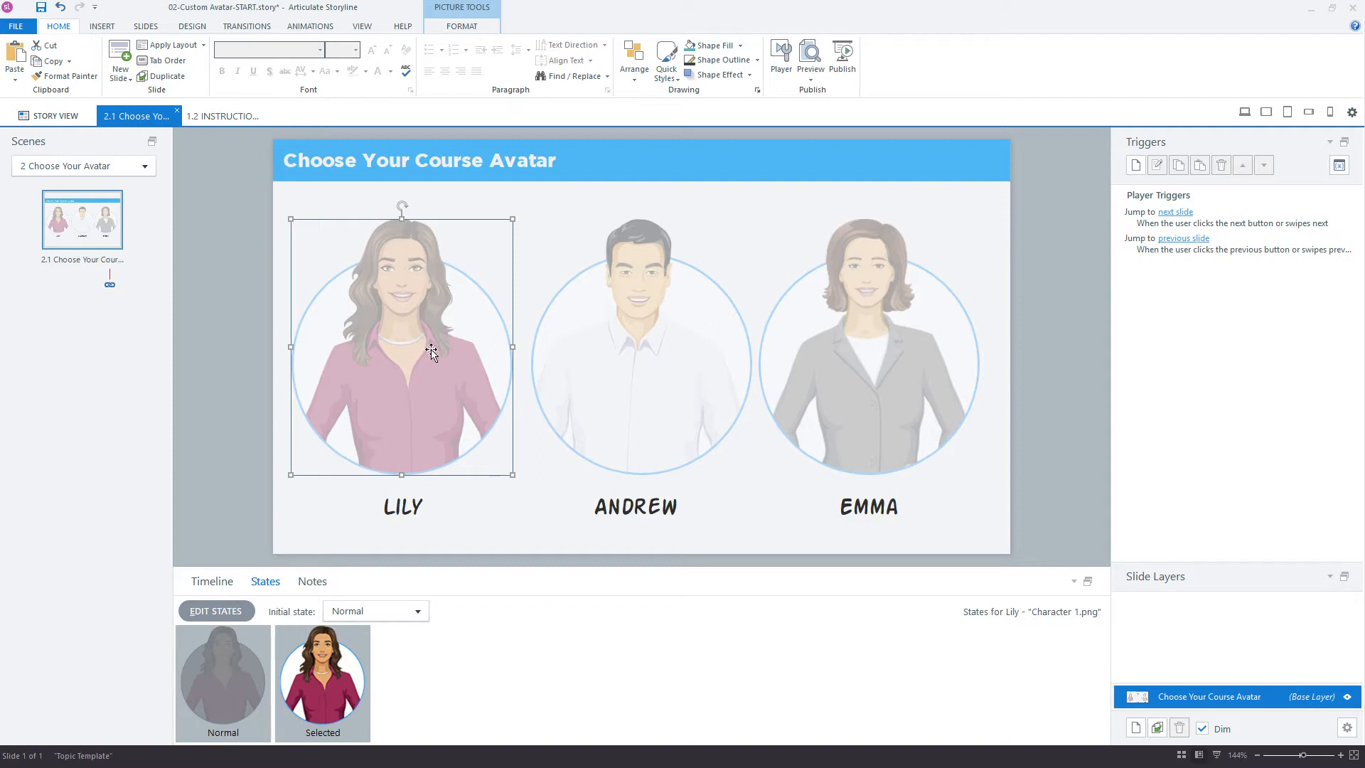
mouse_move(402, 365)
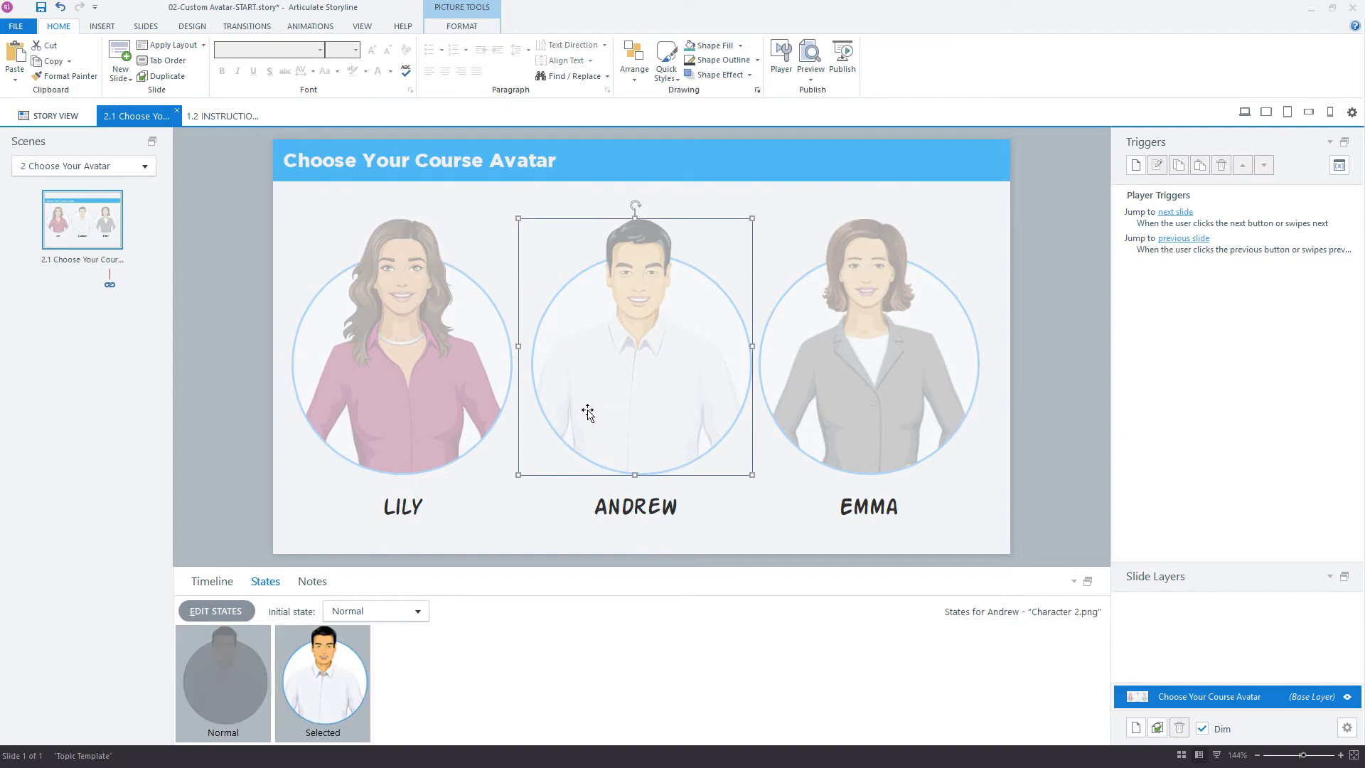
mouse_move(641, 336)
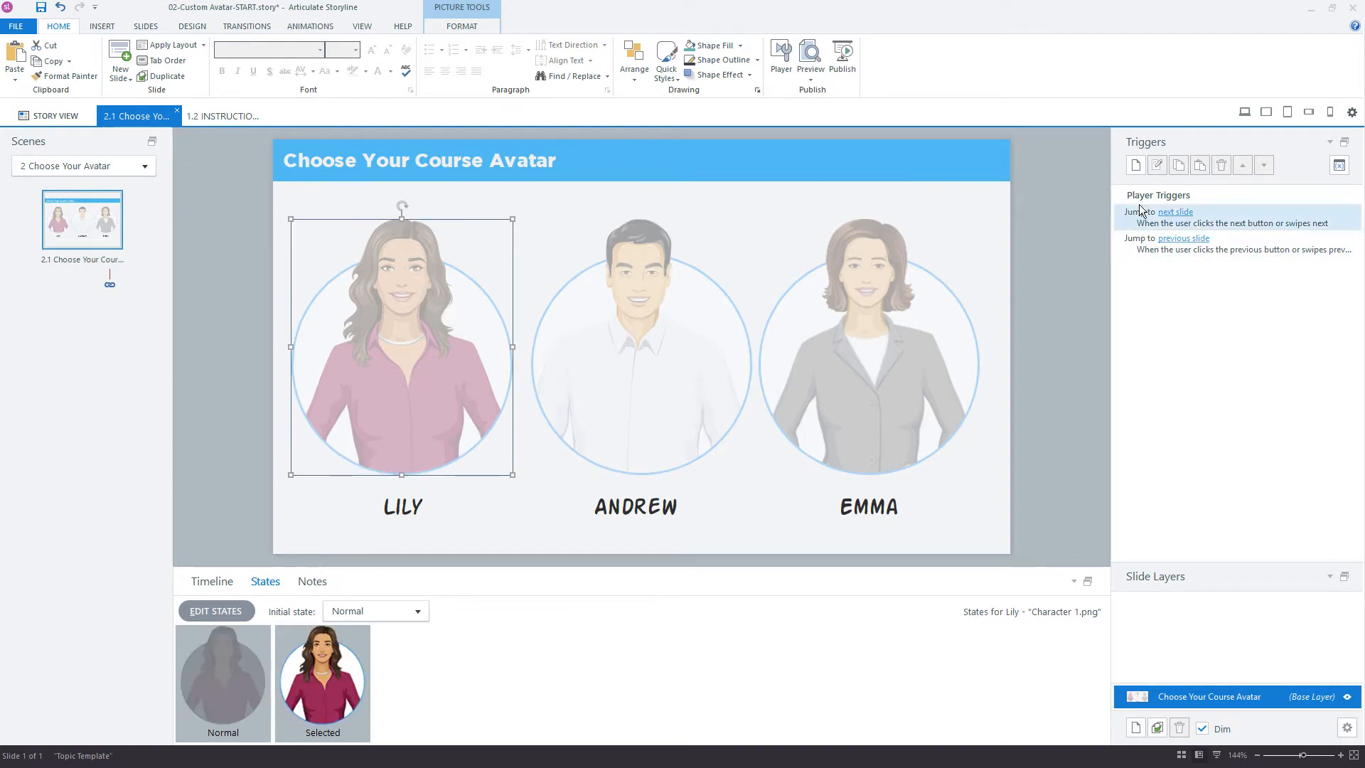
- Add a trigger on Lily's picture: Adjust variable avatar = 'Lily' when the user clicks it
click(1135, 165)
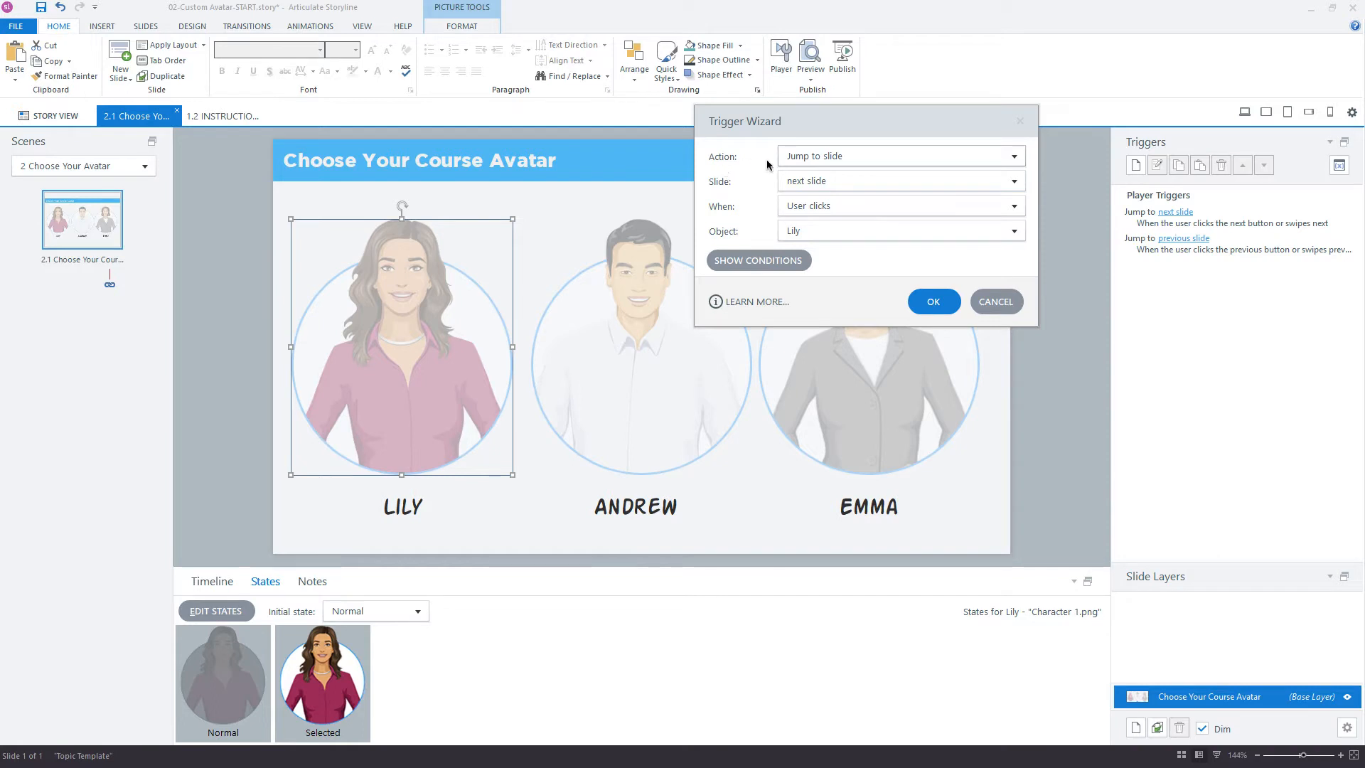
click(1012, 156)
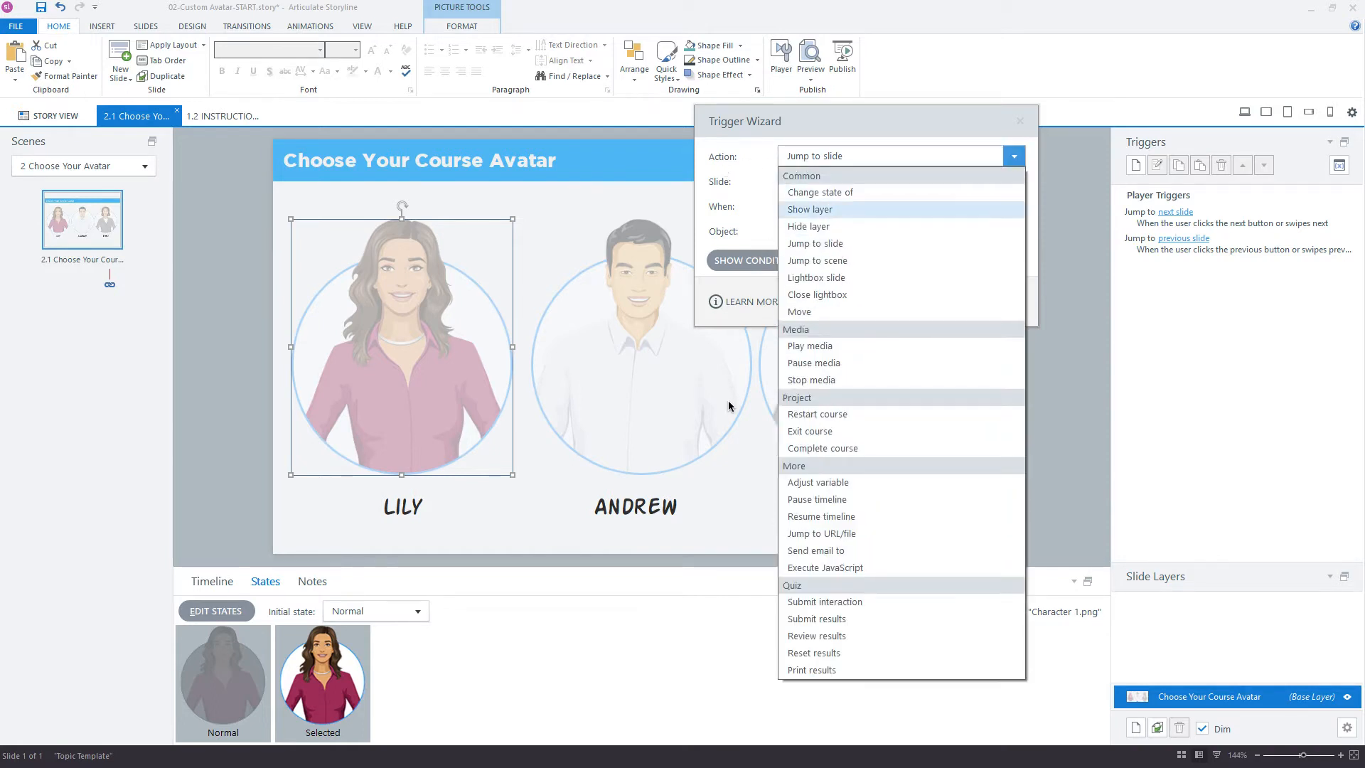
click(818, 482)
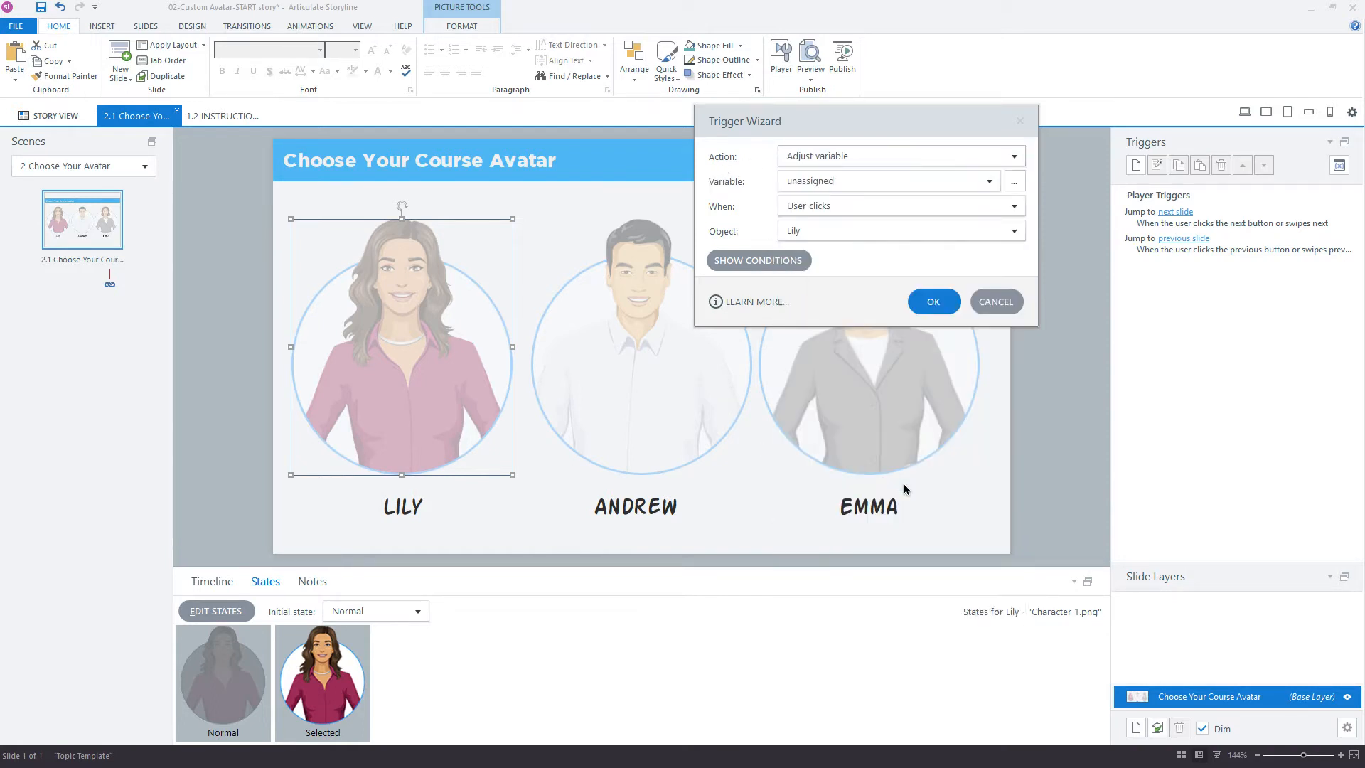
click(990, 181)
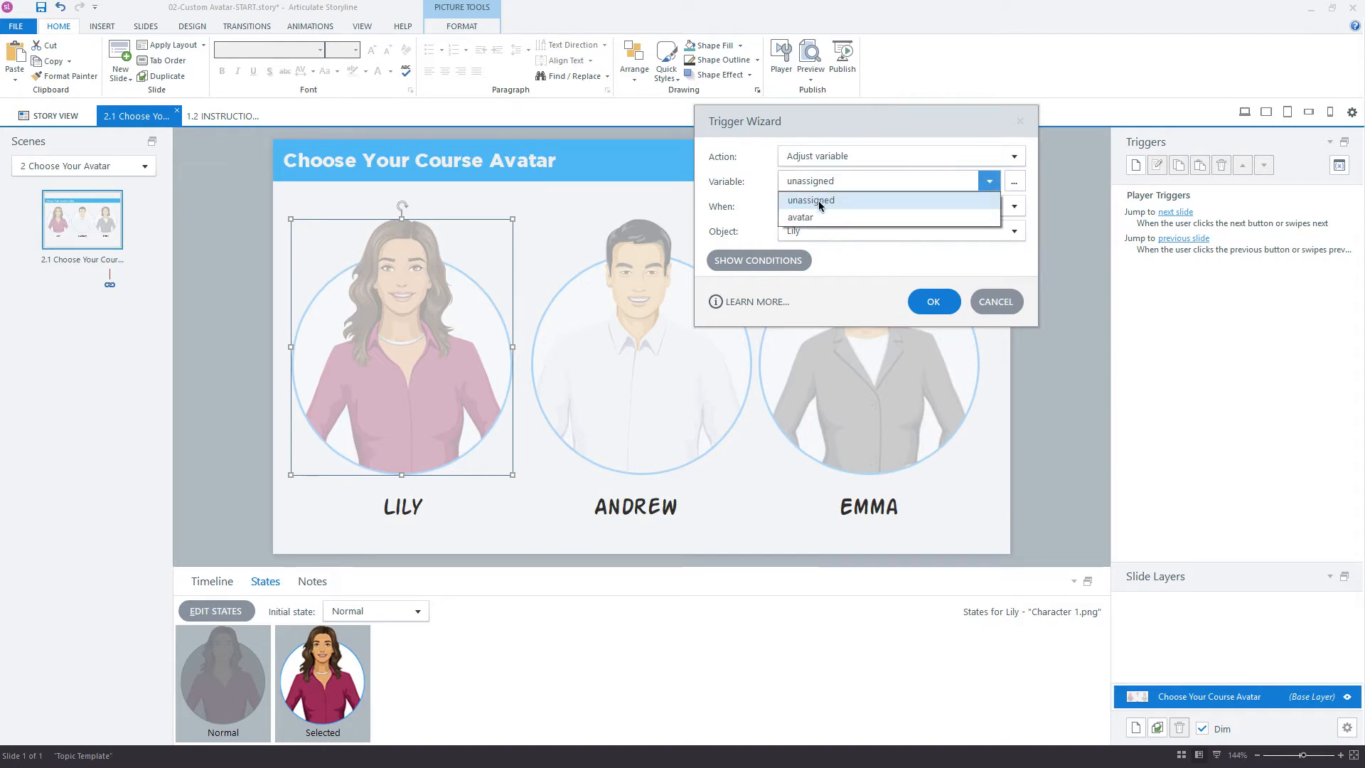
click(799, 217)
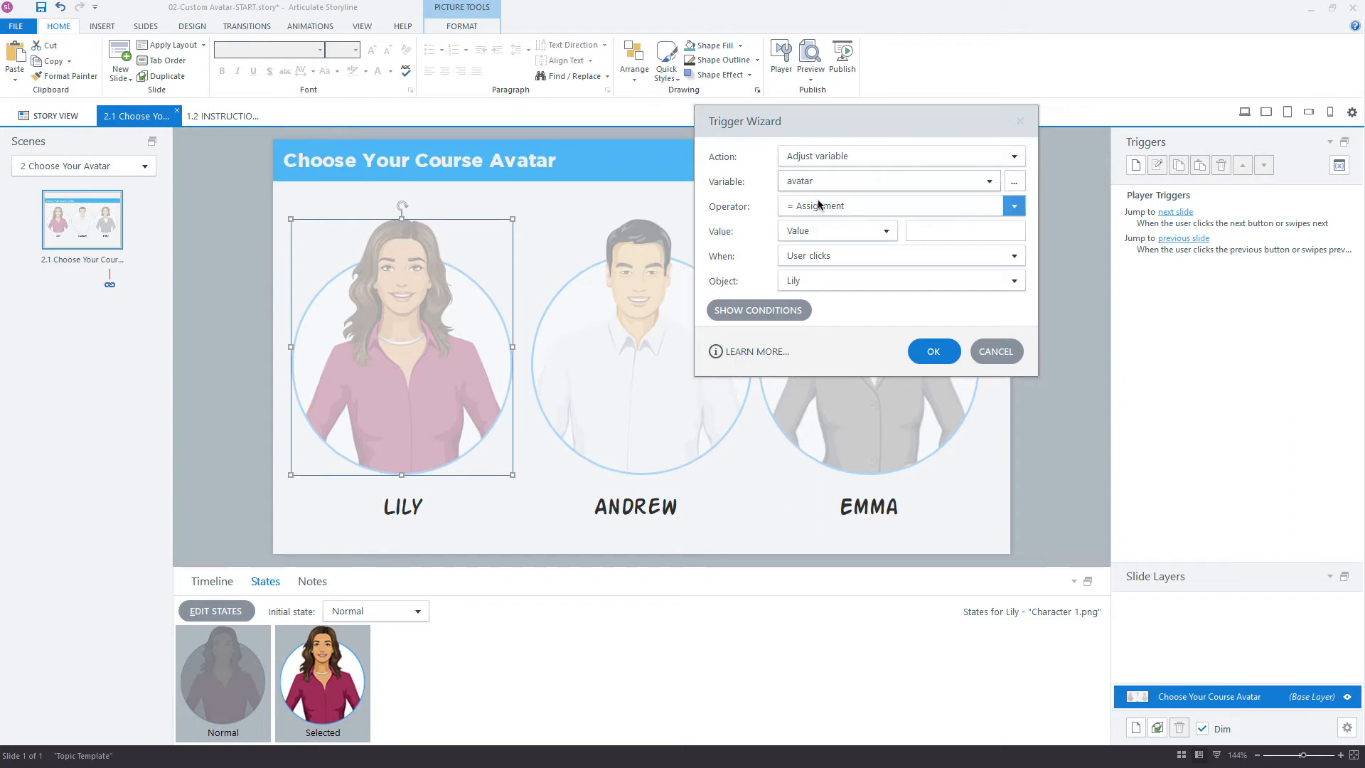
click(964, 230)
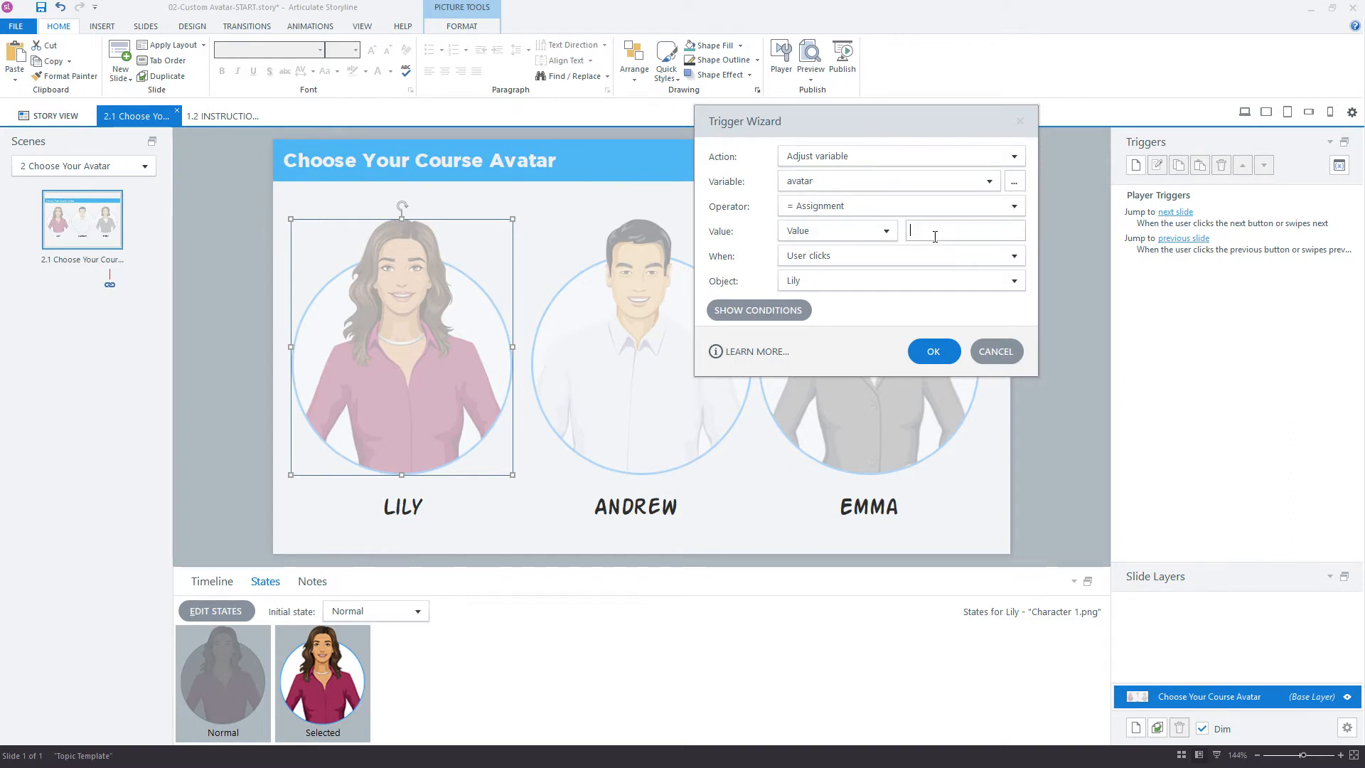
text(Lily)
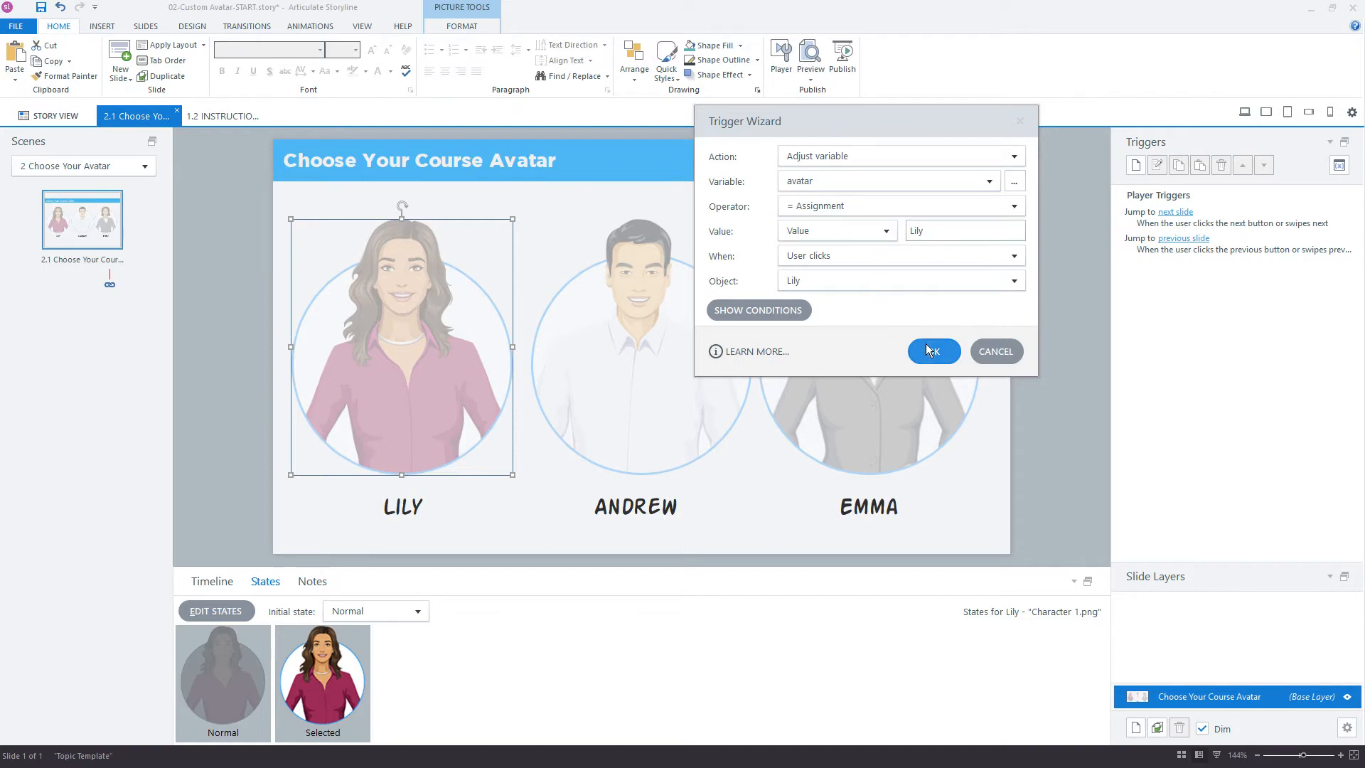
click(933, 351)
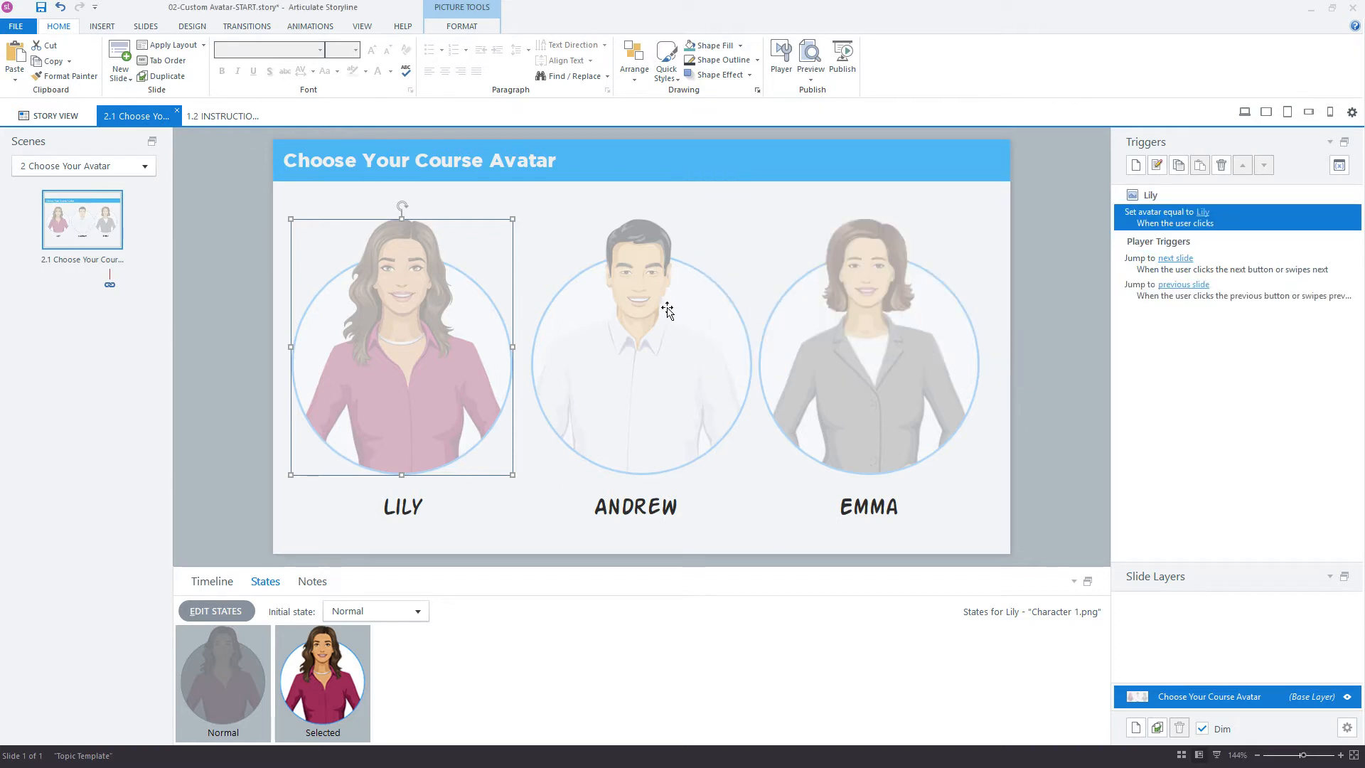
- Add a trigger on Andrew's picture assigning avatar the value 'Andrew' when clicked
click(634, 348)
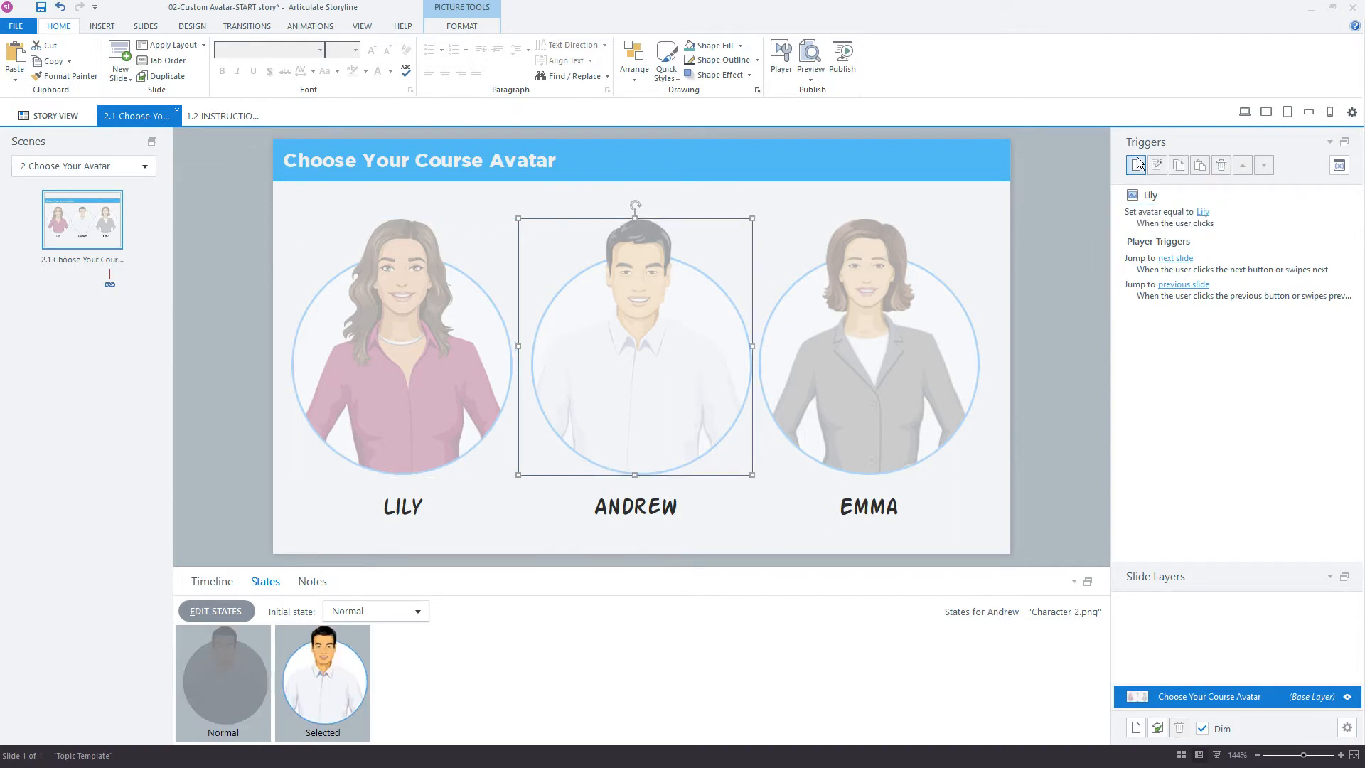
click(1135, 165)
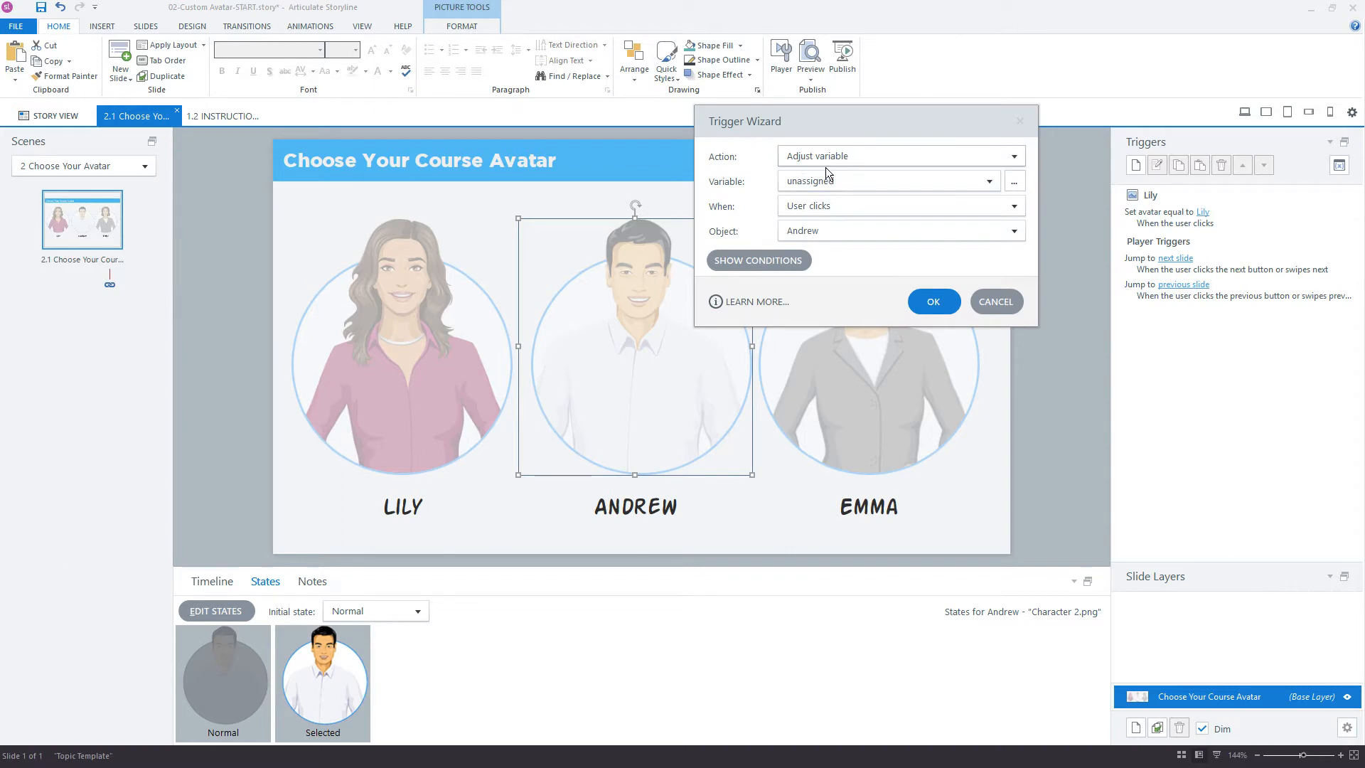
click(989, 180)
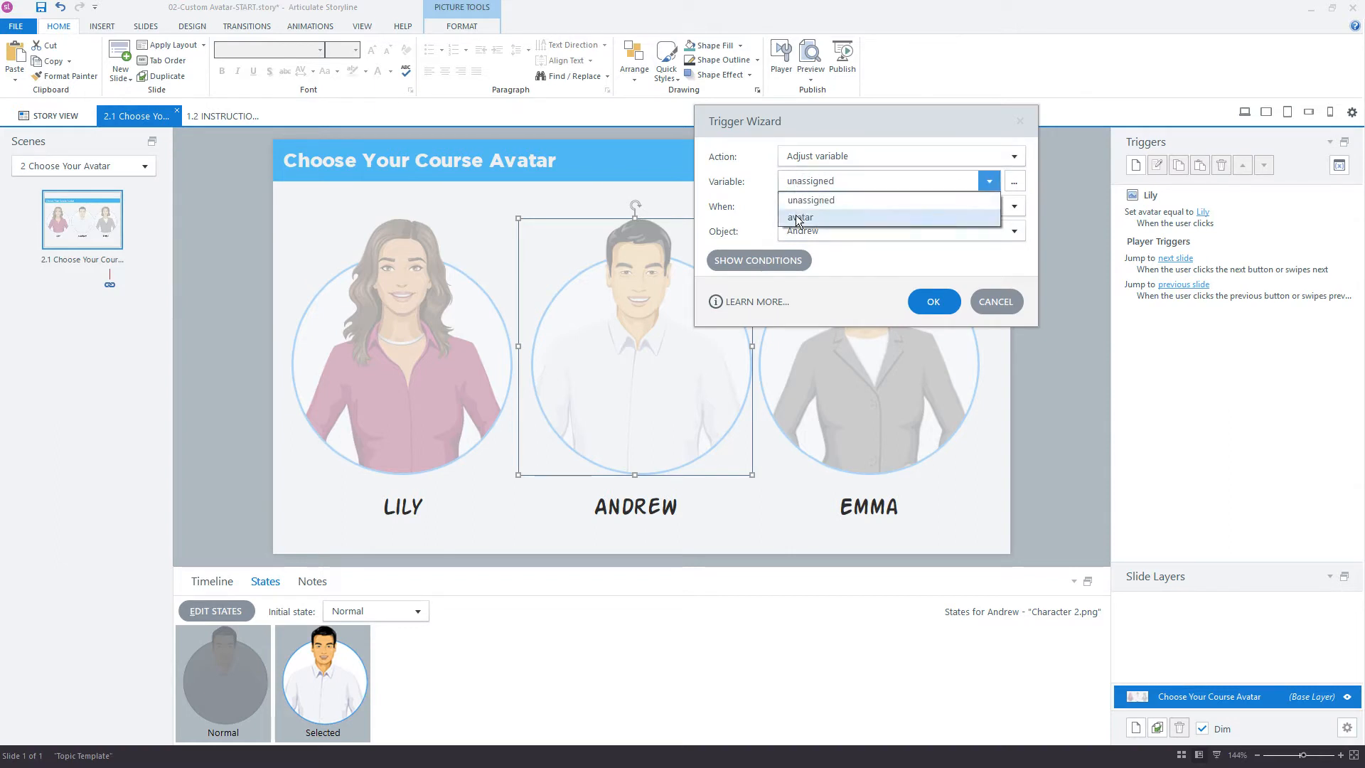
click(801, 216)
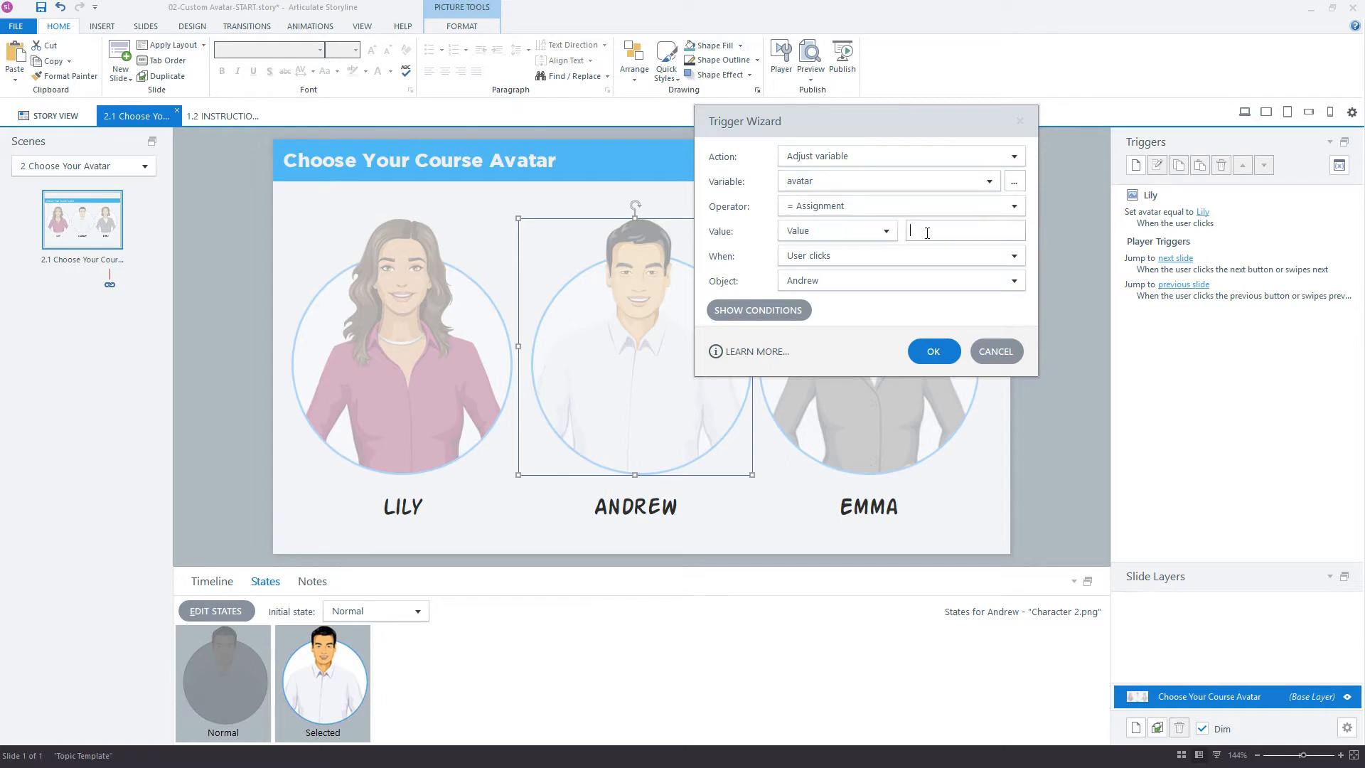
text(Andrew)
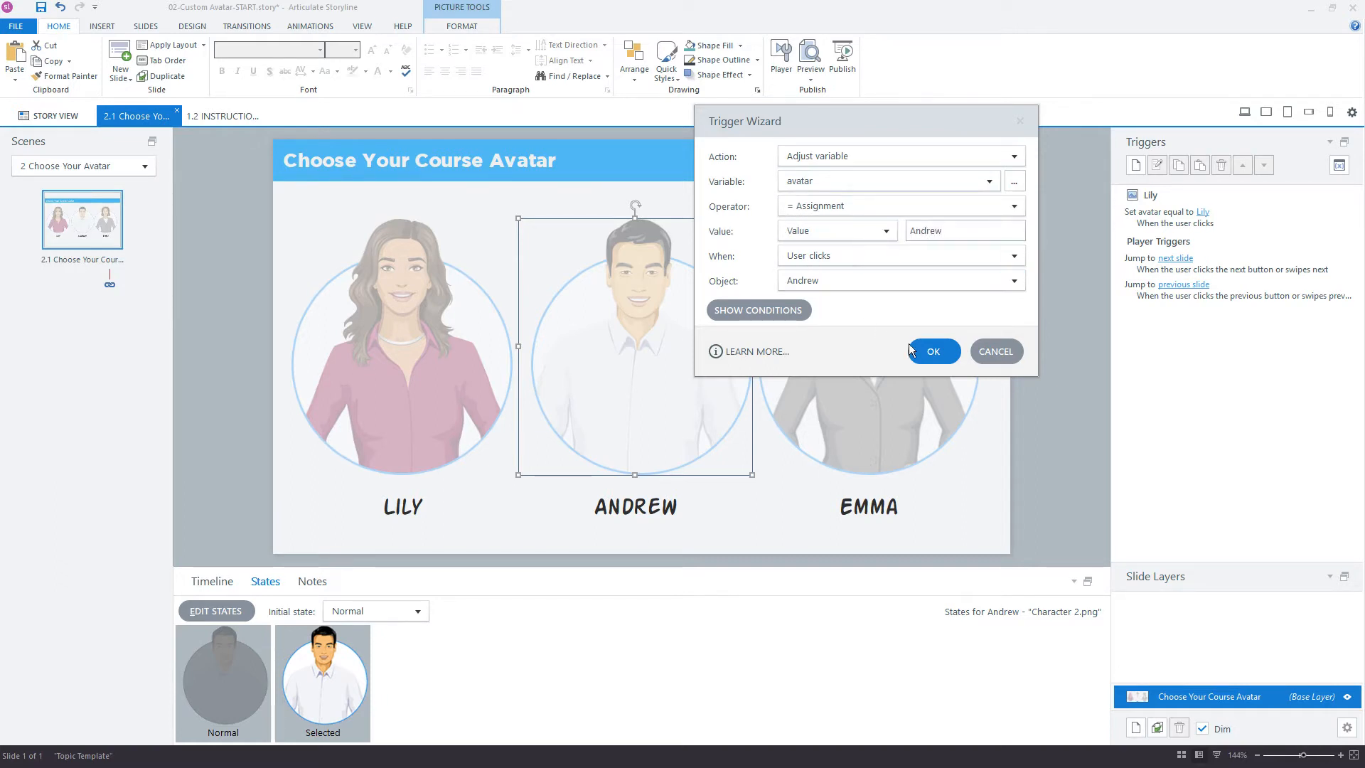
click(930, 351)
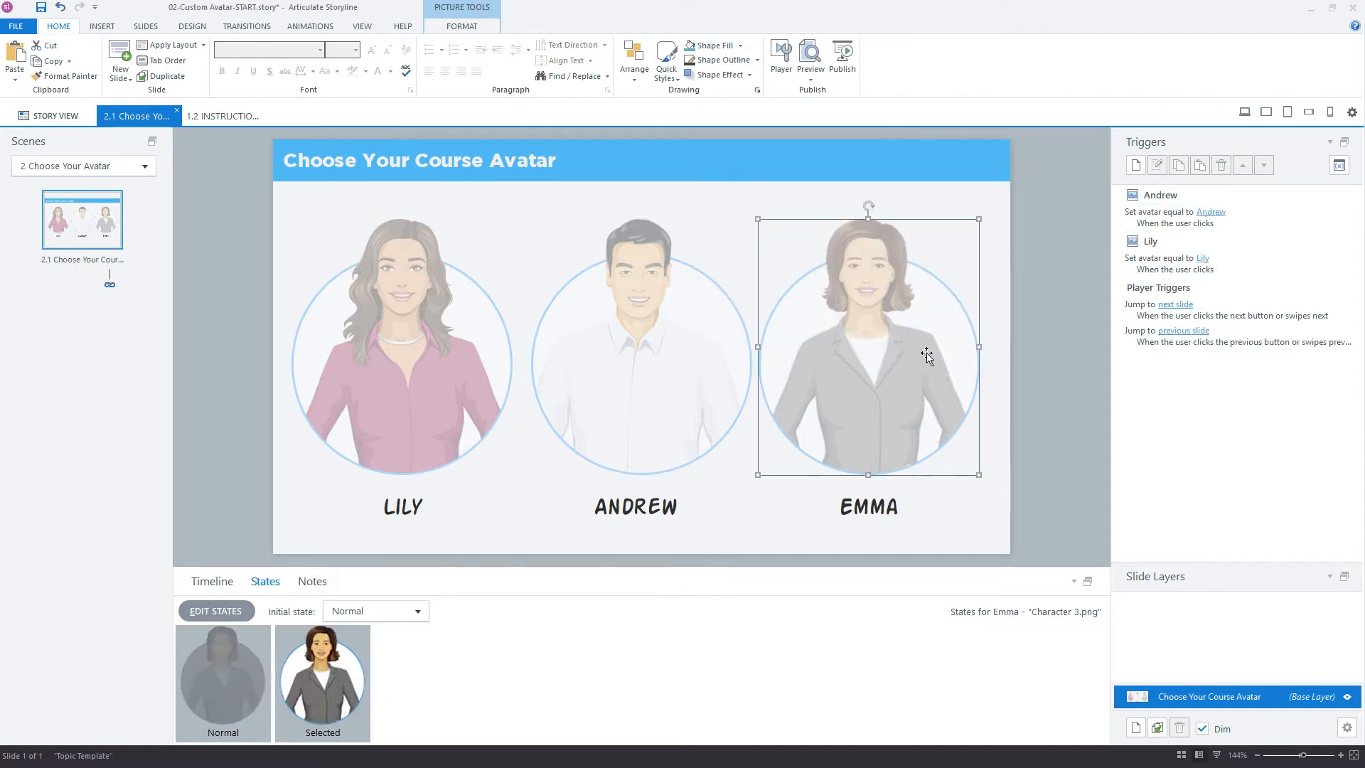
- Add a trigger on Emma's picture assigning avatar the value 'Emma' when clicked
click(1135, 165)
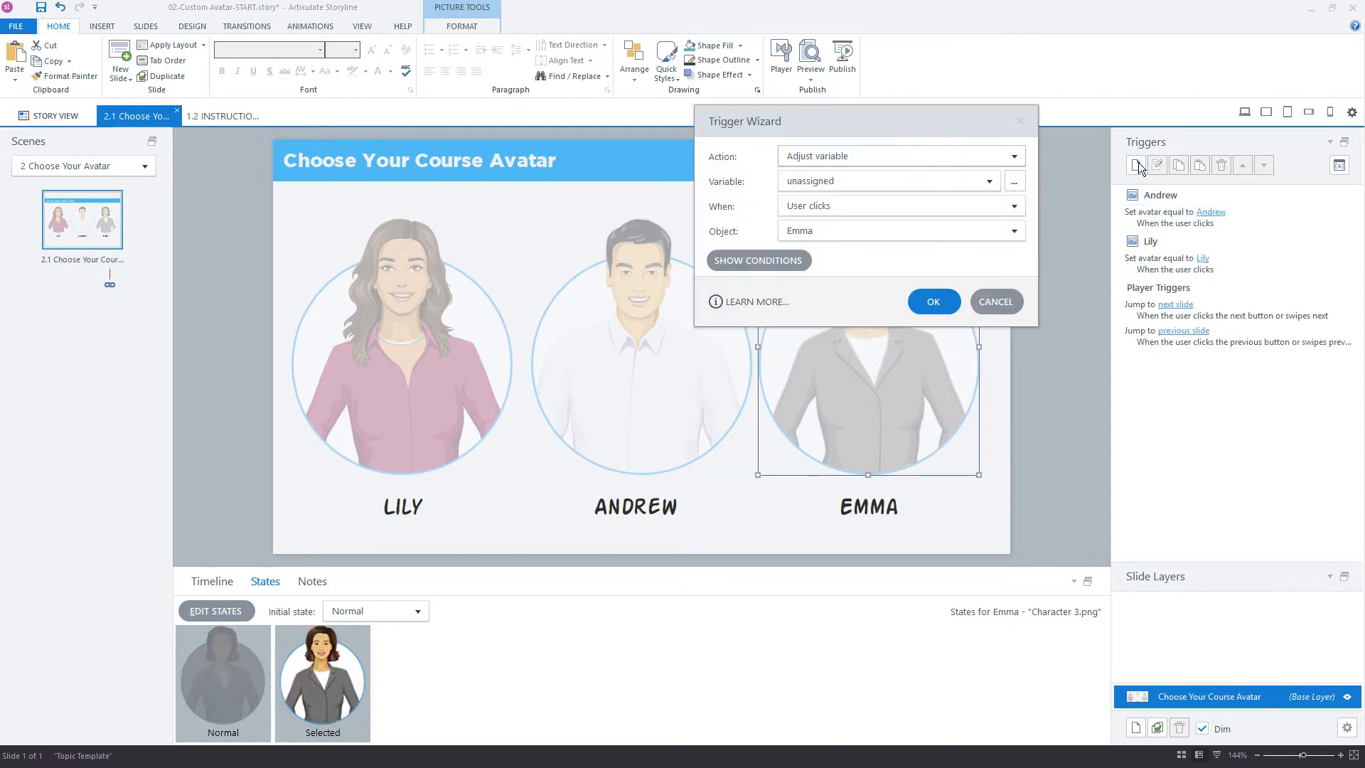
click(889, 180)
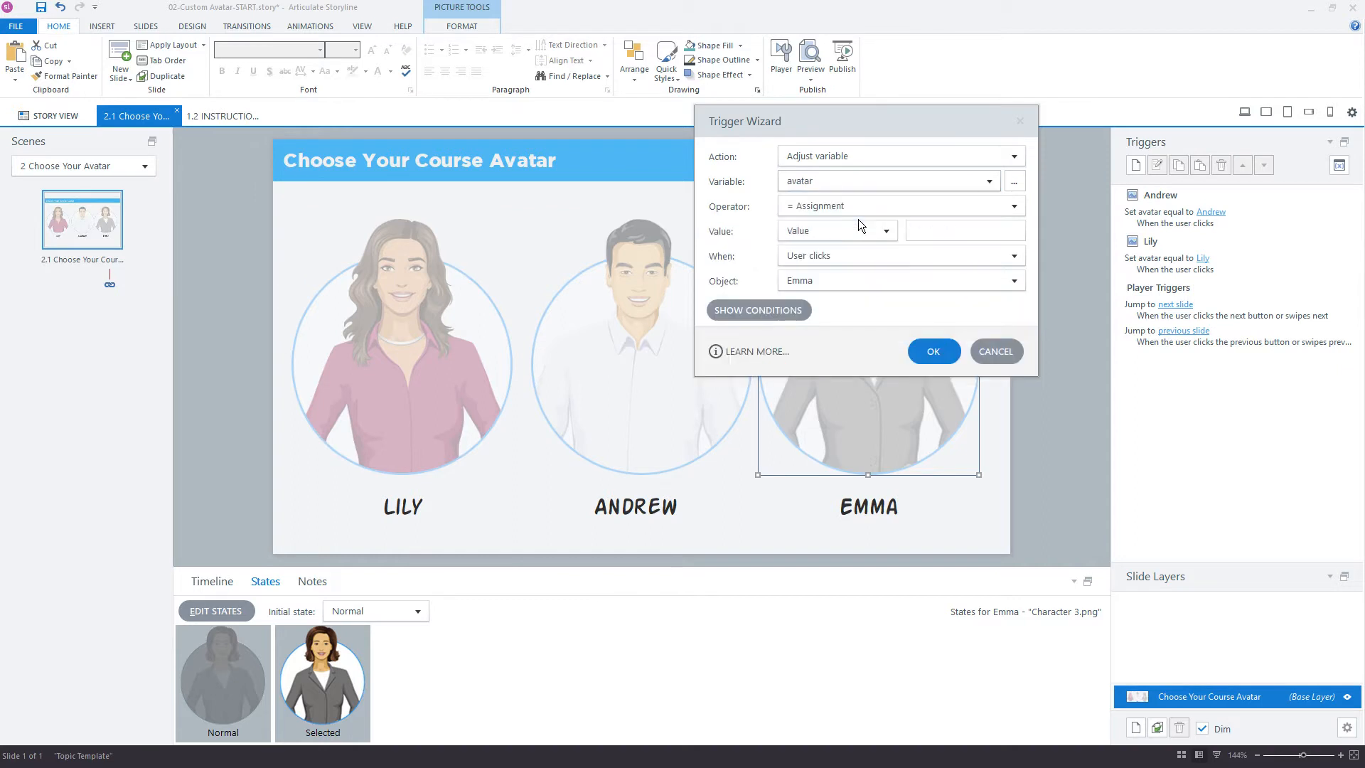
text(Emma)
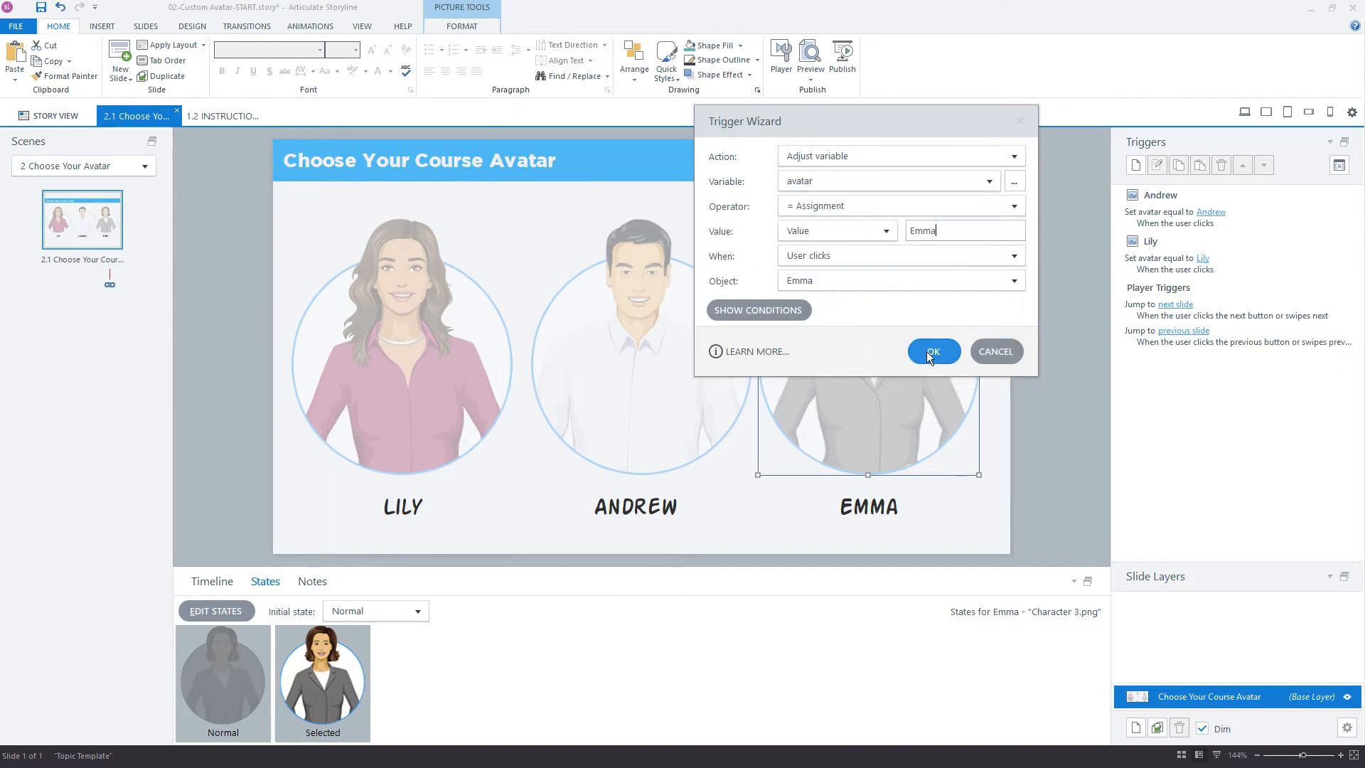
click(933, 352)
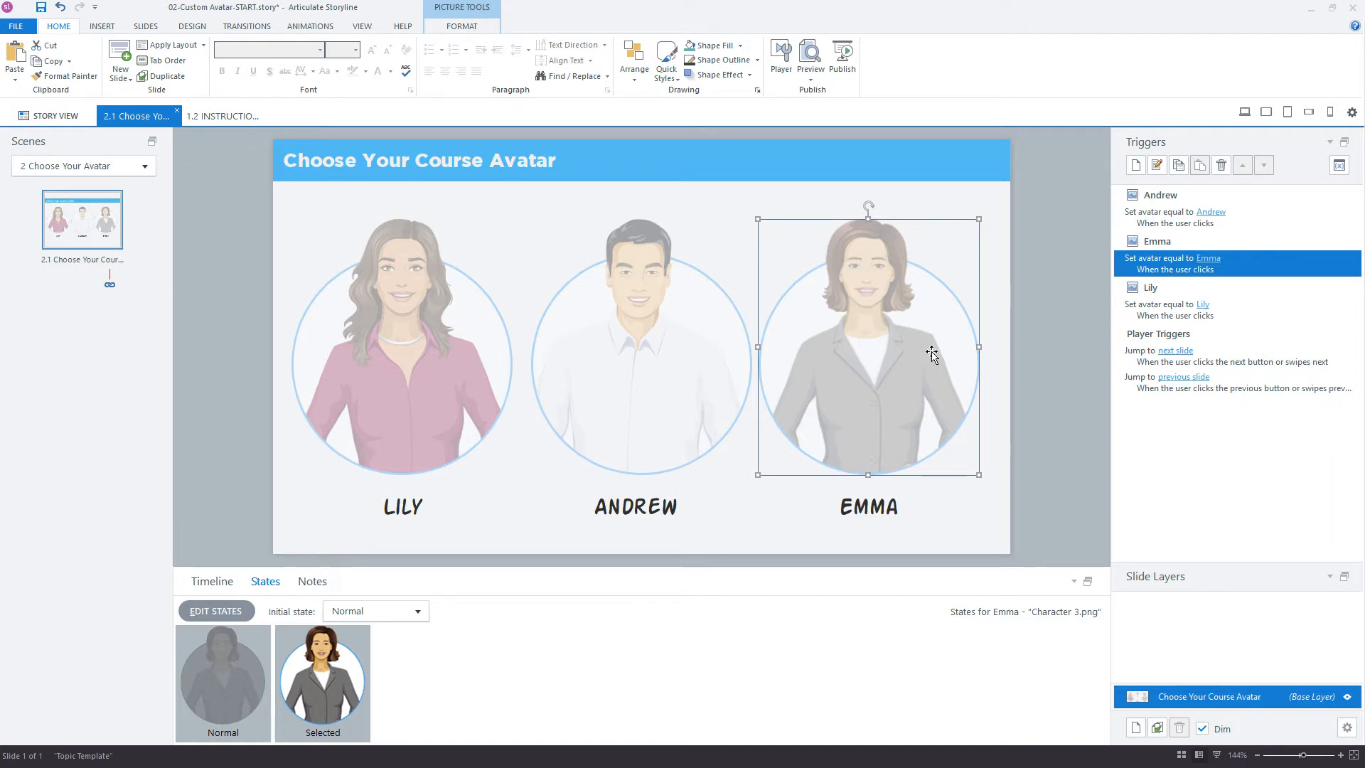
- Review the Lily and Andrew picture triggers and add a blank text box to the slide
click(636, 349)
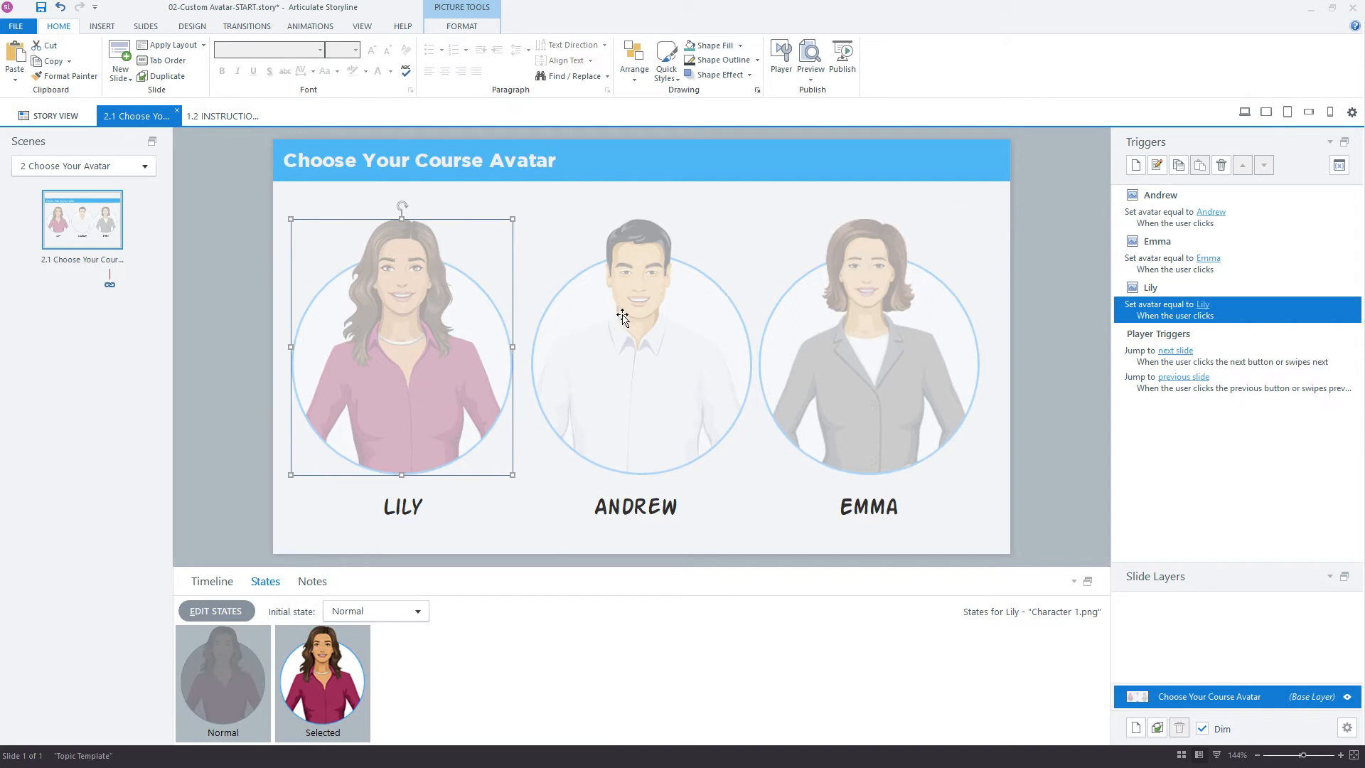
click(635, 349)
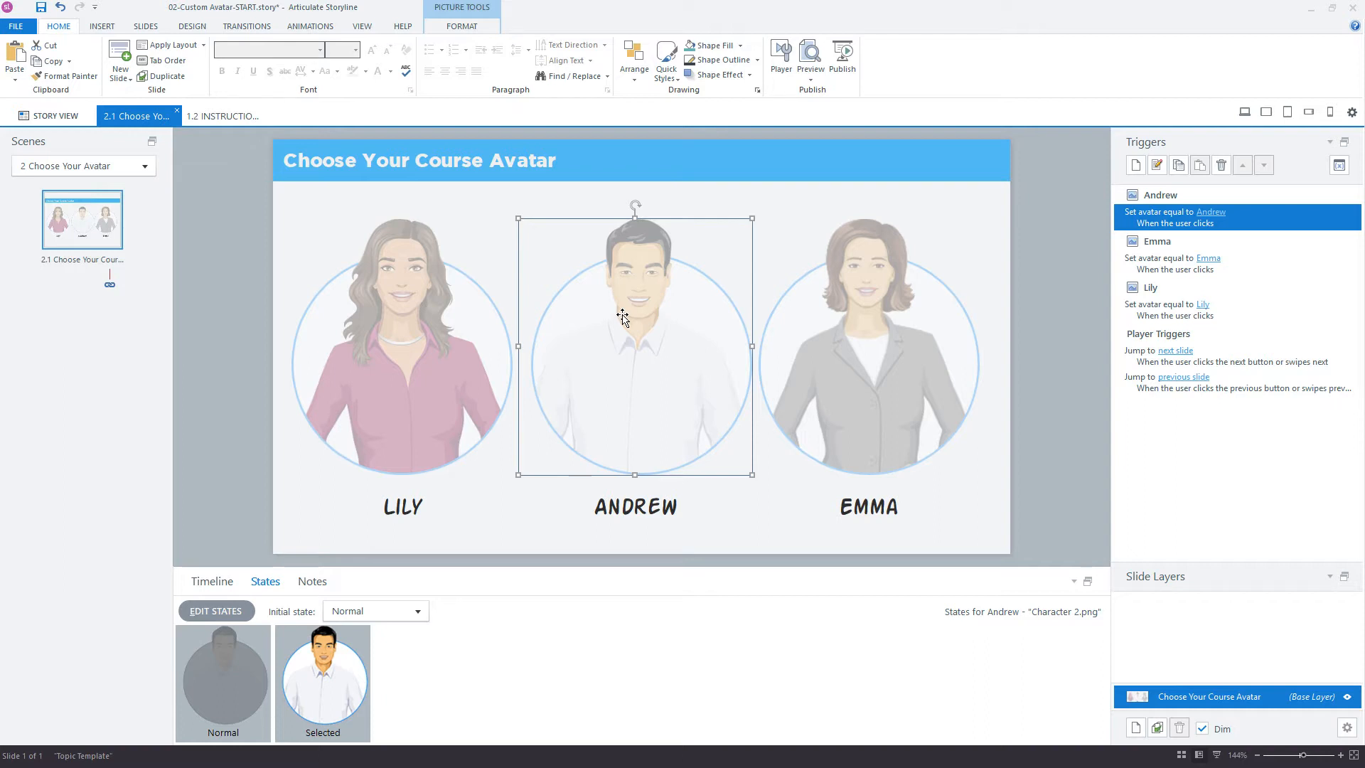
mouse_move(596, 315)
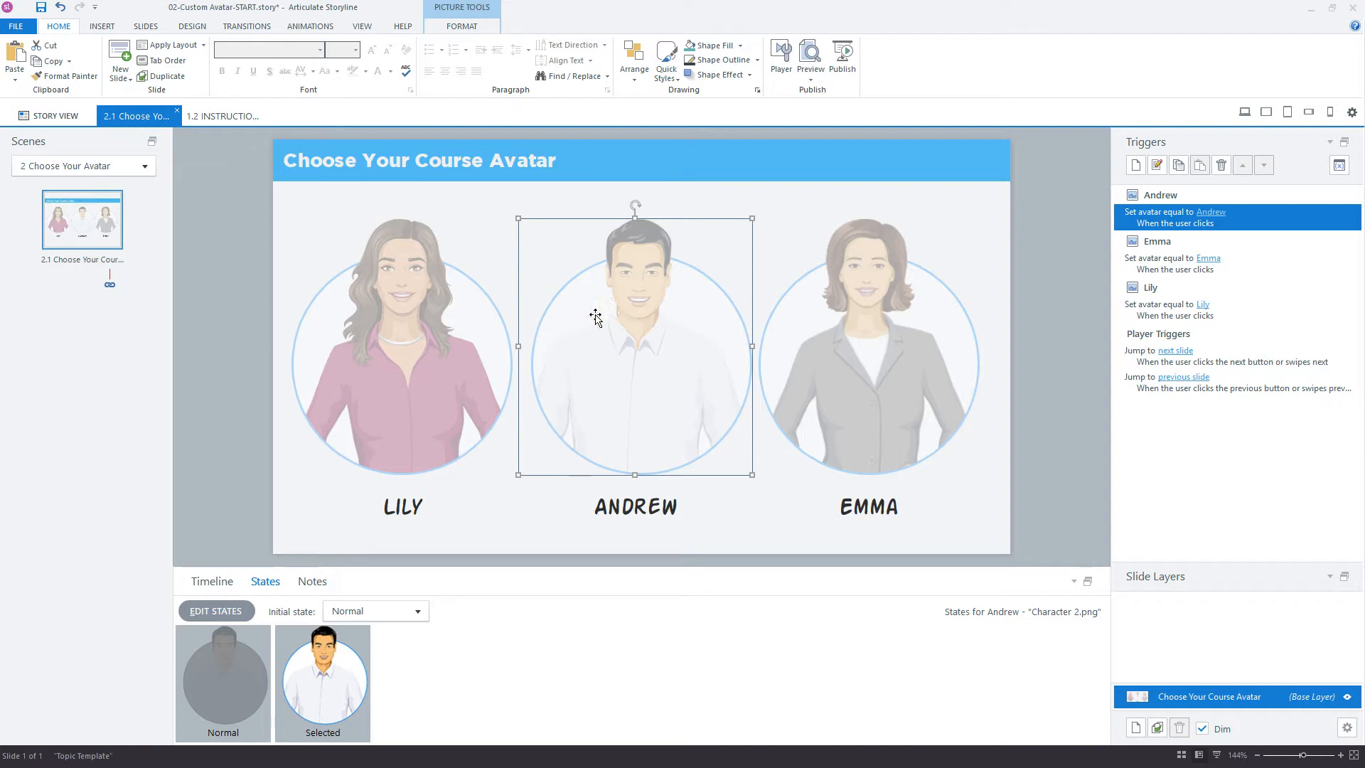
click(102, 26)
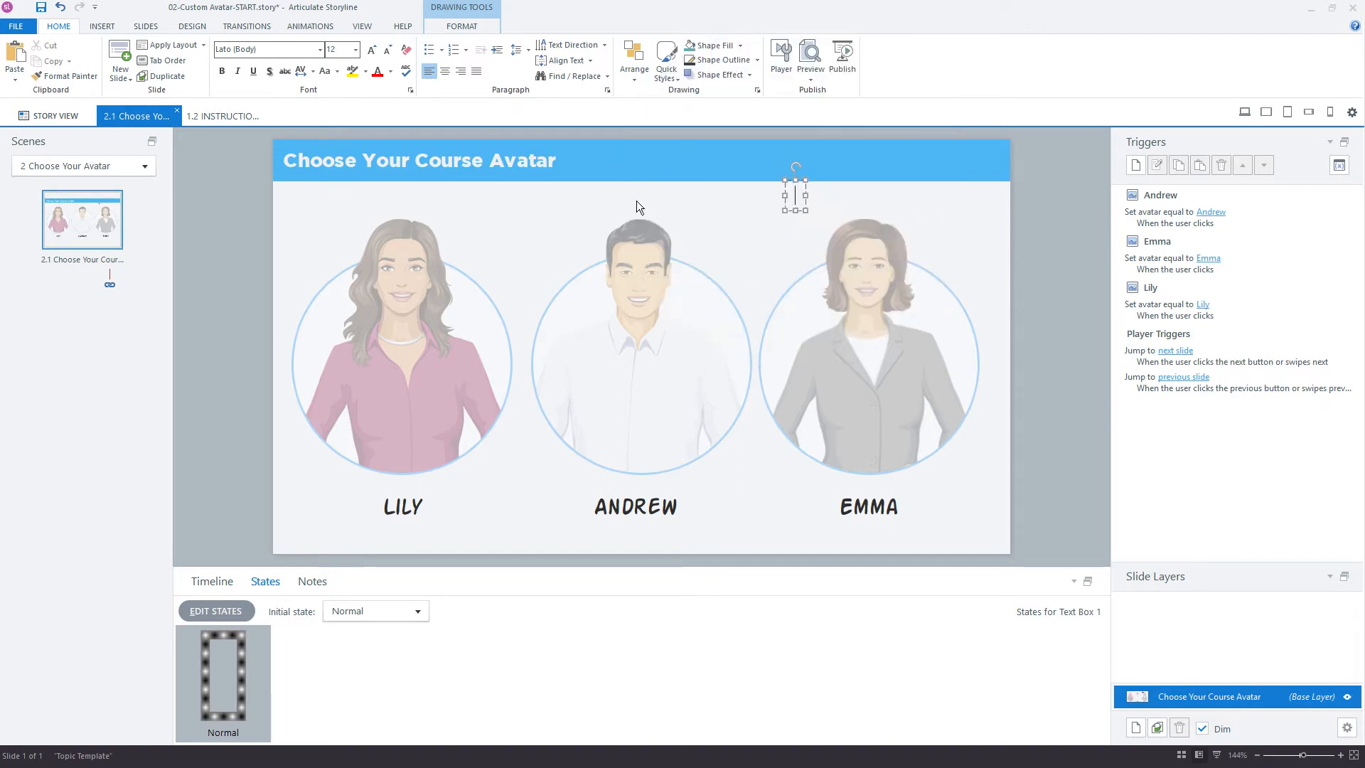
- Insert an %avatar% variable reference into the title-bar text box and colour it white
click(101, 26)
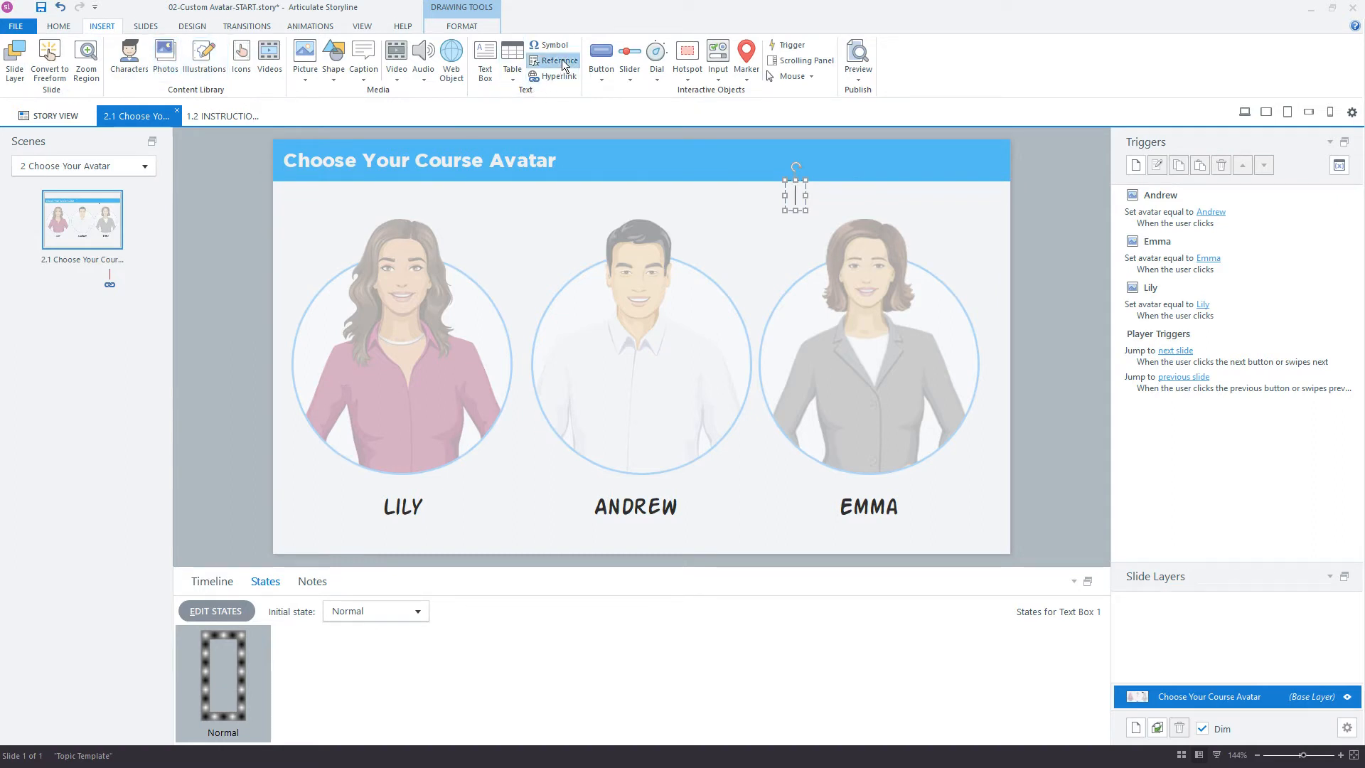
click(553, 59)
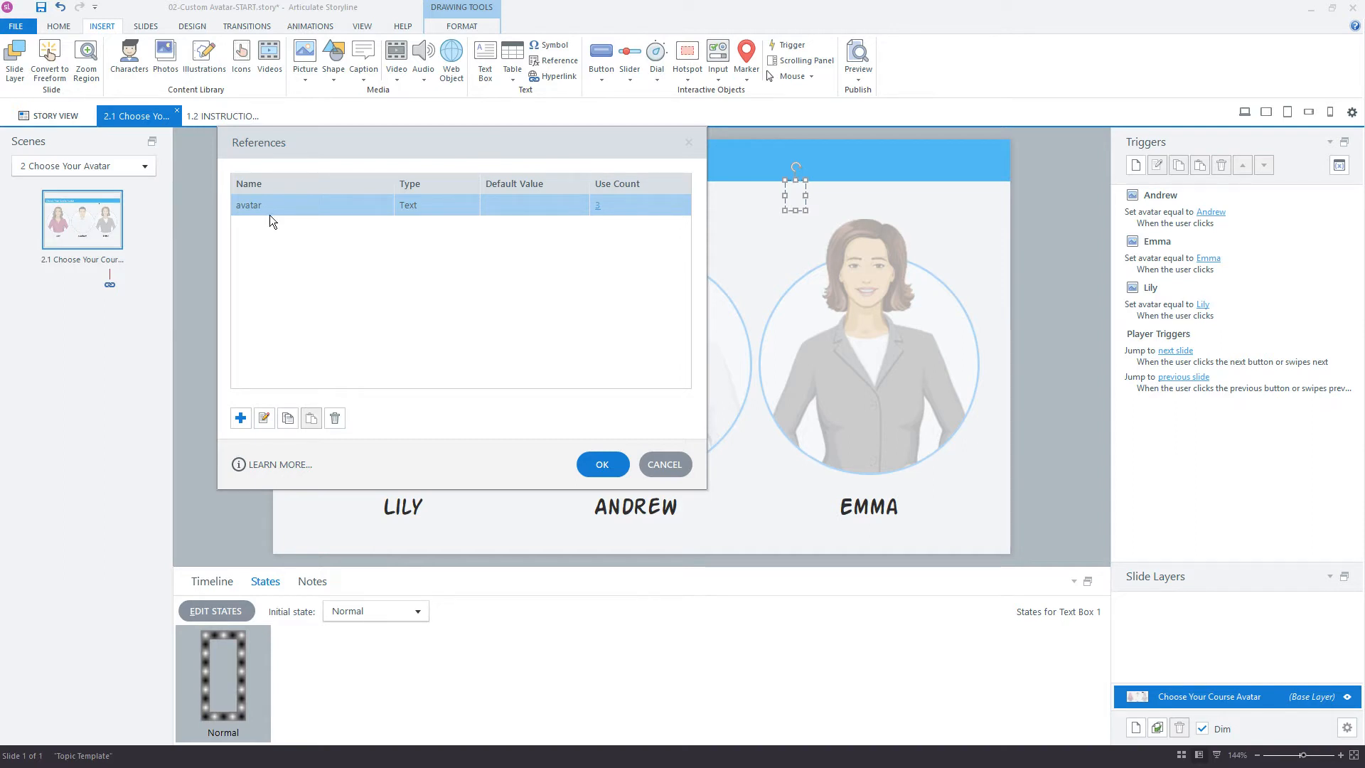
click(601, 463)
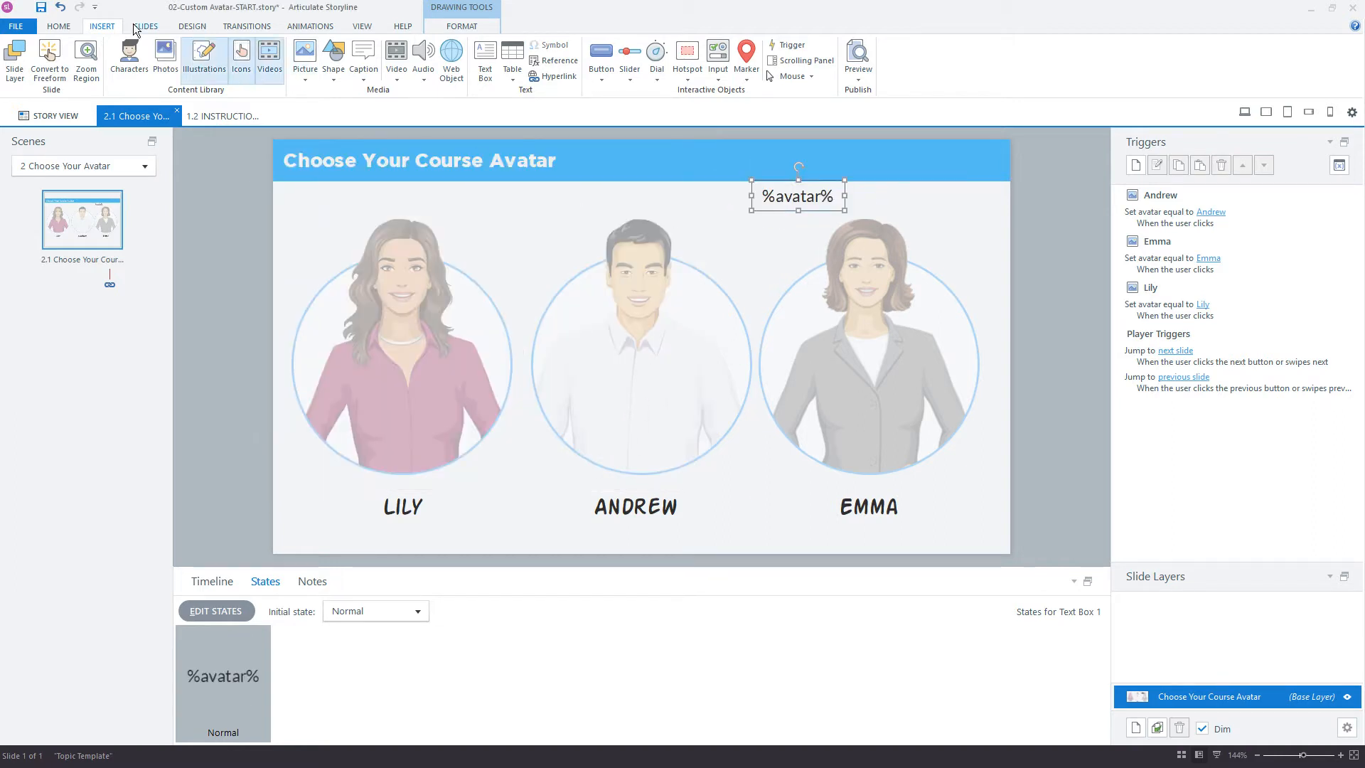
click(58, 26)
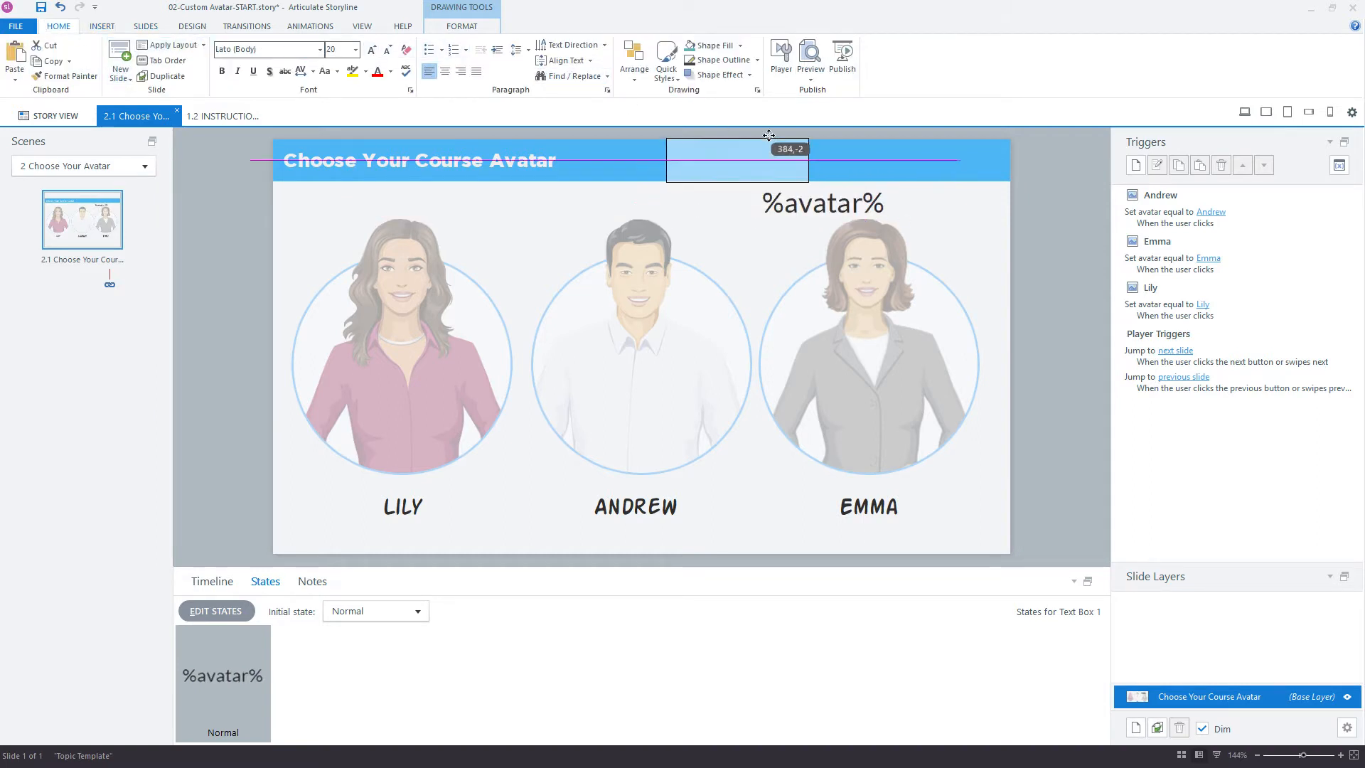
click(389, 73)
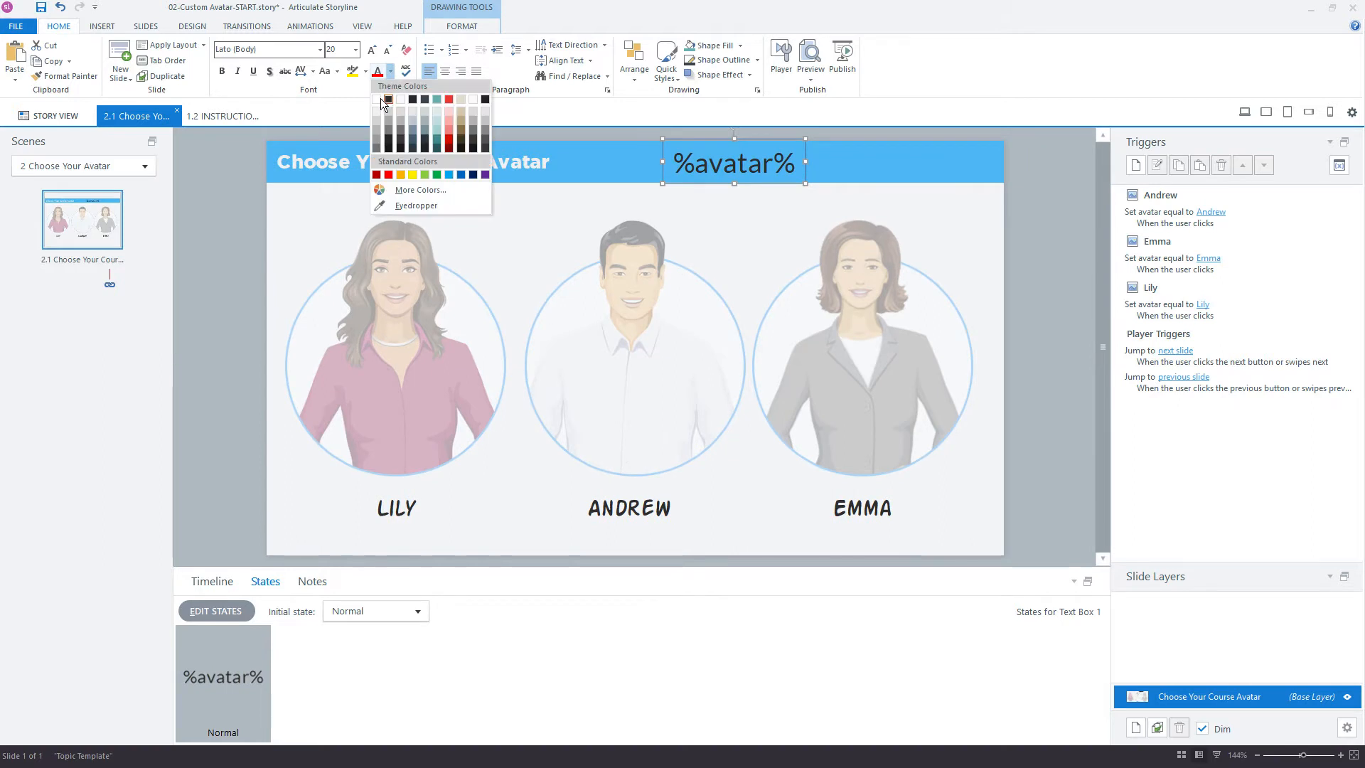
click(385, 98)
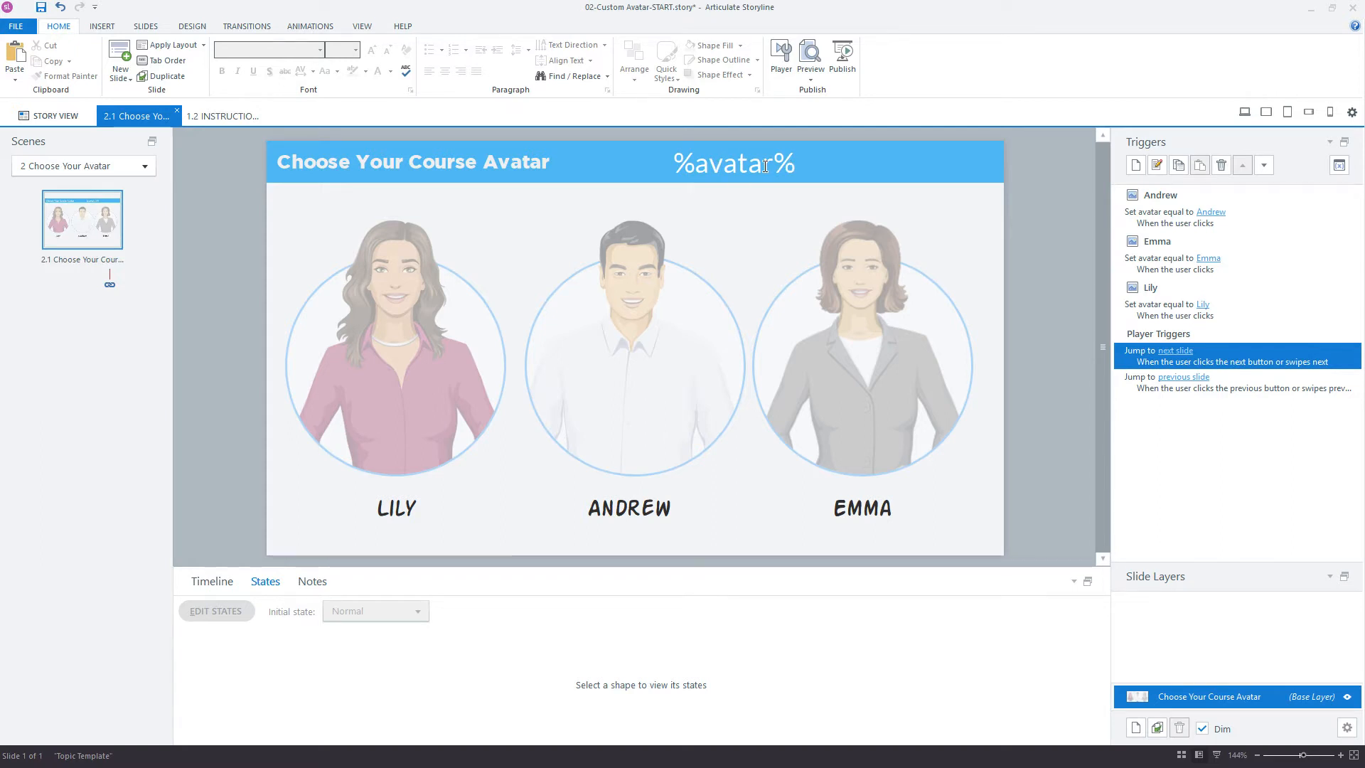
click(394, 340)
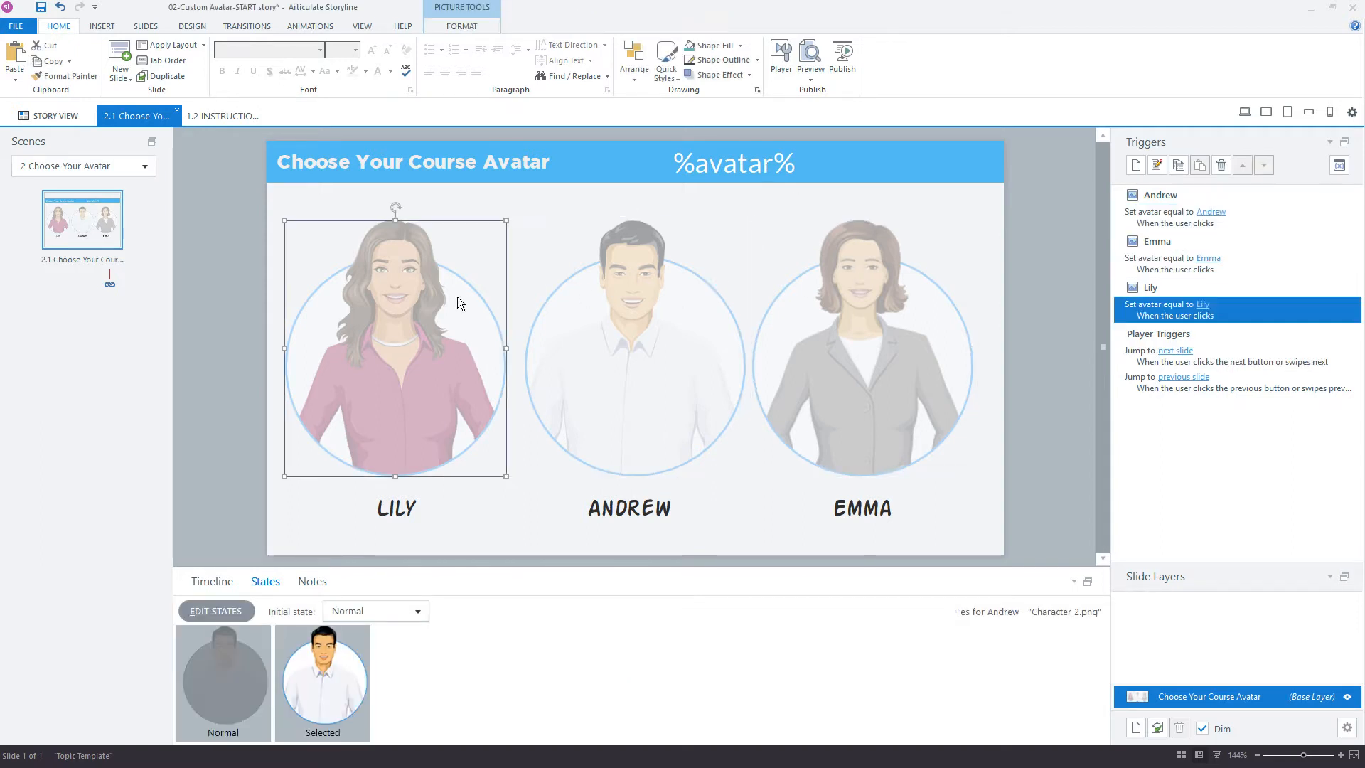
- Preview this slide, click Lily, Andrew and Emma to confirm the header shows each name, then close
click(809, 59)
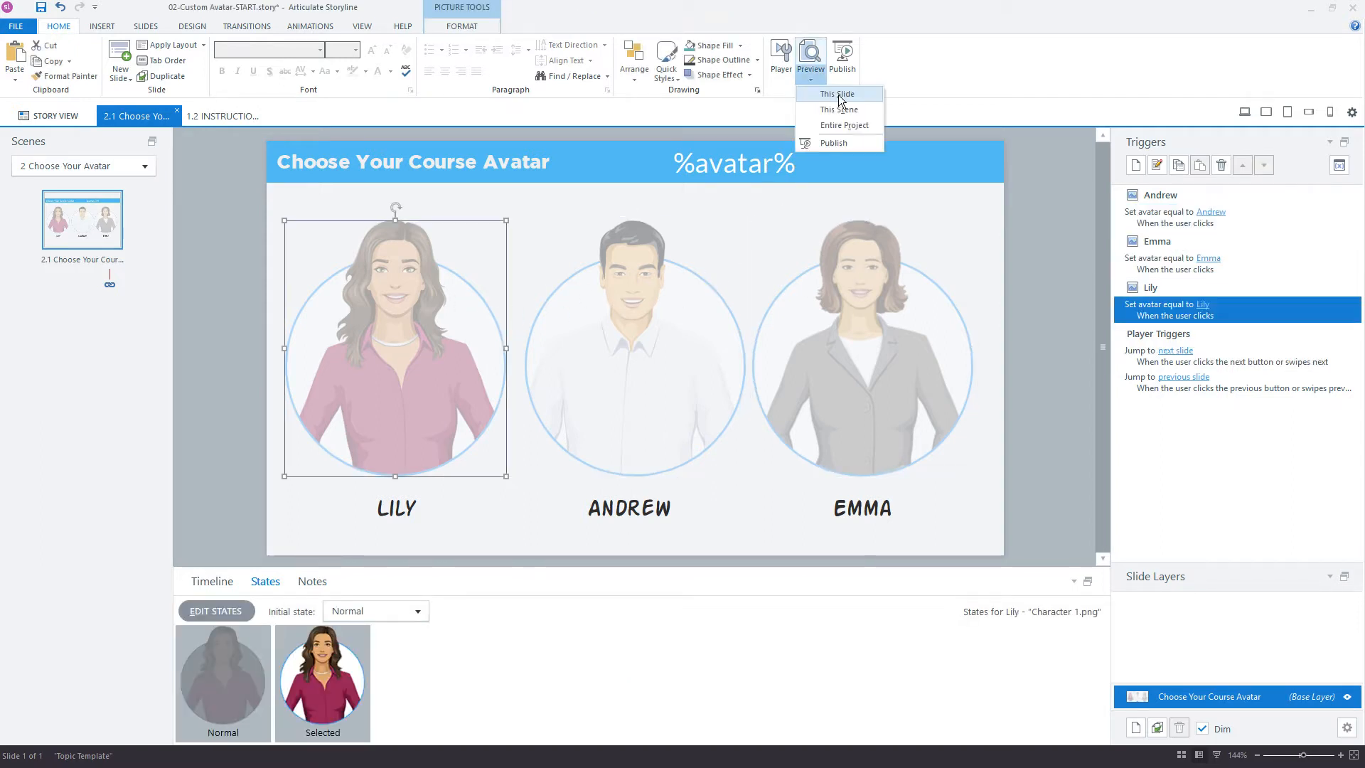
click(835, 94)
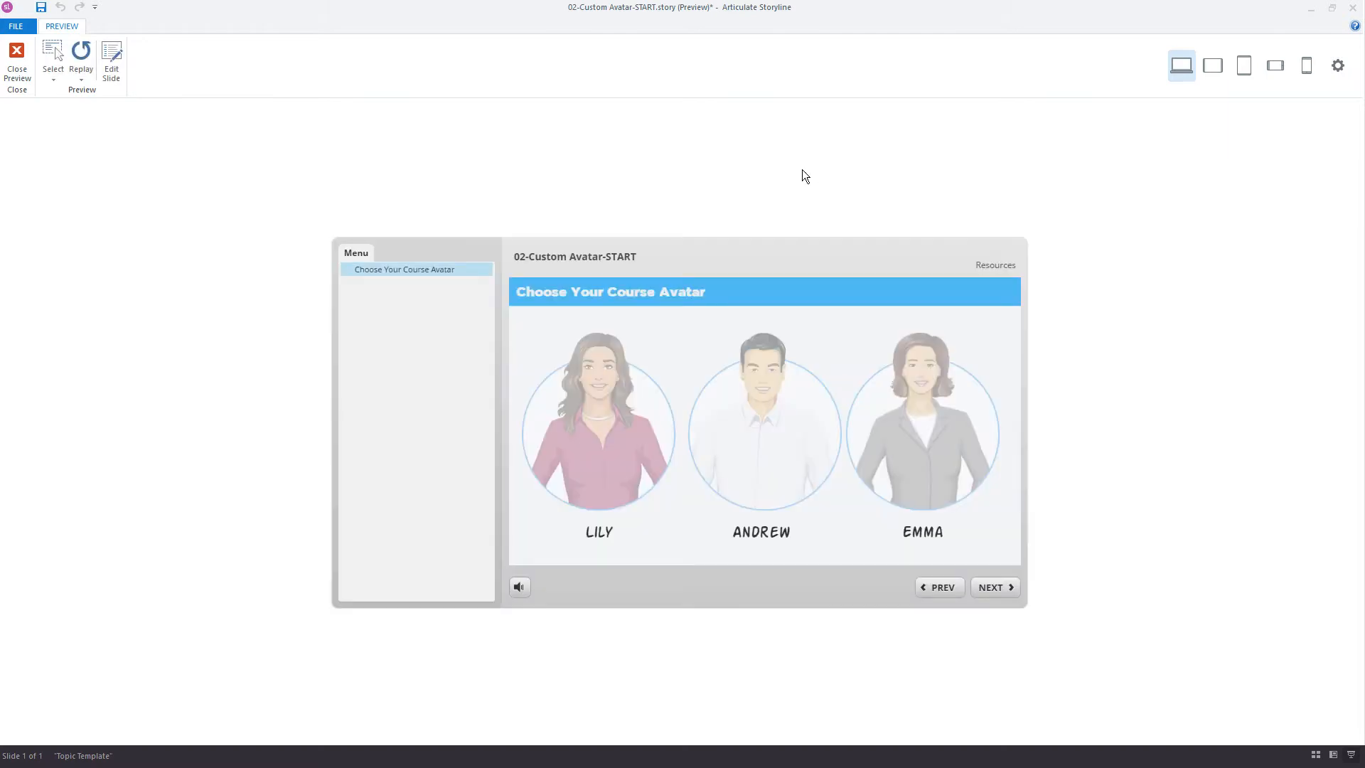
mouse_move(792, 290)
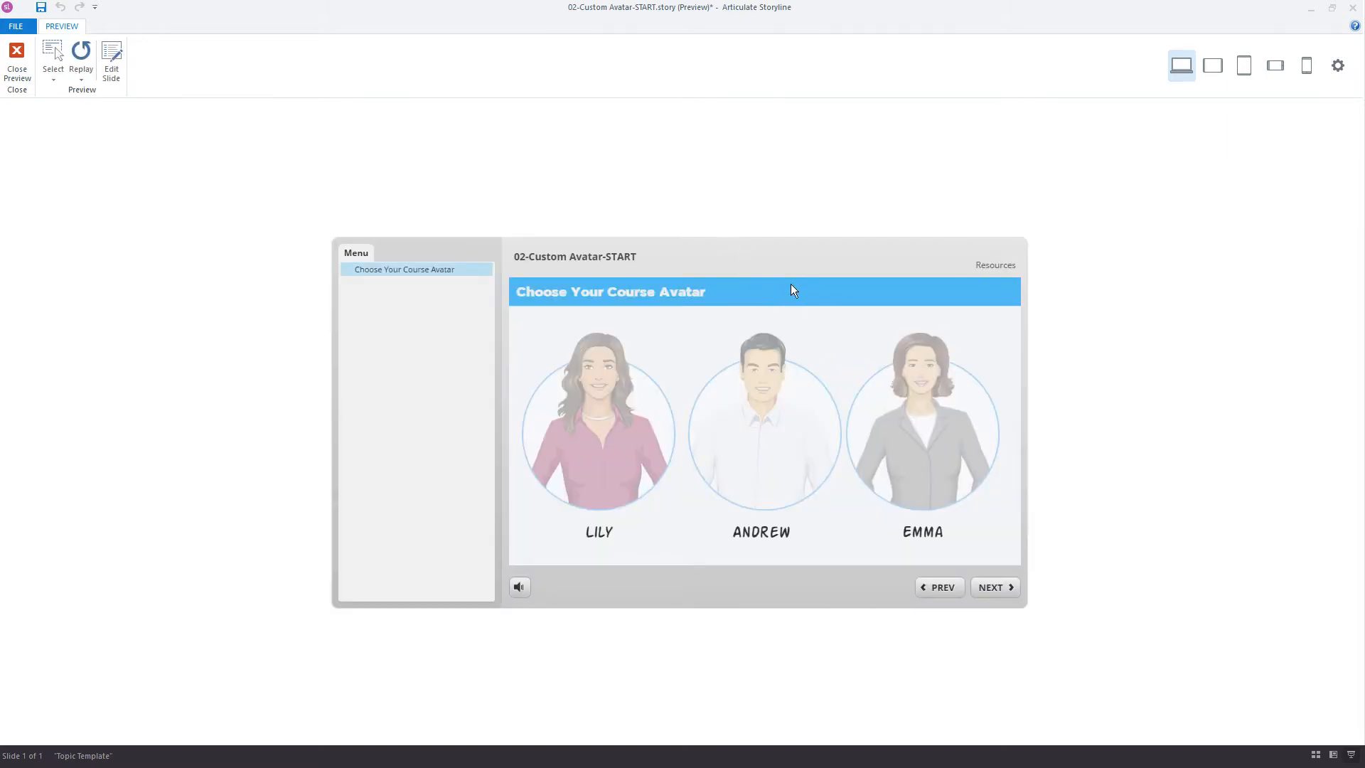
click(598, 432)
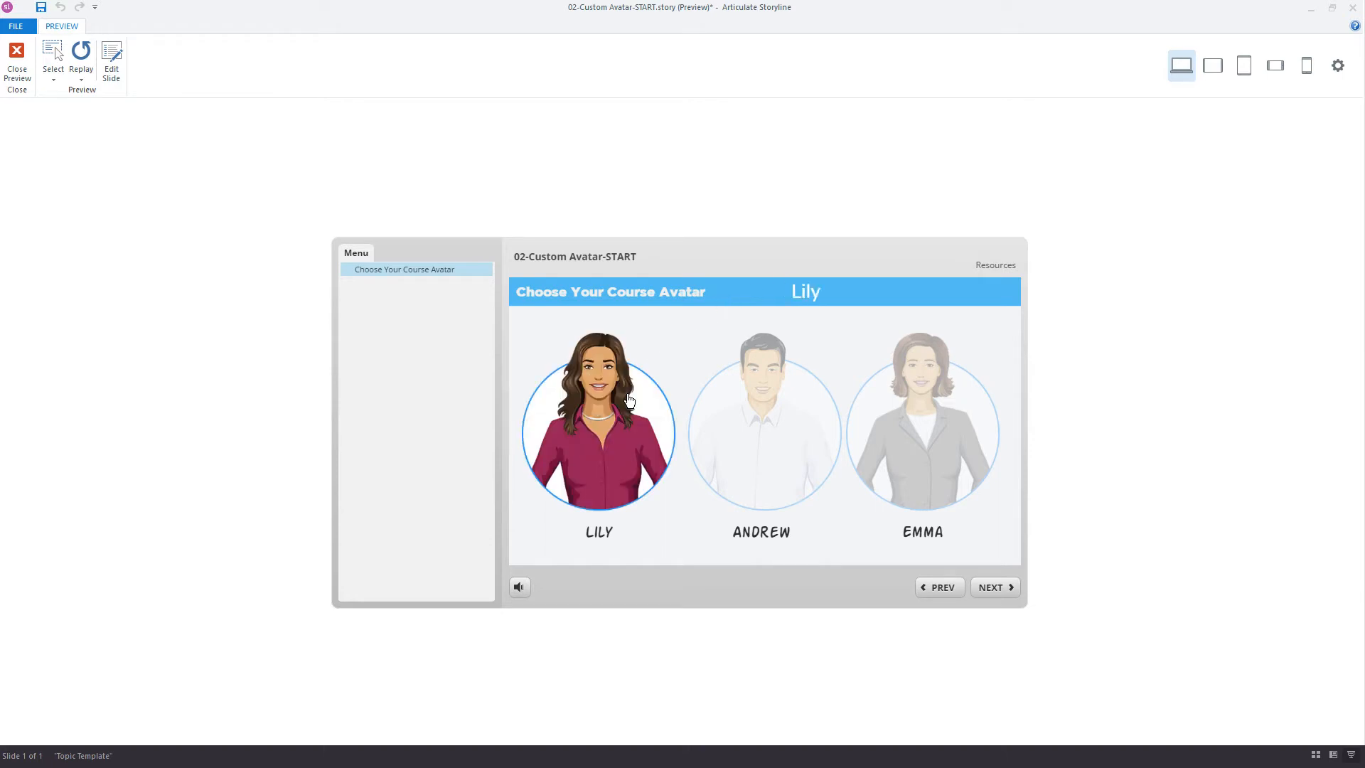
mouse_move(805, 305)
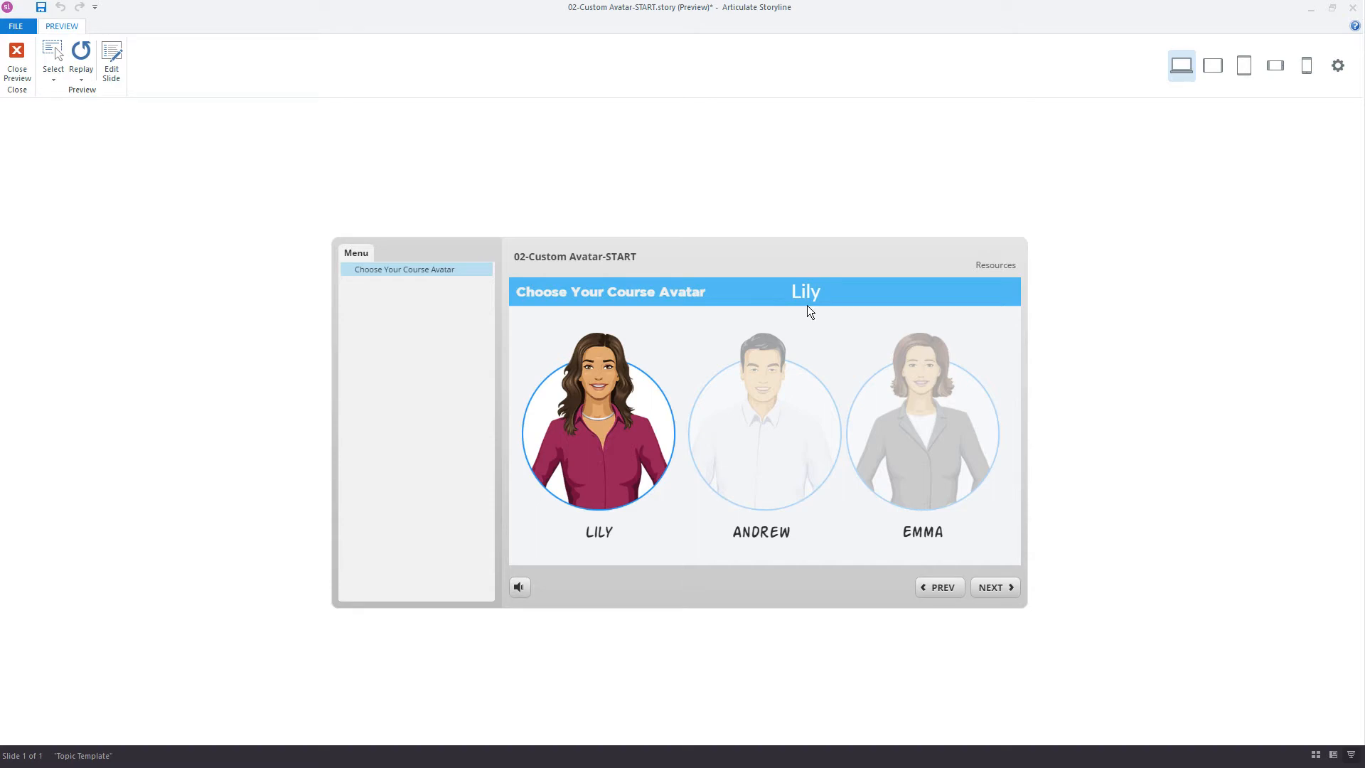
mouse_move(774, 380)
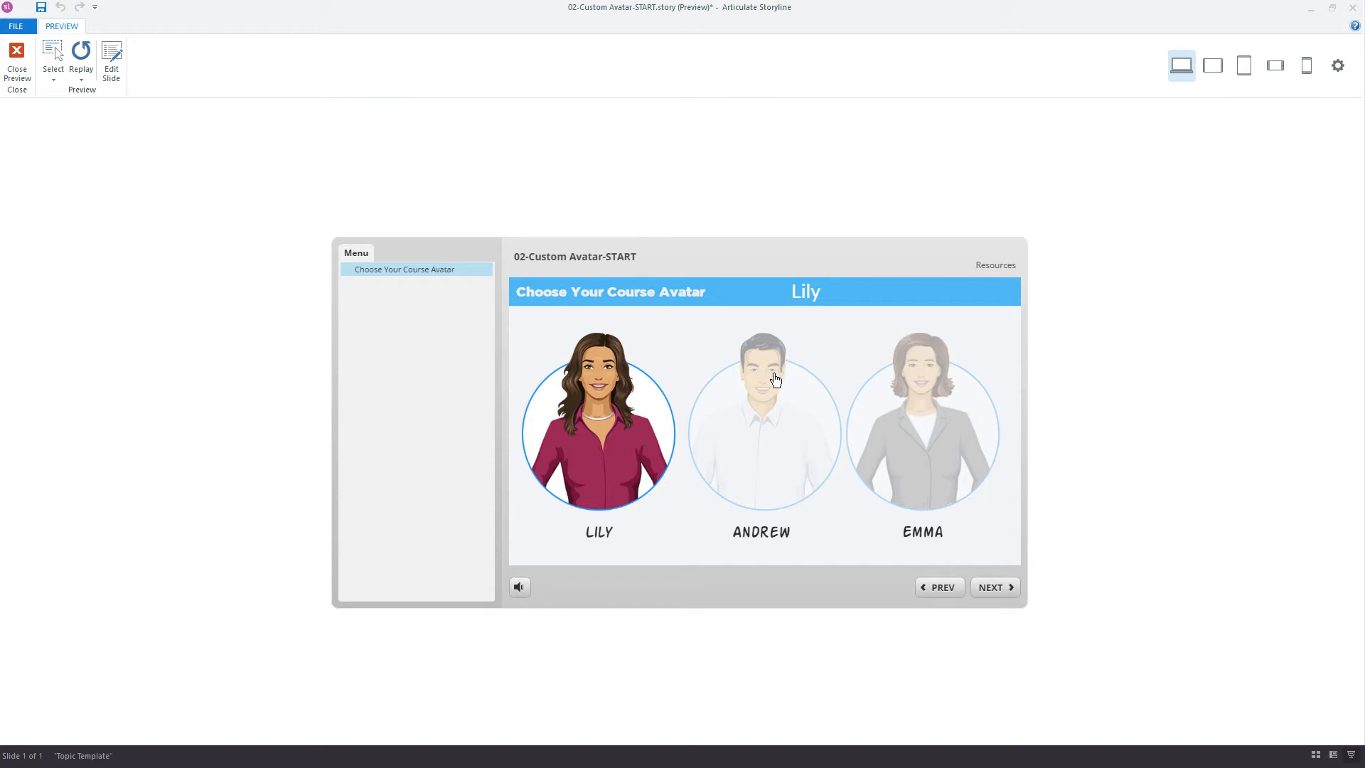
click(762, 433)
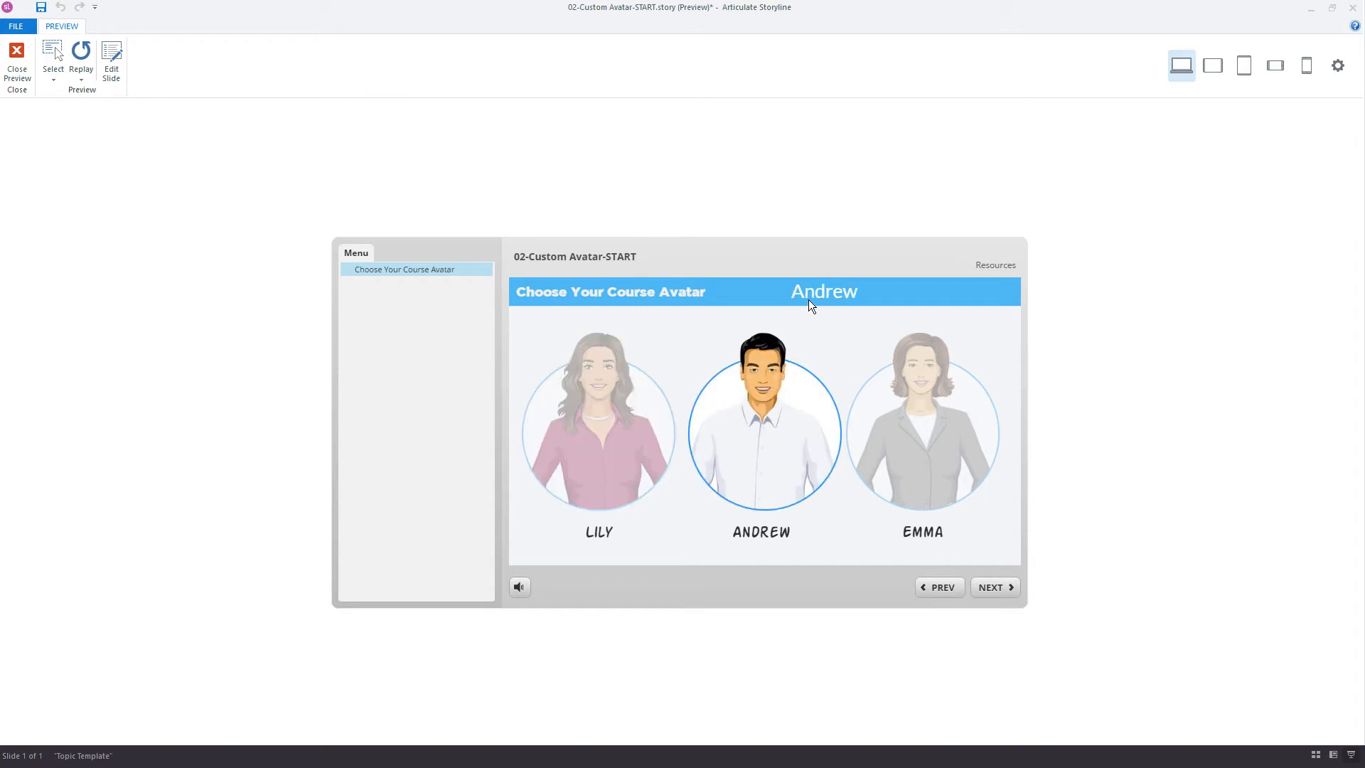
click(921, 433)
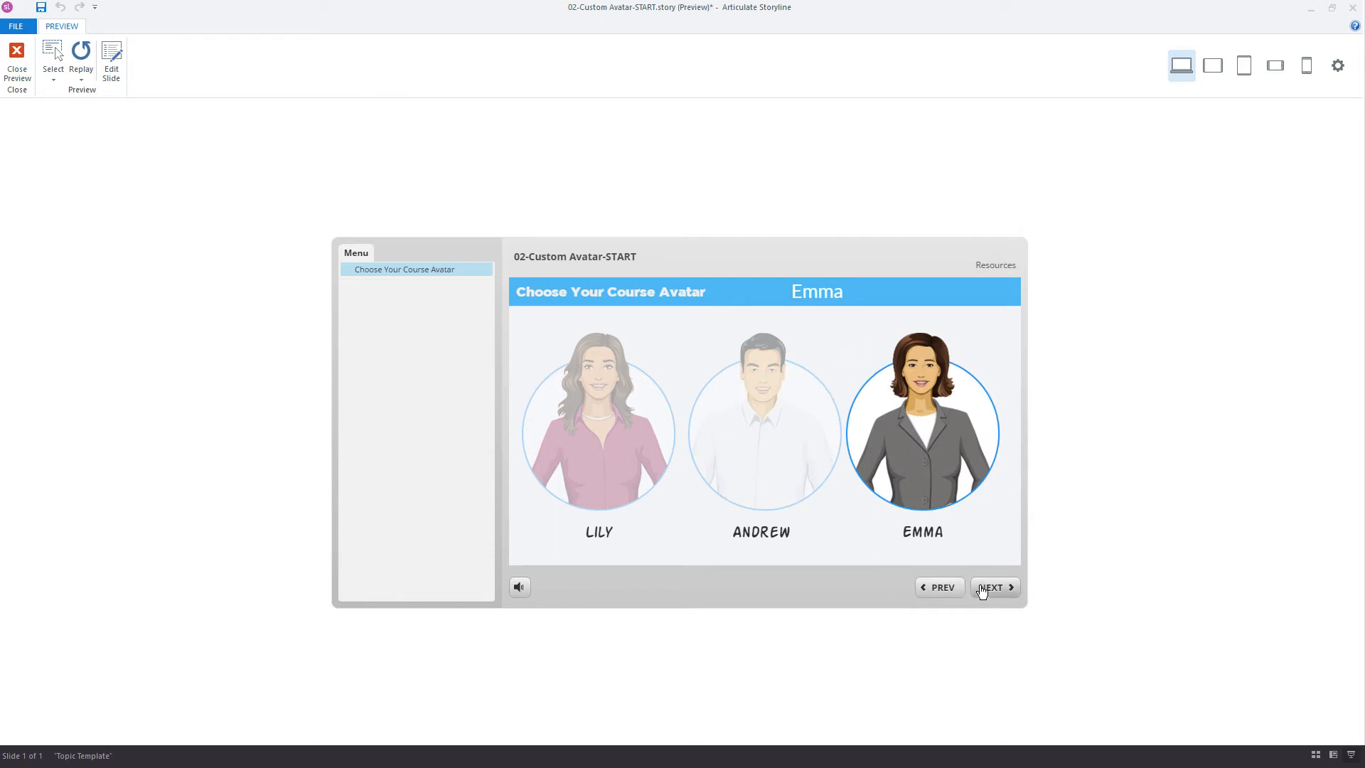
mouse_move(823, 303)
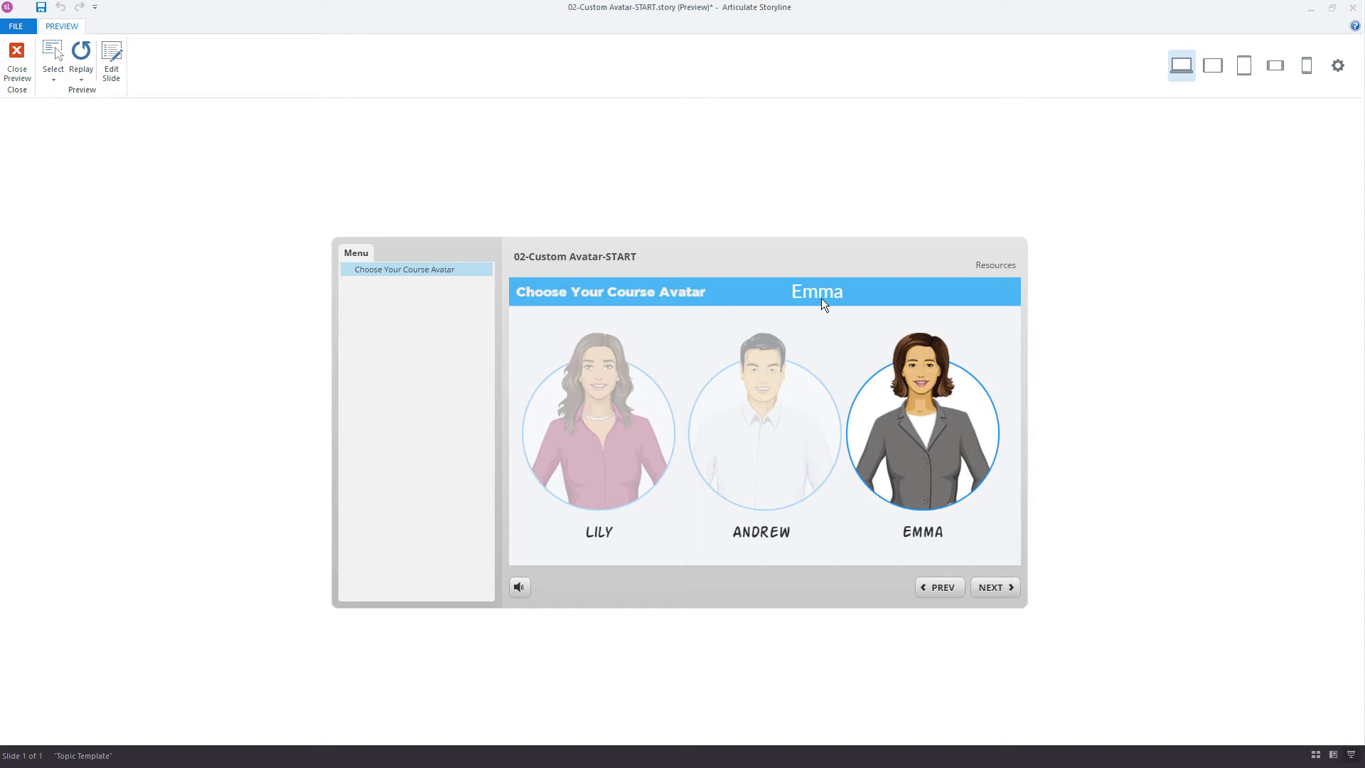
mouse_move(825, 312)
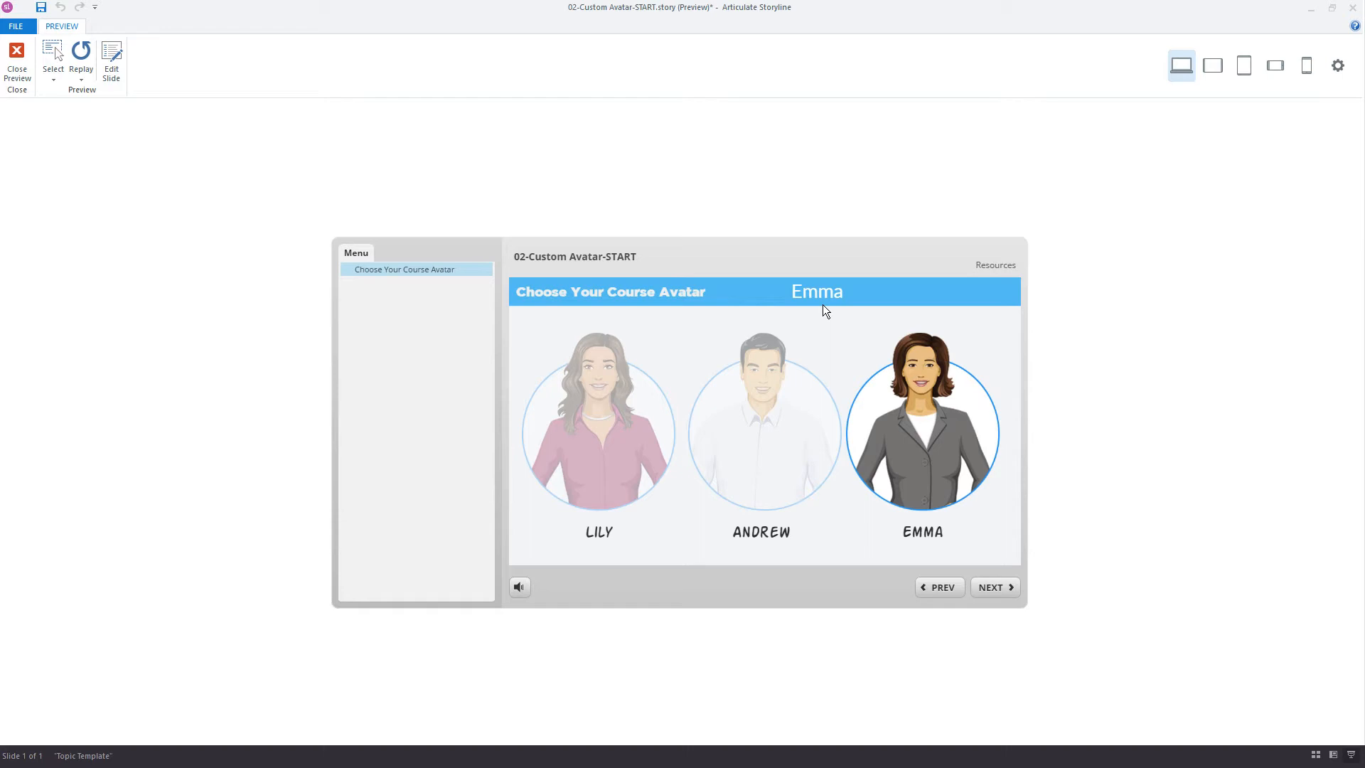
click(16, 61)
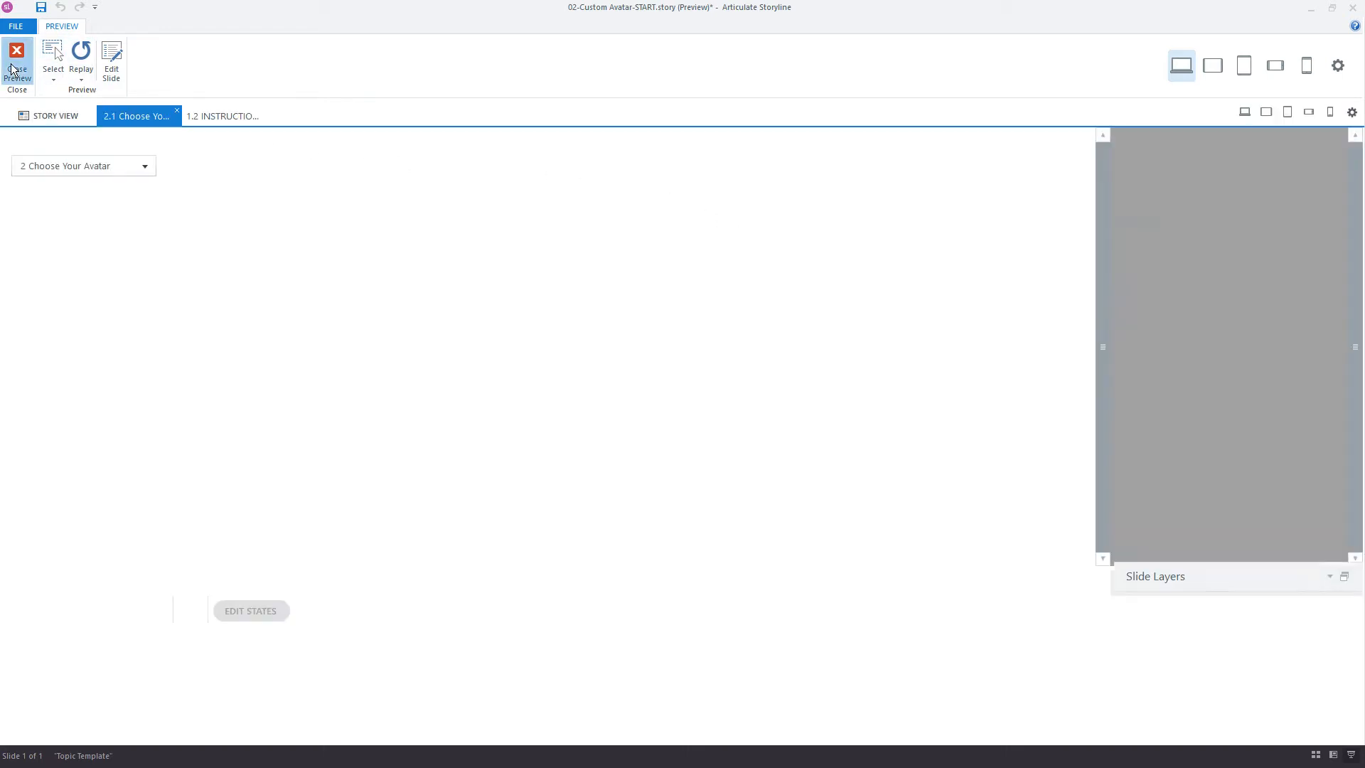
- Edit the header text box so it reads 'You chose: %avatar%'
click(15, 61)
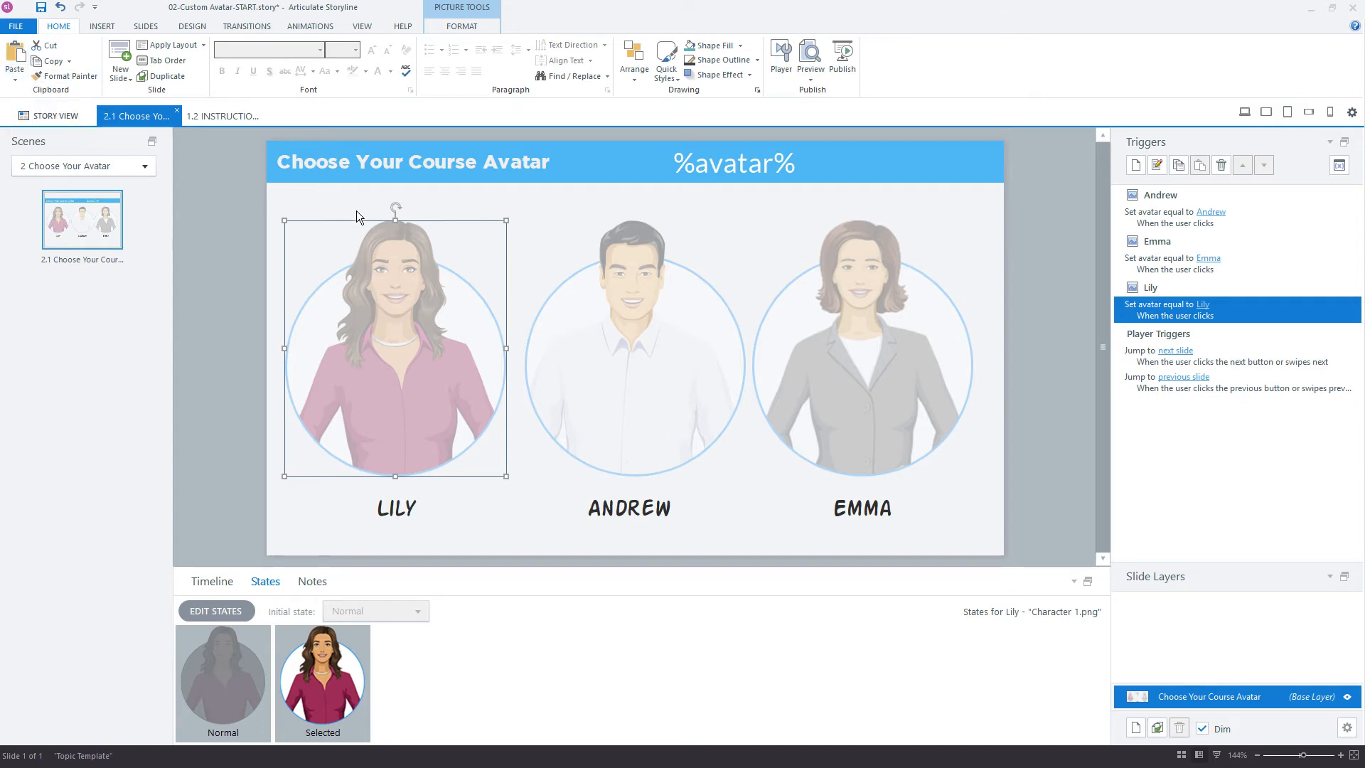
click(733, 162)
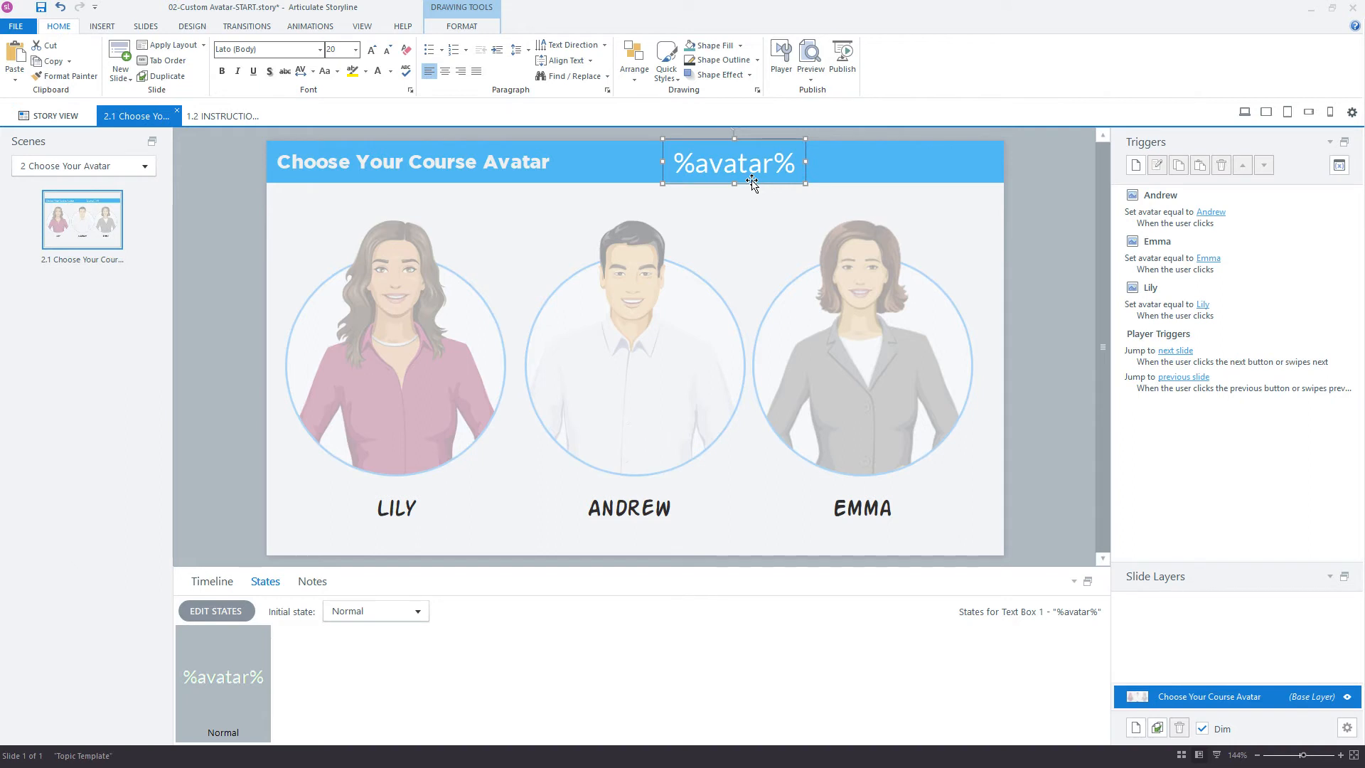
click(860, 344)
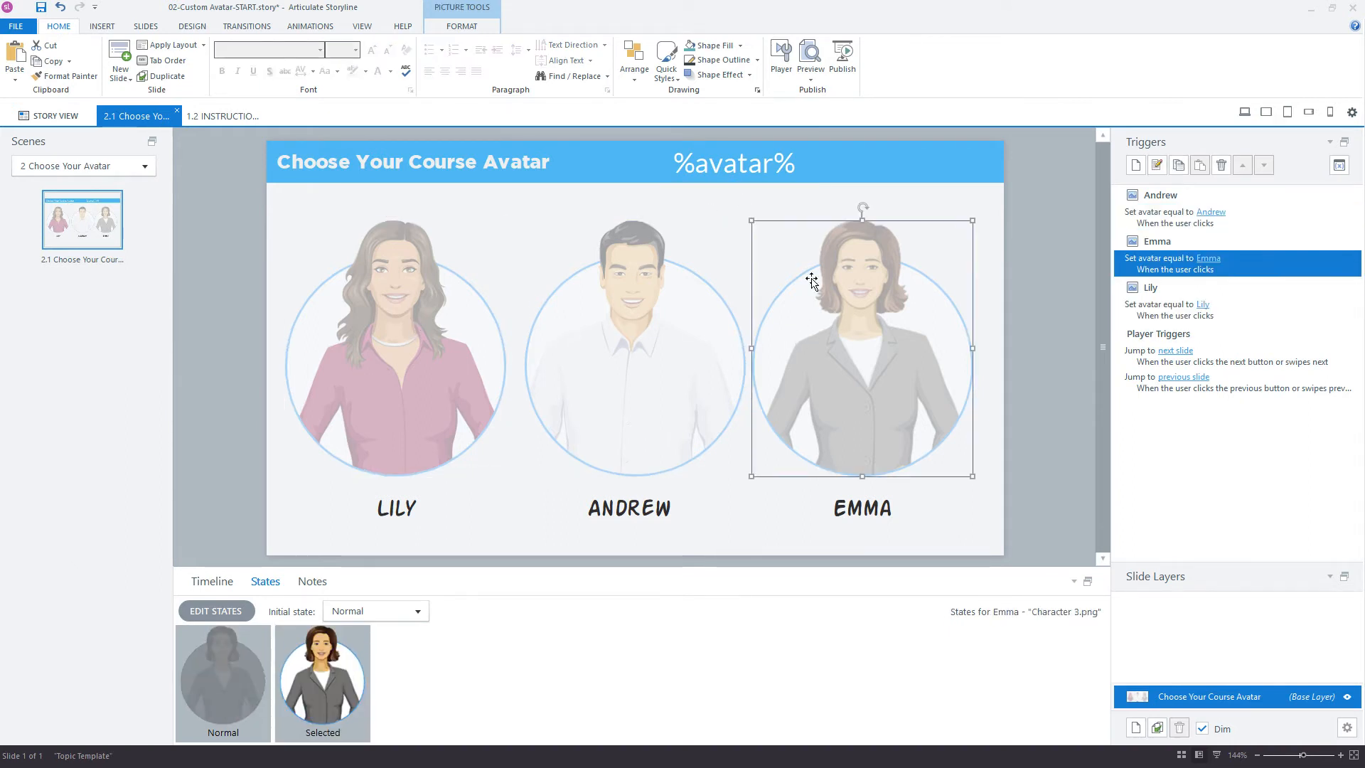
click(733, 162)
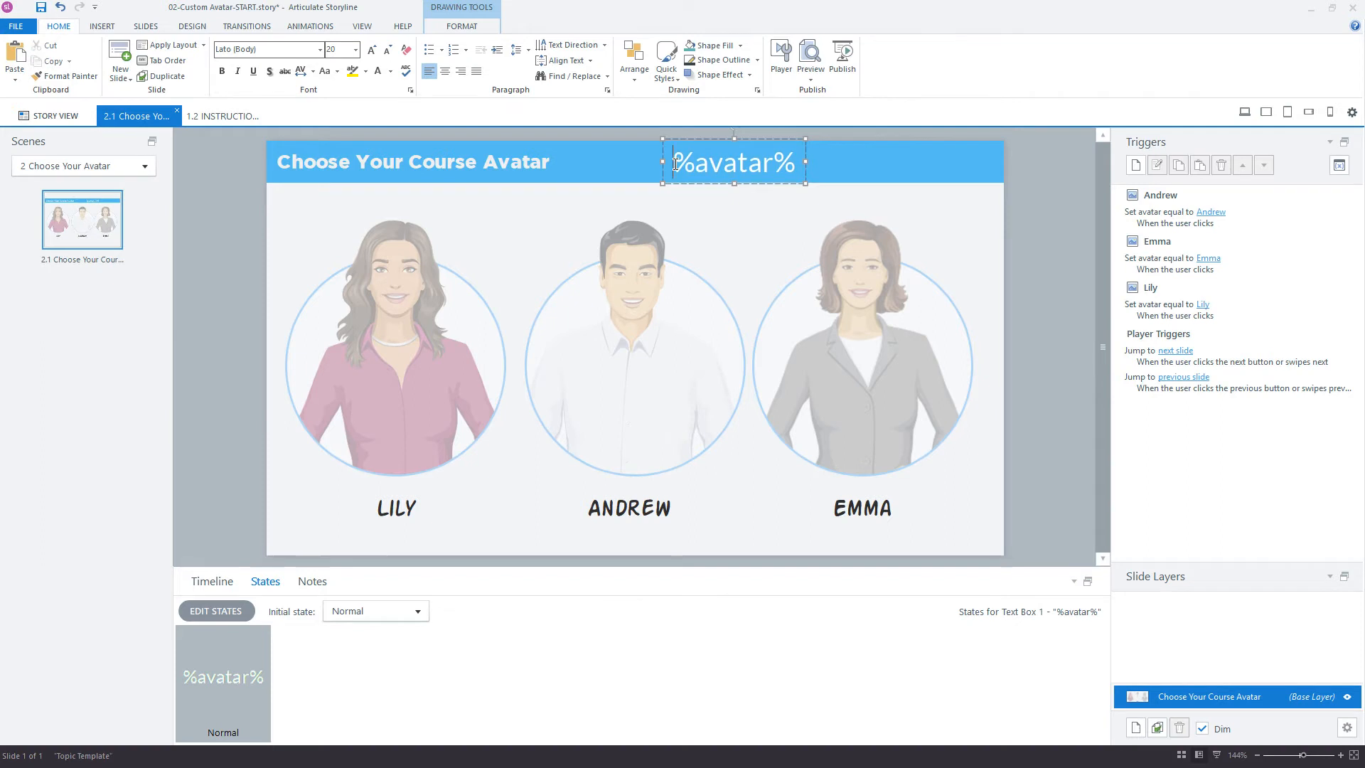
text(You chose:)
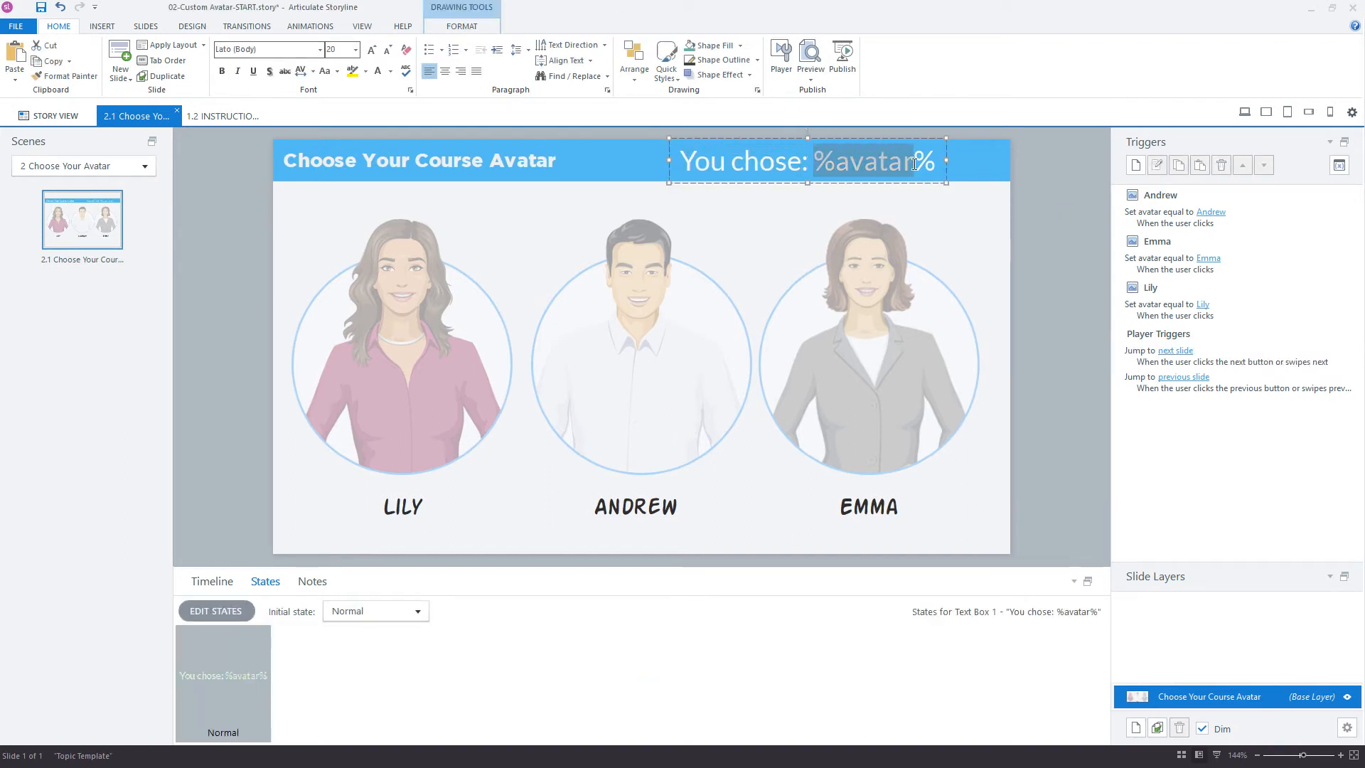
click(809, 57)
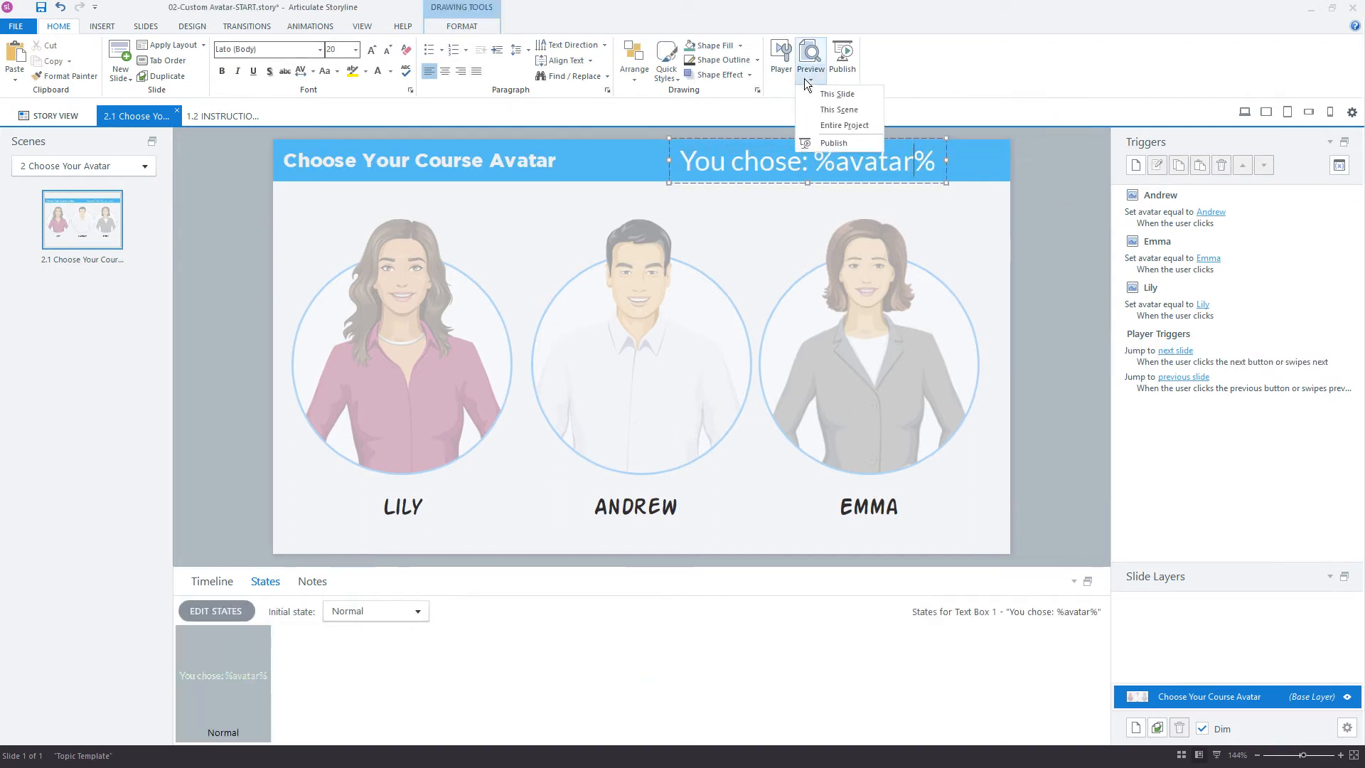
- Preview this slide, pick Andrew and Emma to see 'You chose:' with each name, then close the preview
click(836, 93)
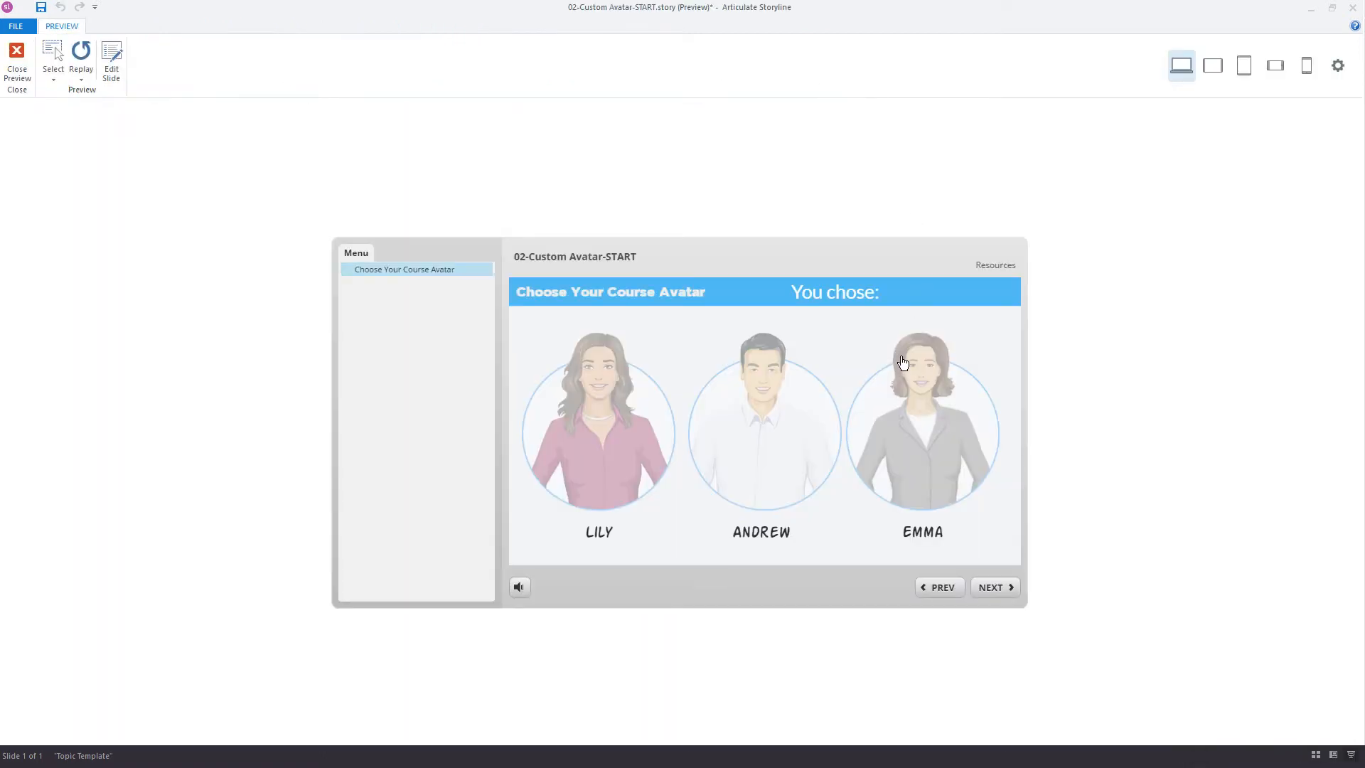
click(761, 433)
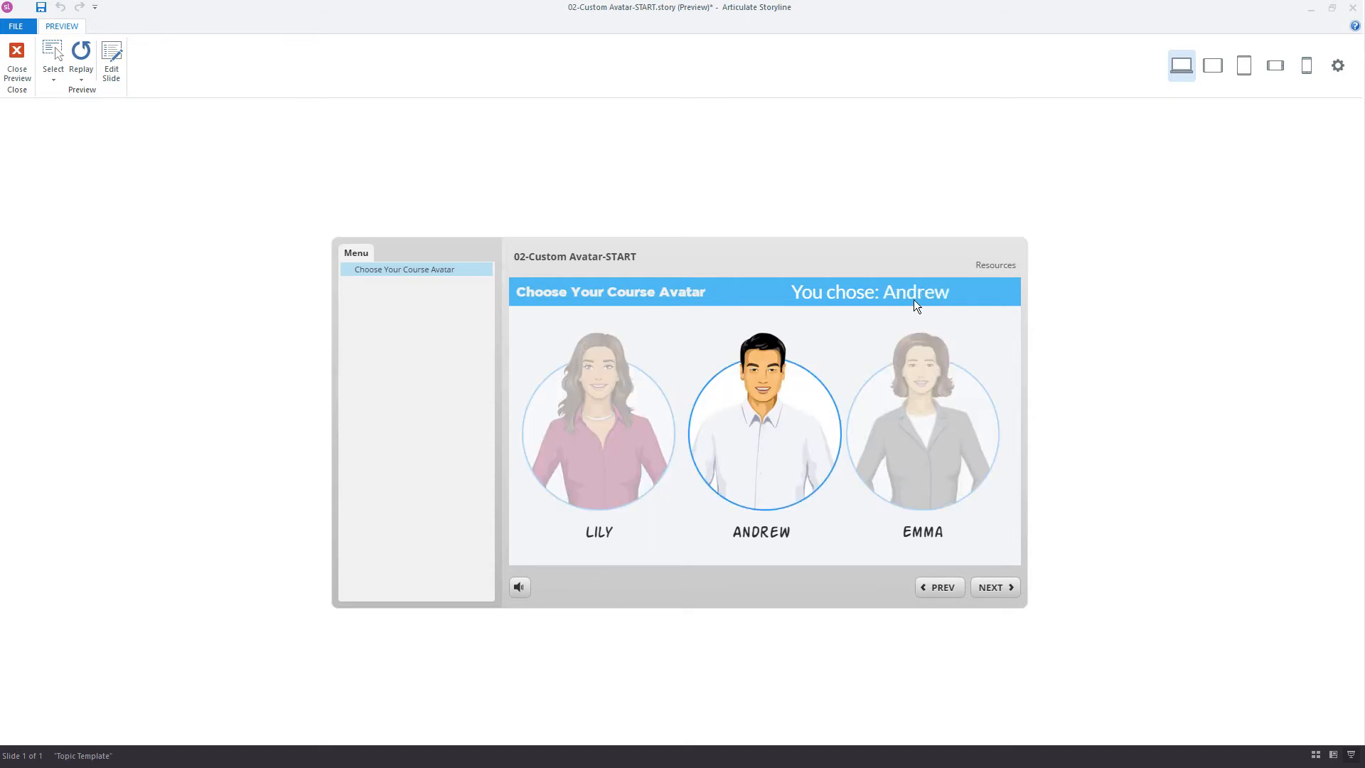
mouse_move(891, 299)
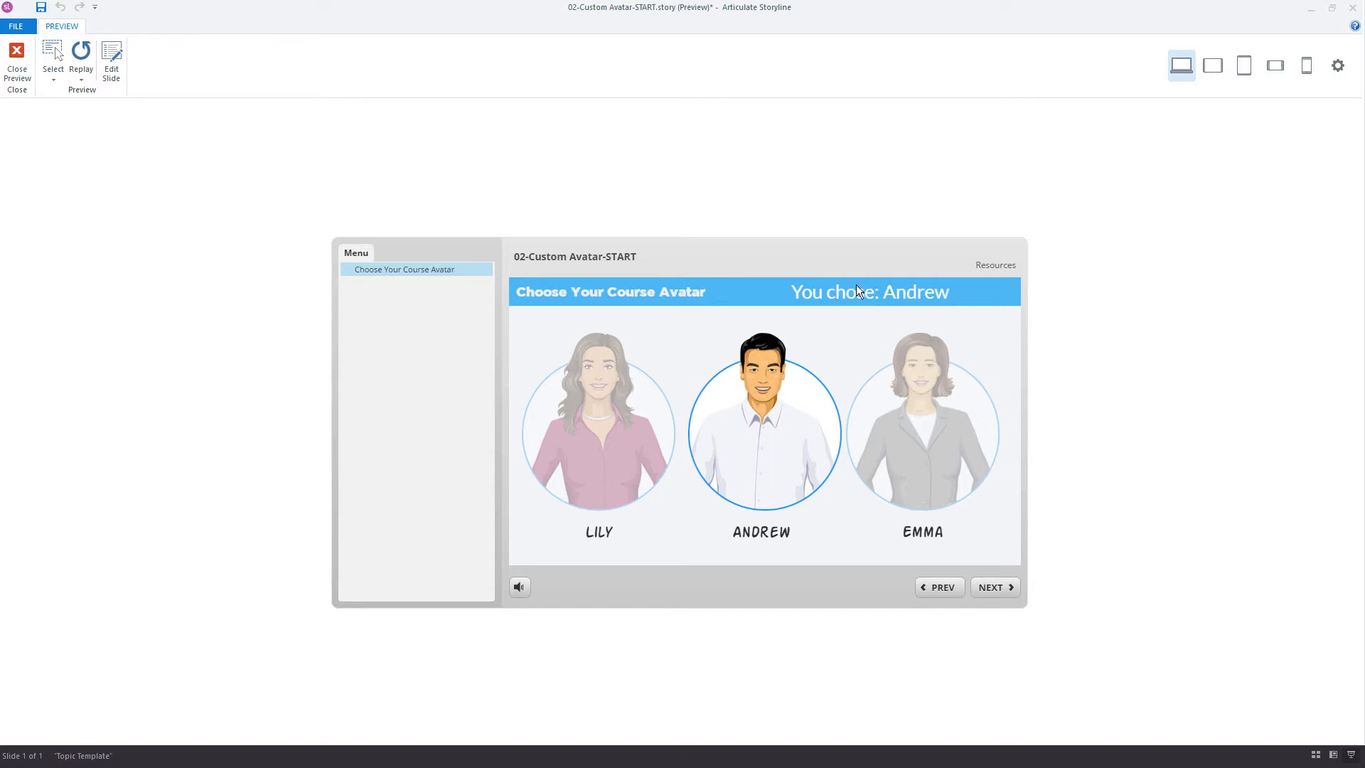
click(922, 432)
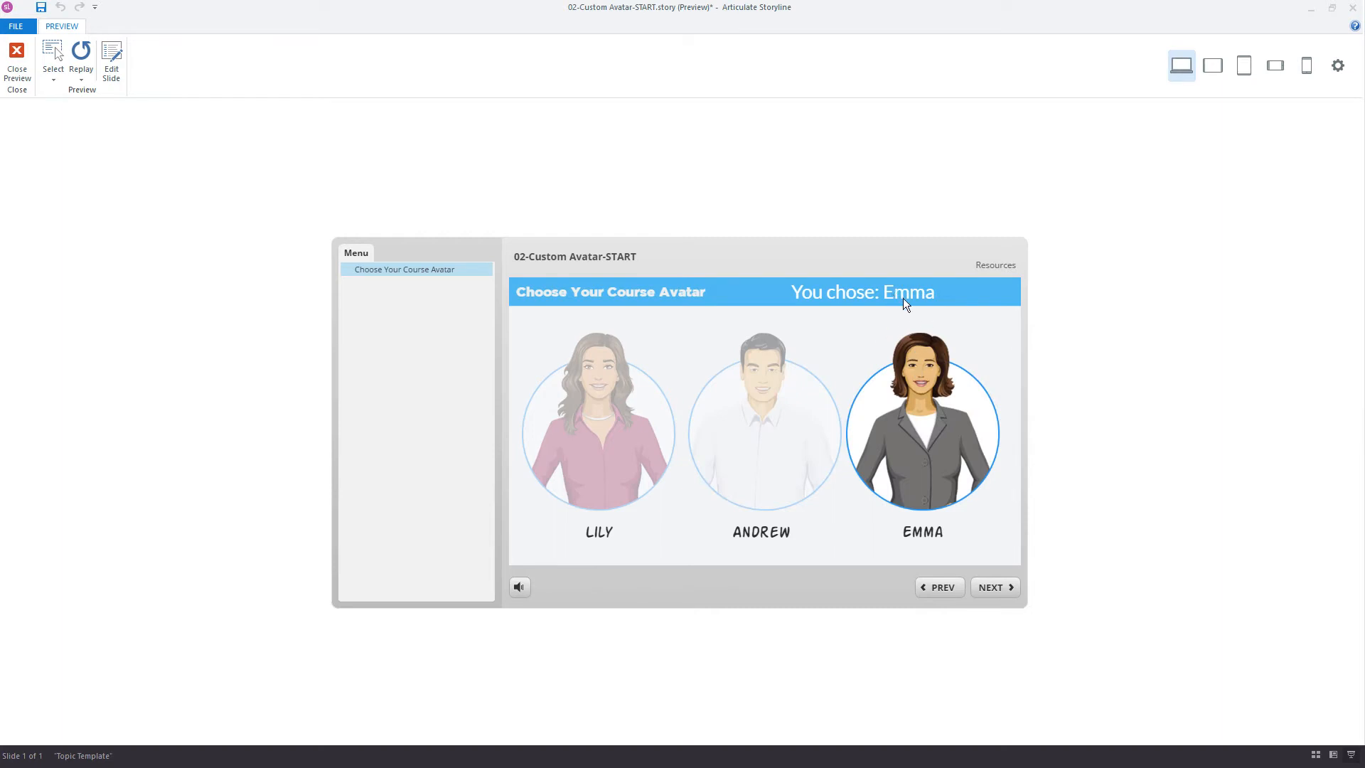
click(759, 432)
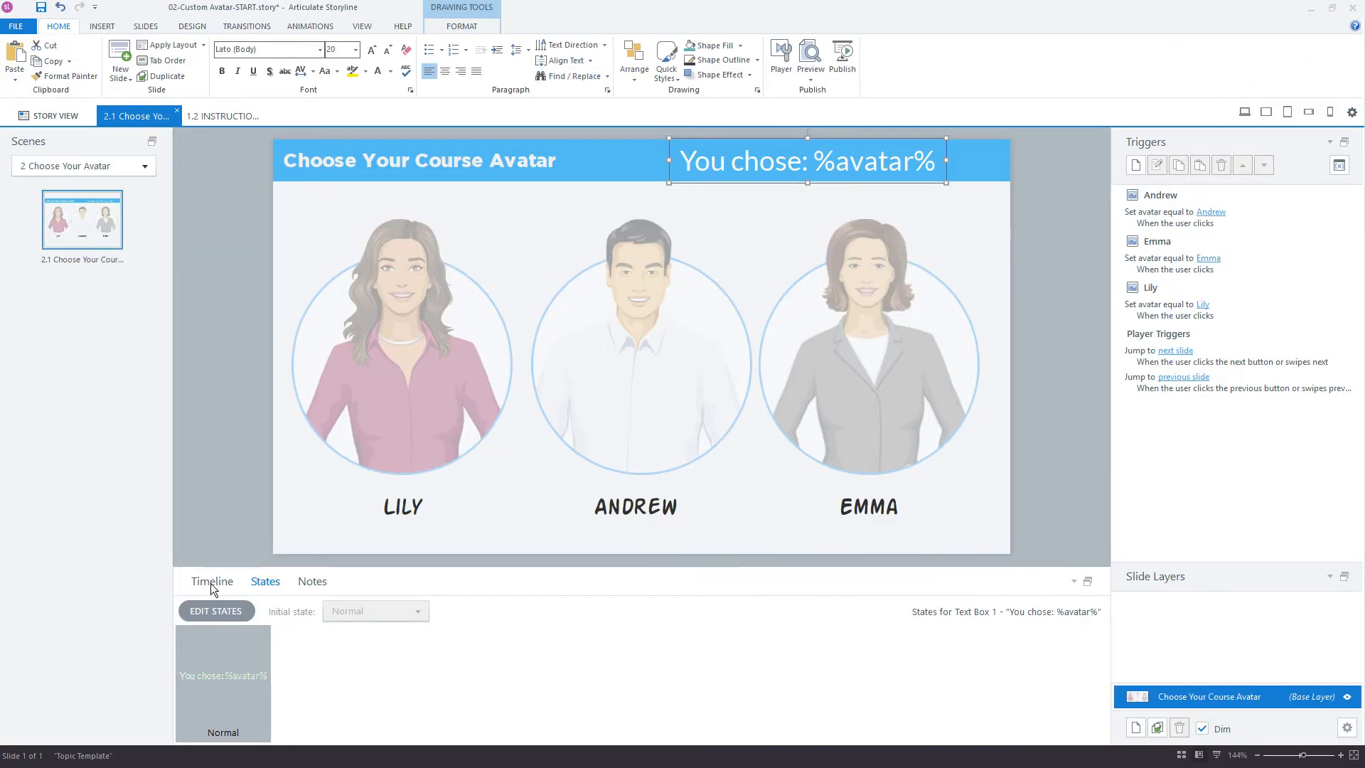
- Show the Timeline and drag the 'You chose' text box past the slide's right edge
click(212, 581)
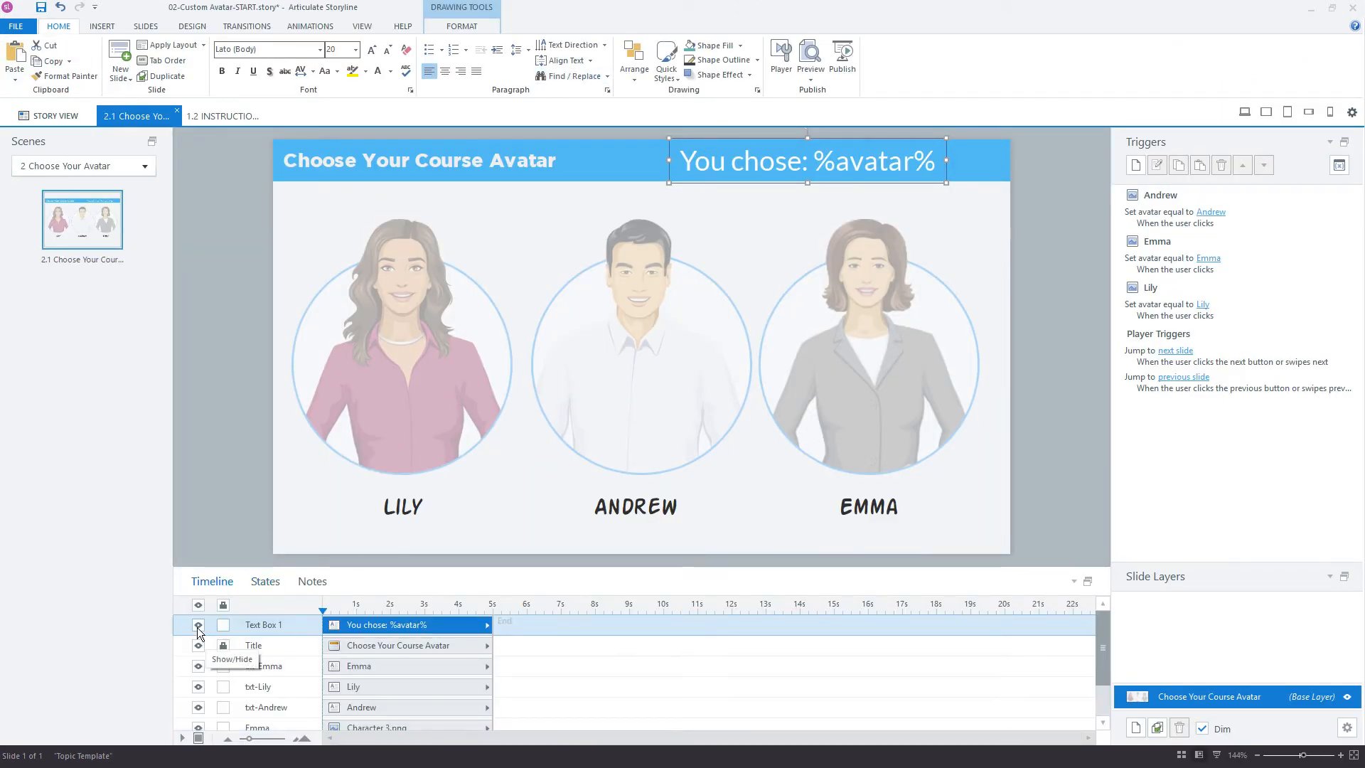
click(198, 624)
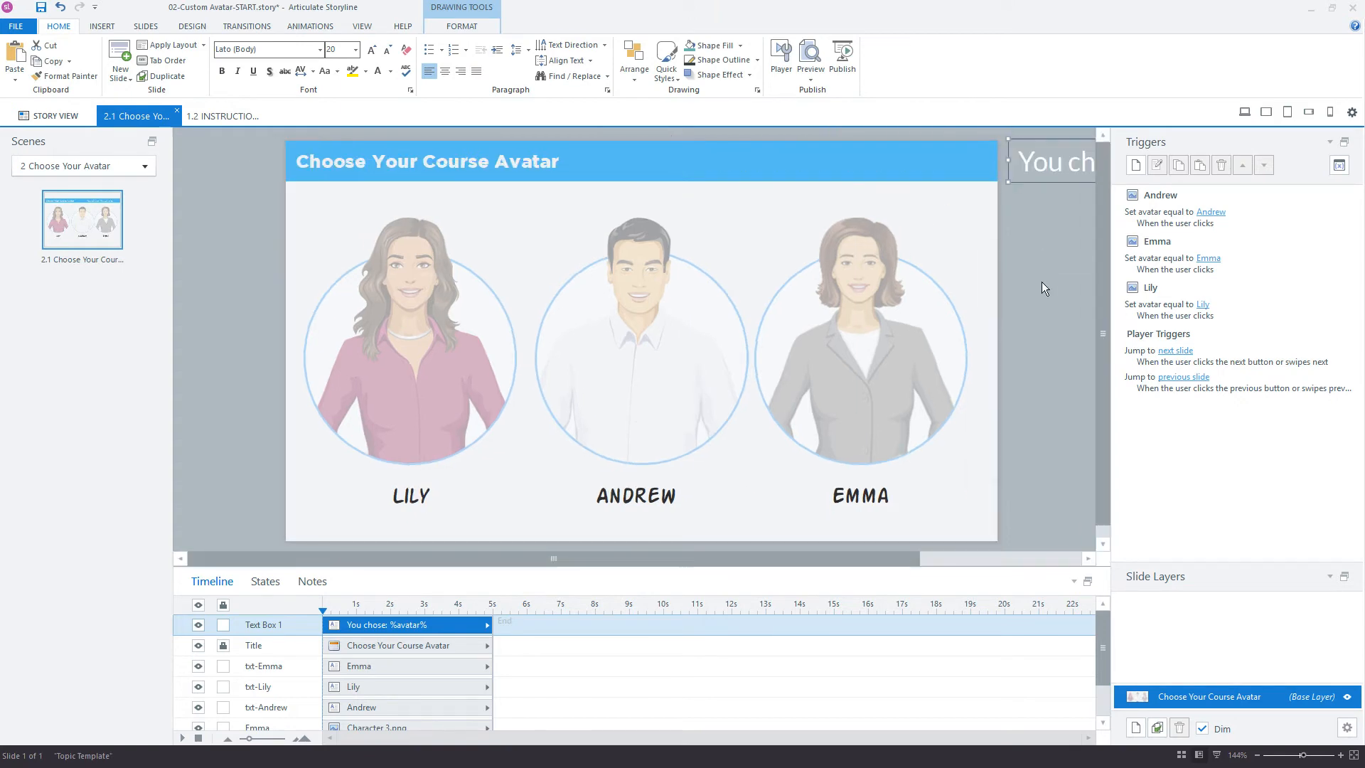
mouse_move(1038, 303)
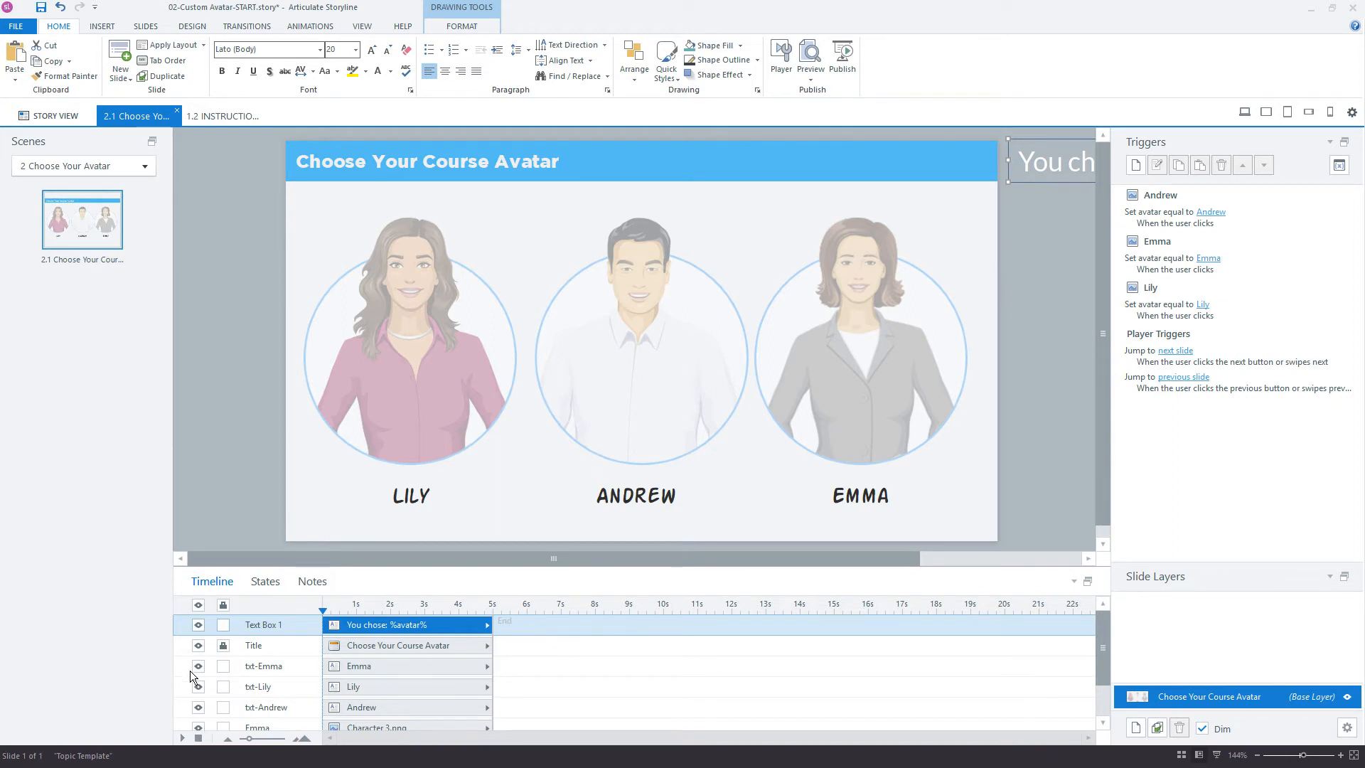
mouse_move(850, 183)
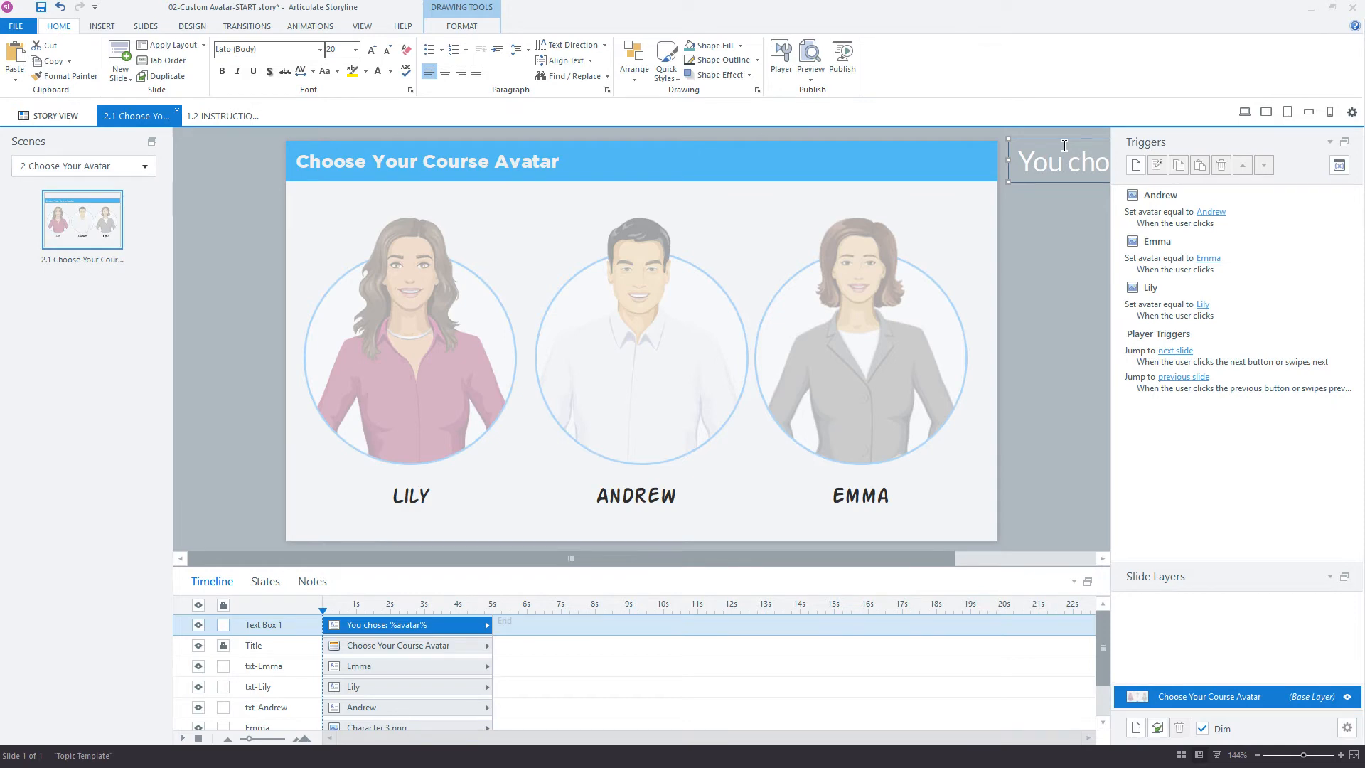
- From Story View open slide 1.1 Title Layout and preview the character's states up to Andrew
click(48, 115)
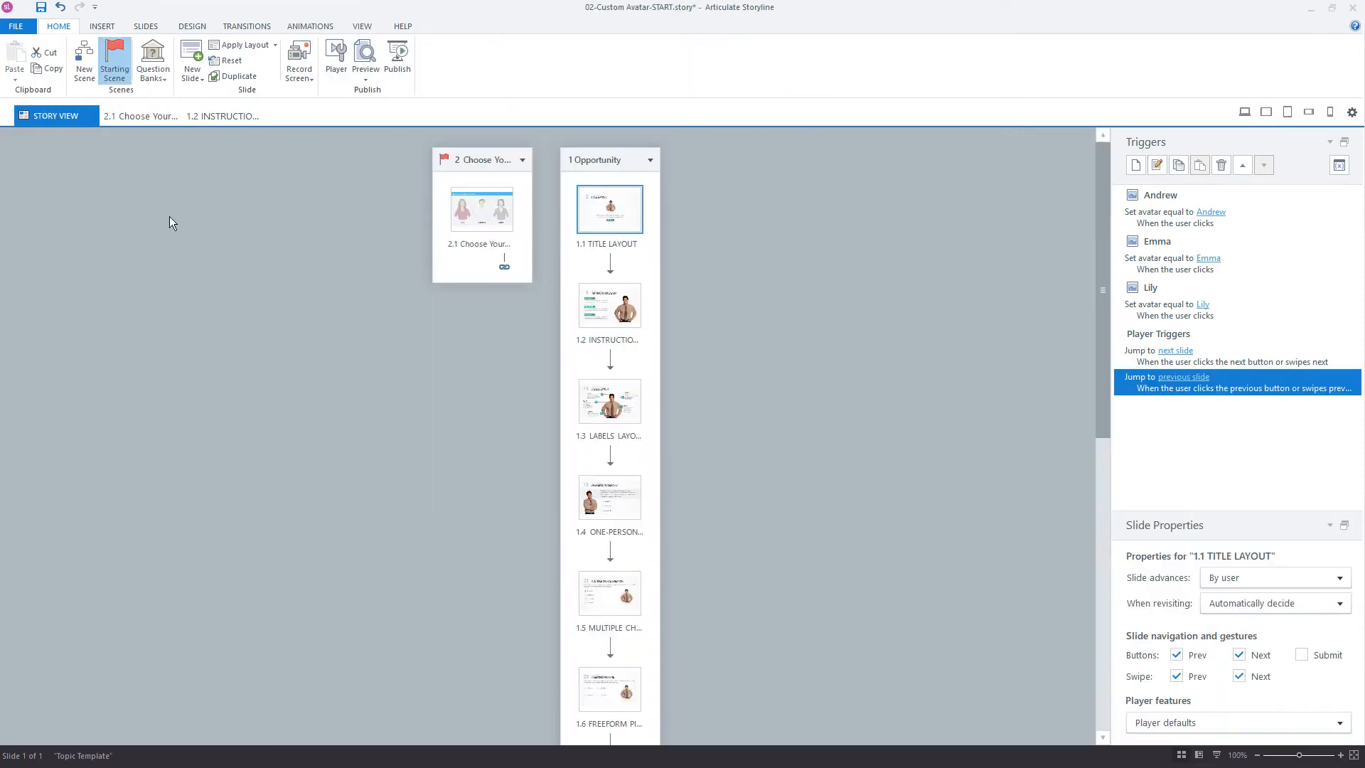
mouse_move(608, 208)
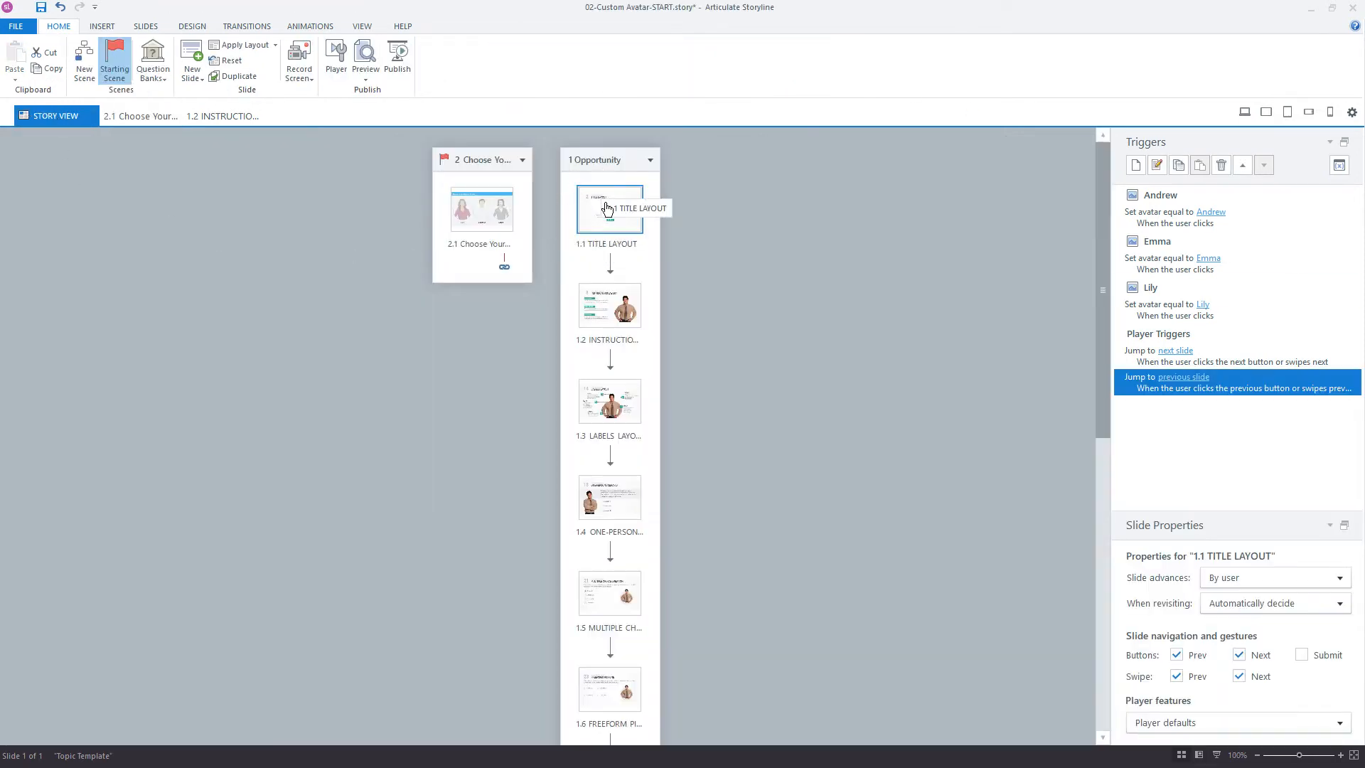
double_click(609, 208)
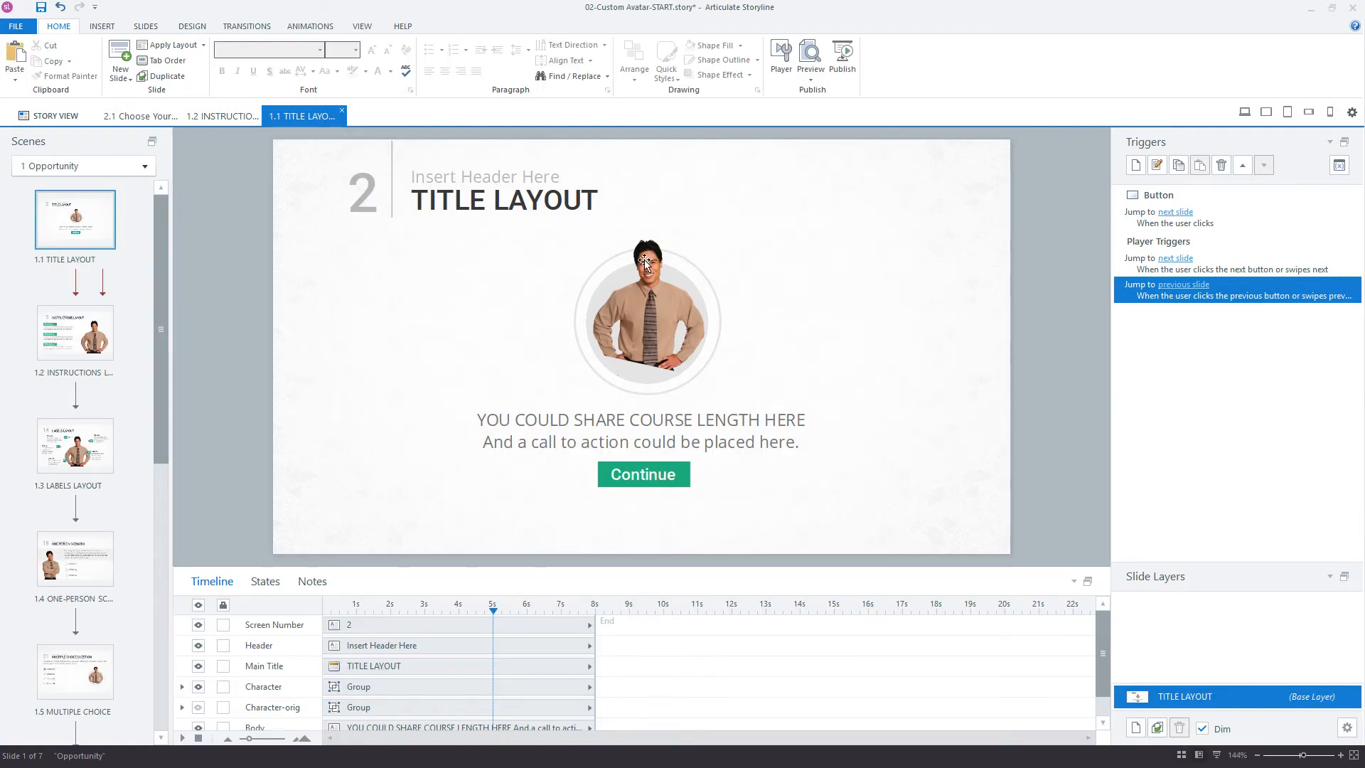
click(644, 313)
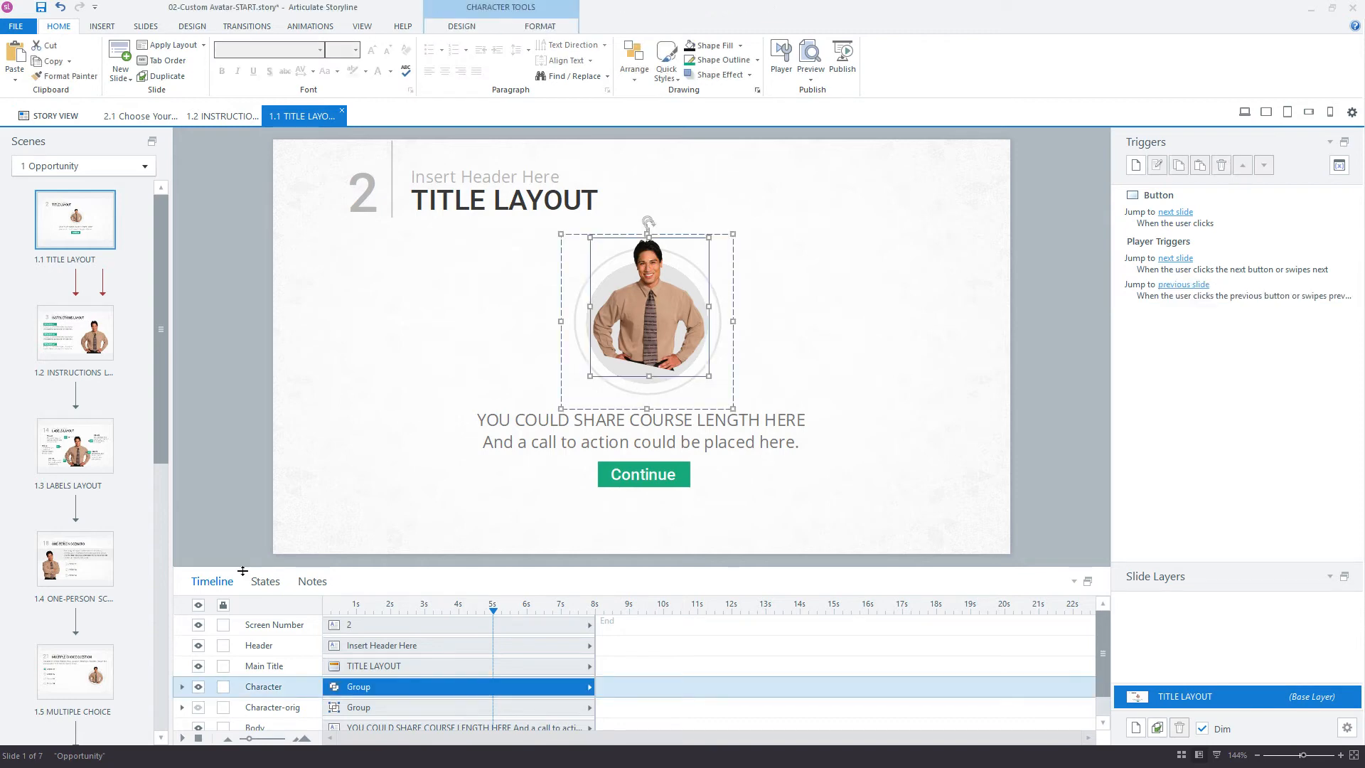
click(265, 580)
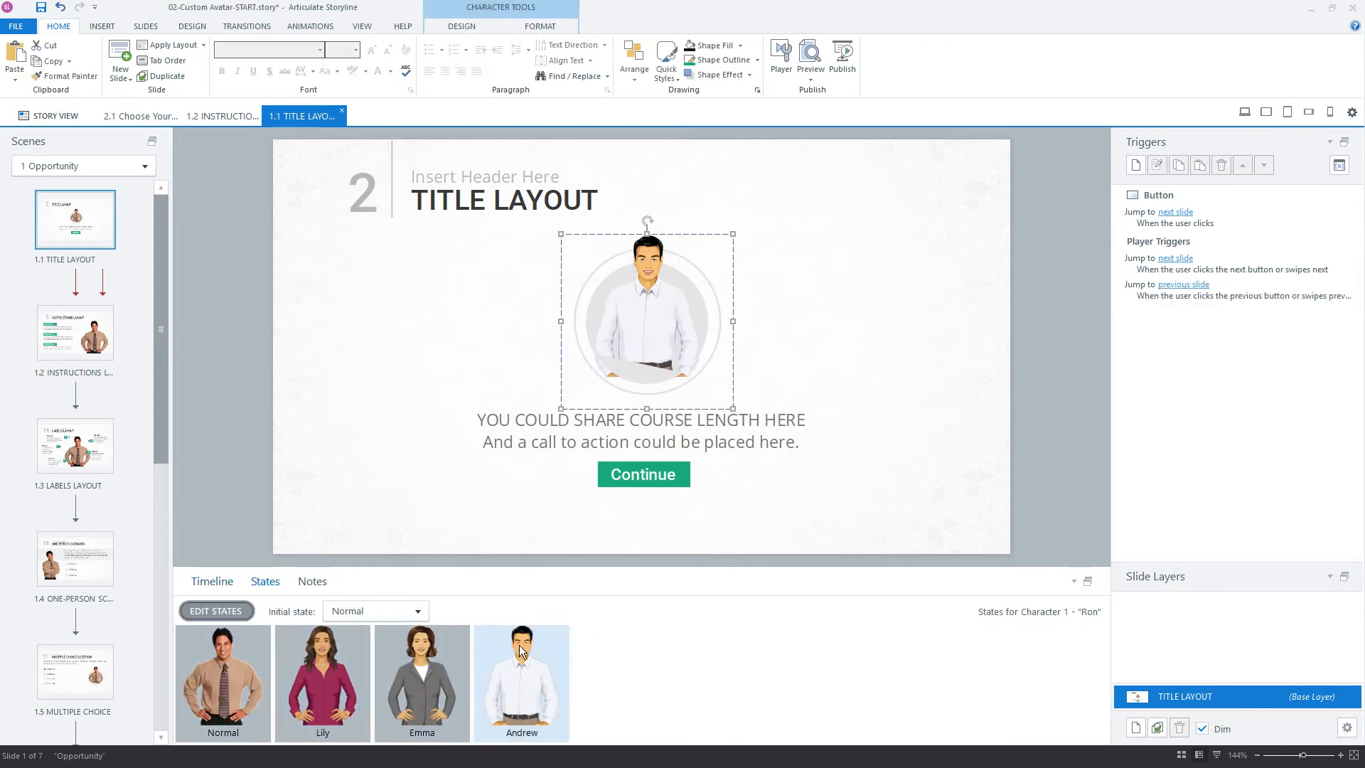
click(323, 681)
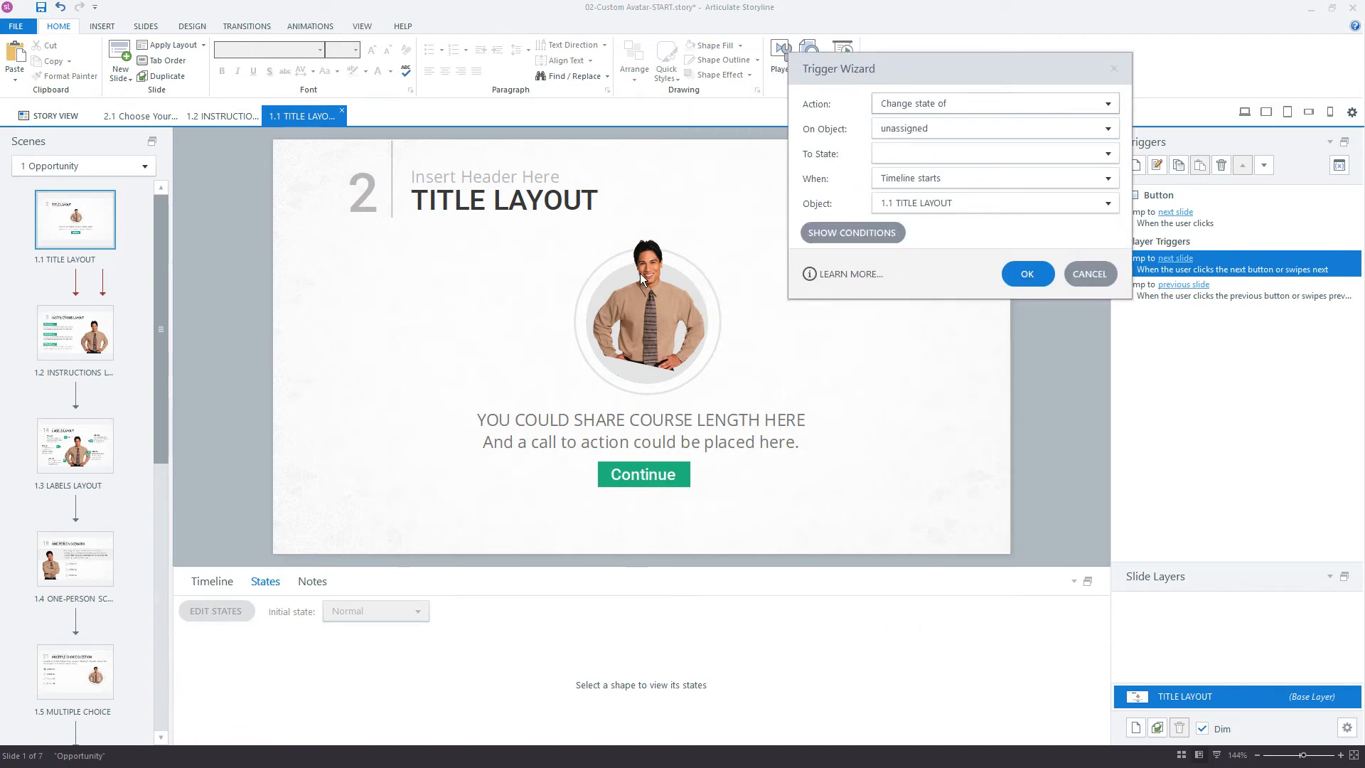
- Set the trigger to change Character 1 to its Lily state when the slide's timeline starts
click(1107, 128)
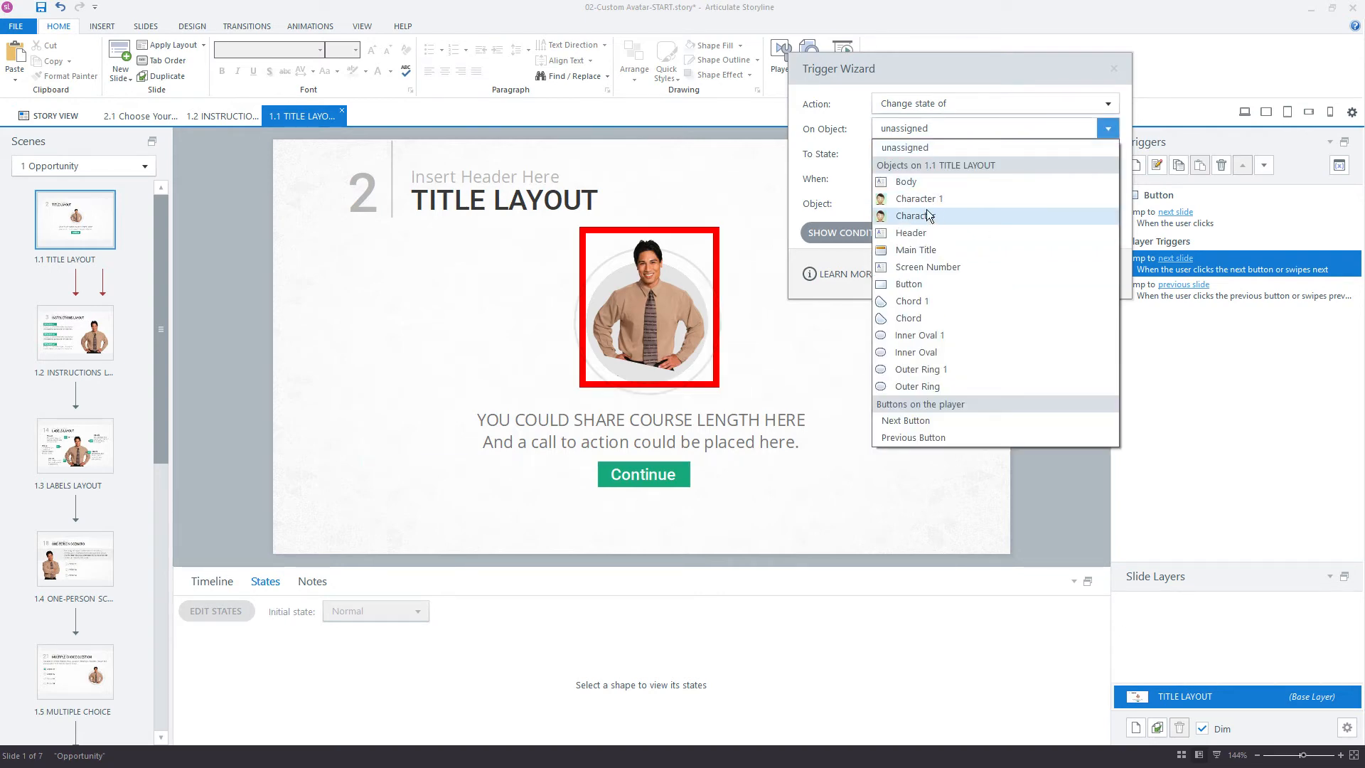
click(919, 199)
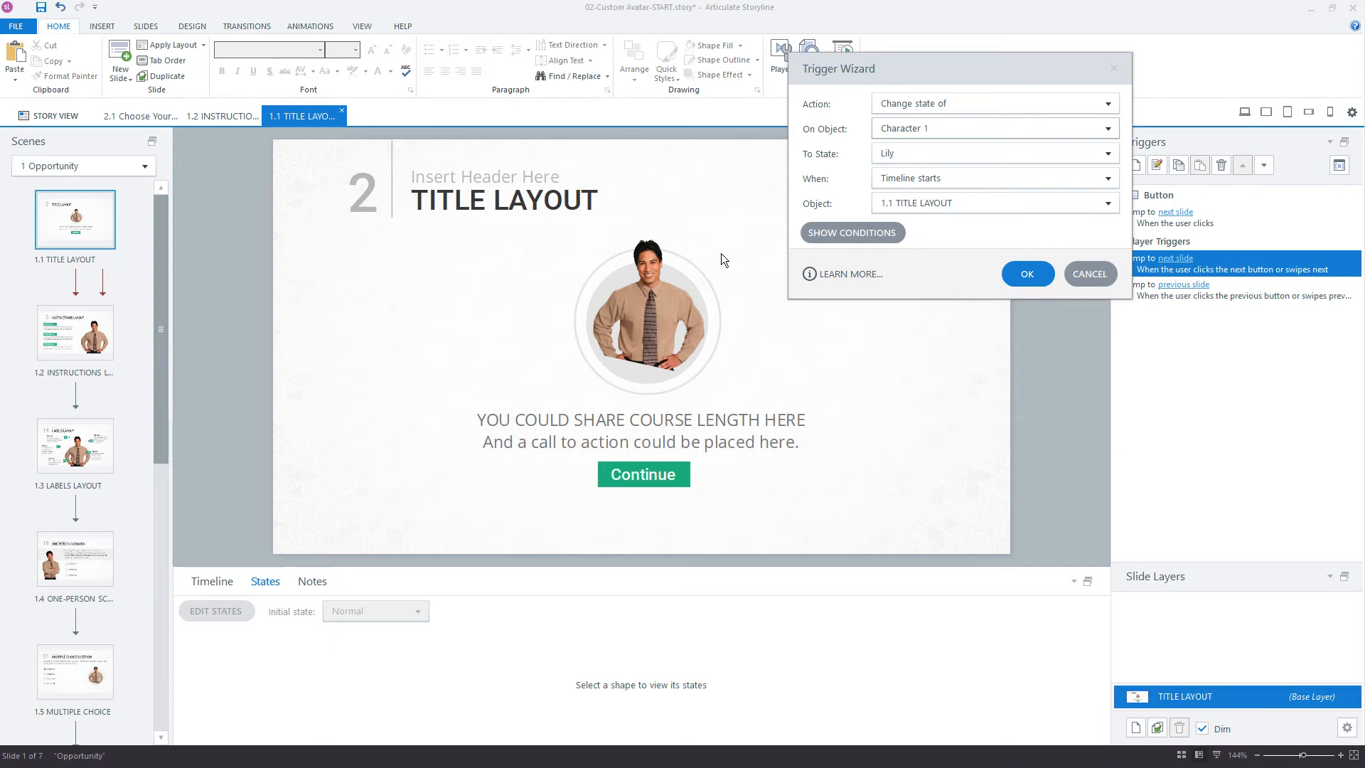
click(1106, 152)
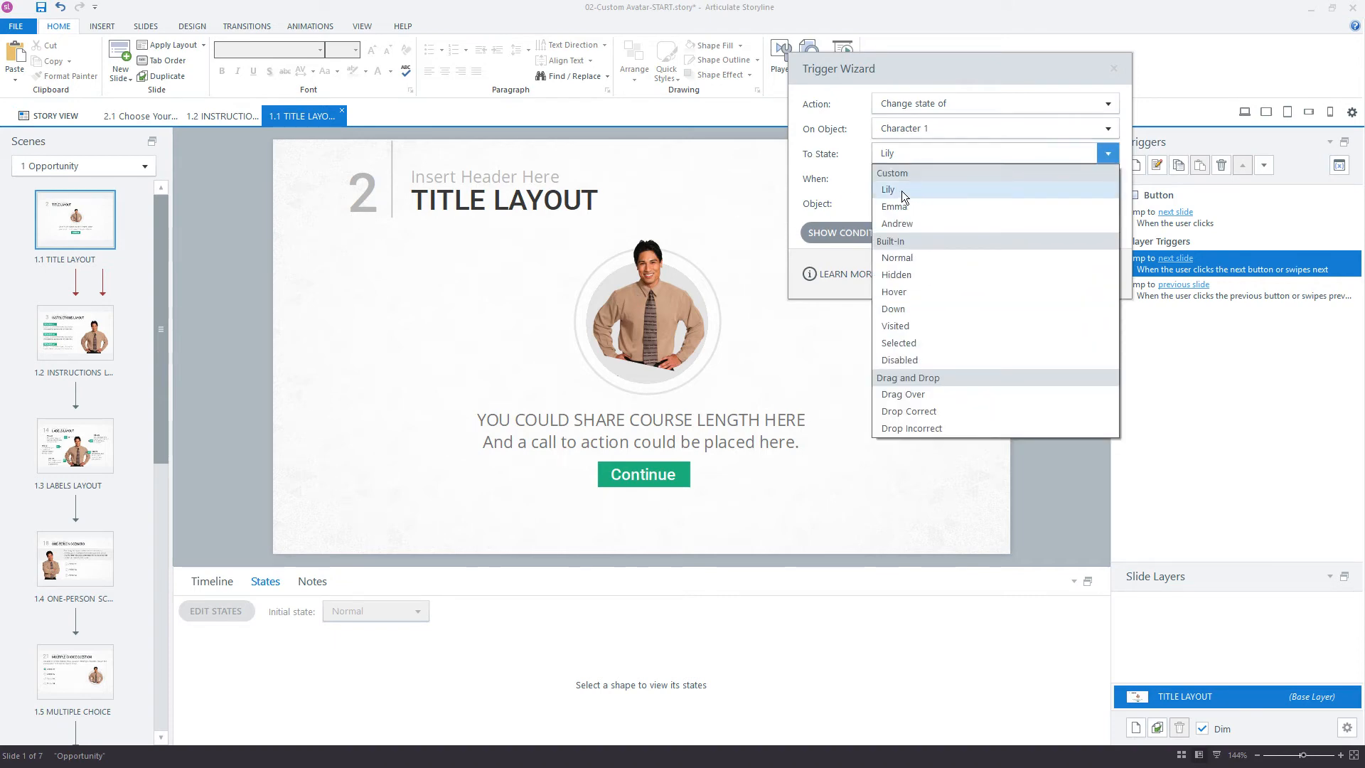
click(888, 189)
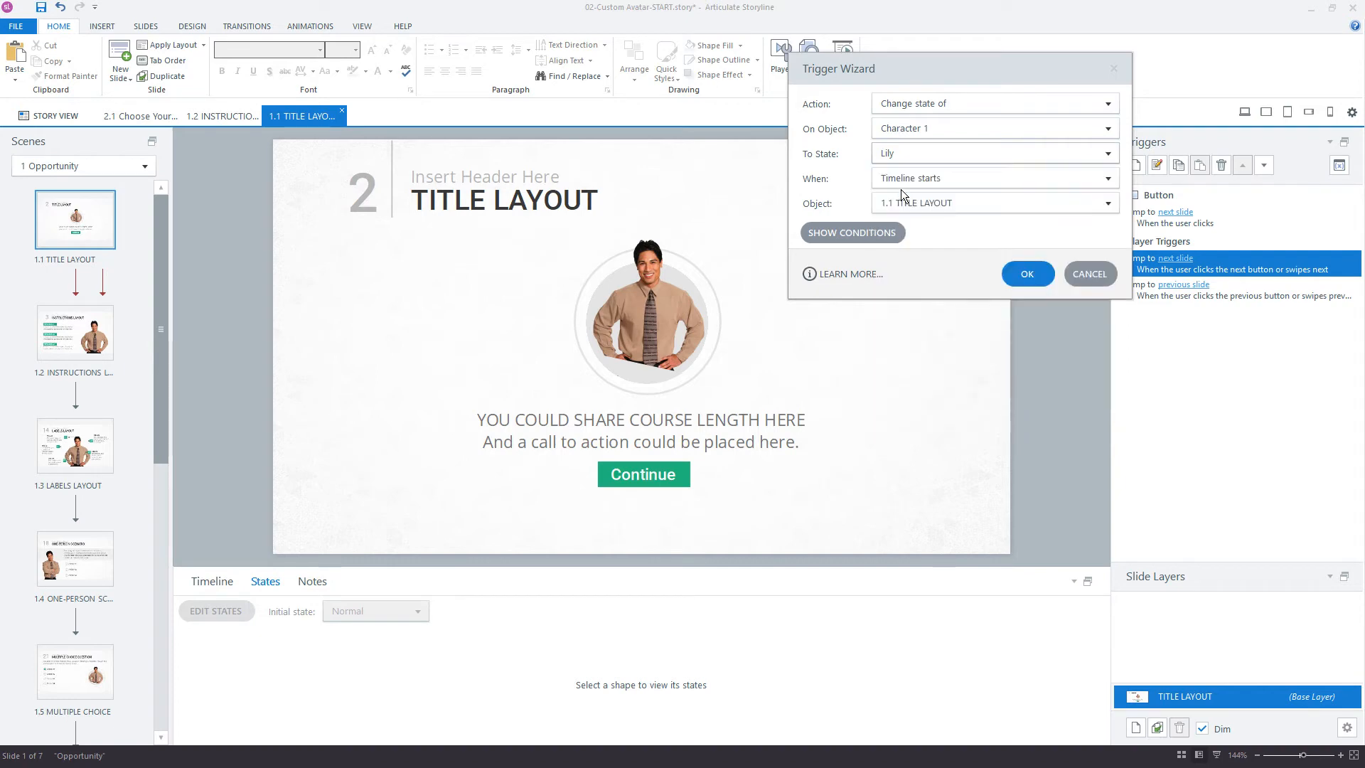
click(1108, 204)
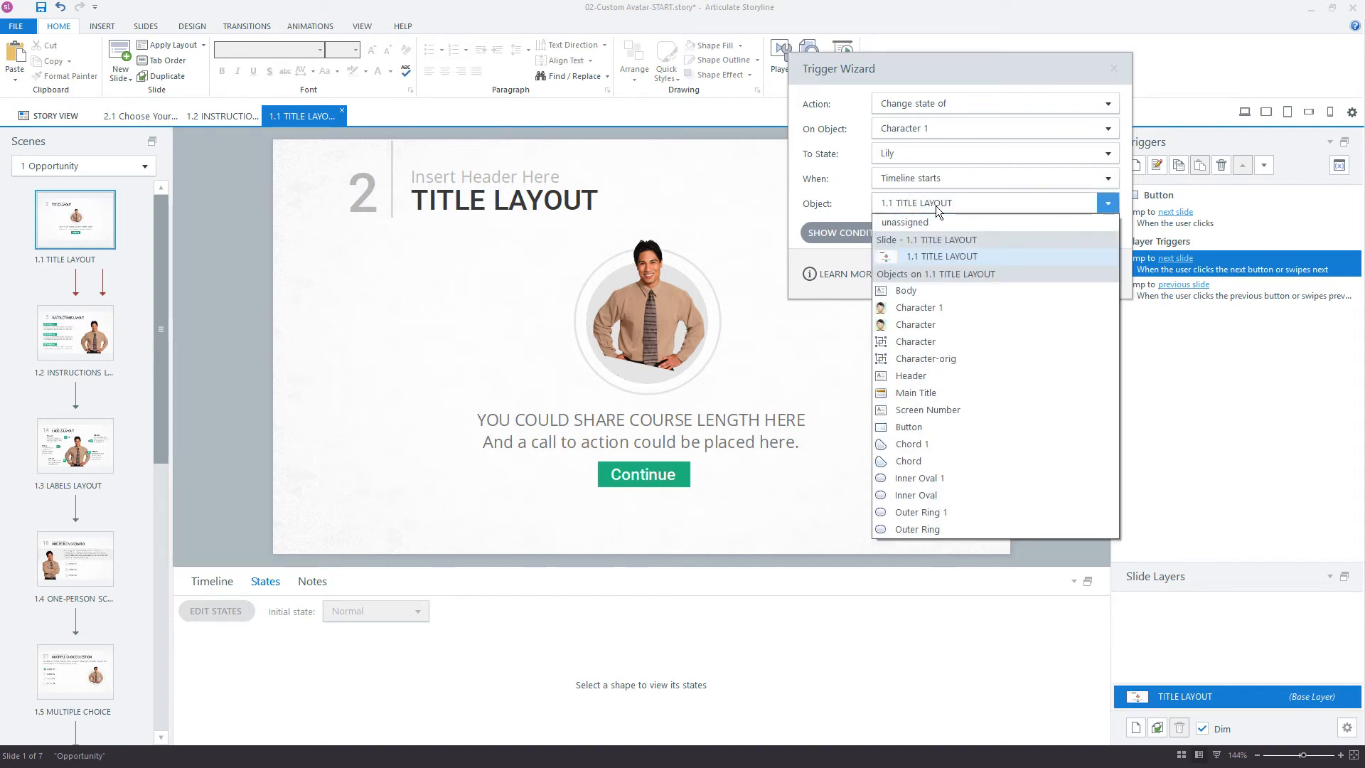
click(942, 256)
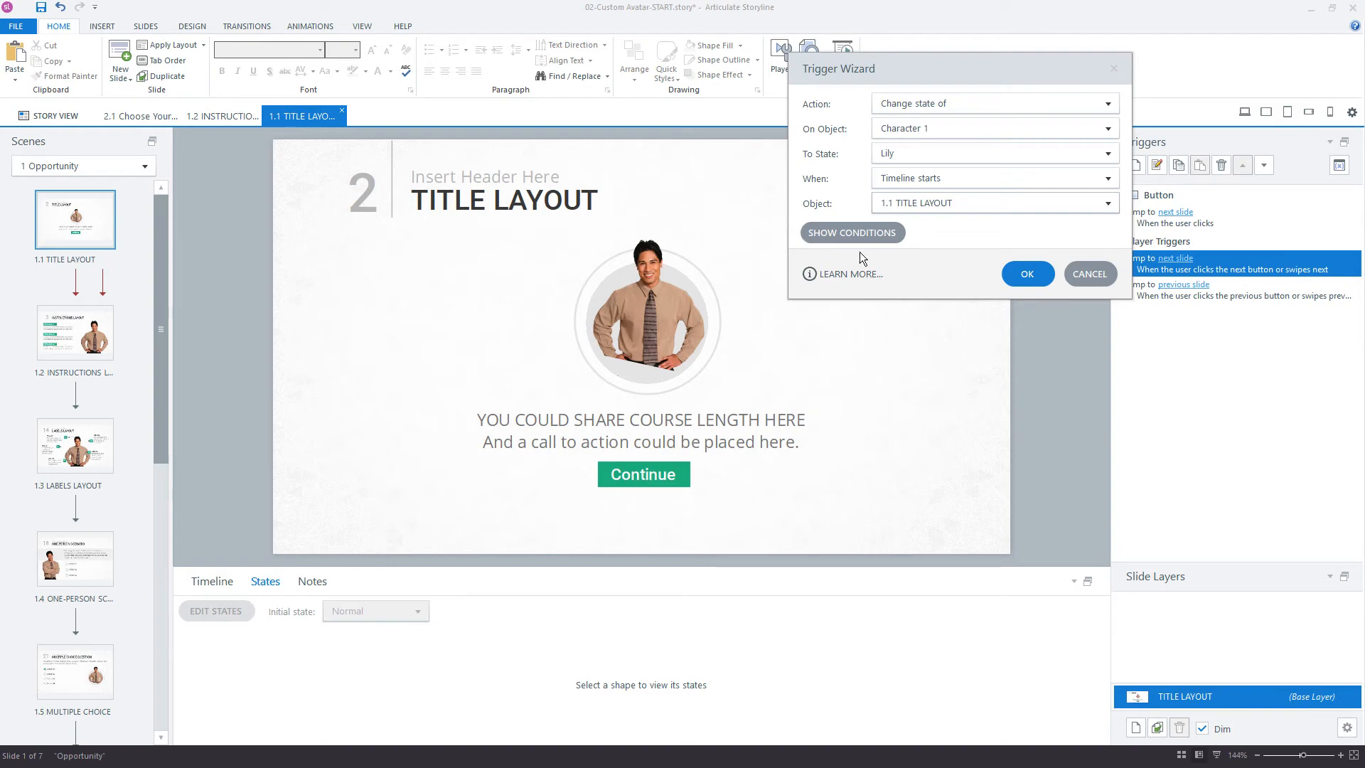
- Add the condition avatar Equal to (ignore case) 'Lili' and save the conditional trigger
click(850, 232)
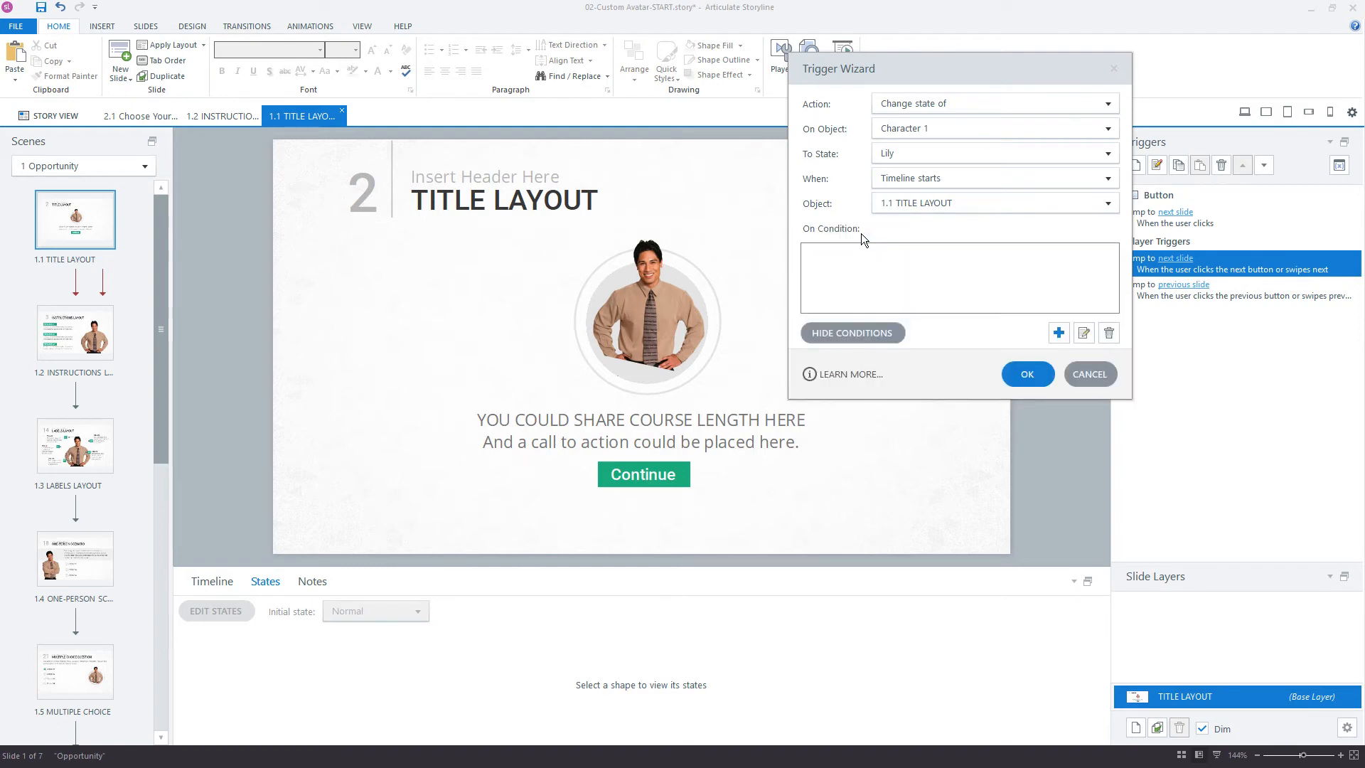
mouse_move(1010, 338)
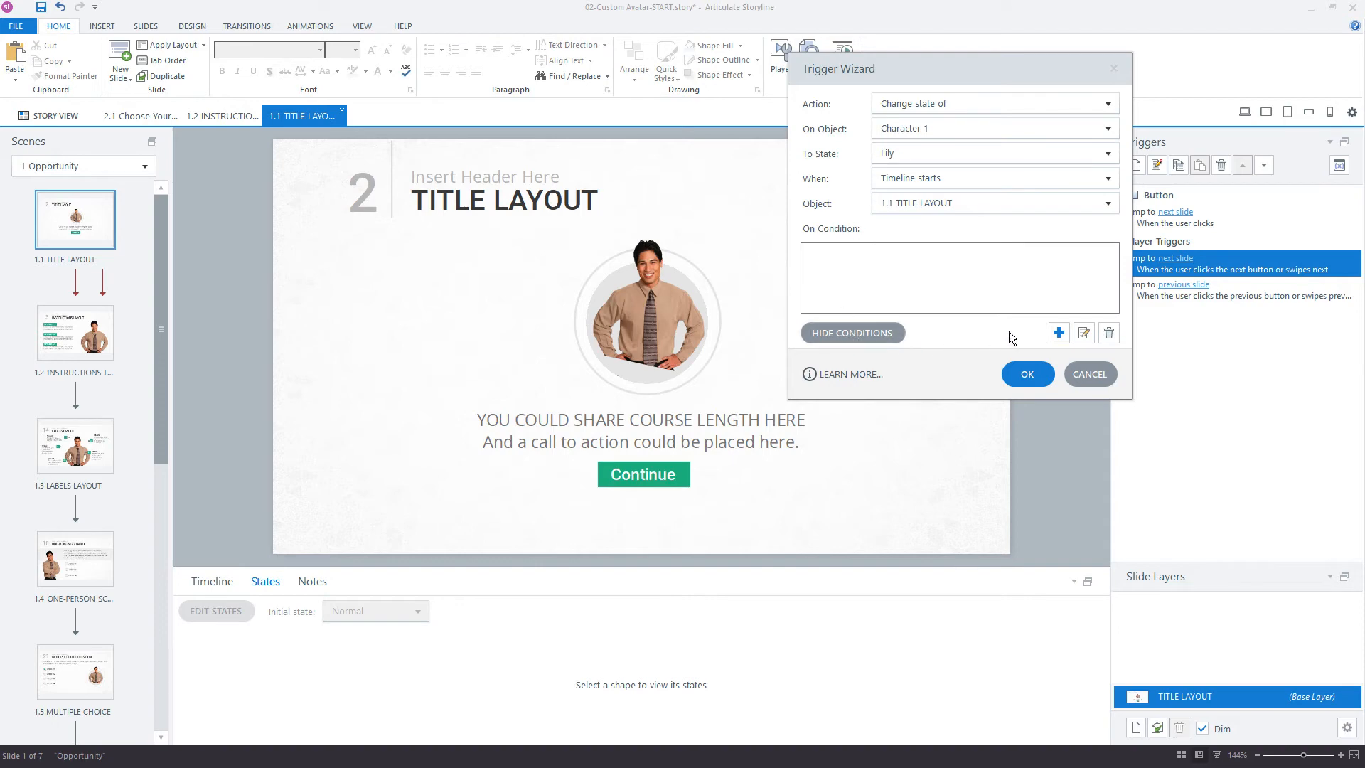
click(1058, 332)
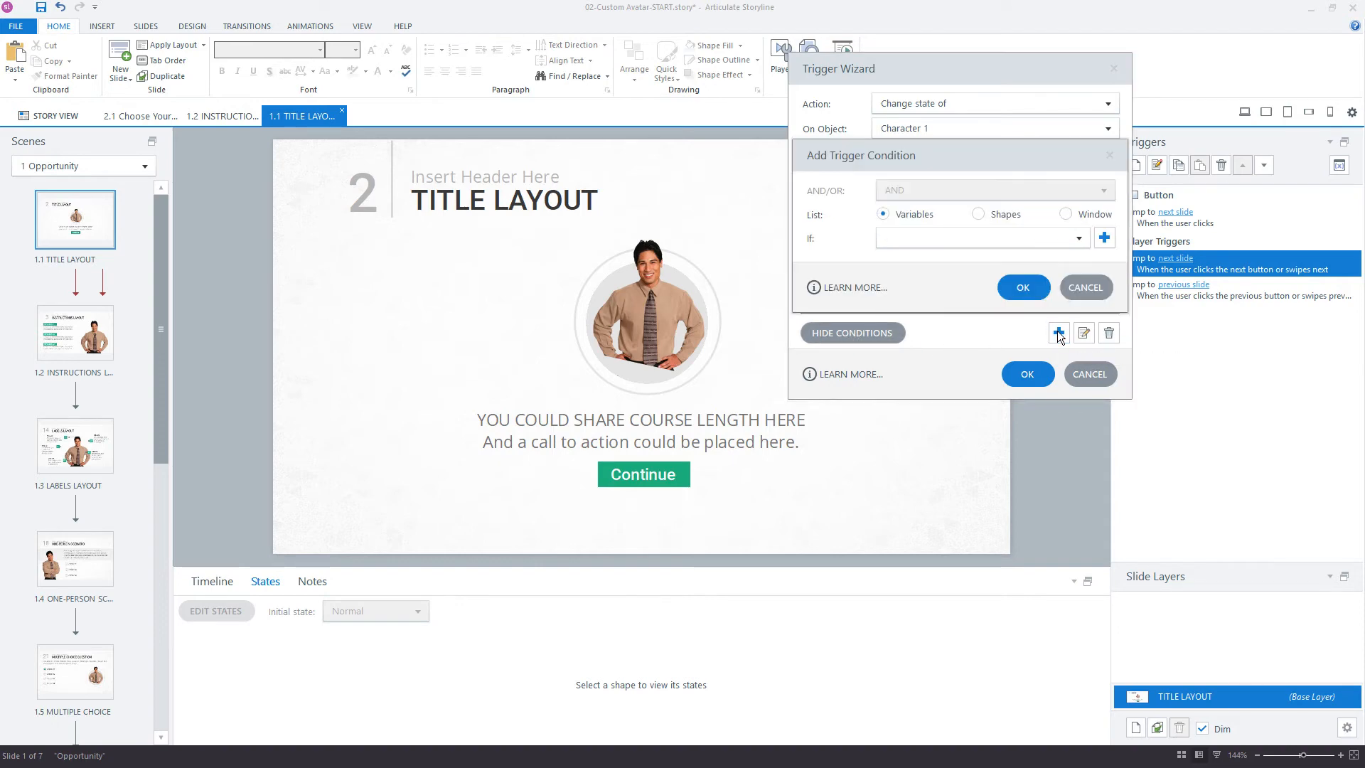
click(1078, 237)
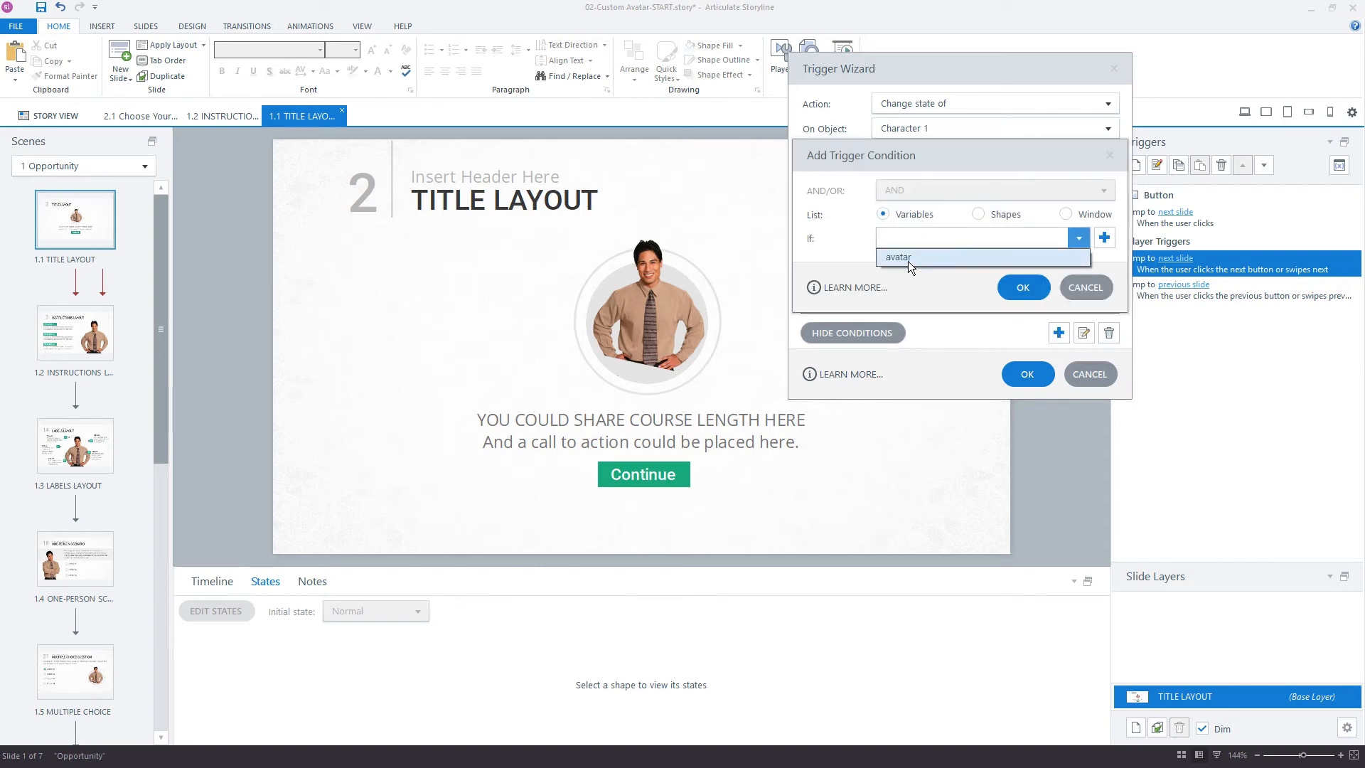
click(897, 258)
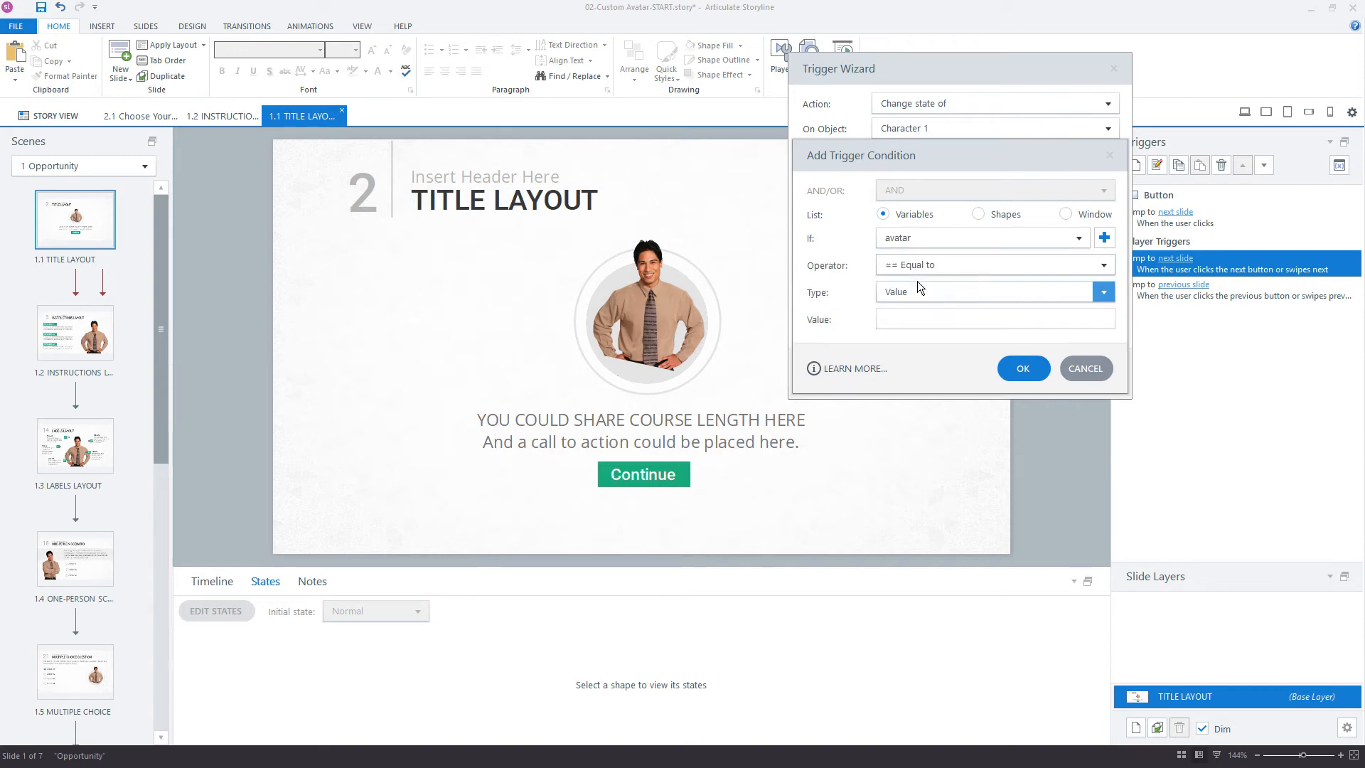
click(1104, 265)
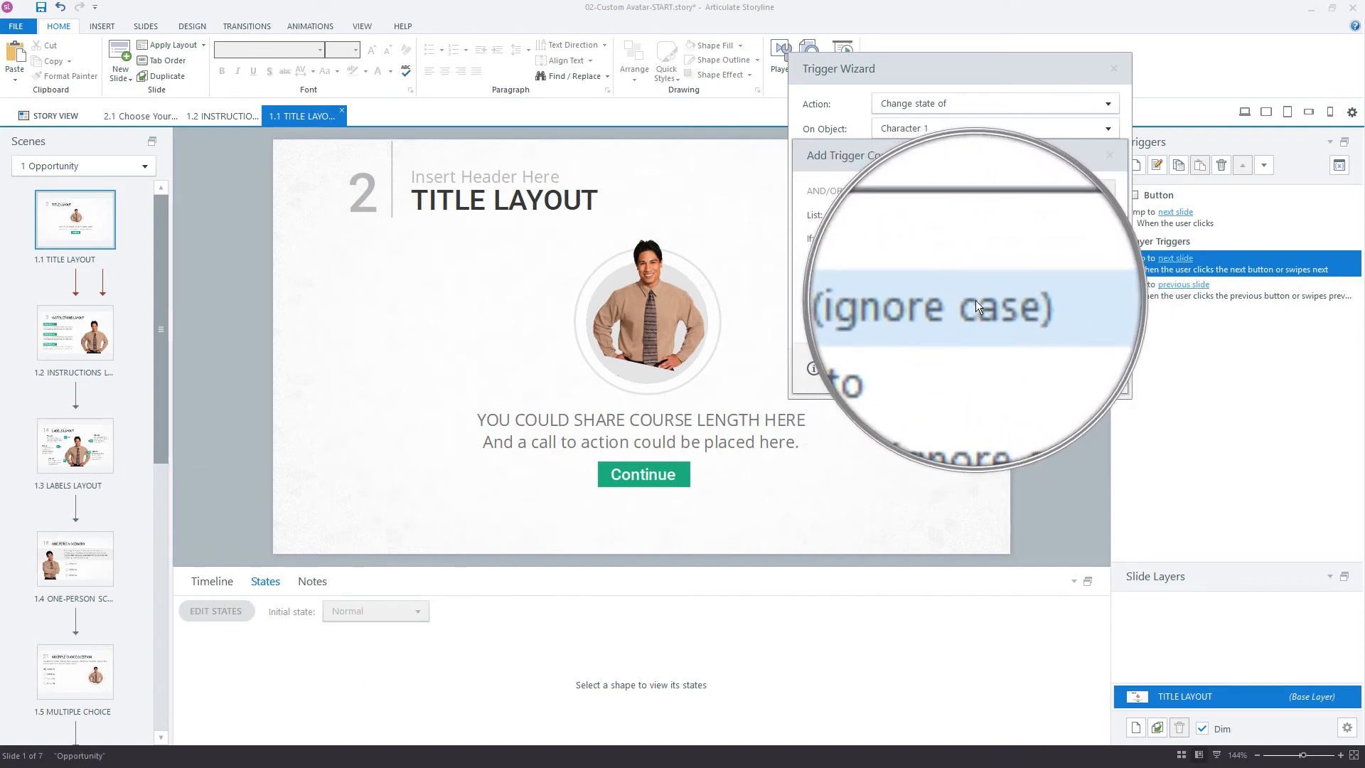
click(1104, 265)
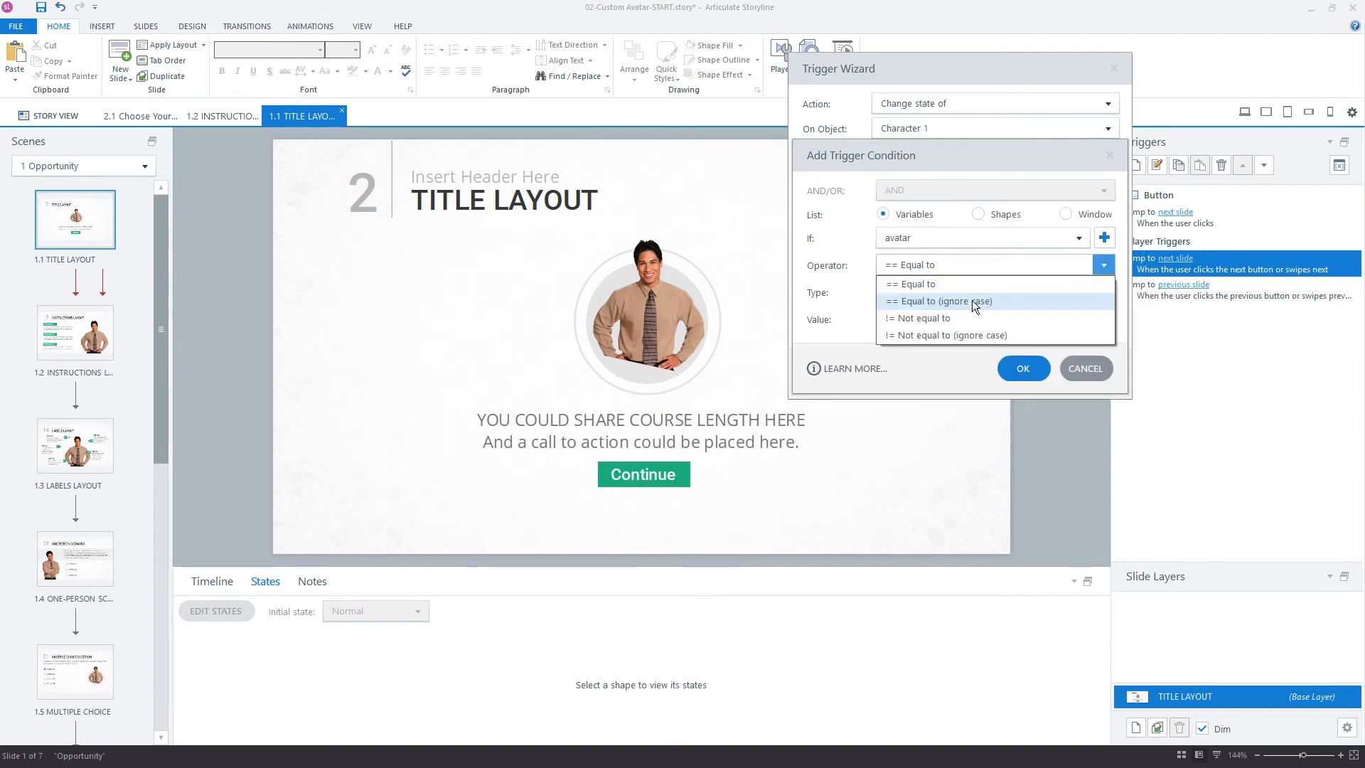
click(941, 300)
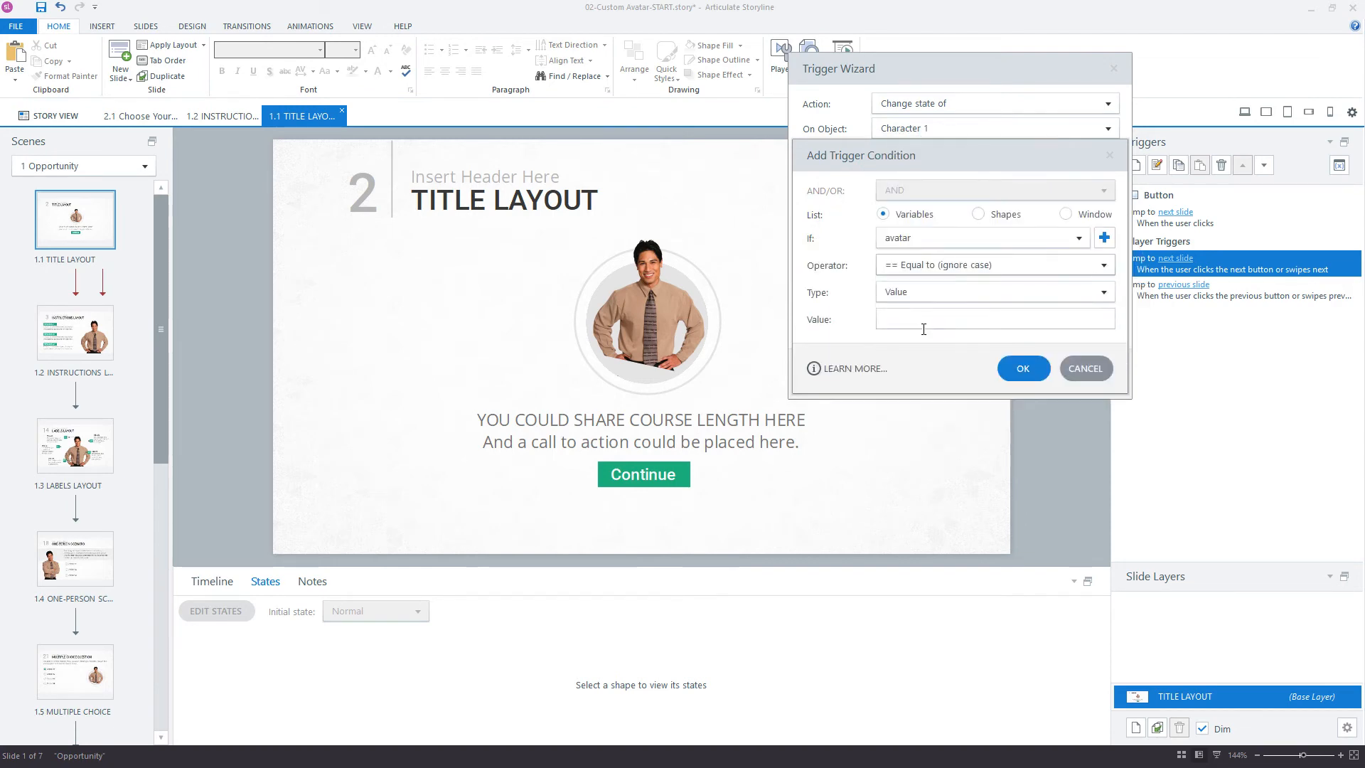
text(Lili)
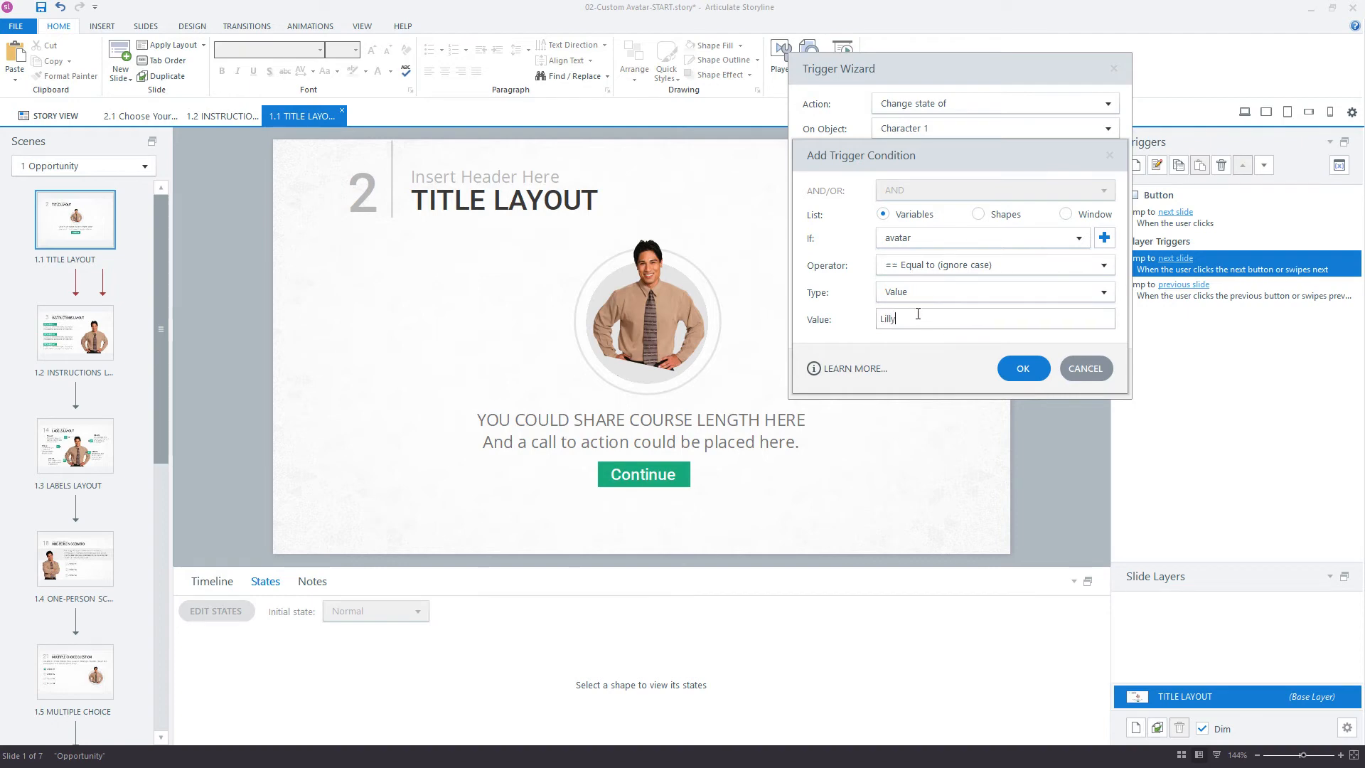
click(1023, 367)
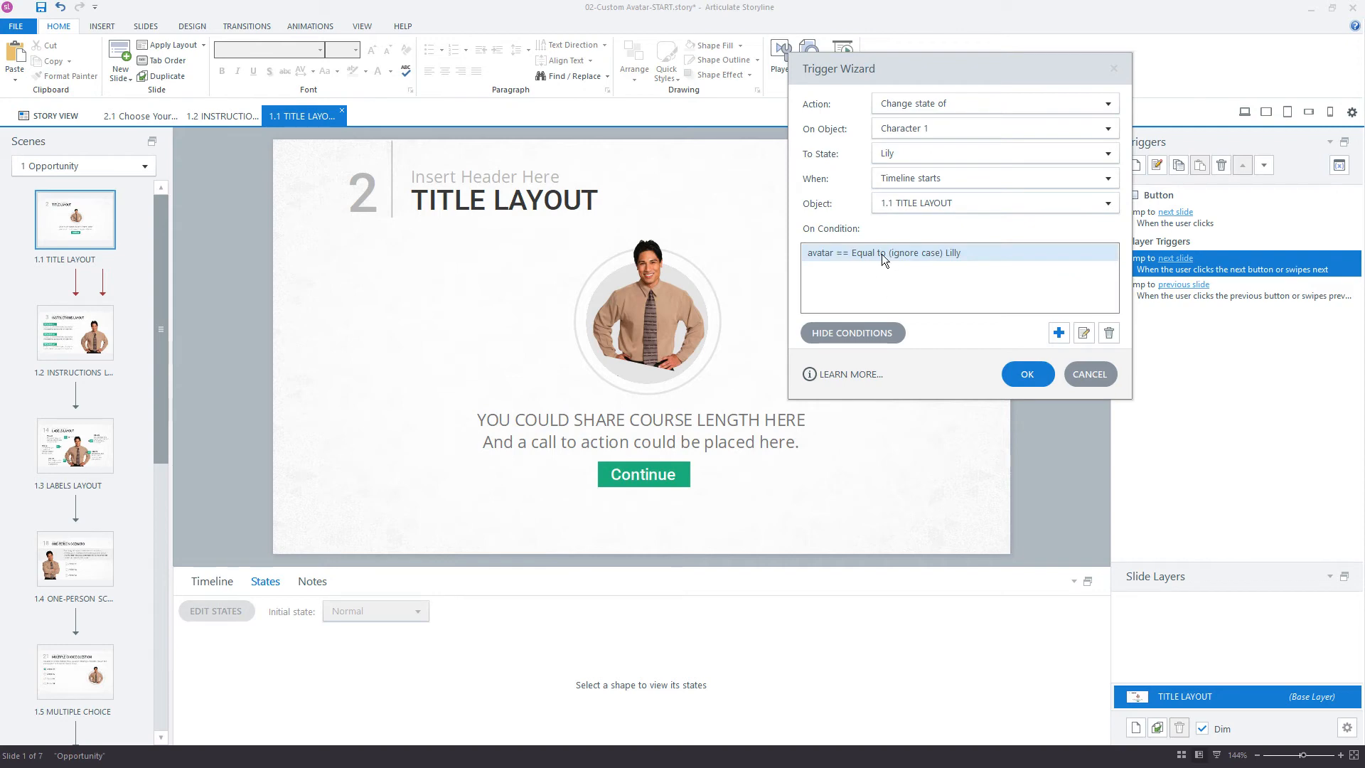
click(879, 253)
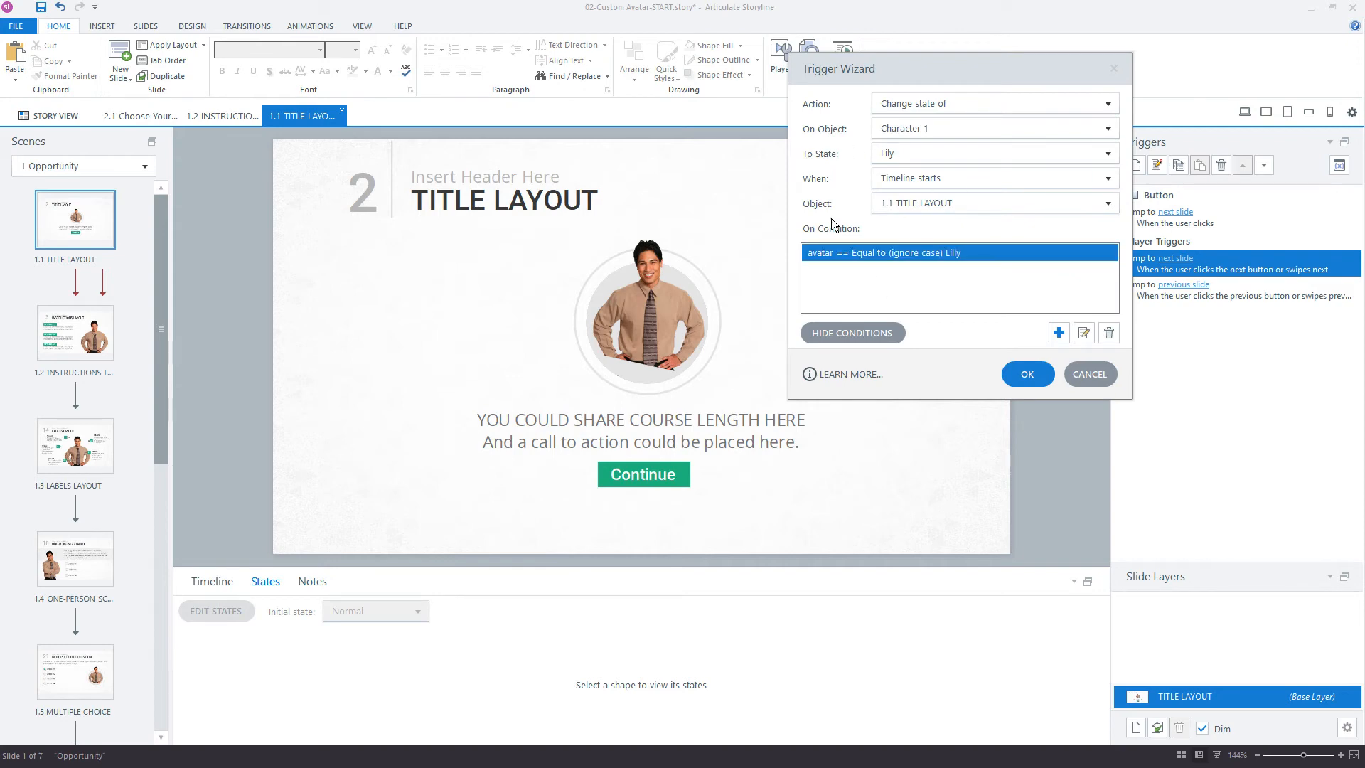
click(1027, 374)
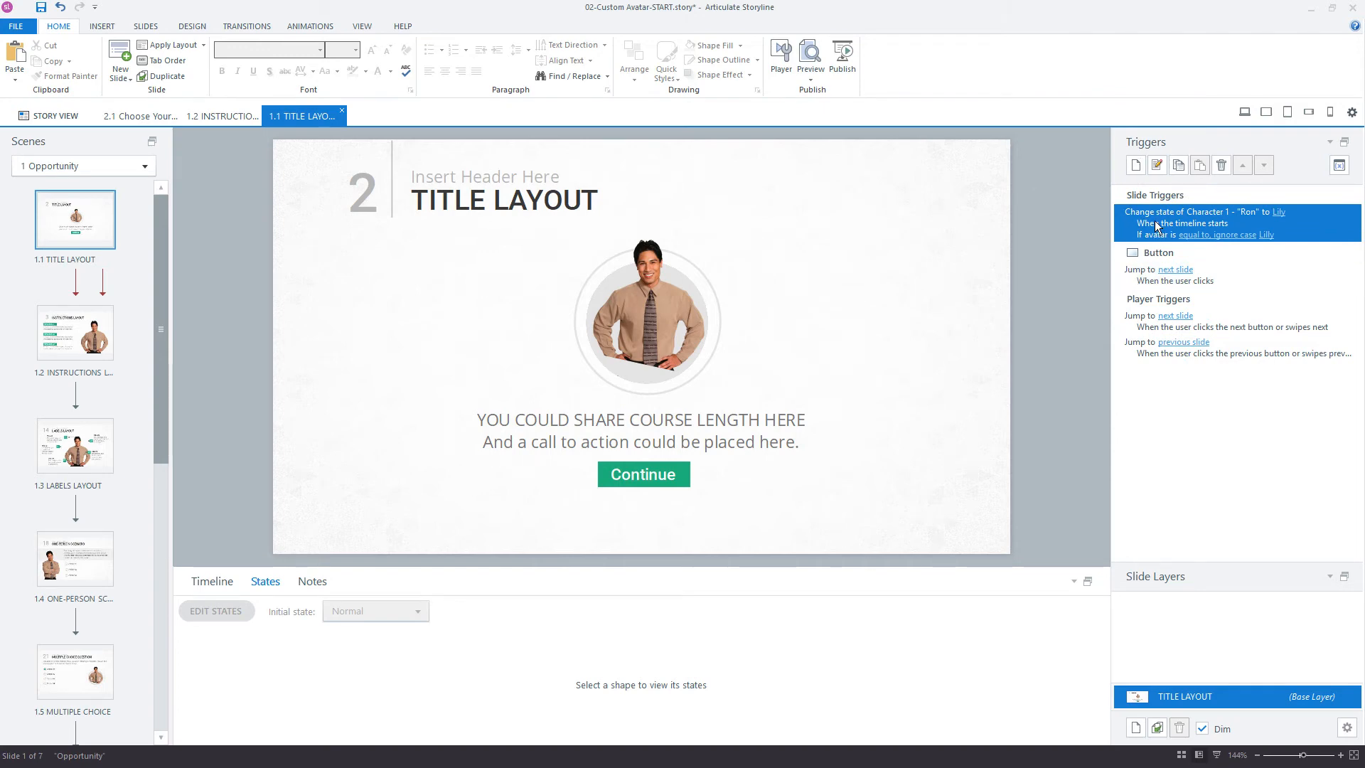
mouse_move(1179, 165)
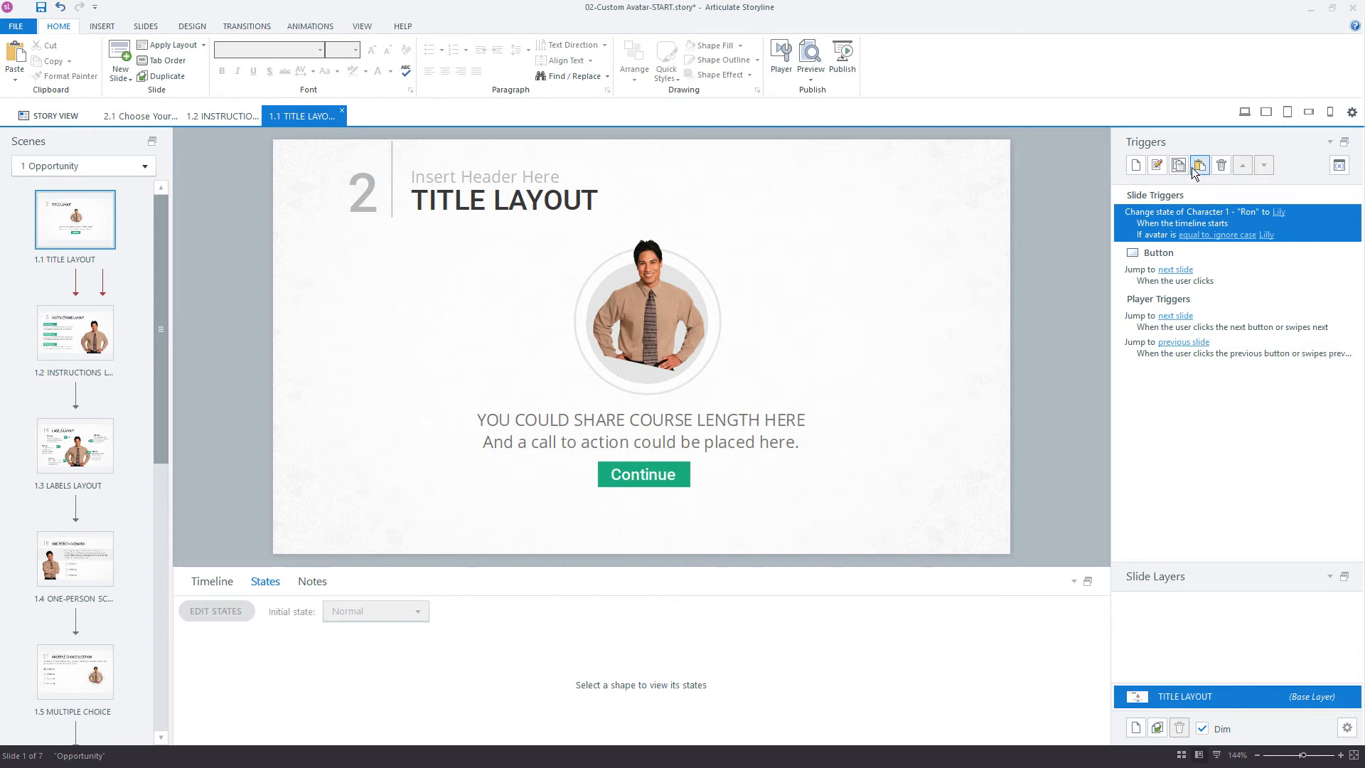
- Duplicate the trigger and make the second copy target Emma with condition value 'Emma'
click(1178, 165)
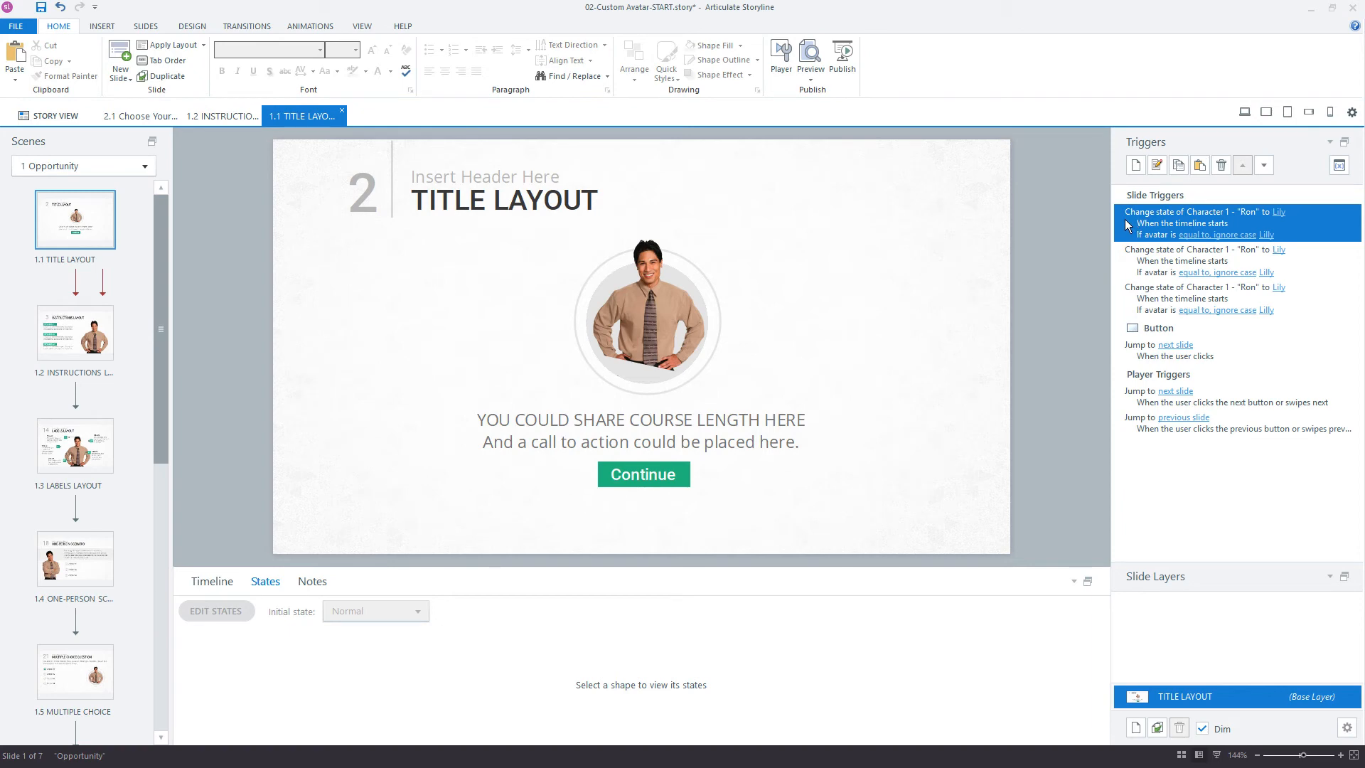
click(1219, 259)
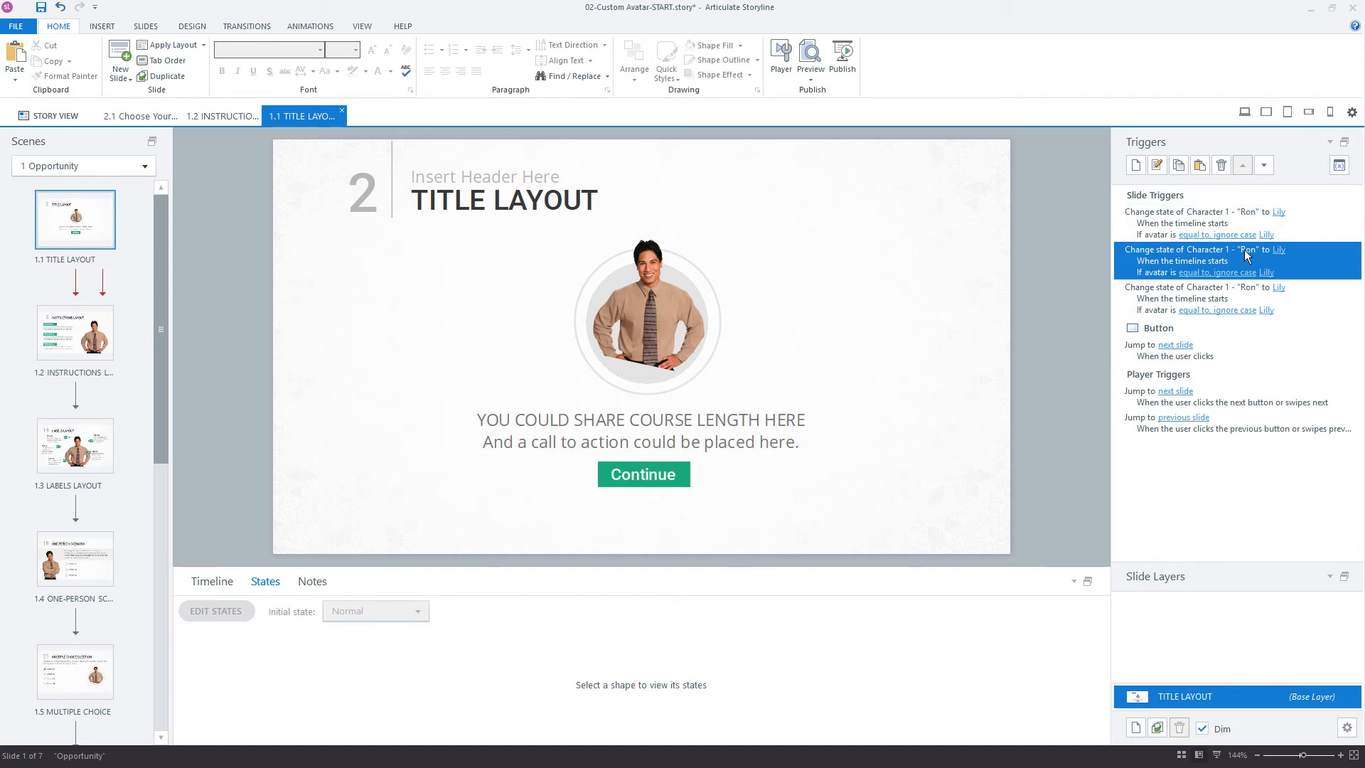
click(1267, 250)
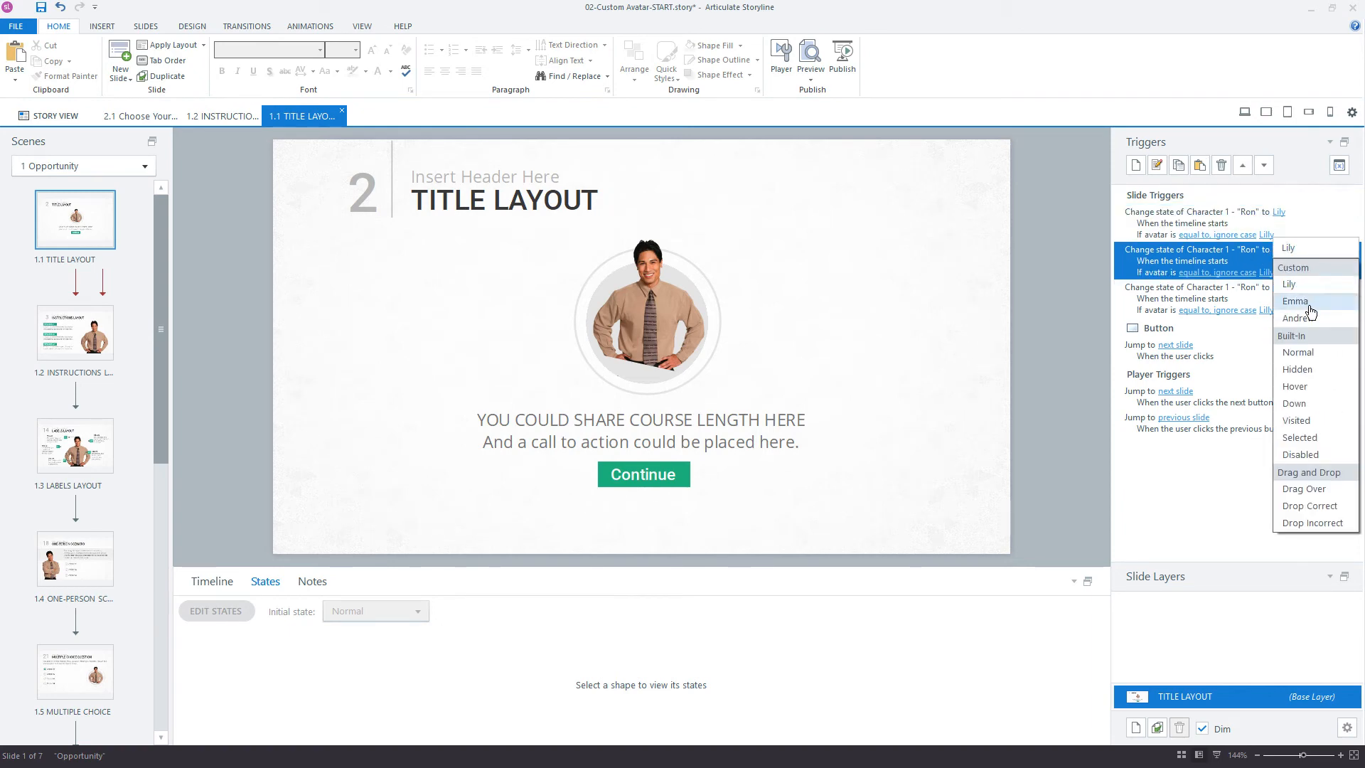
click(1296, 301)
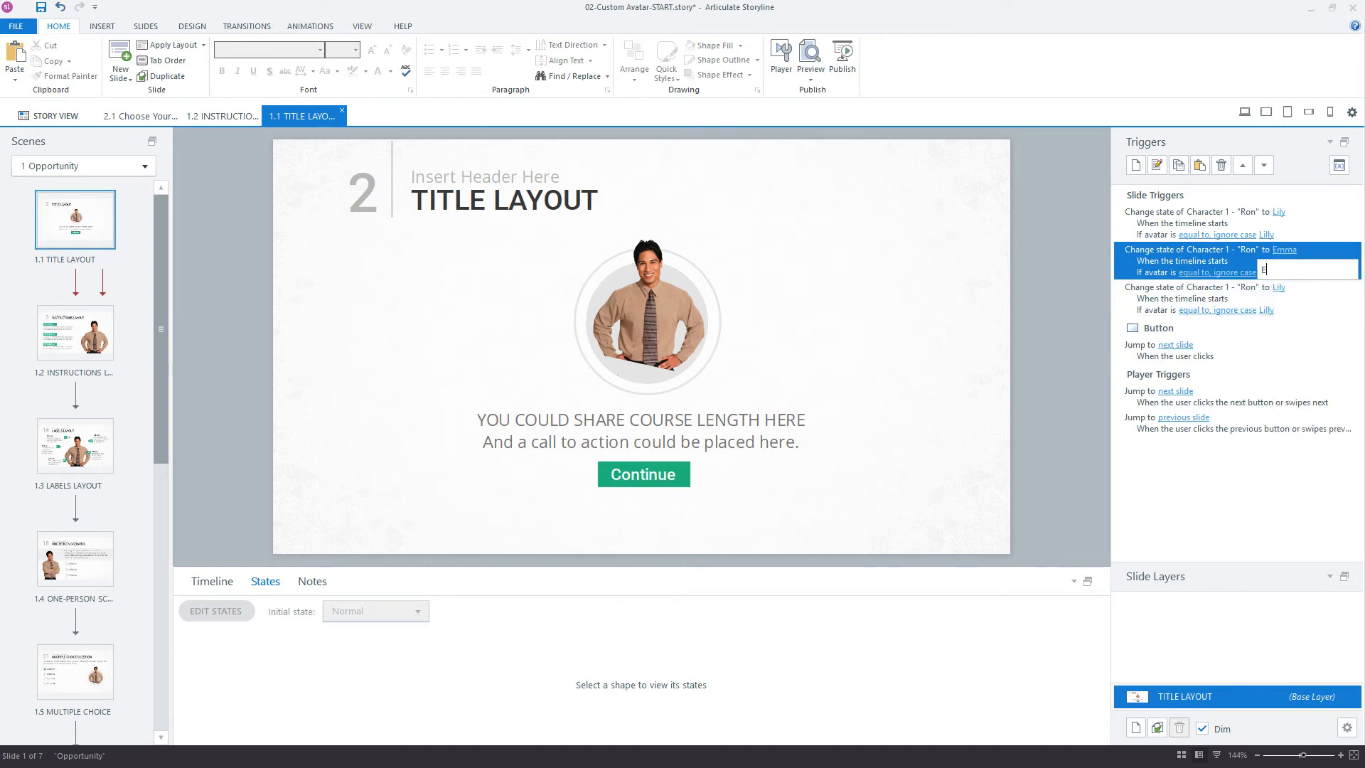
text(Emma)
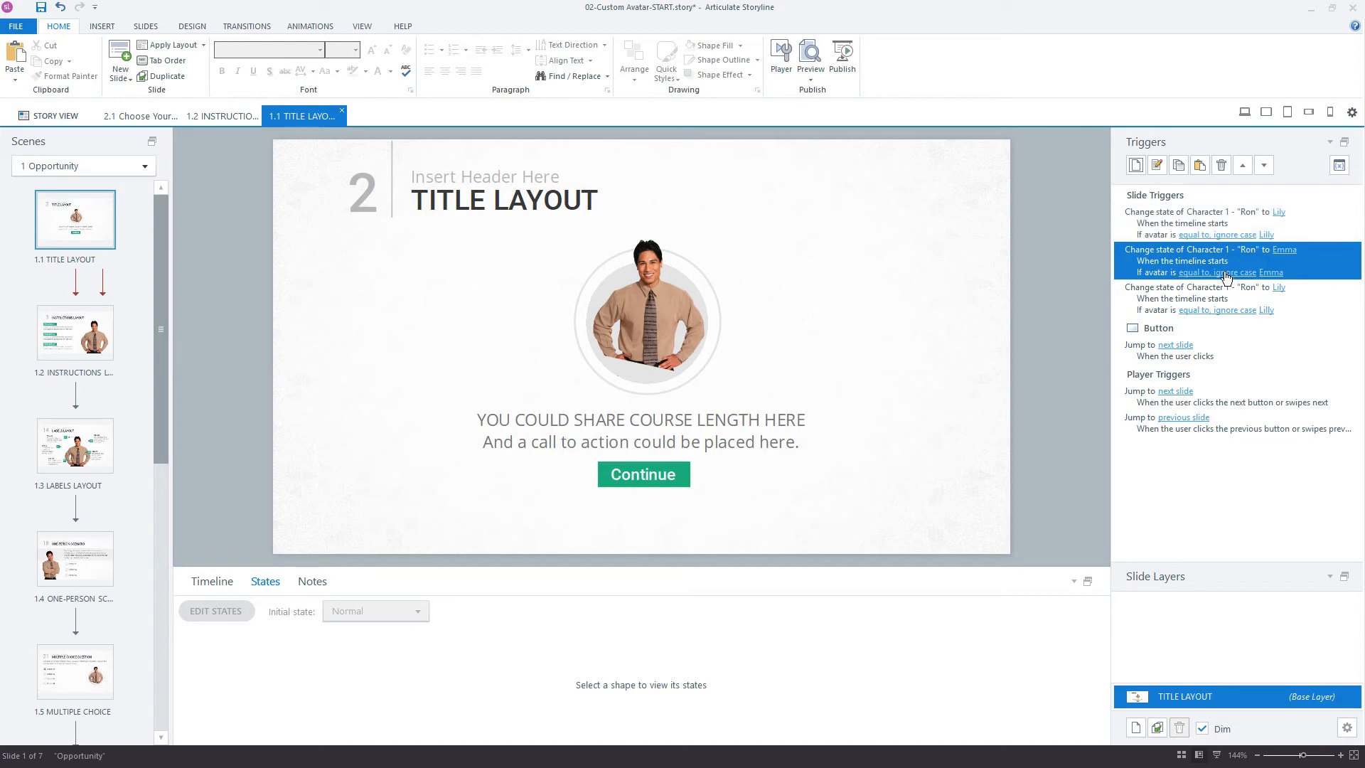
- Make the third copy target Andrew and set its condition value to Andrew
click(1280, 287)
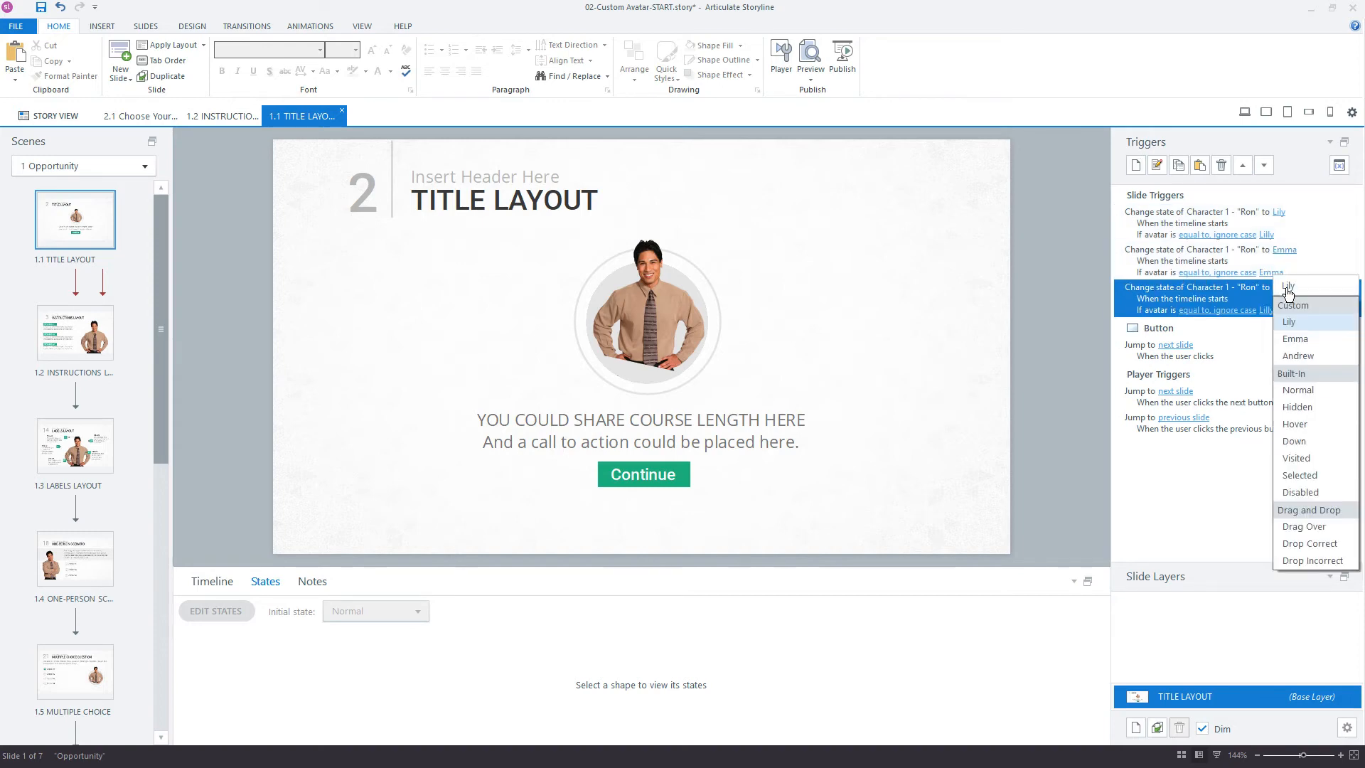
click(1298, 356)
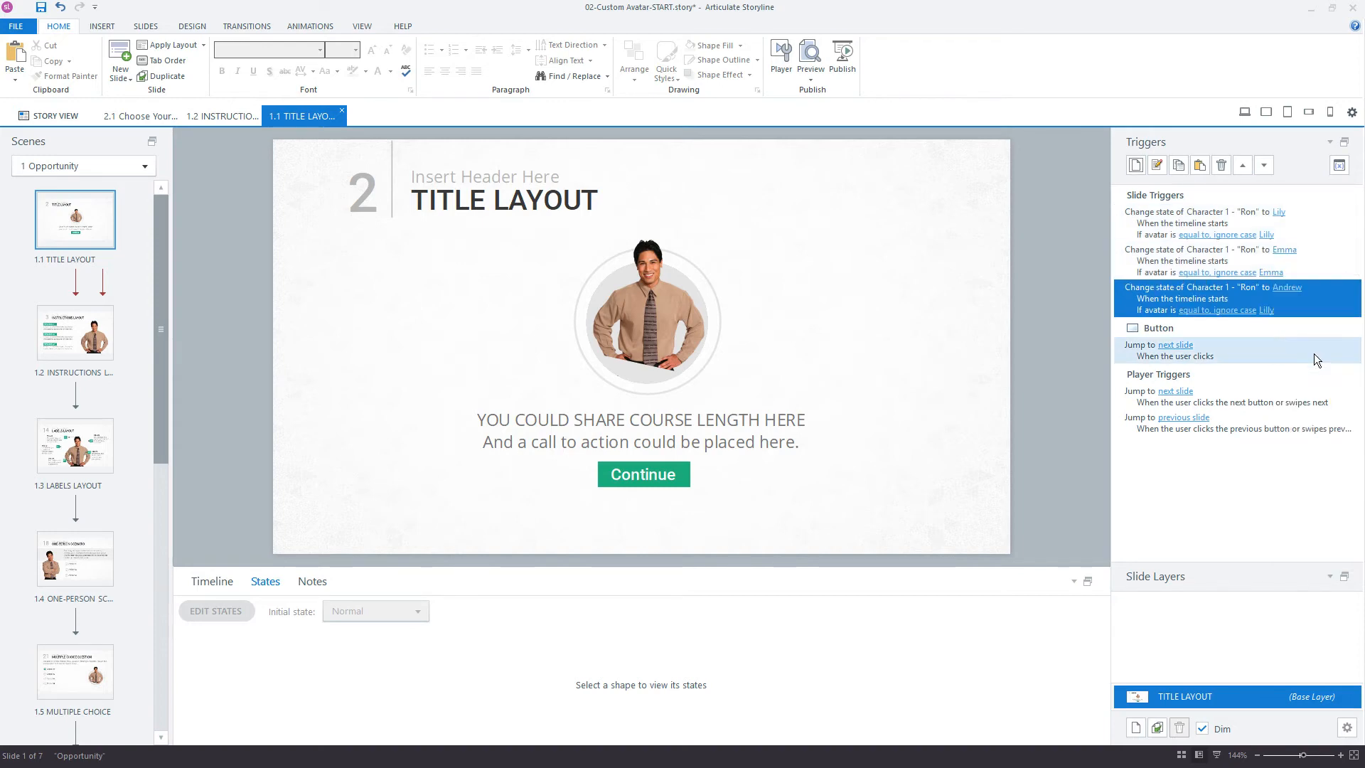
double_click(1268, 310)
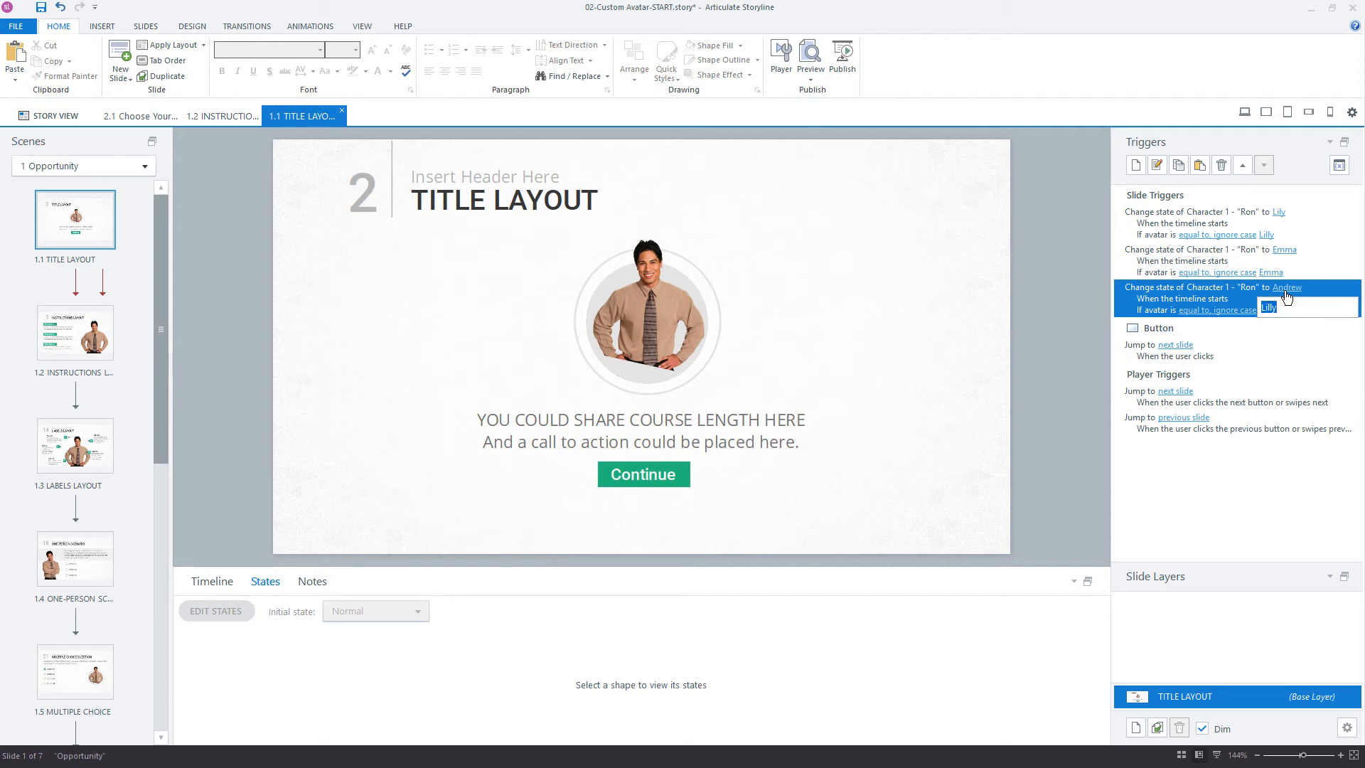
text(Andrew)
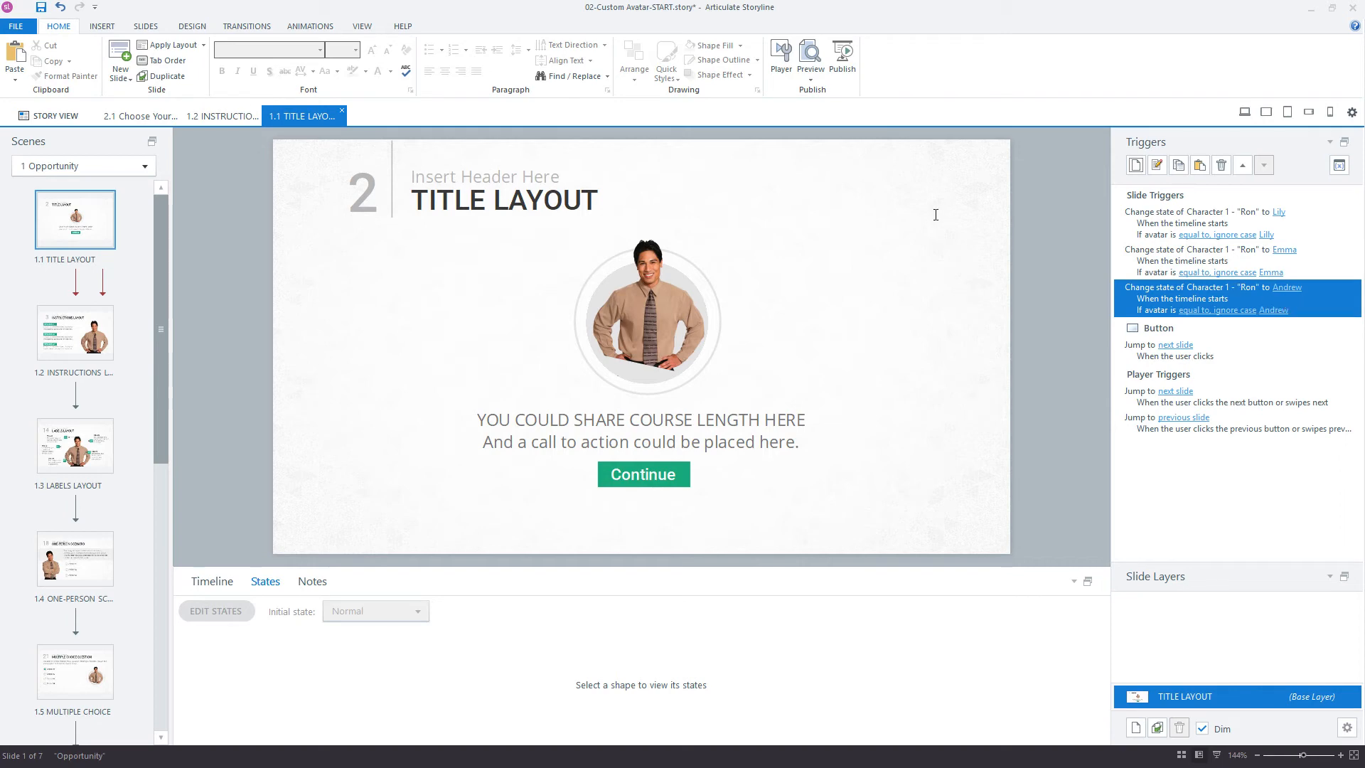
- In Story View set slide 2.1's Next trigger to jump to 1.1 TITLE LAYOUT
click(54, 115)
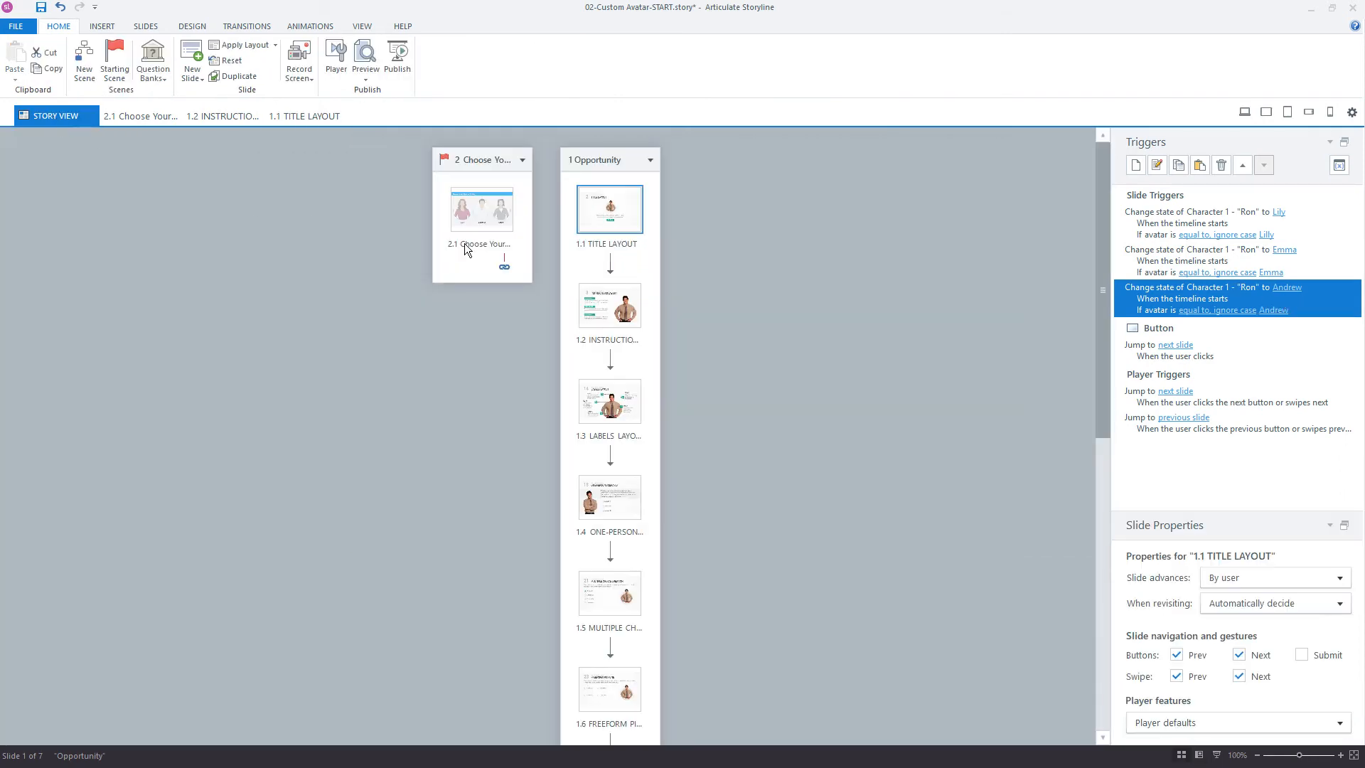
click(482, 208)
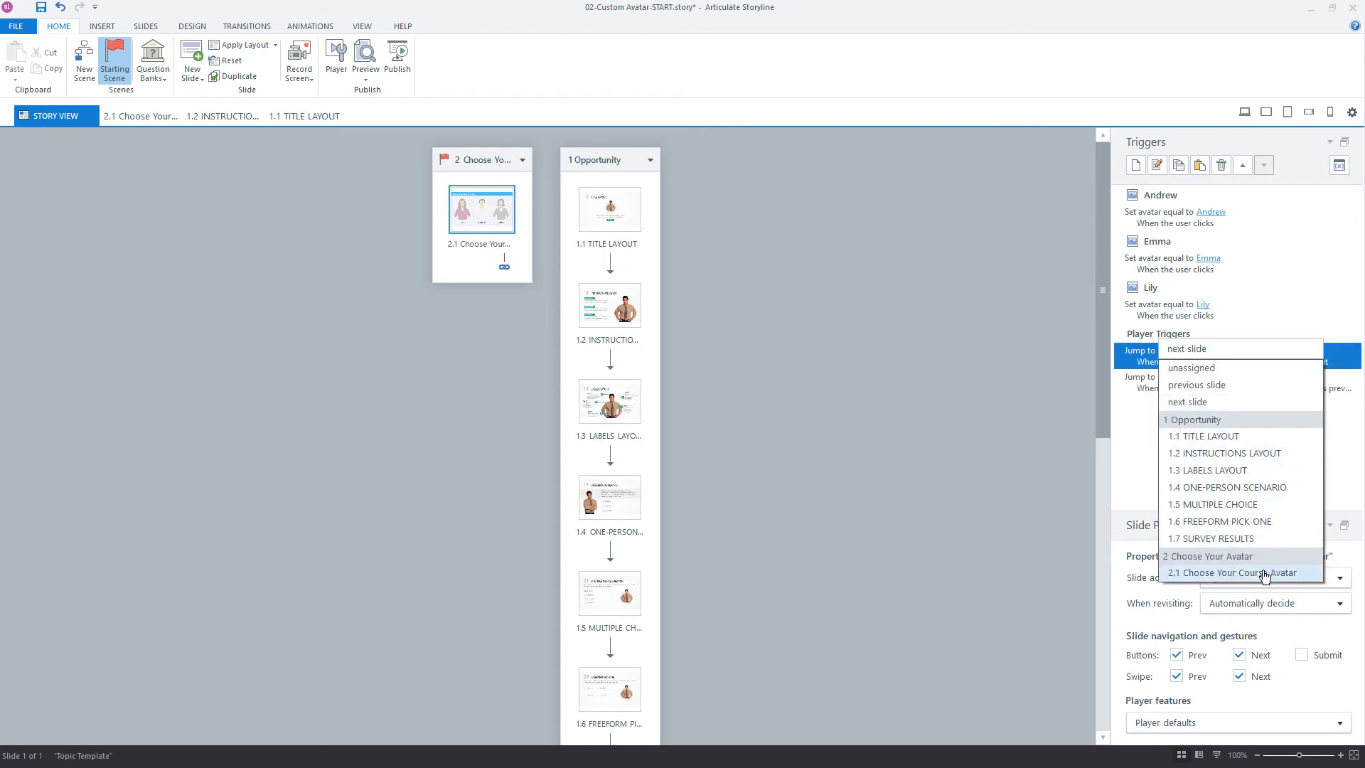
mouse_move(1239, 443)
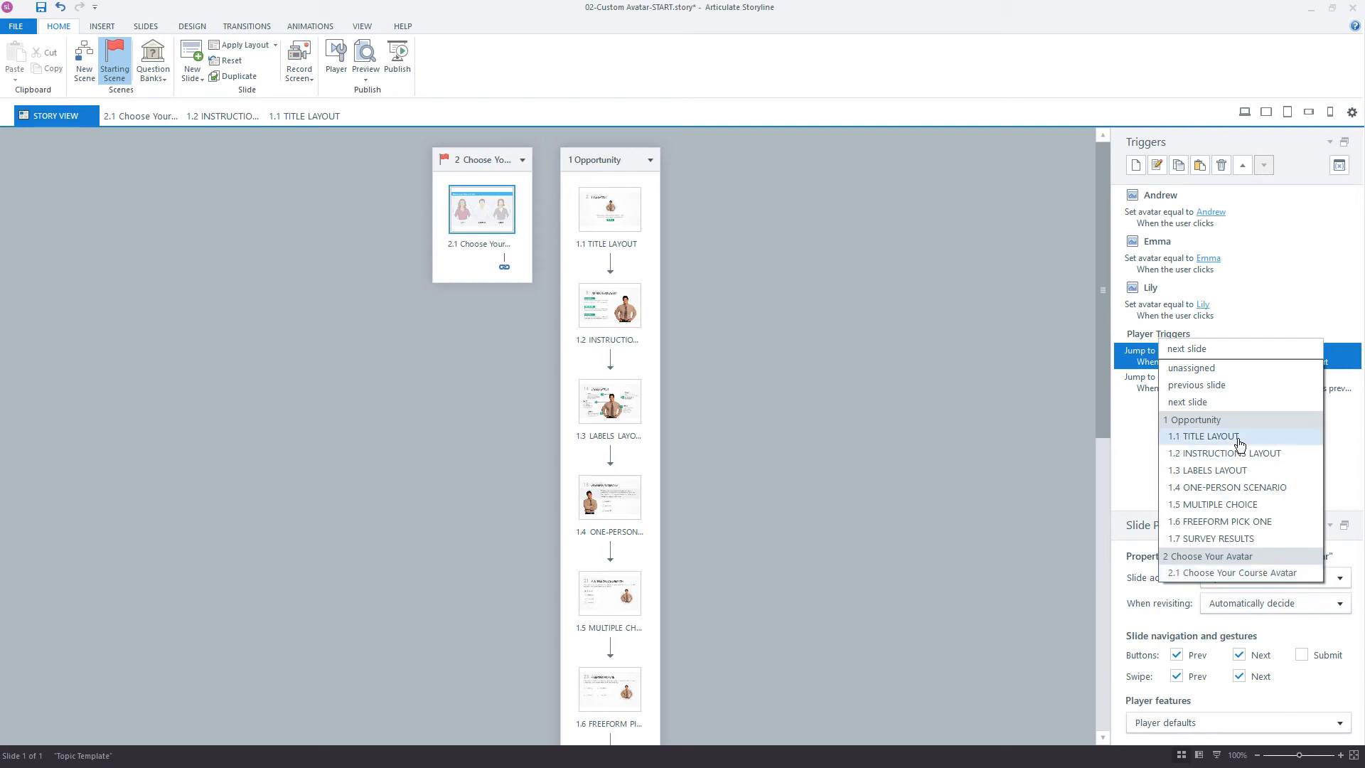
click(1210, 437)
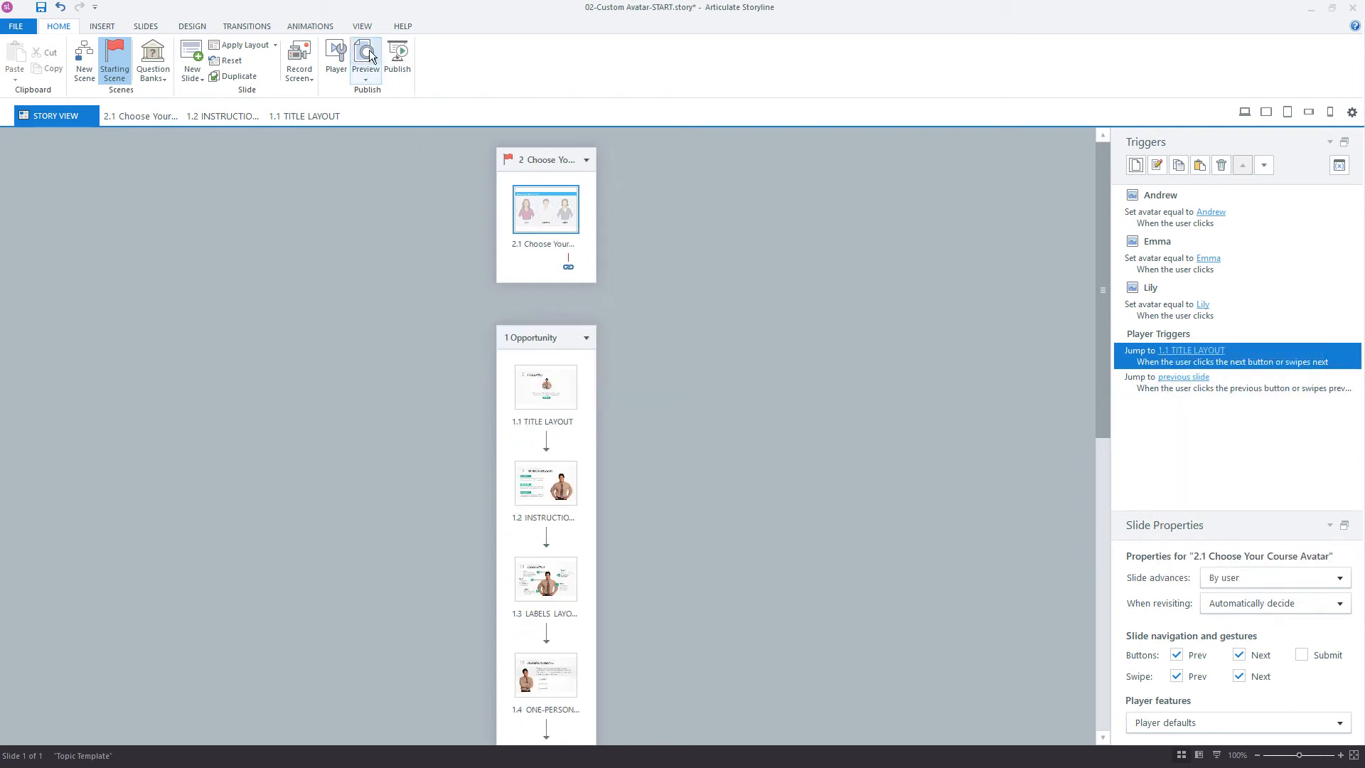
- Preview the course, pick Emma on the avatar slide and advance to the title slide
click(365, 57)
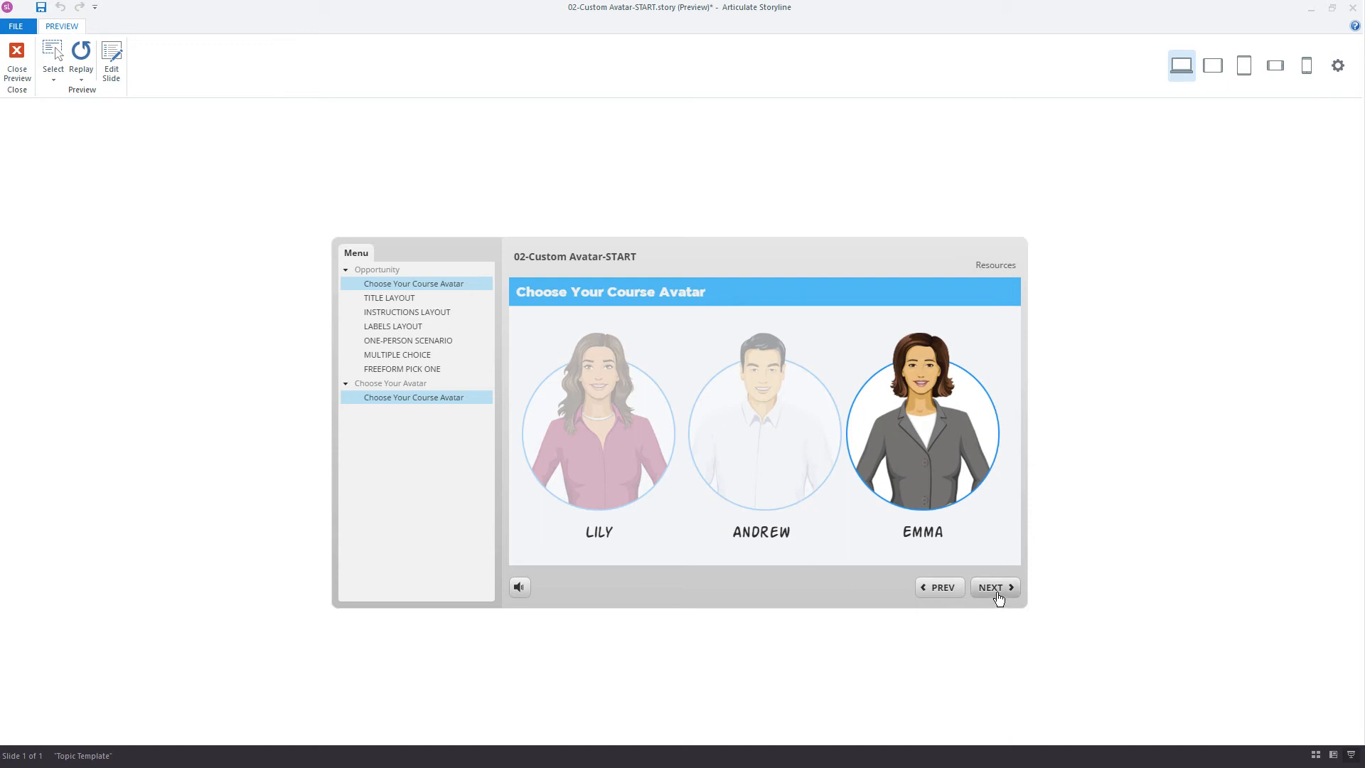
mouse_move(1005, 596)
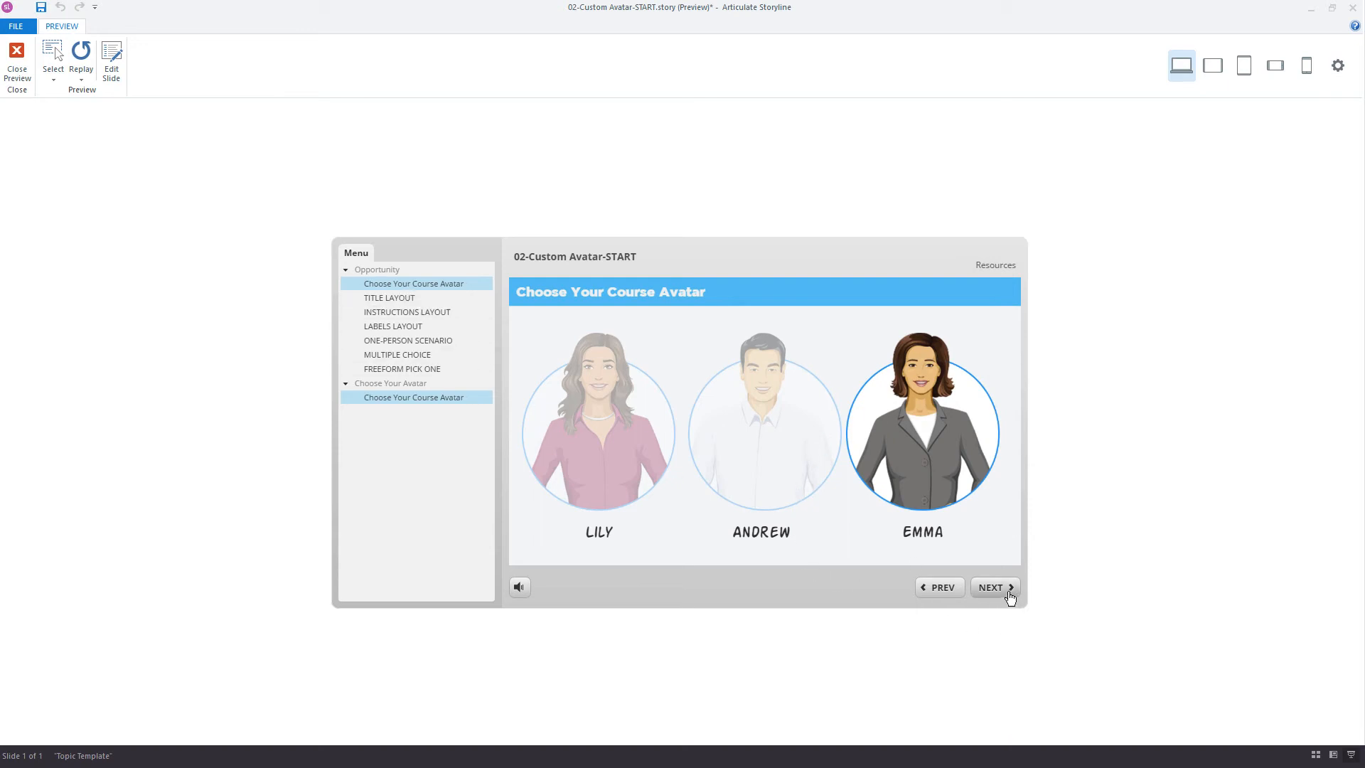
click(991, 587)
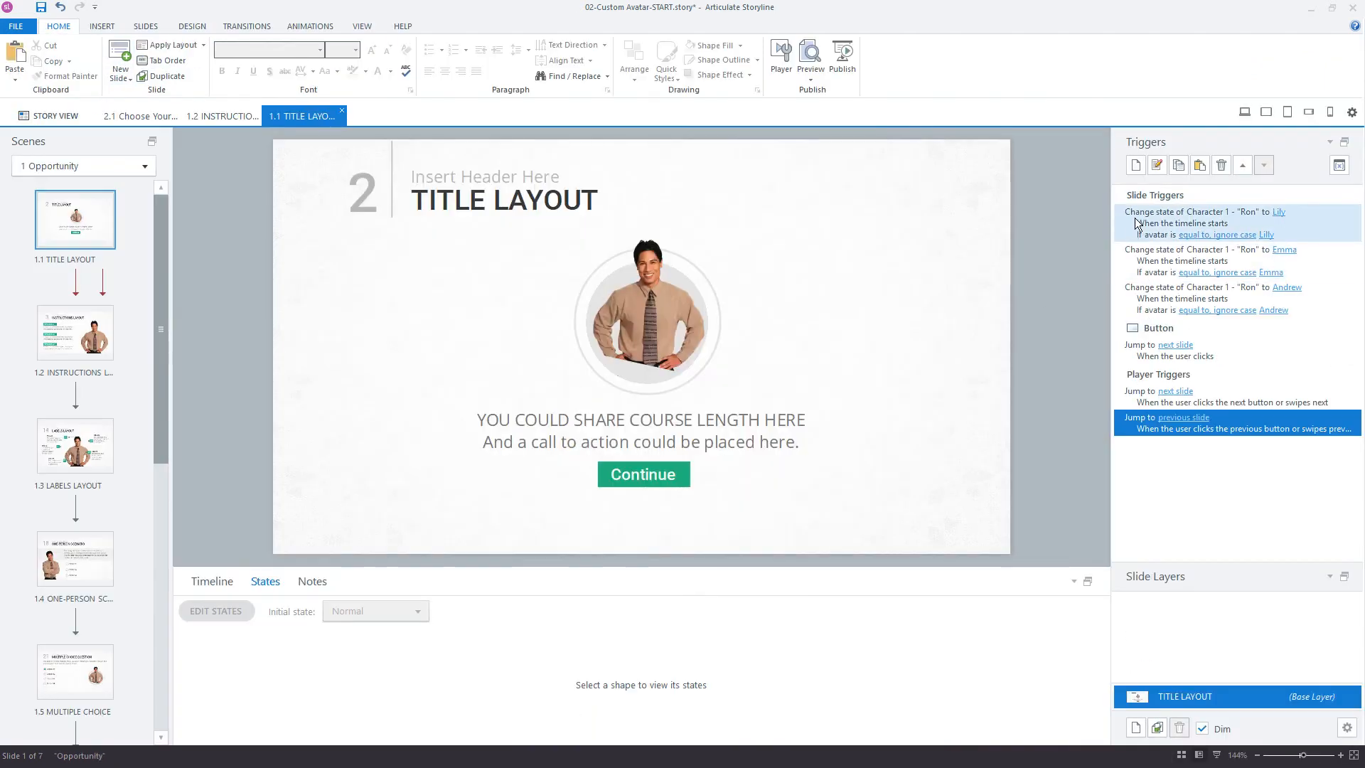
- Check the character's Andrew state on 1.2 Instructions Layout, then return to Title Layout
click(1211, 287)
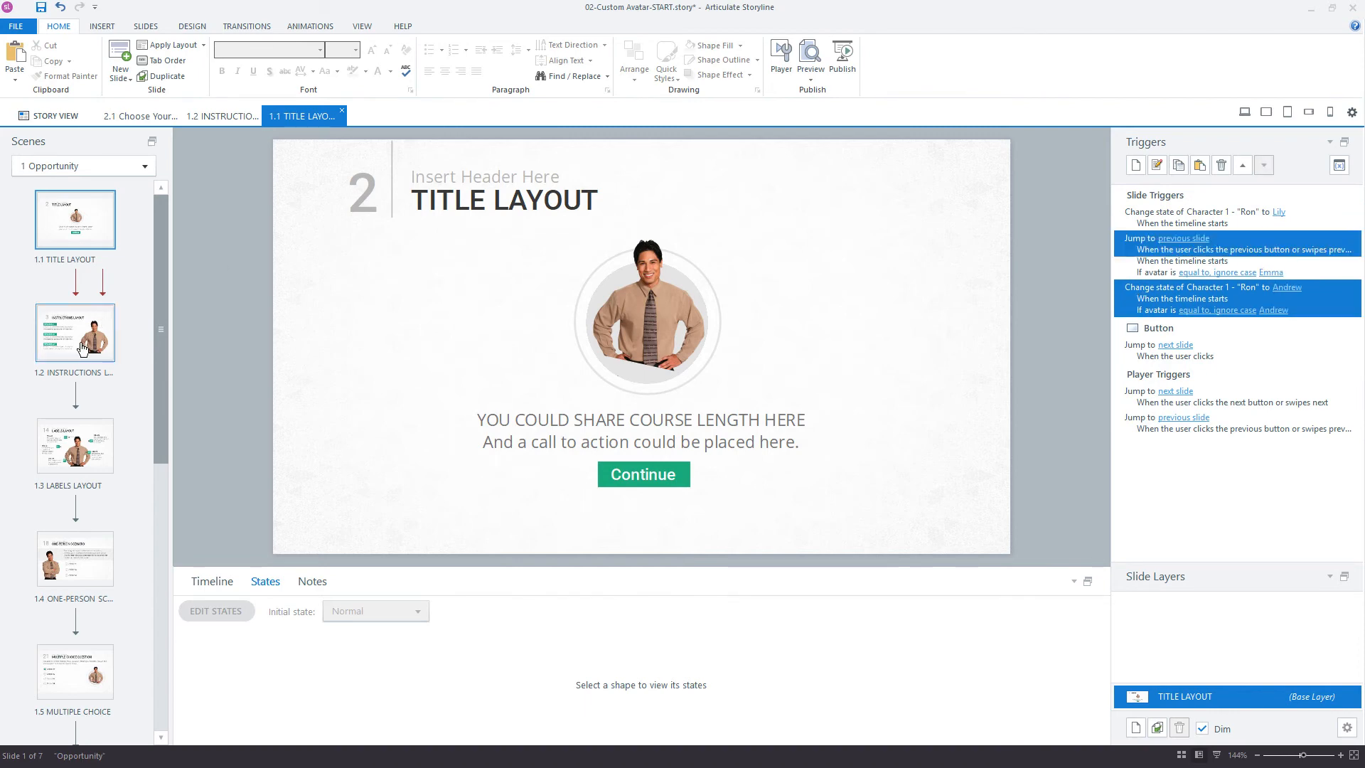
click(76, 331)
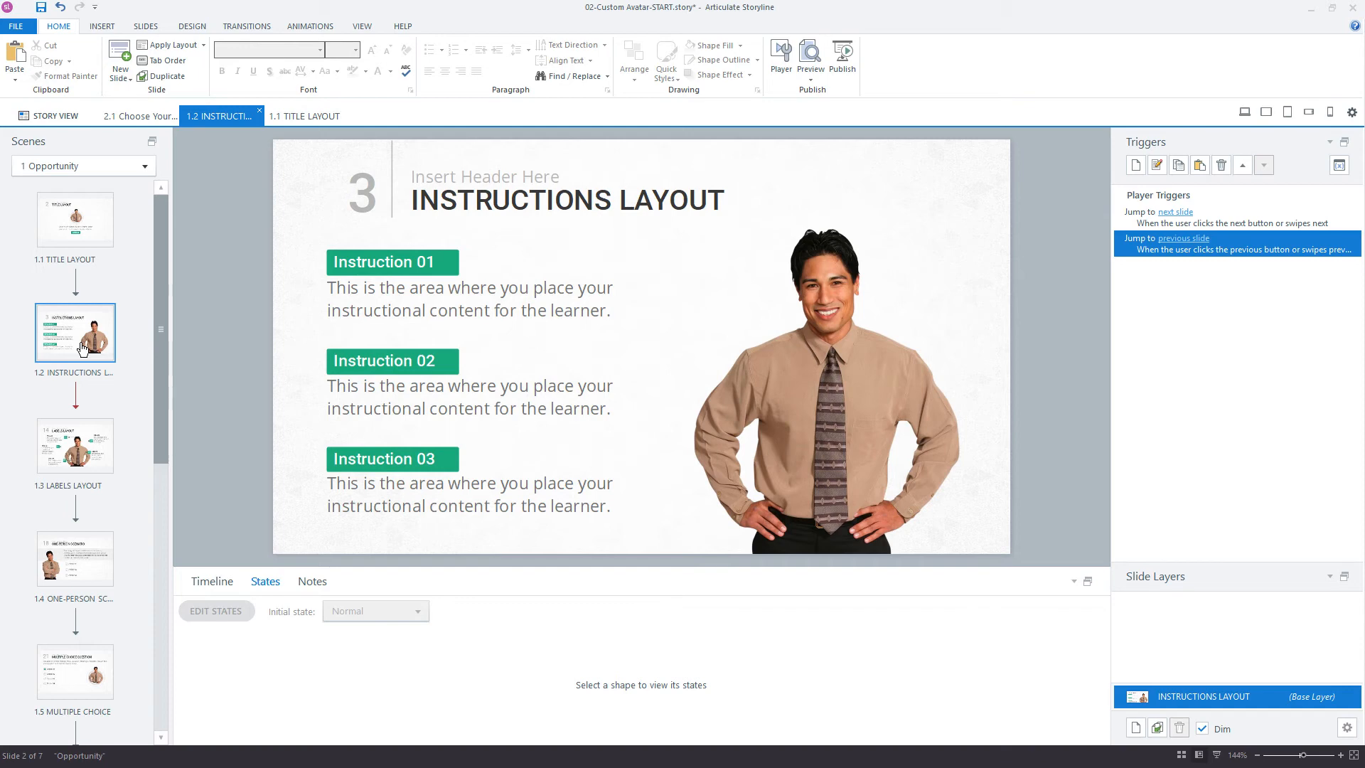
click(823, 382)
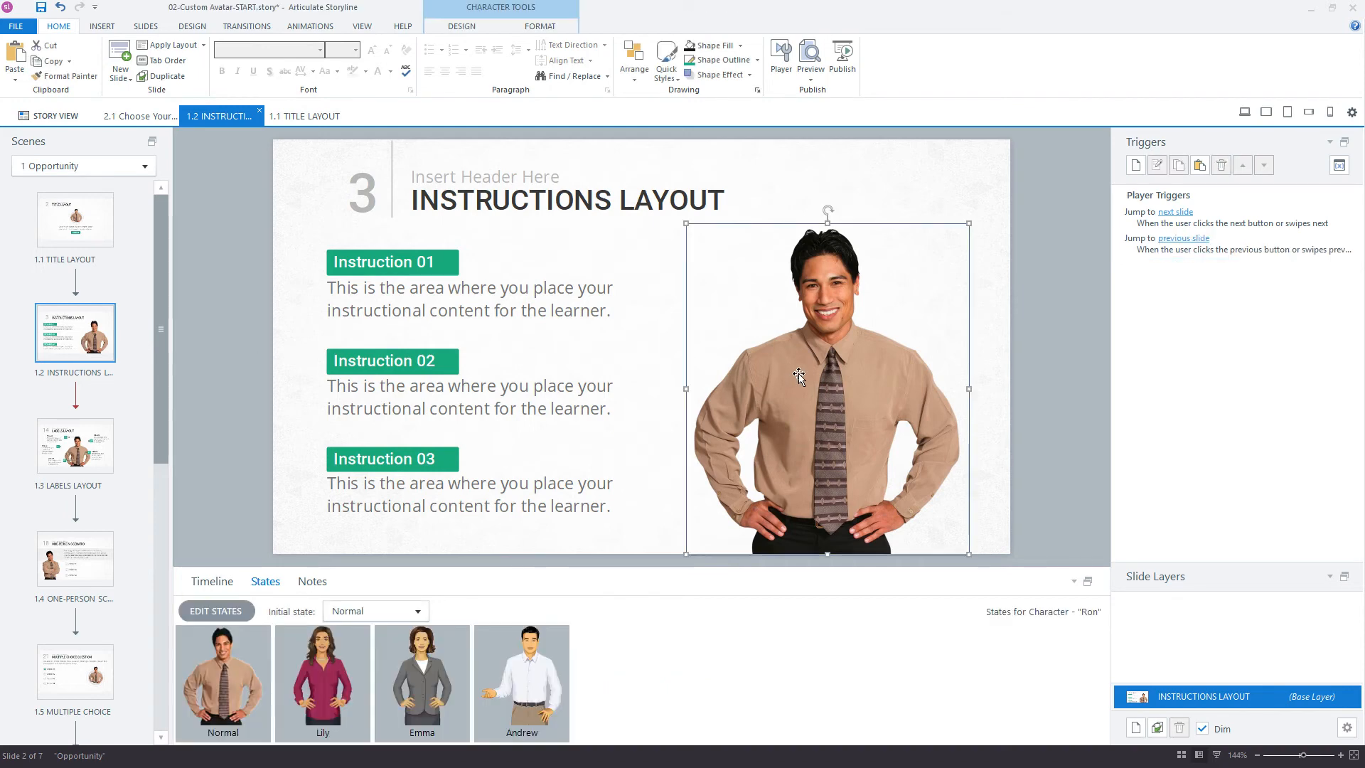
click(520, 681)
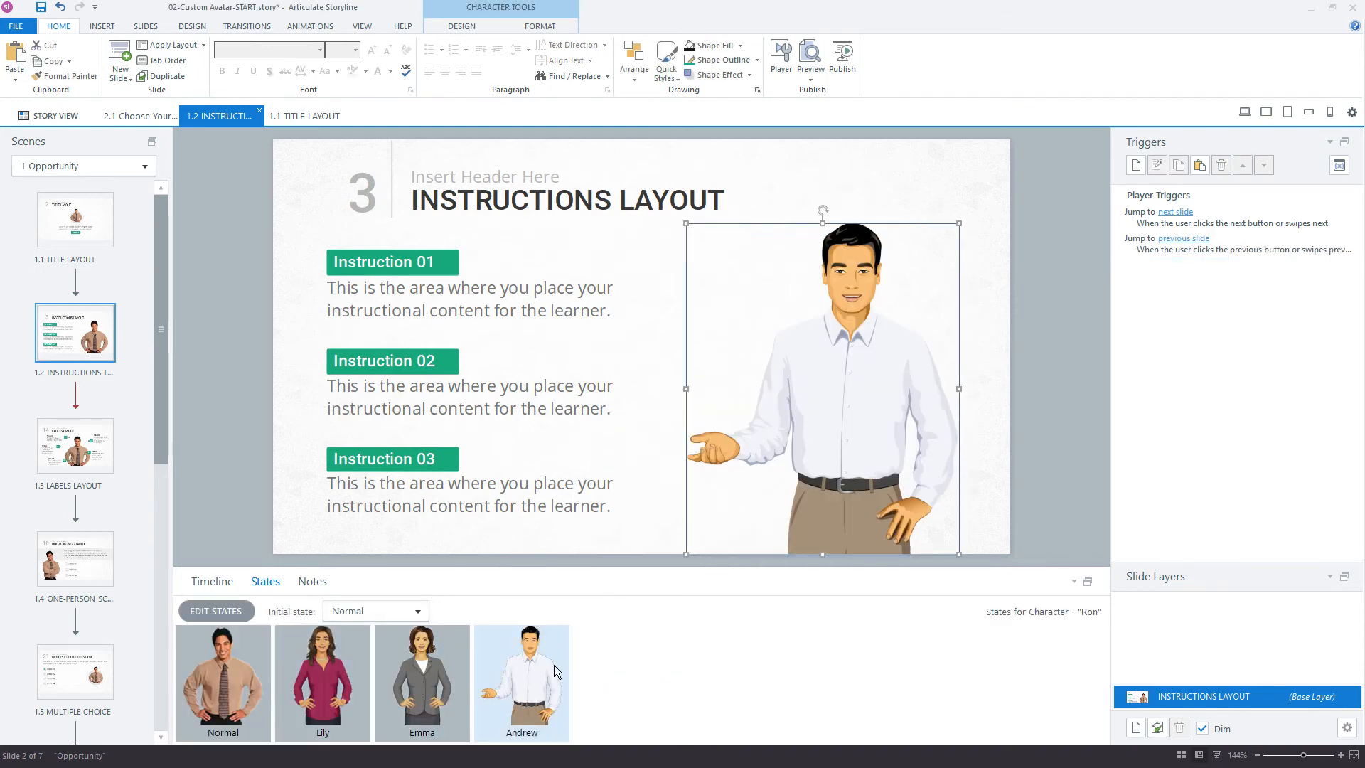
click(304, 116)
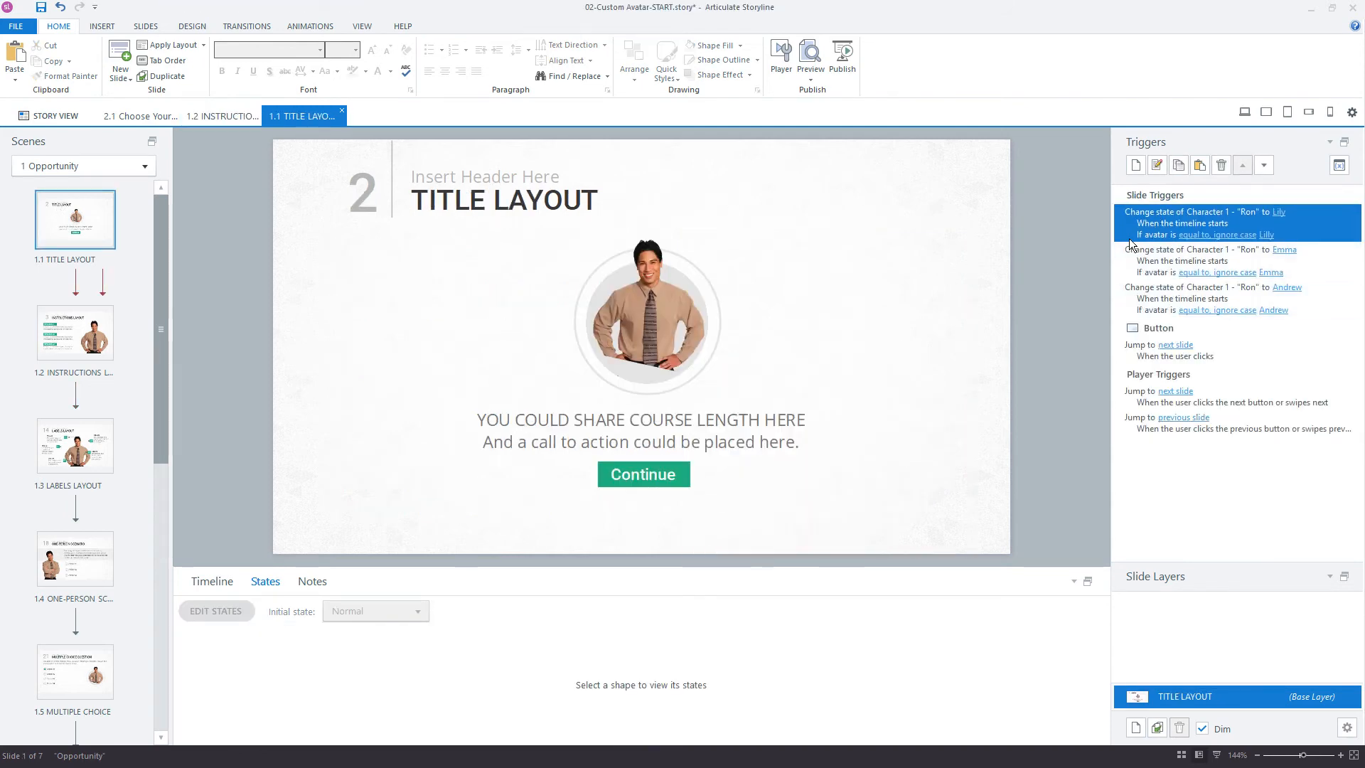
mouse_move(1137, 231)
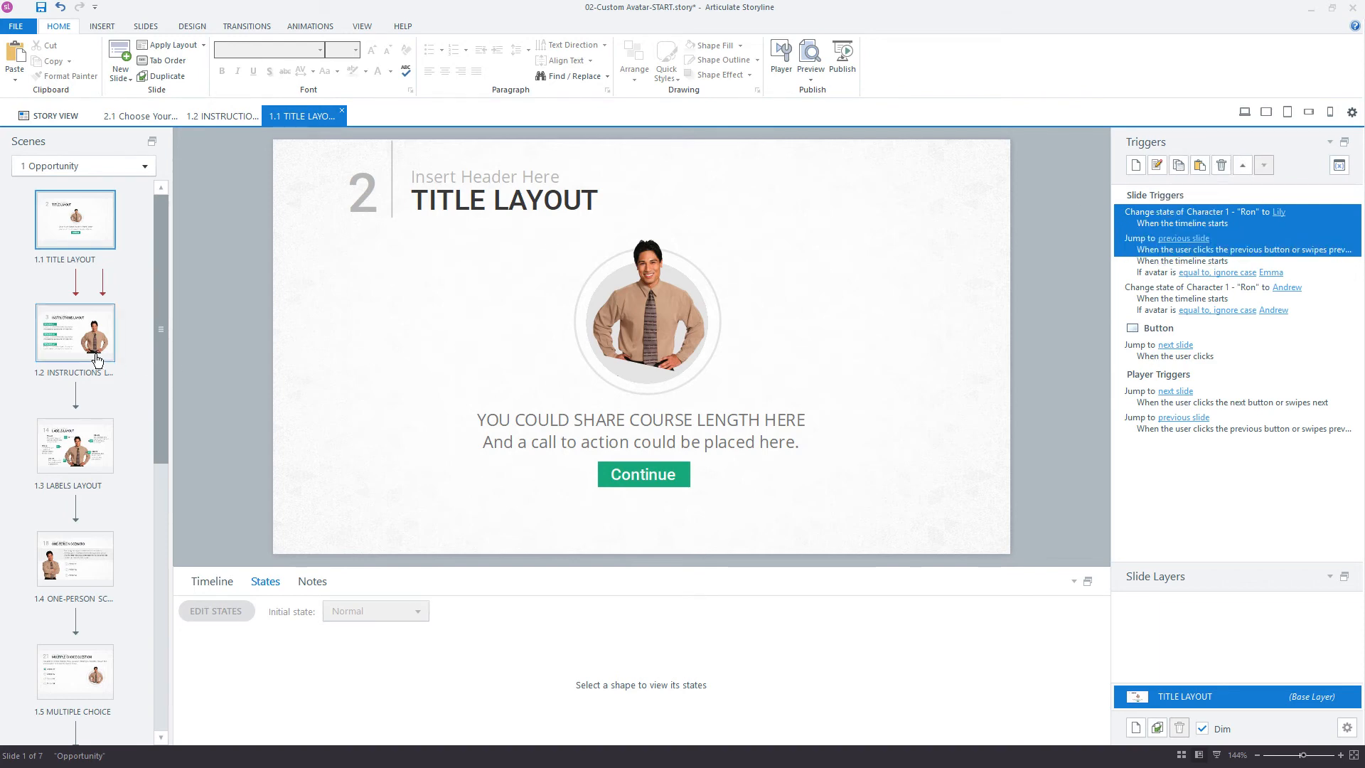
- On 1.2 Instructions Layout retarget the pasted triggers to the character with states Lily, Emma, Andrew
click(75, 332)
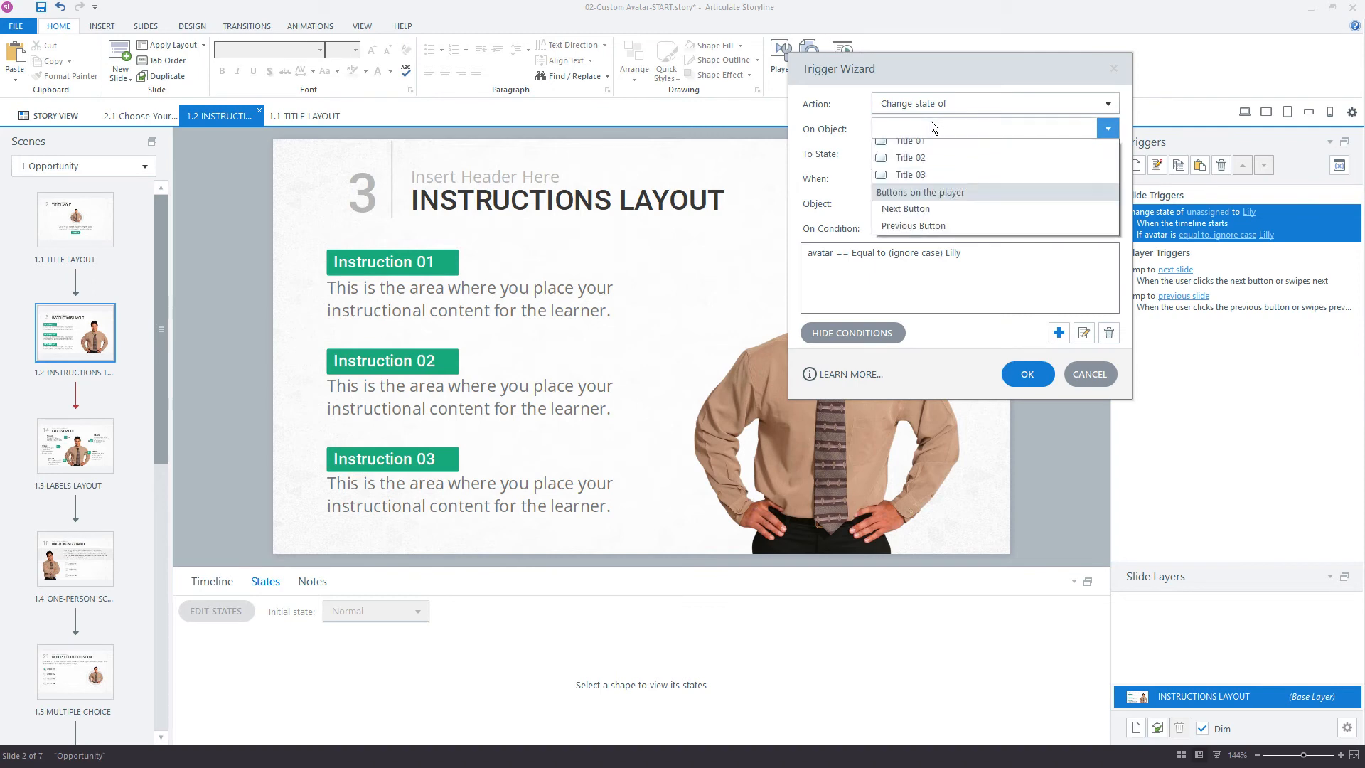
click(902, 128)
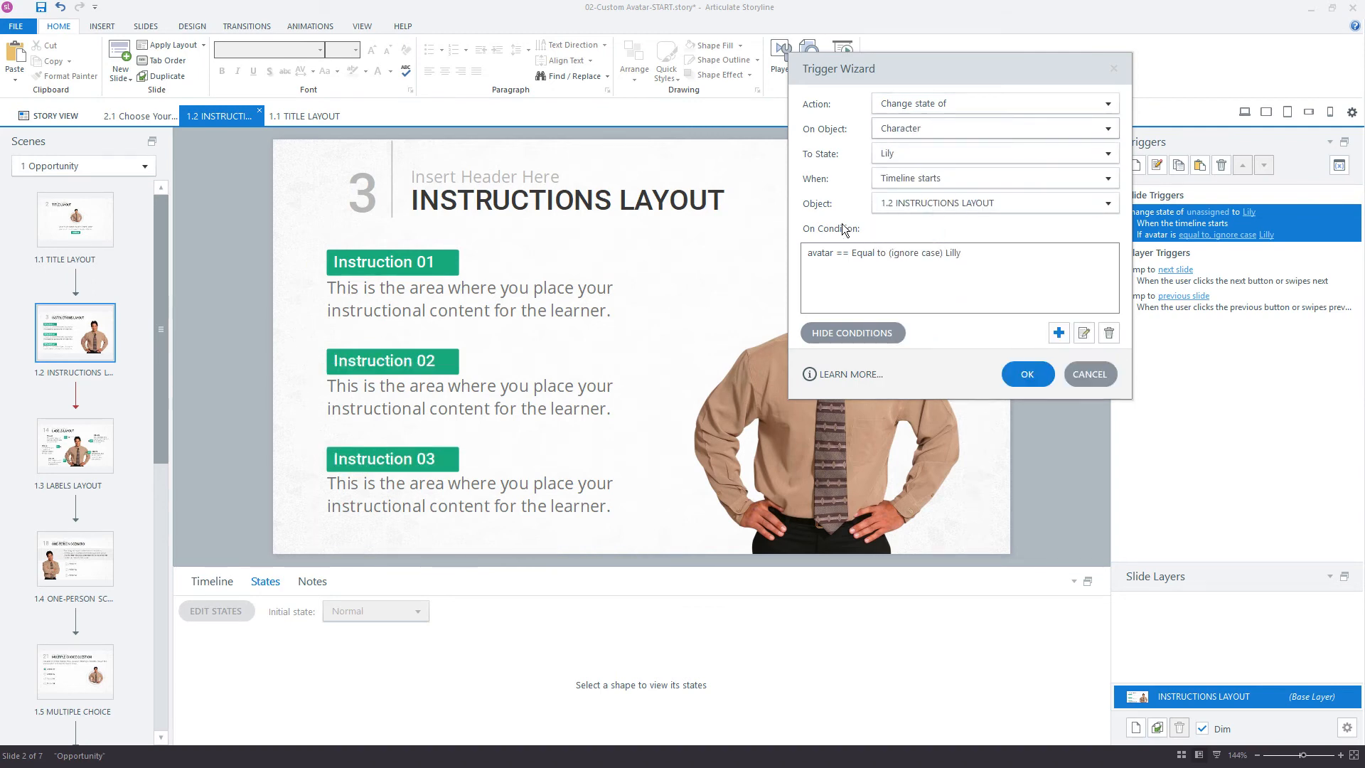
click(1027, 374)
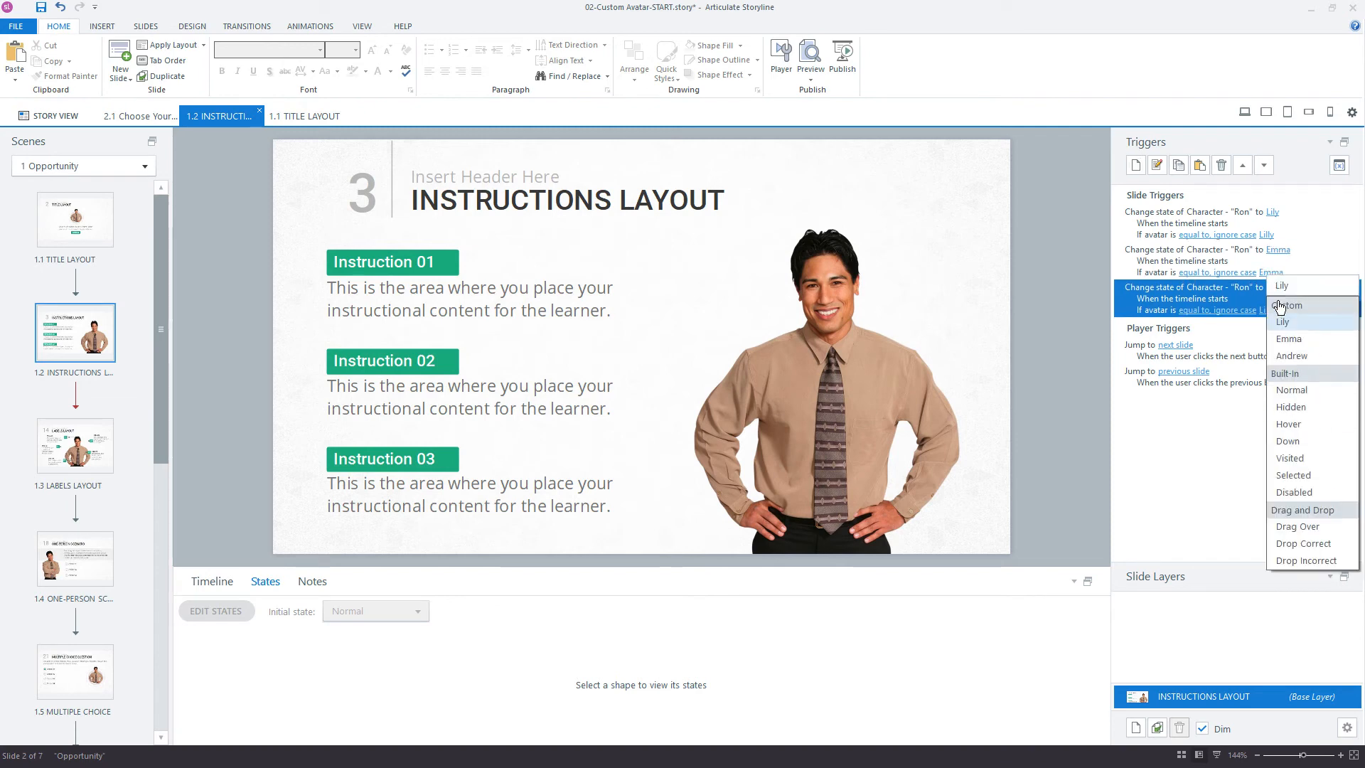
click(1293, 356)
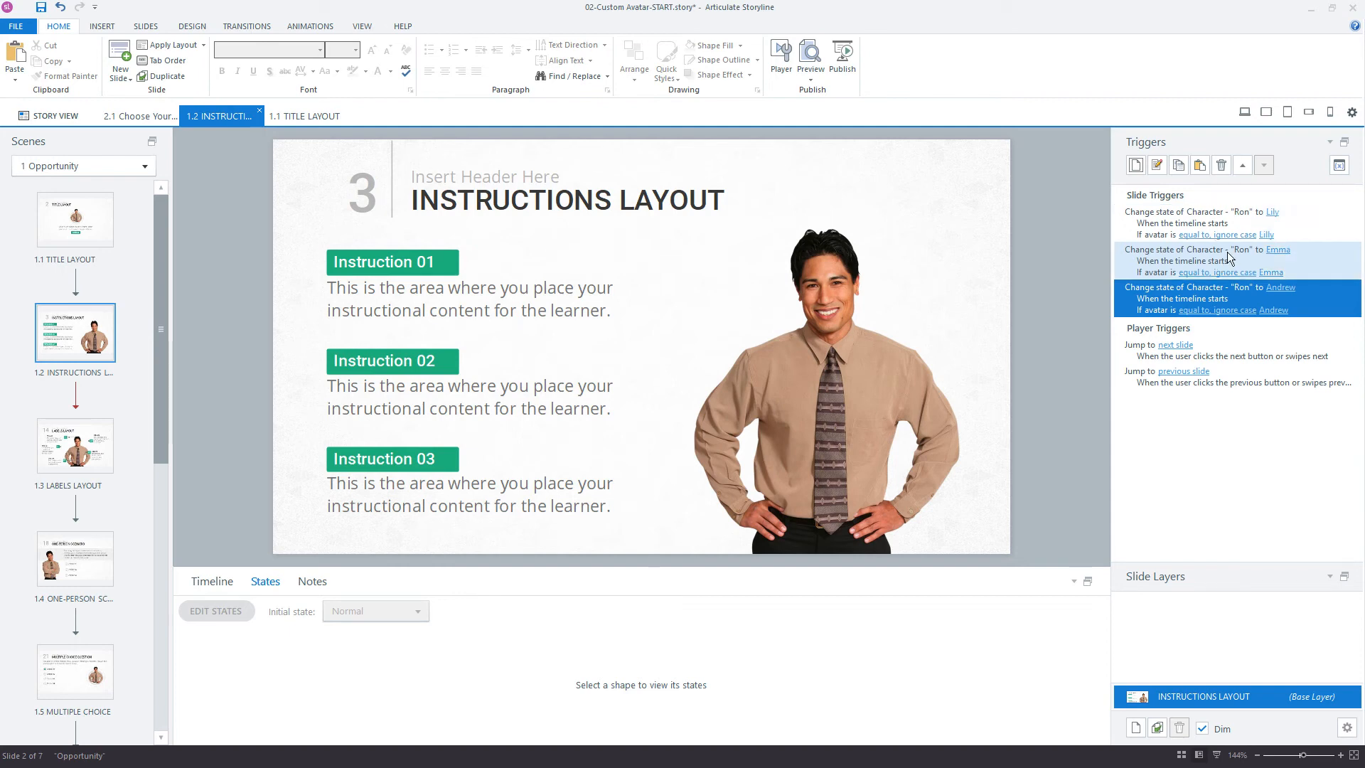
click(1202, 223)
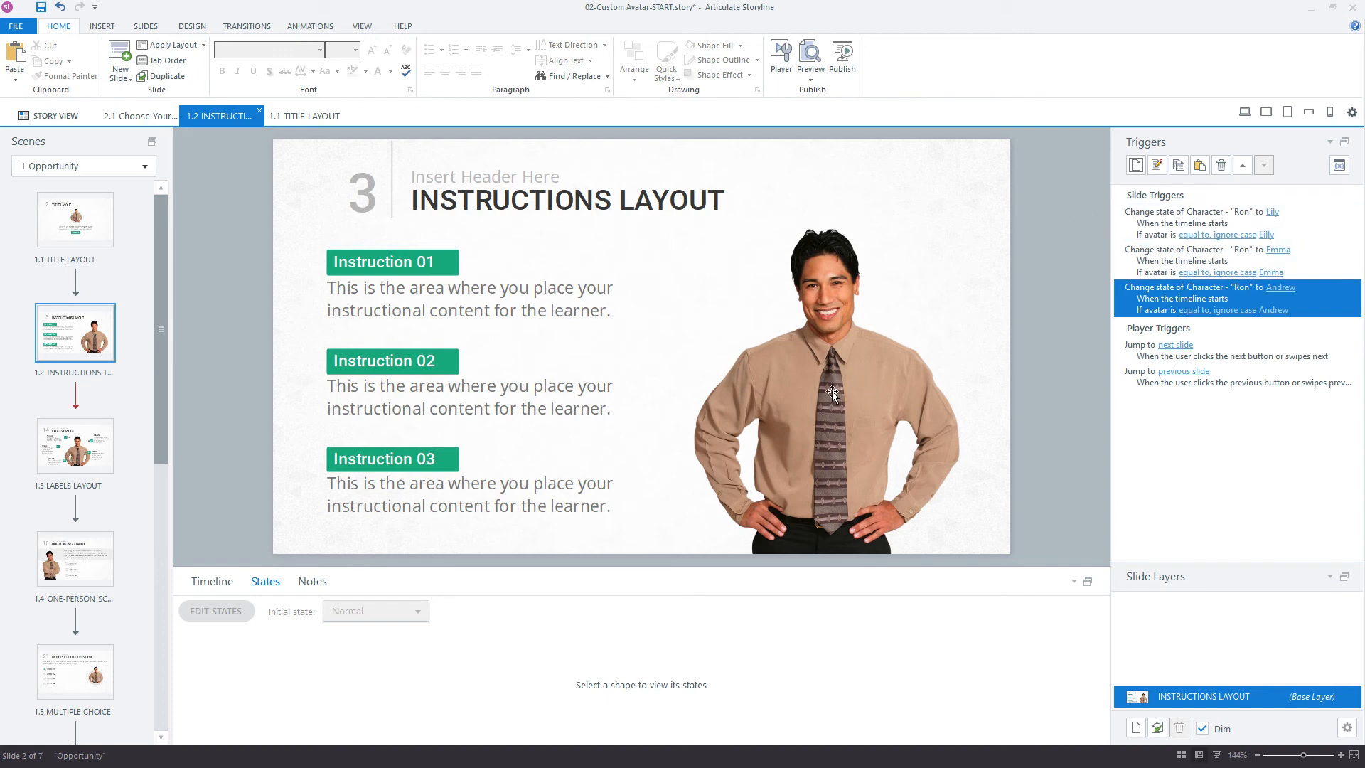
mouse_move(908, 380)
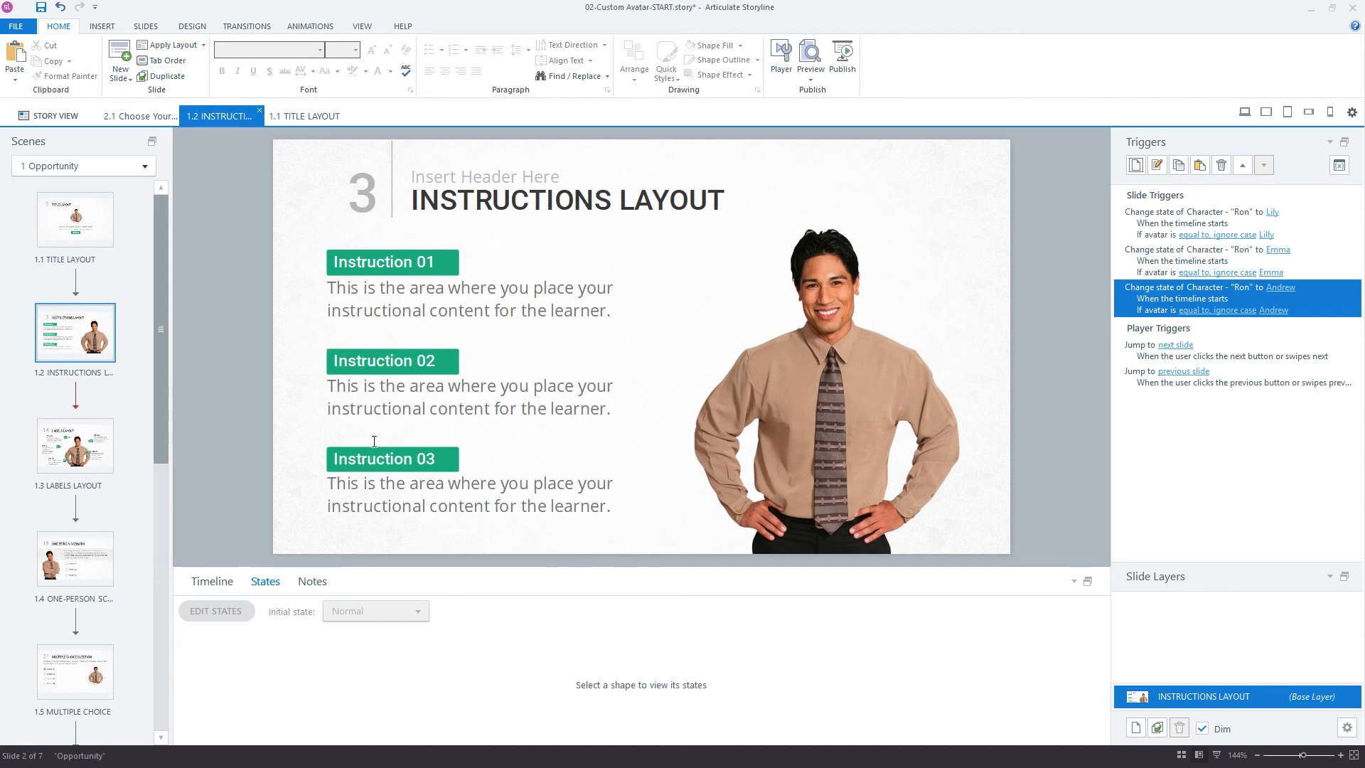
- Check the Labels Layout character's states, then switch to Slide Master view via View
click(75, 445)
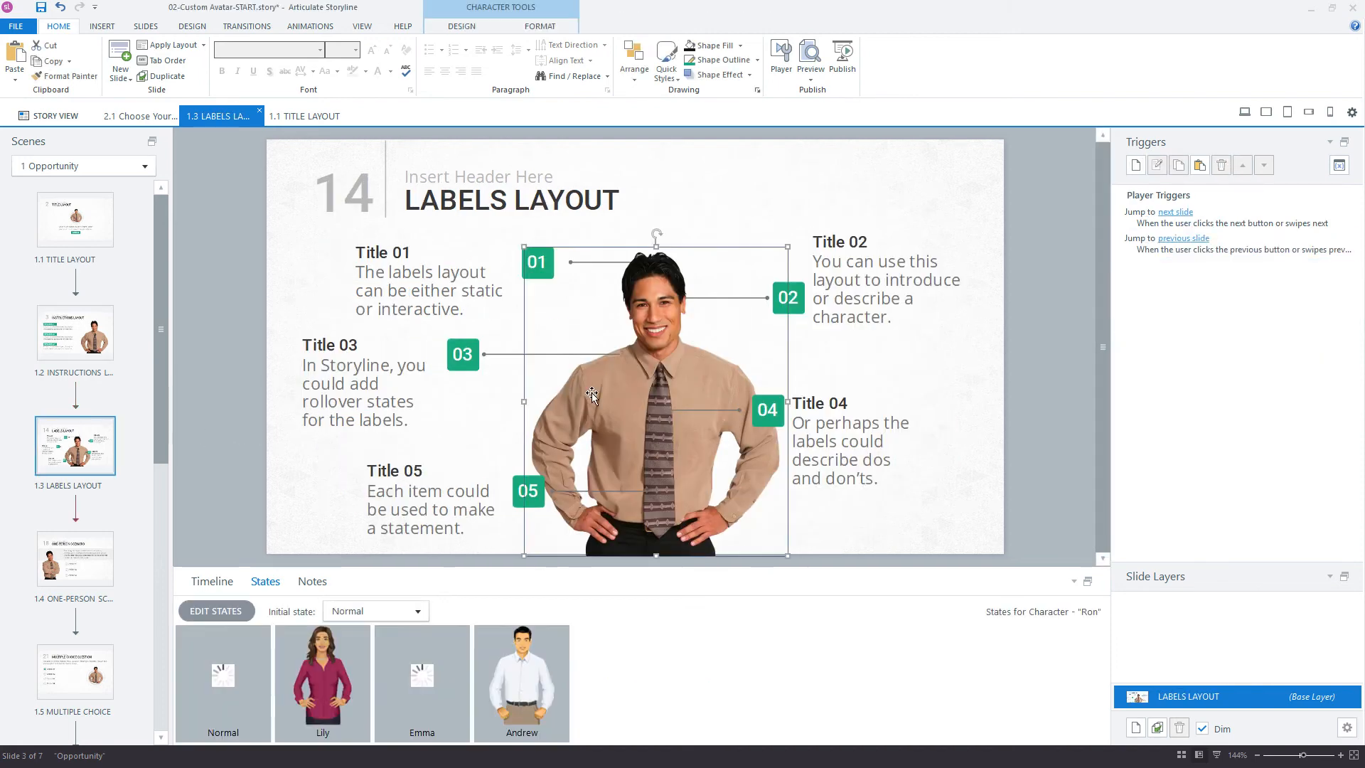
click(521, 679)
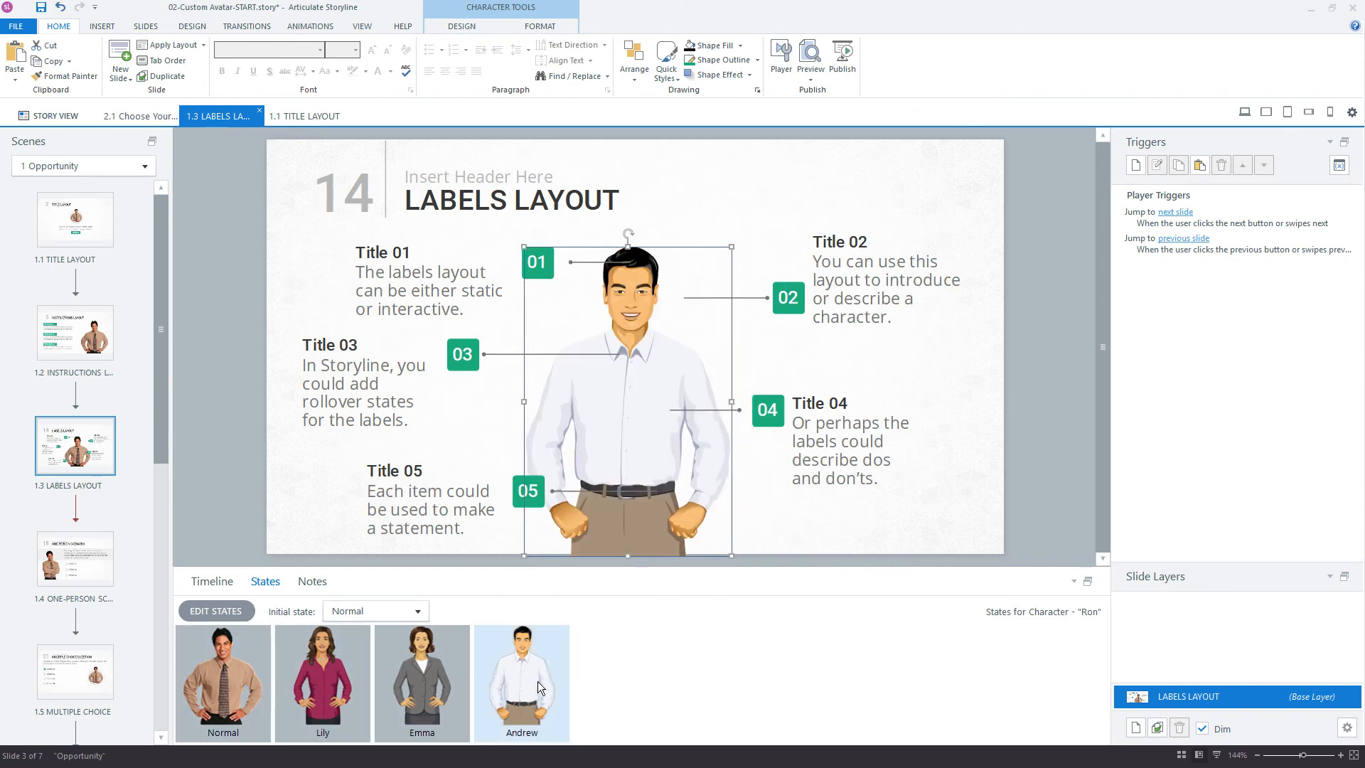
click(522, 680)
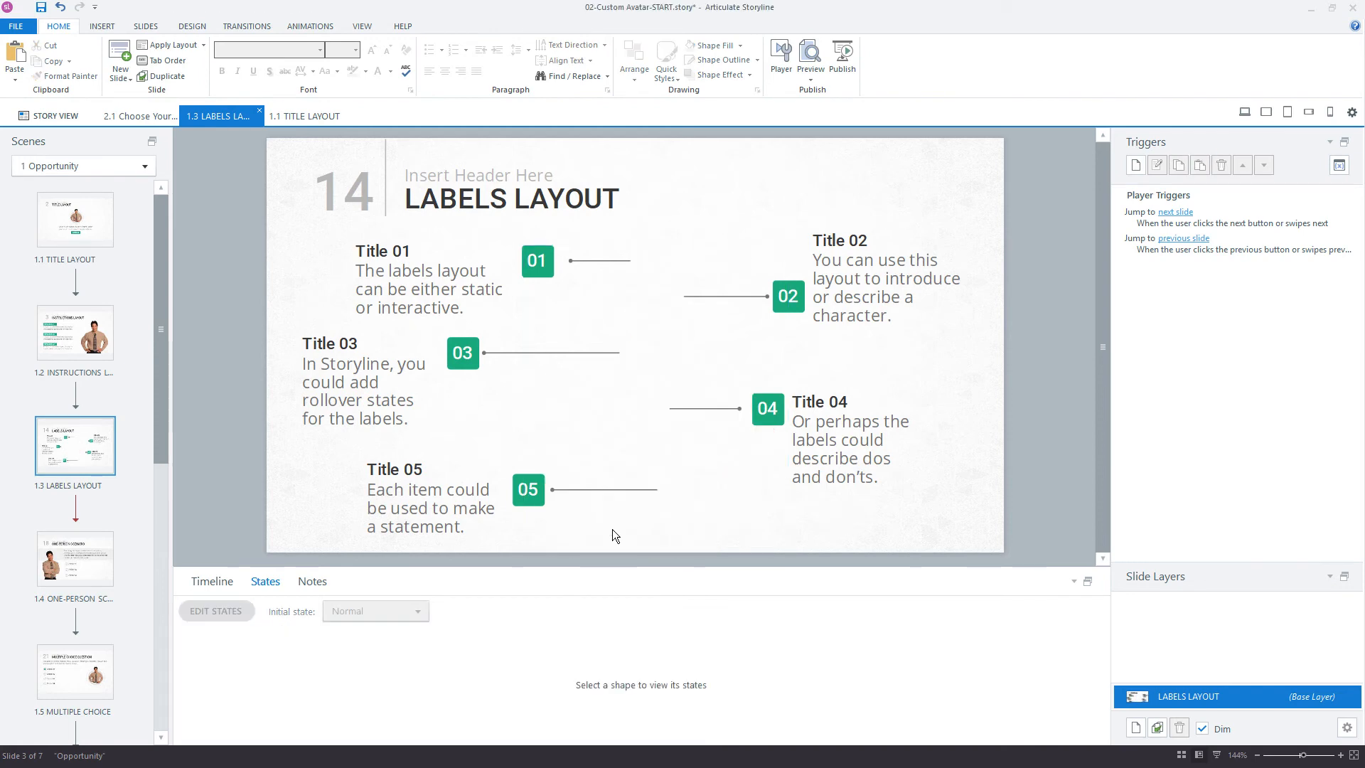
mouse_move(610, 373)
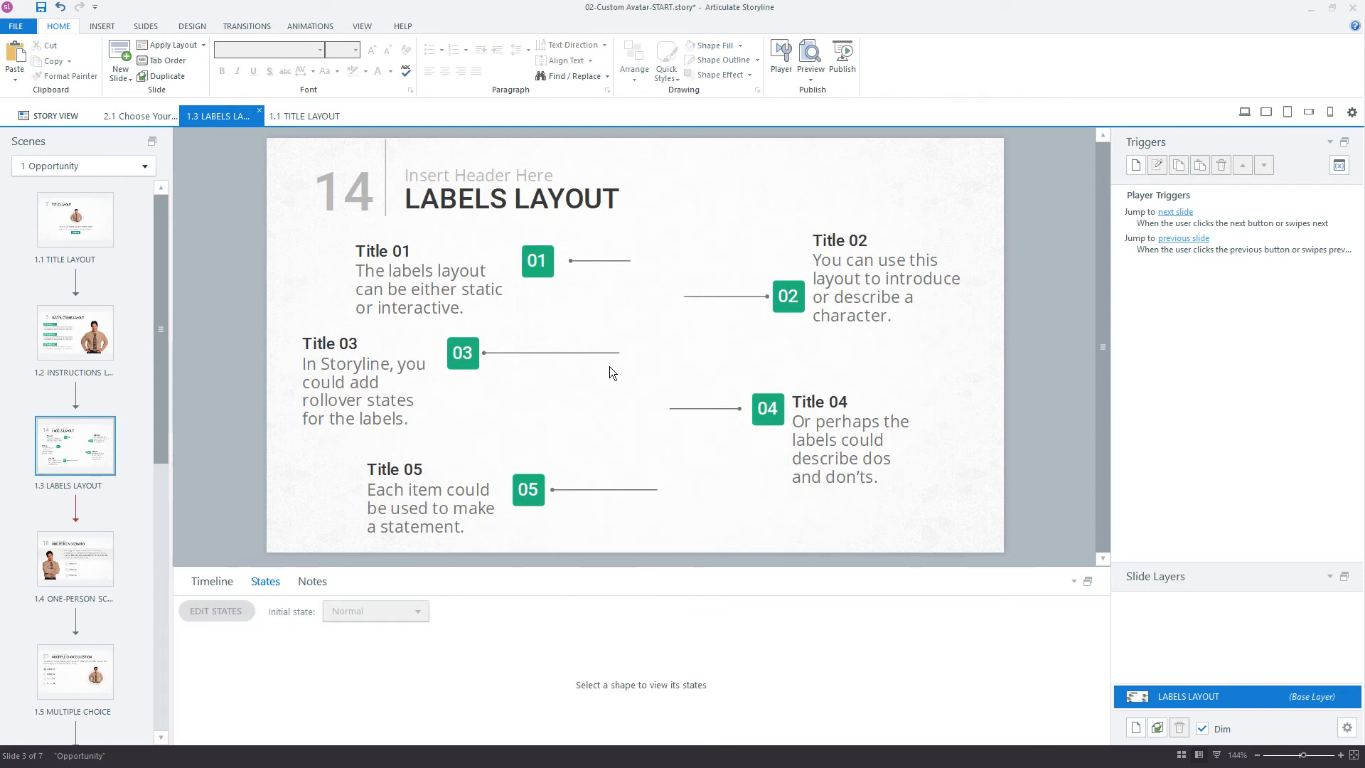
mouse_move(392, 55)
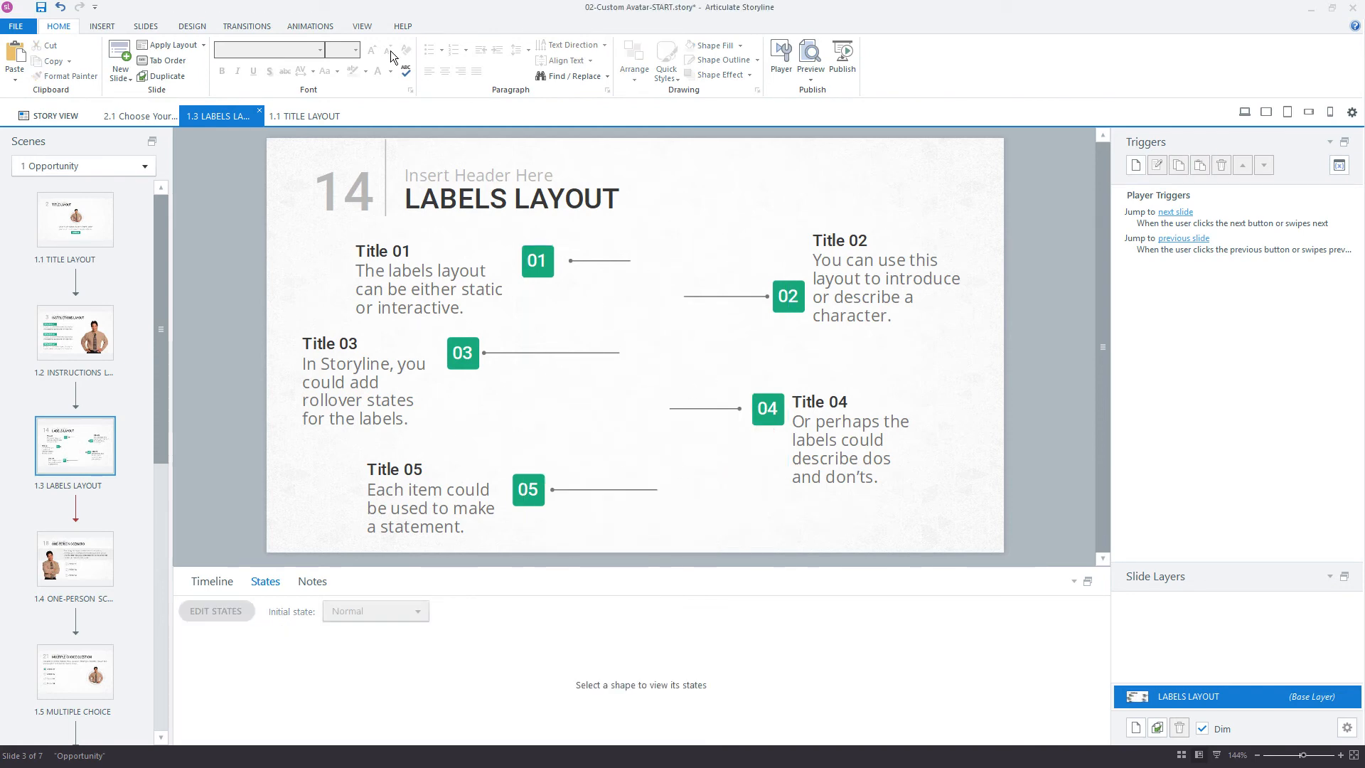
click(360, 25)
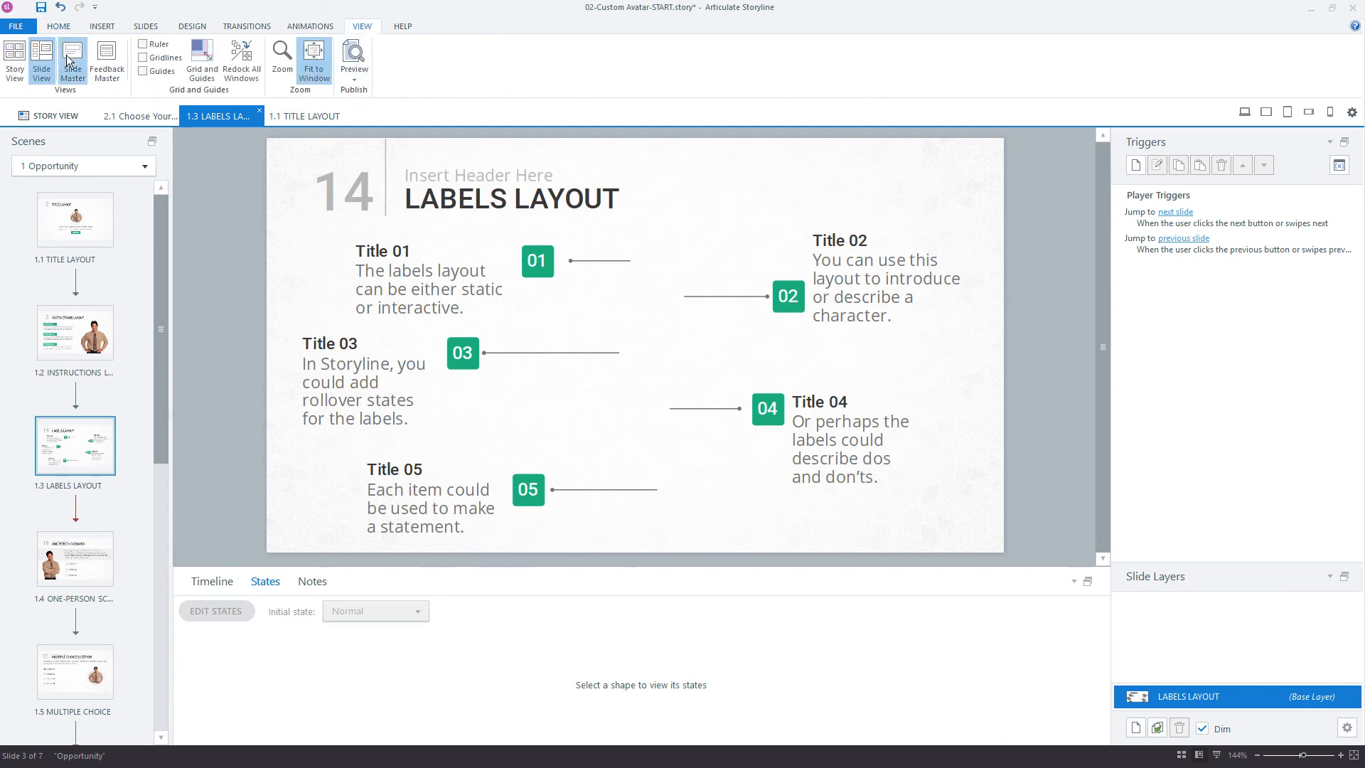
click(73, 60)
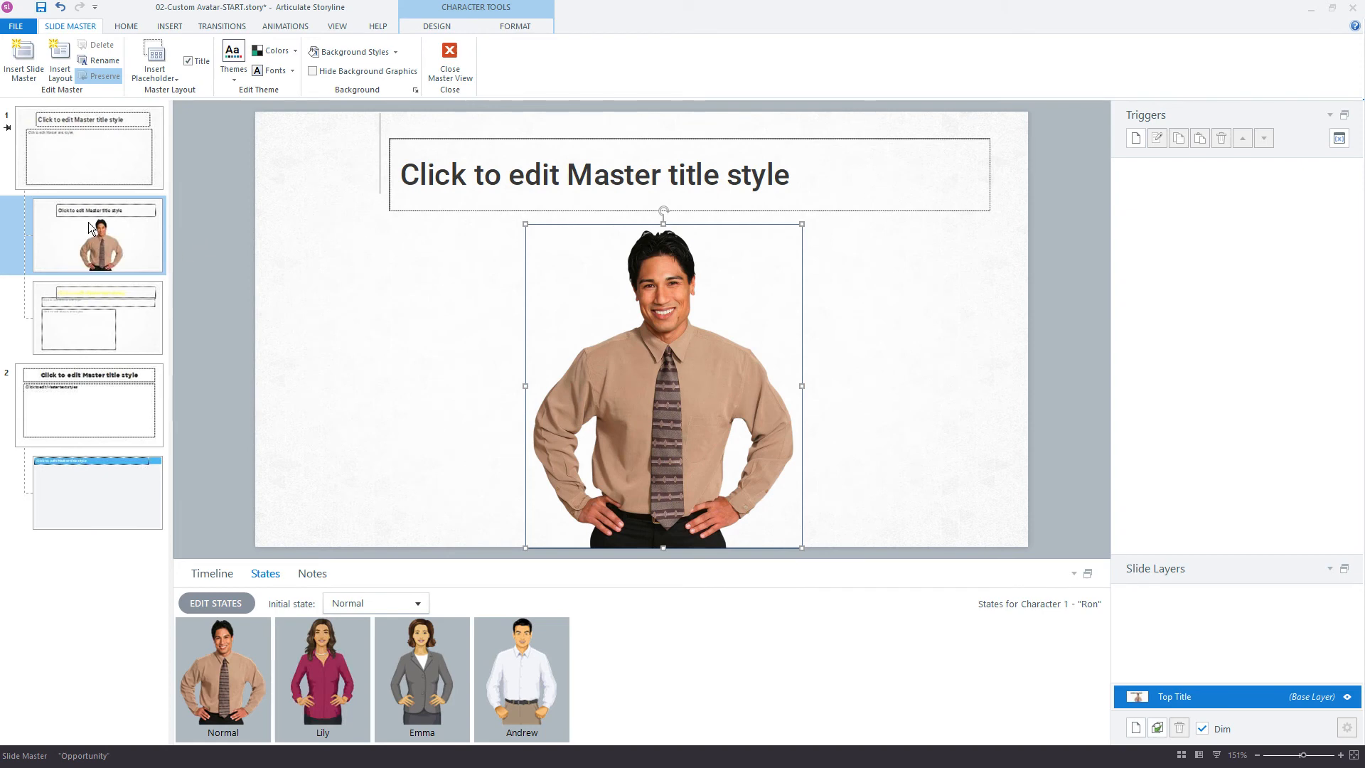
mouse_move(70, 243)
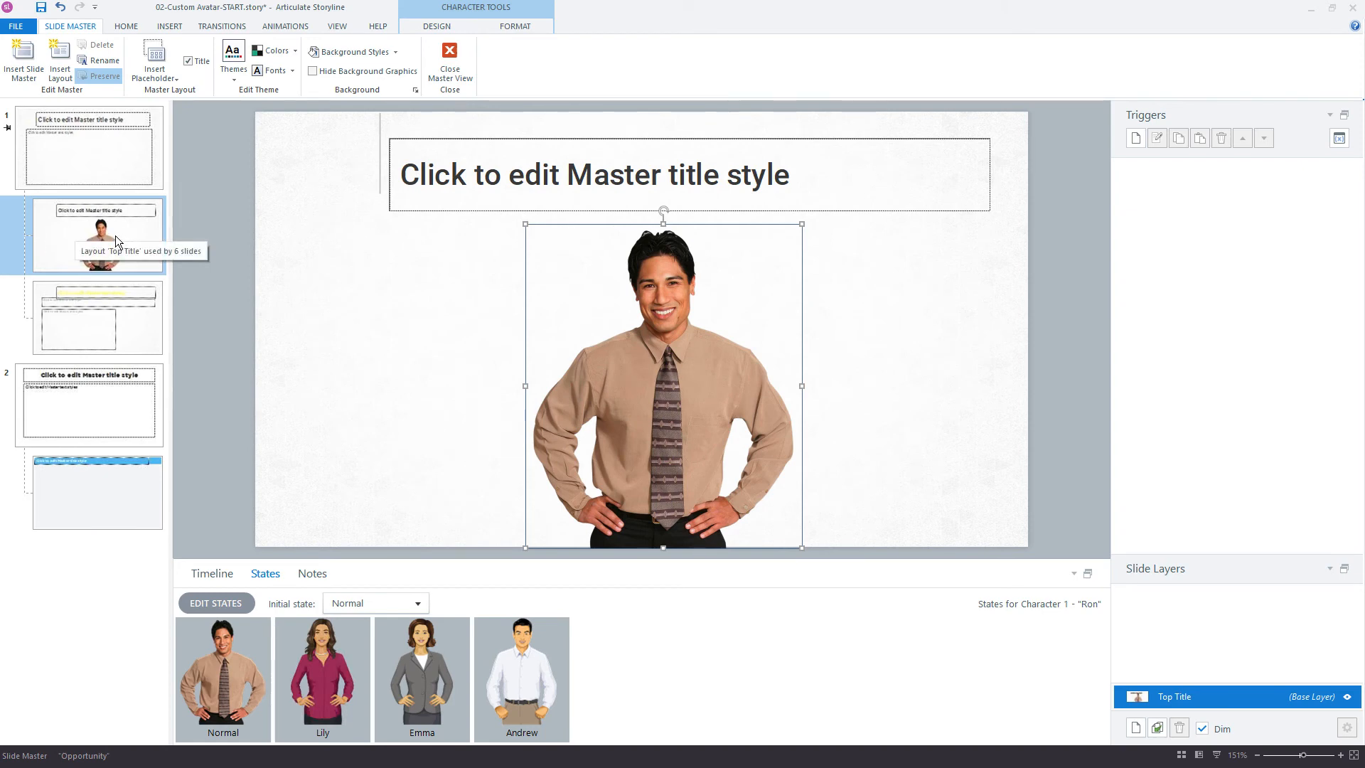
mouse_move(145, 611)
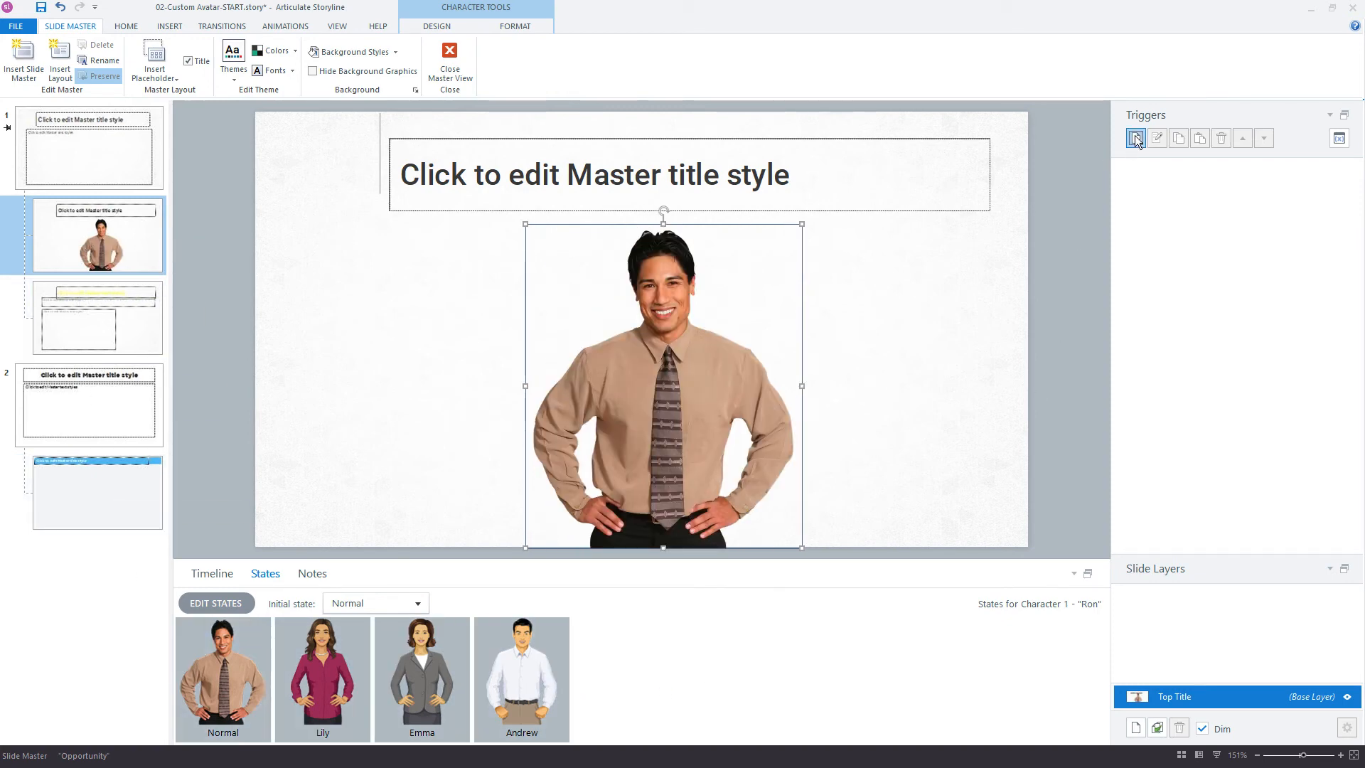
- Create a Top Title trigger changing Character 1 to Lily at timeline start if avatar equals 'Lilly', ignoring case
click(1108, 128)
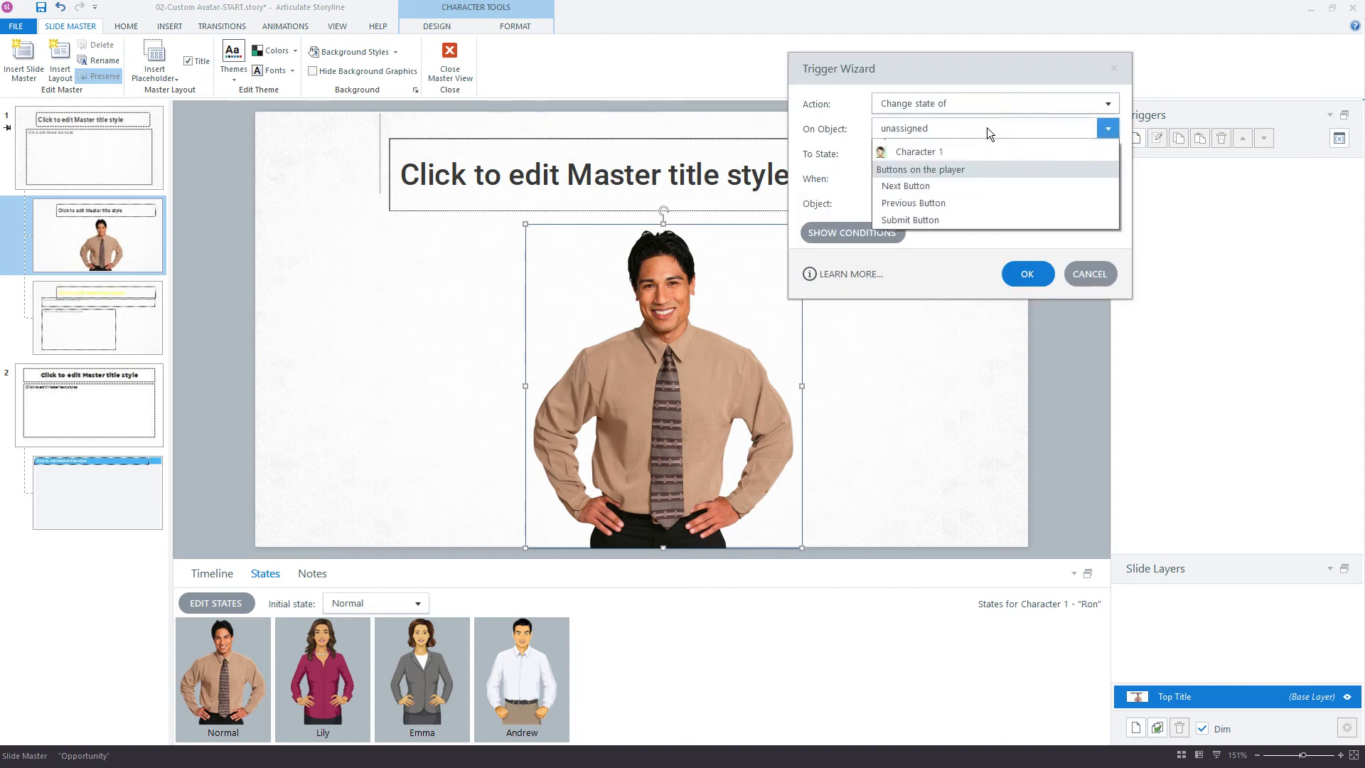
click(918, 151)
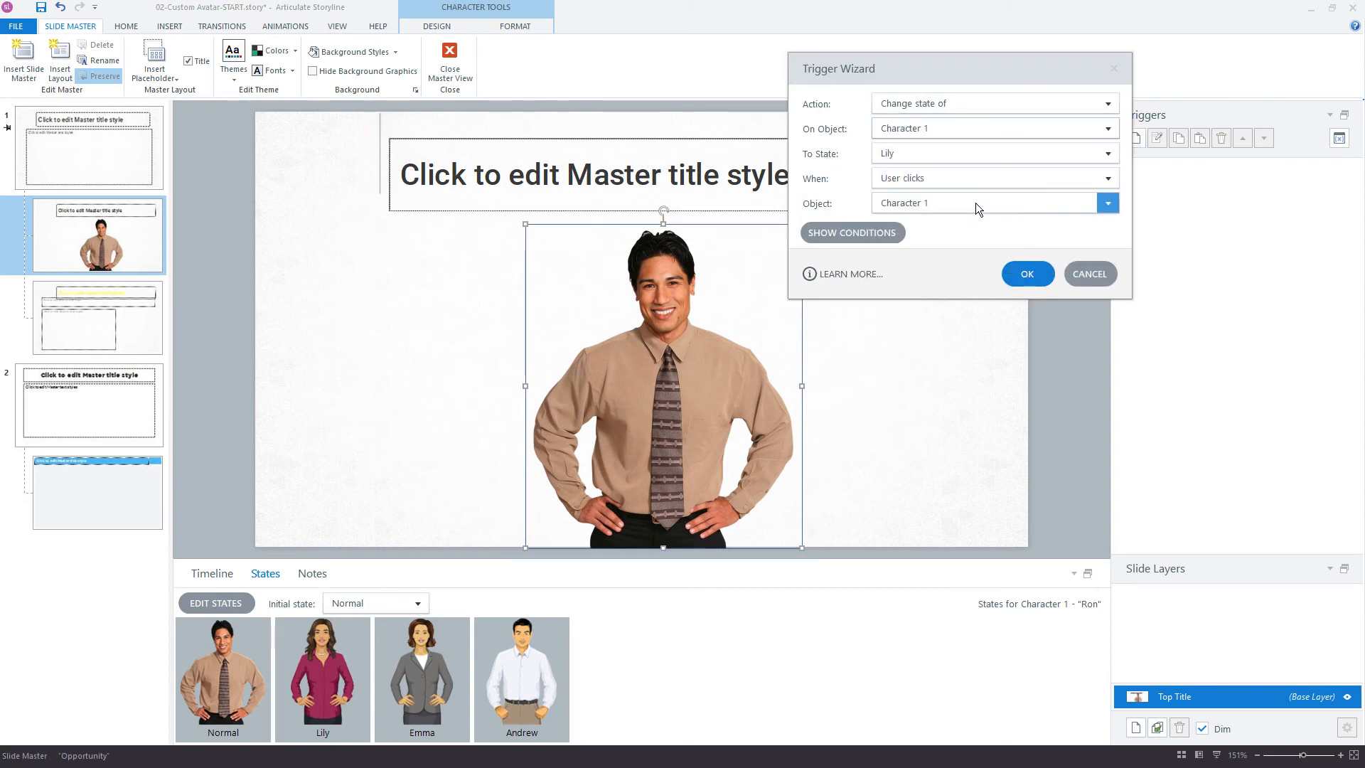
click(1106, 178)
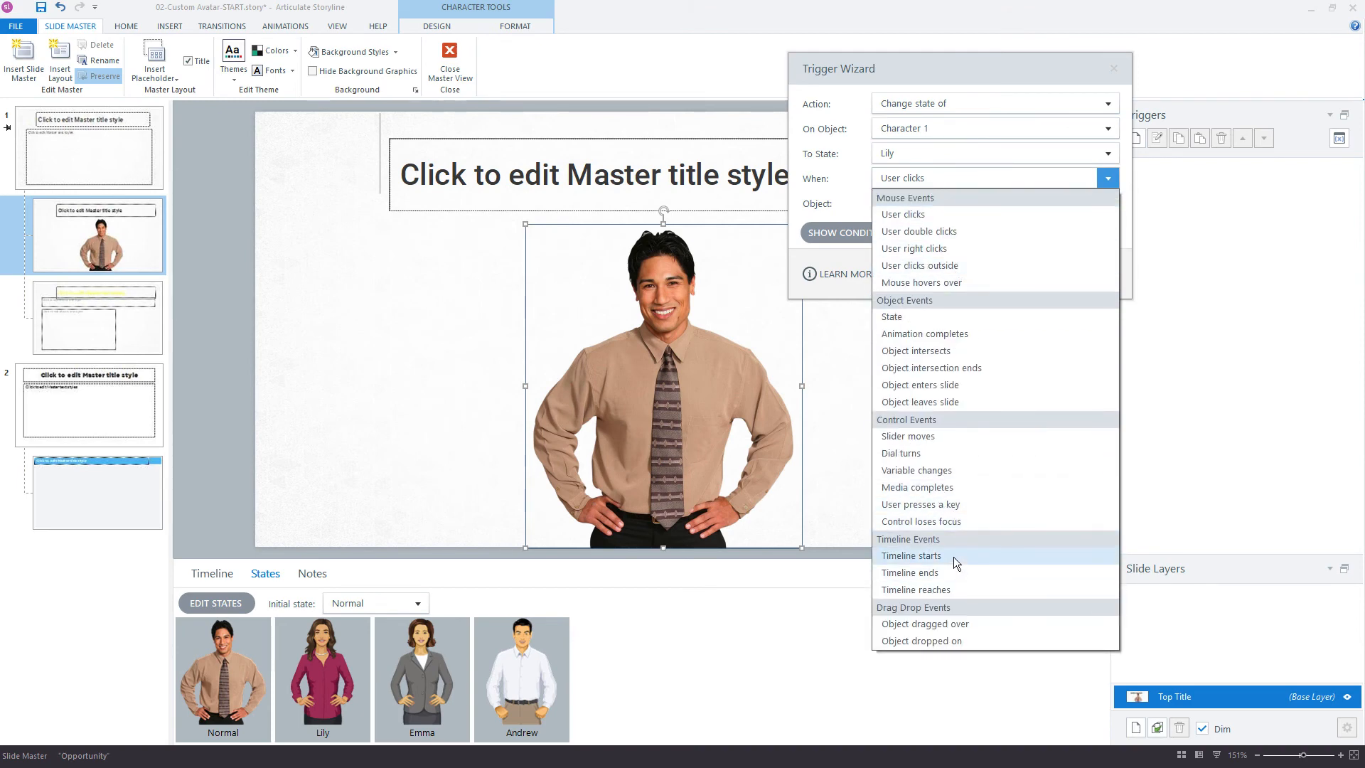
click(911, 556)
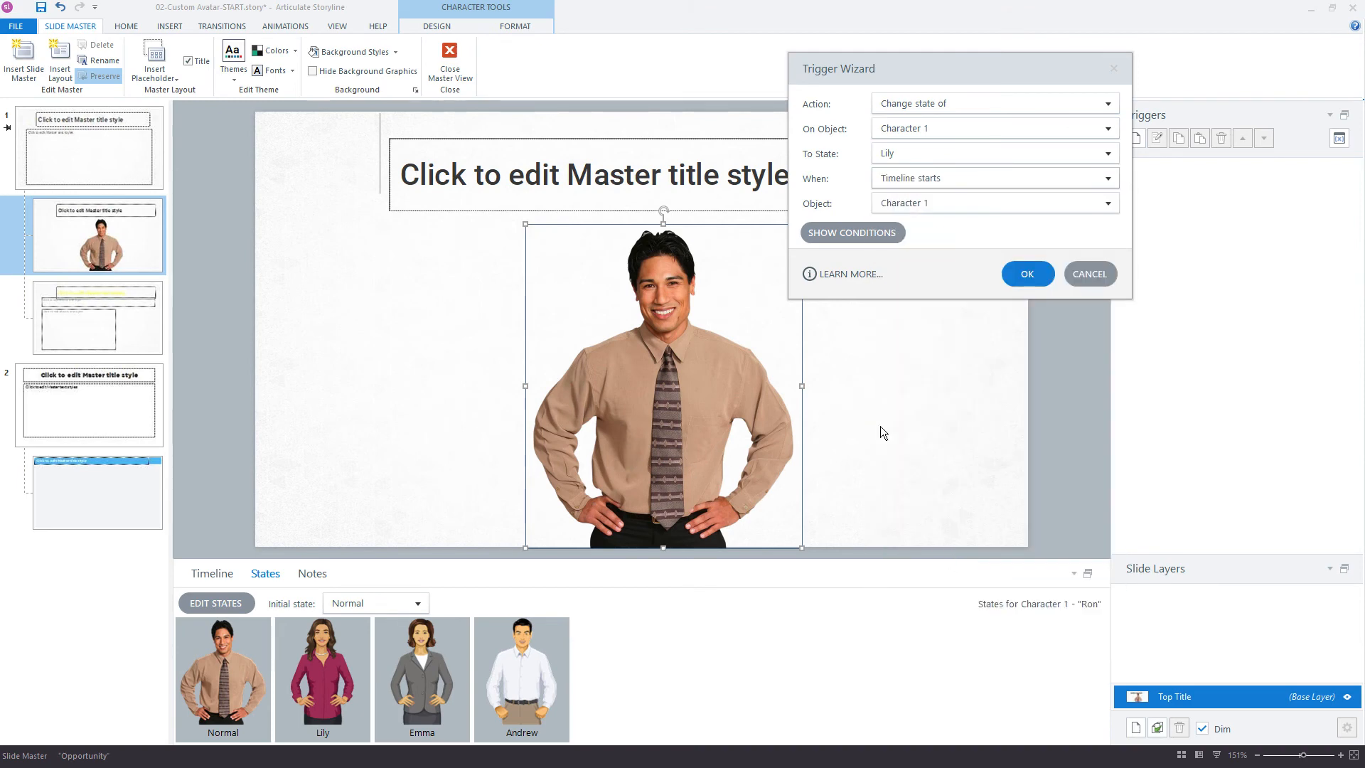
click(1106, 204)
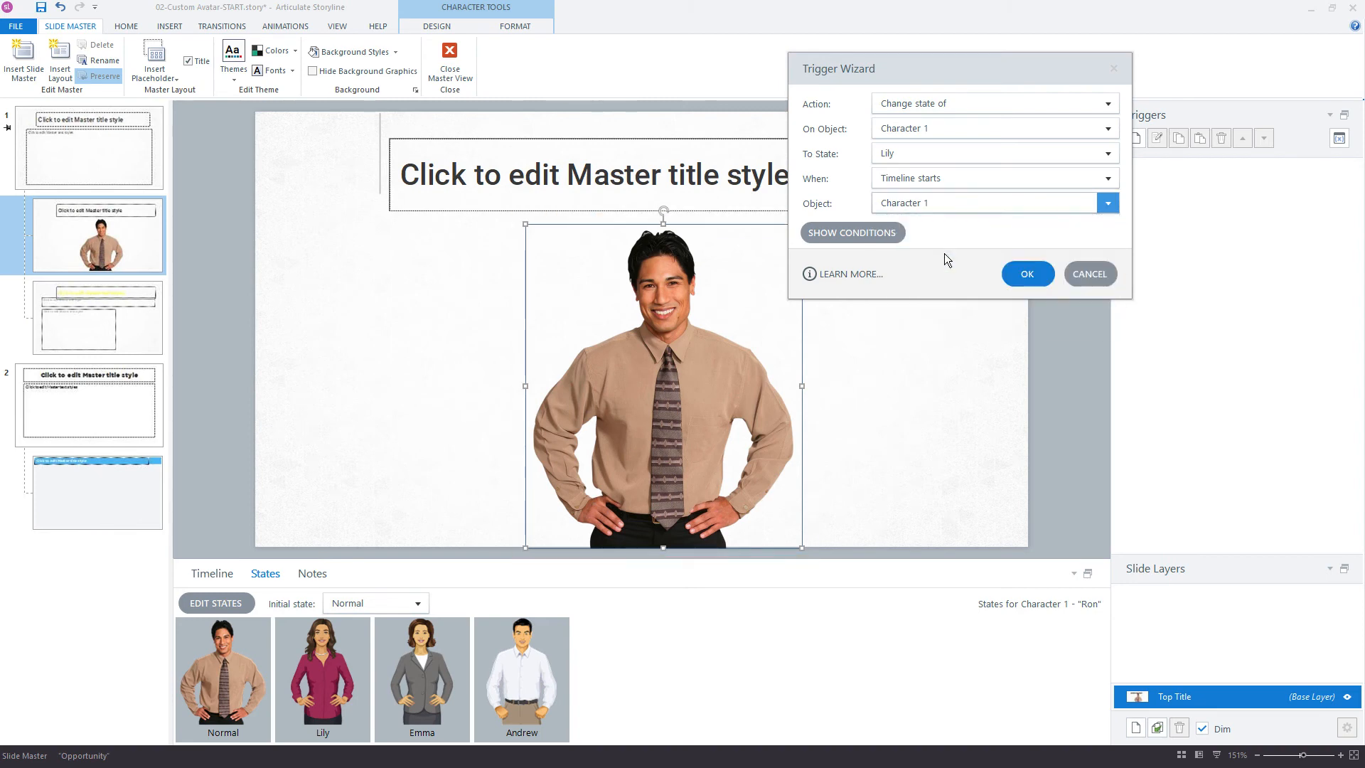
click(852, 231)
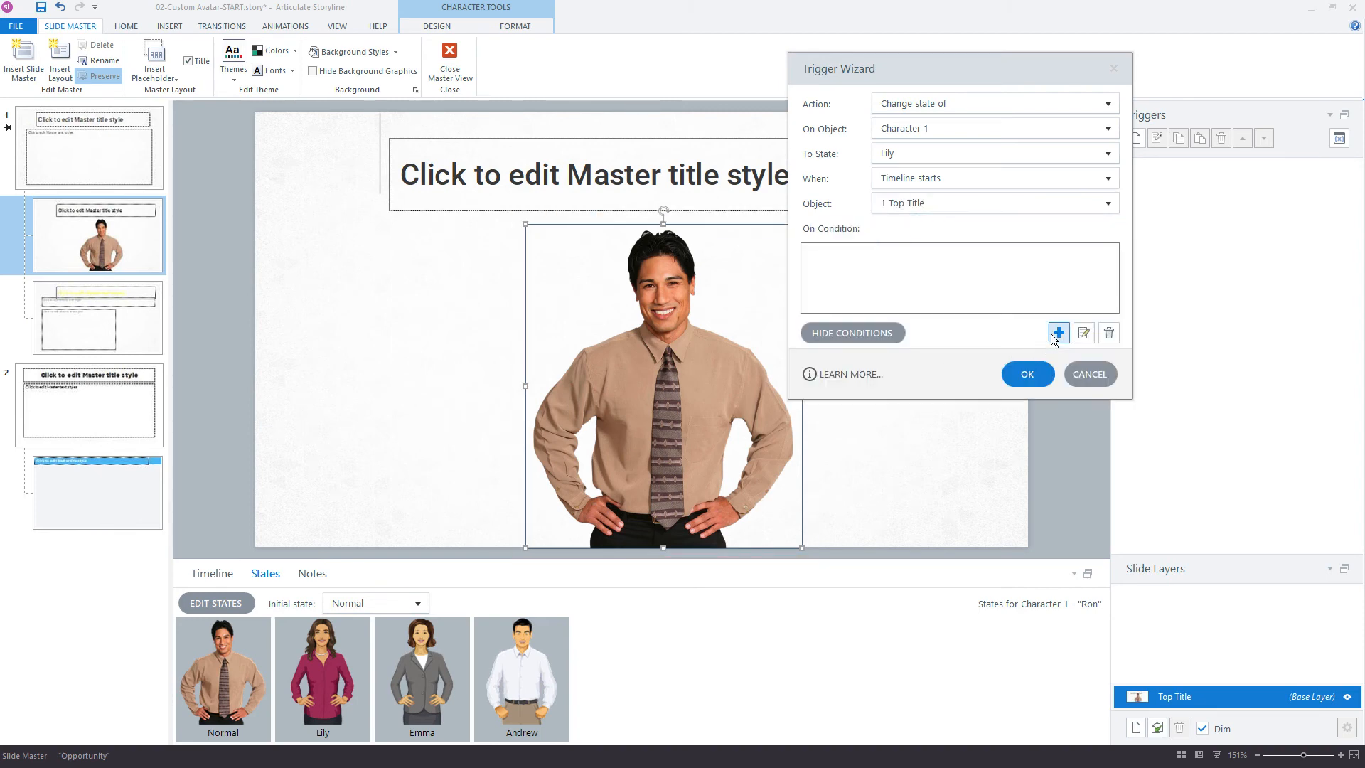
click(1058, 333)
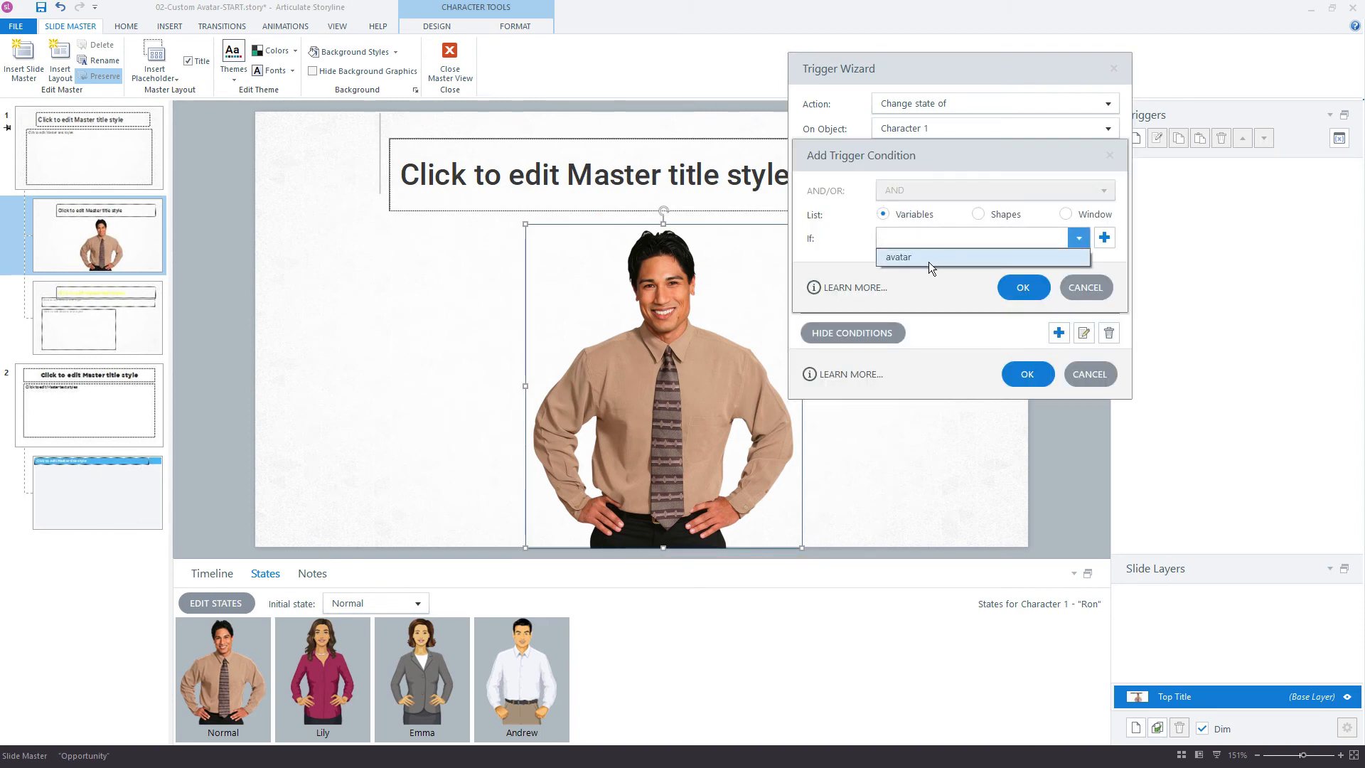
click(897, 256)
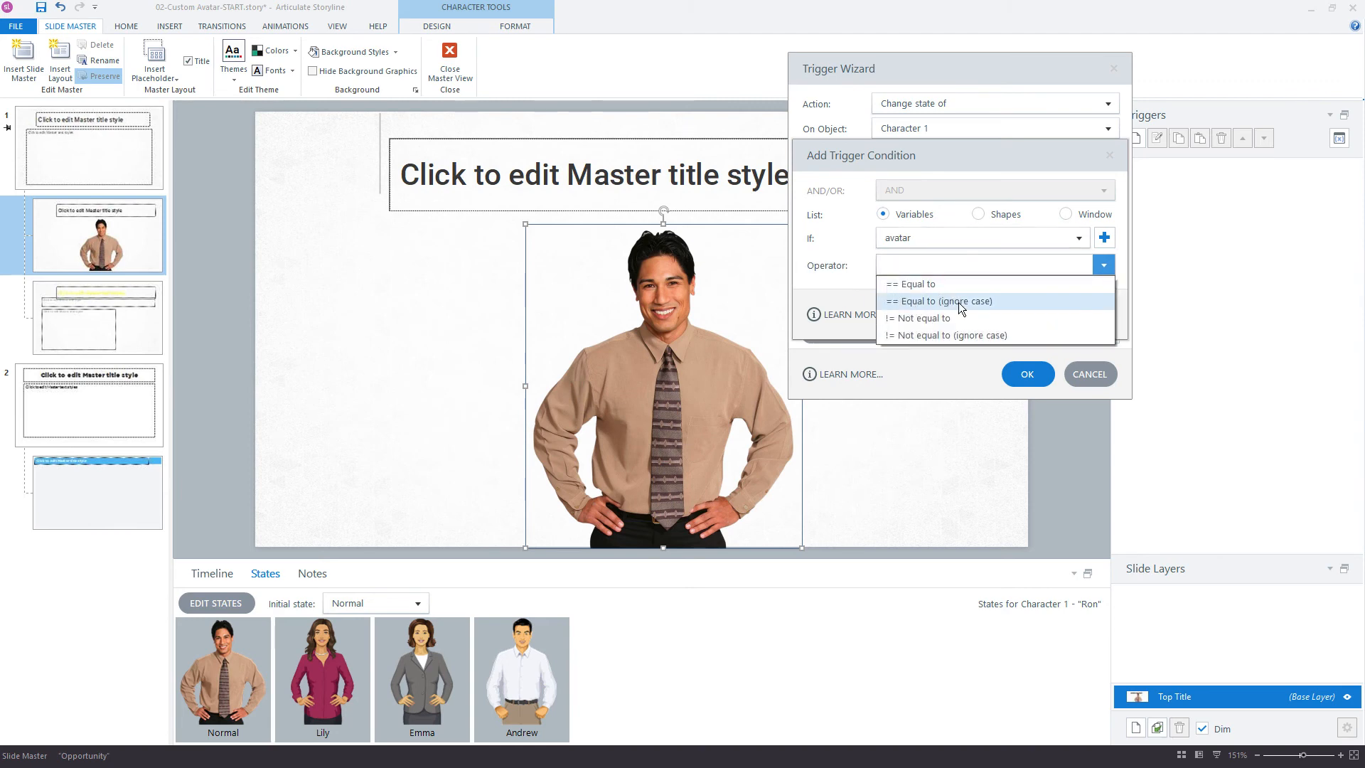
click(942, 300)
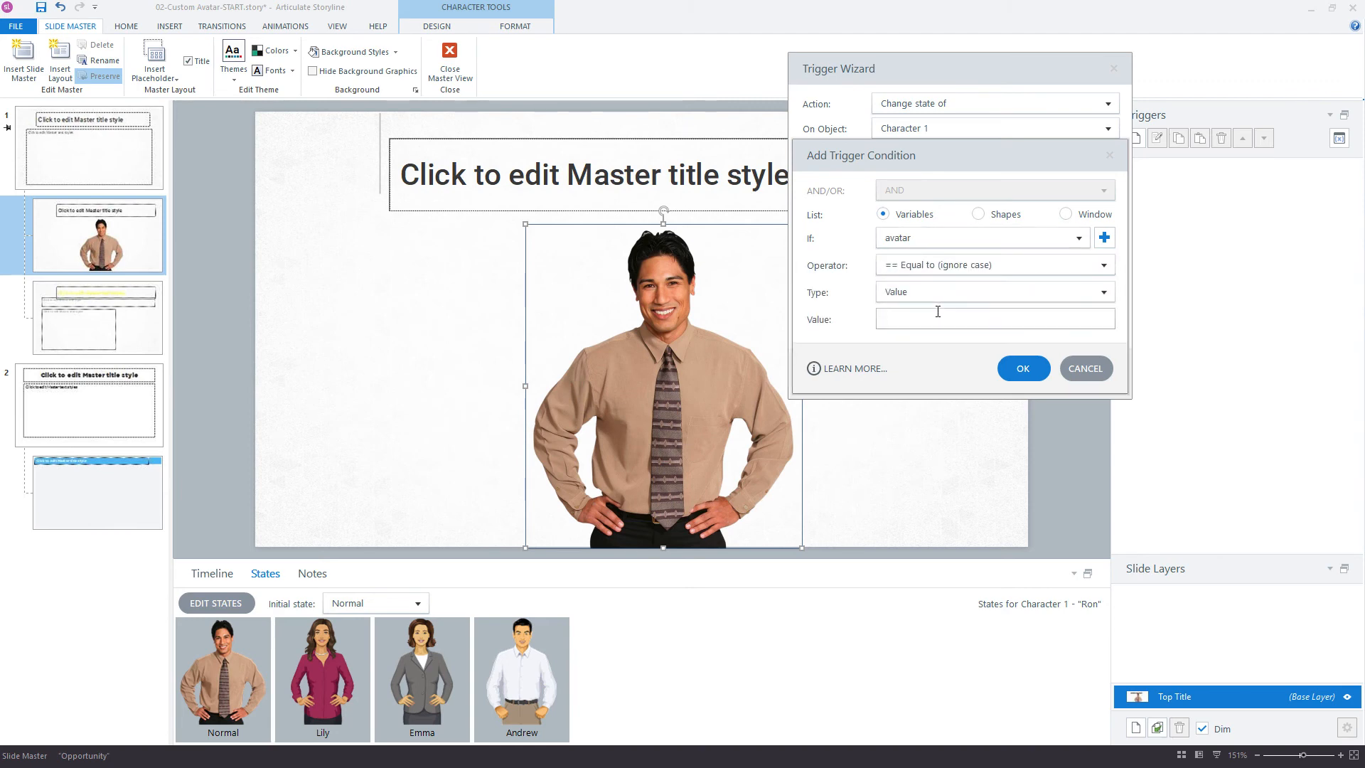
text(Lilly)
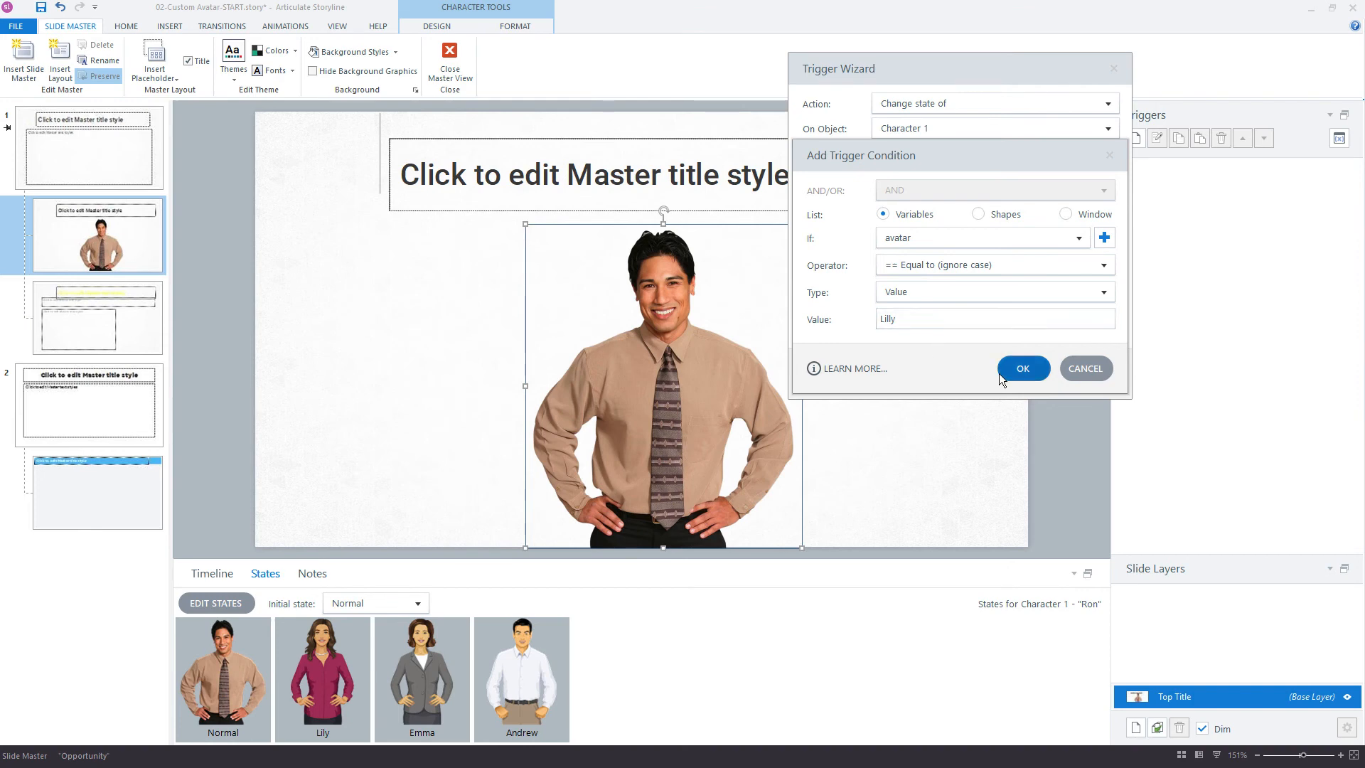
click(1022, 367)
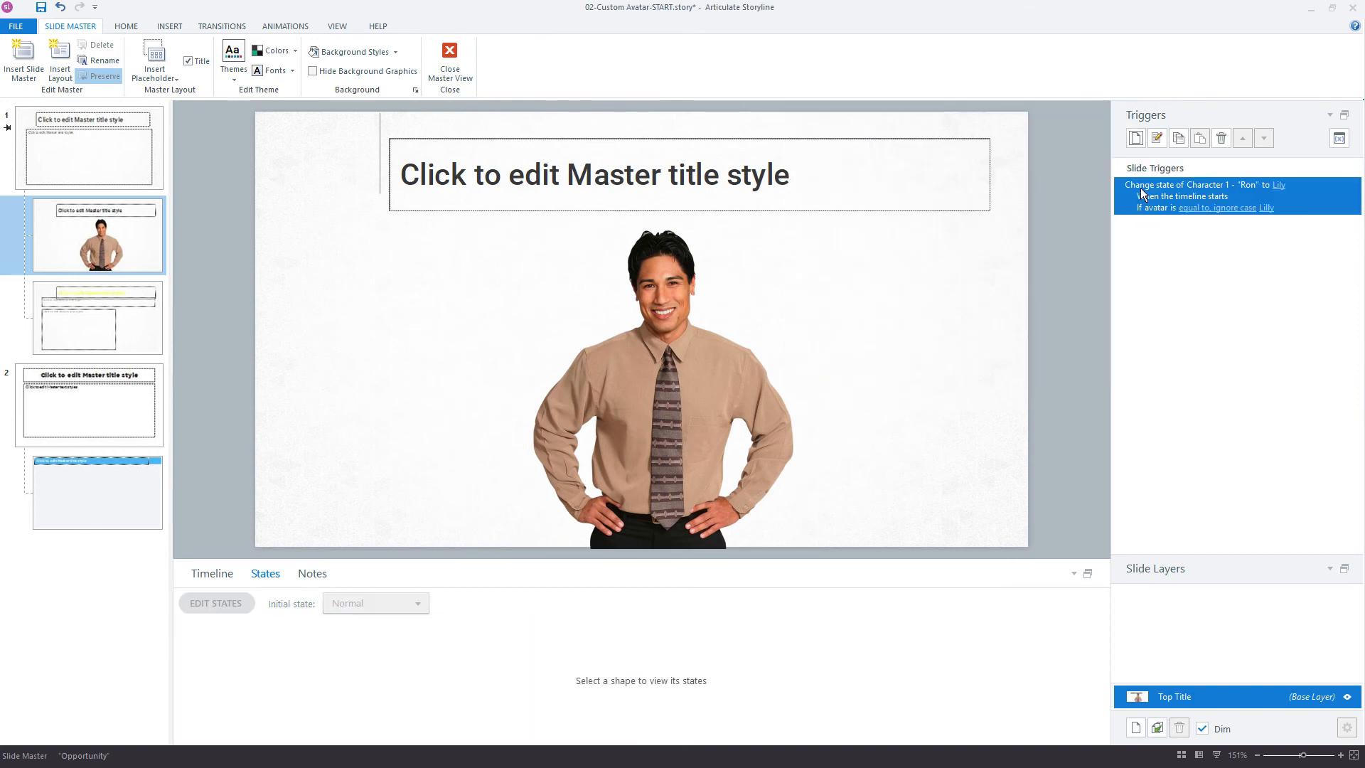
- Set the second layout trigger's state and condition value to Emma, then move to the Custom layout
click(1177, 138)
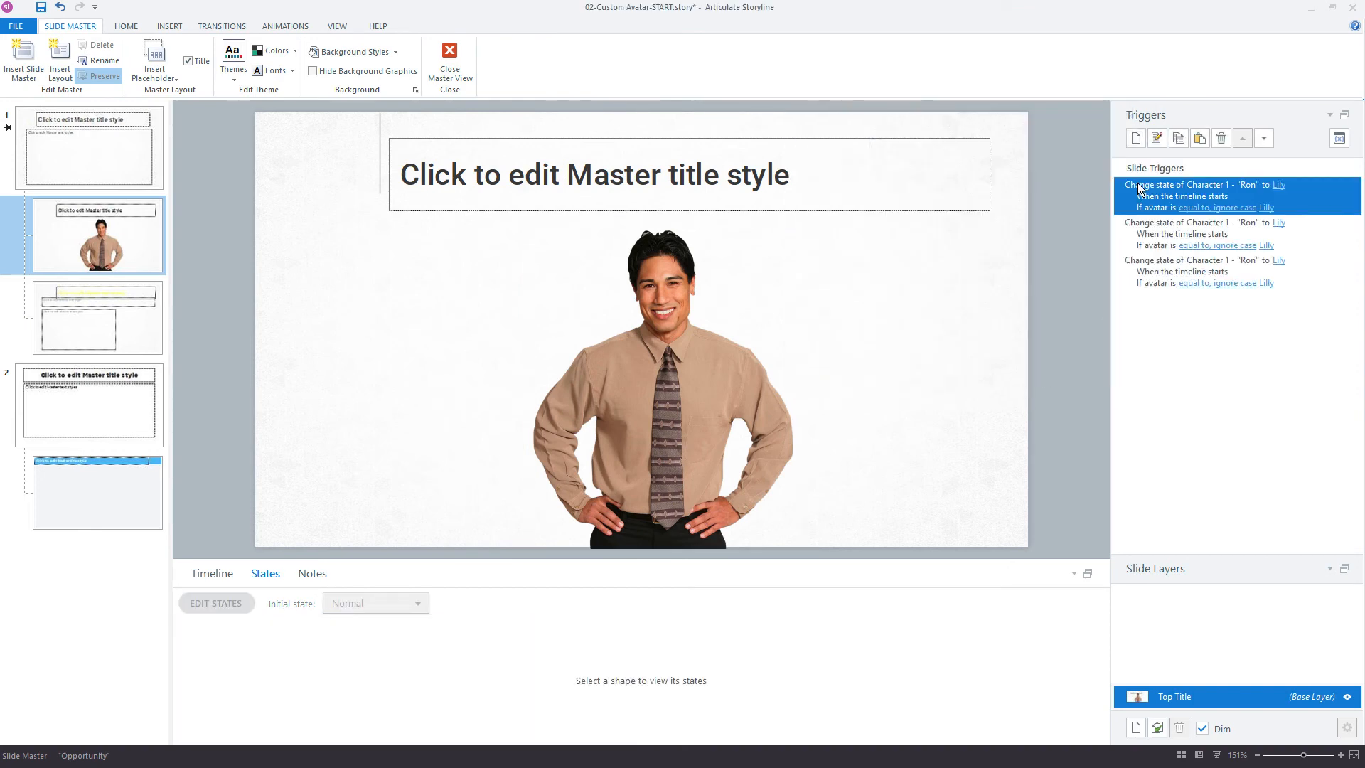
click(1277, 222)
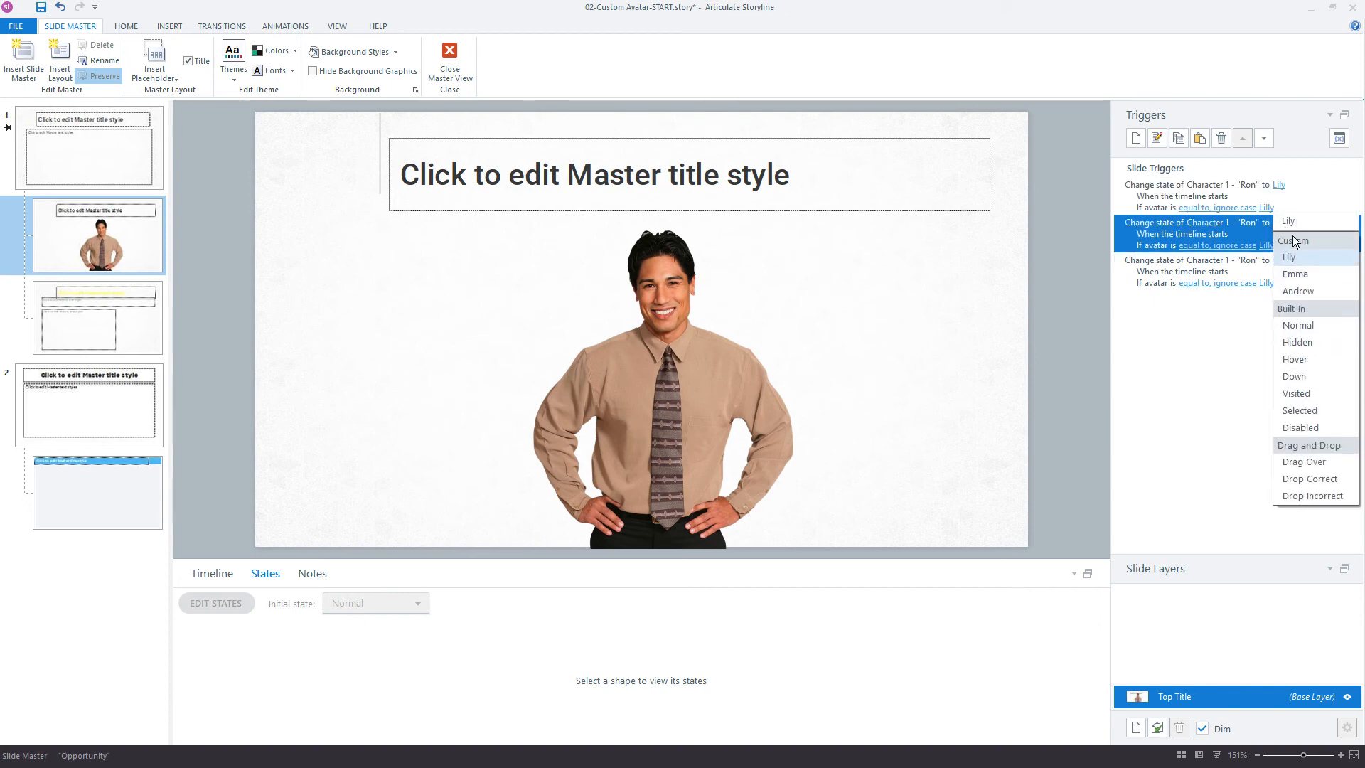
click(1295, 273)
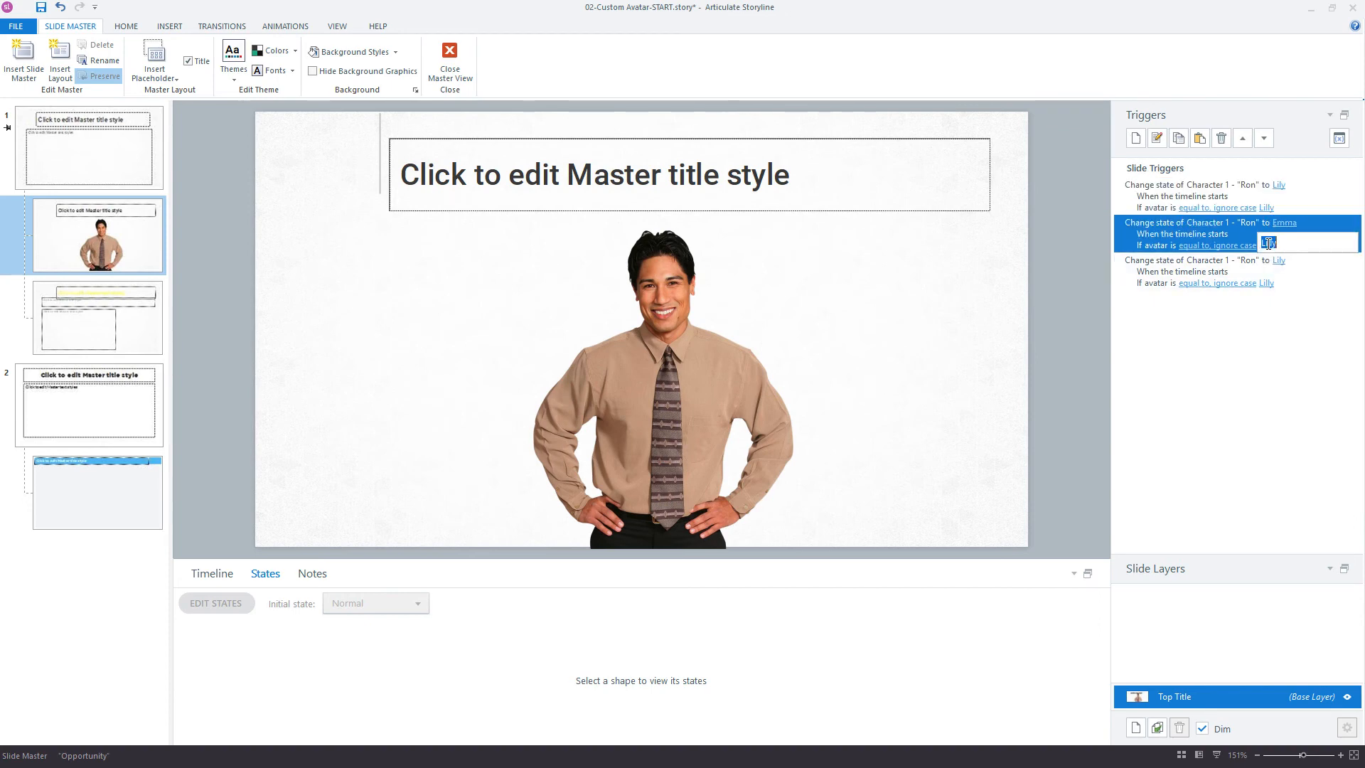
text(Emma)
click(1268, 281)
text(Andrew)
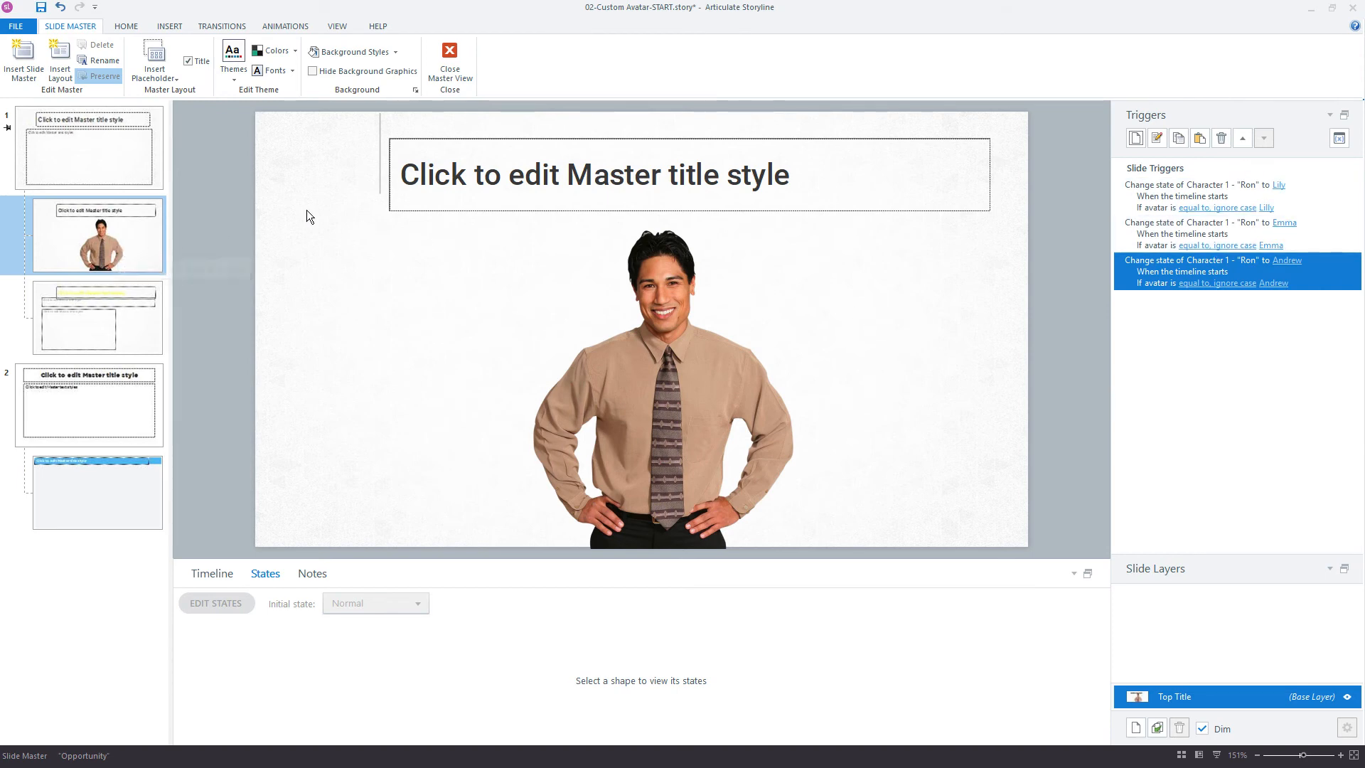
click(662, 382)
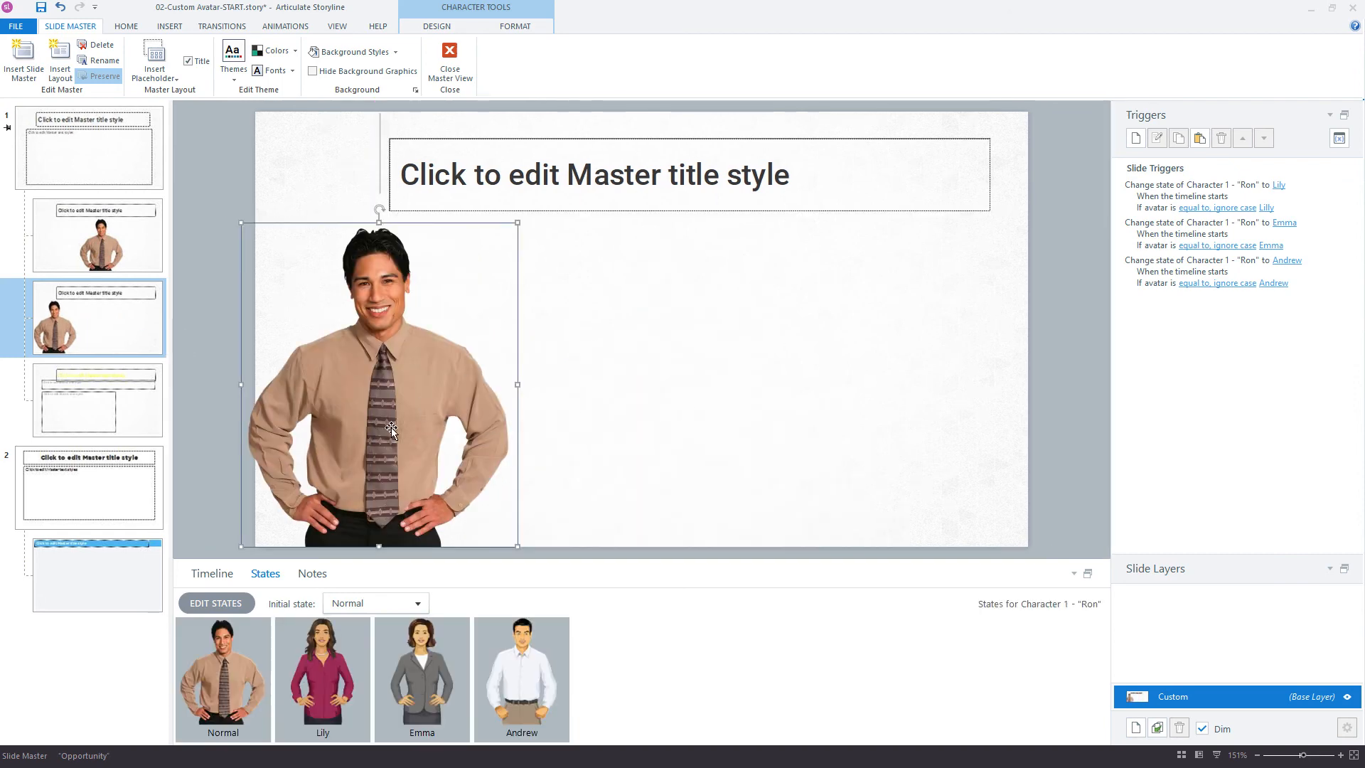
- Select Ron on the left-character layout and review its pasted Lily change-state trigger
click(1202, 185)
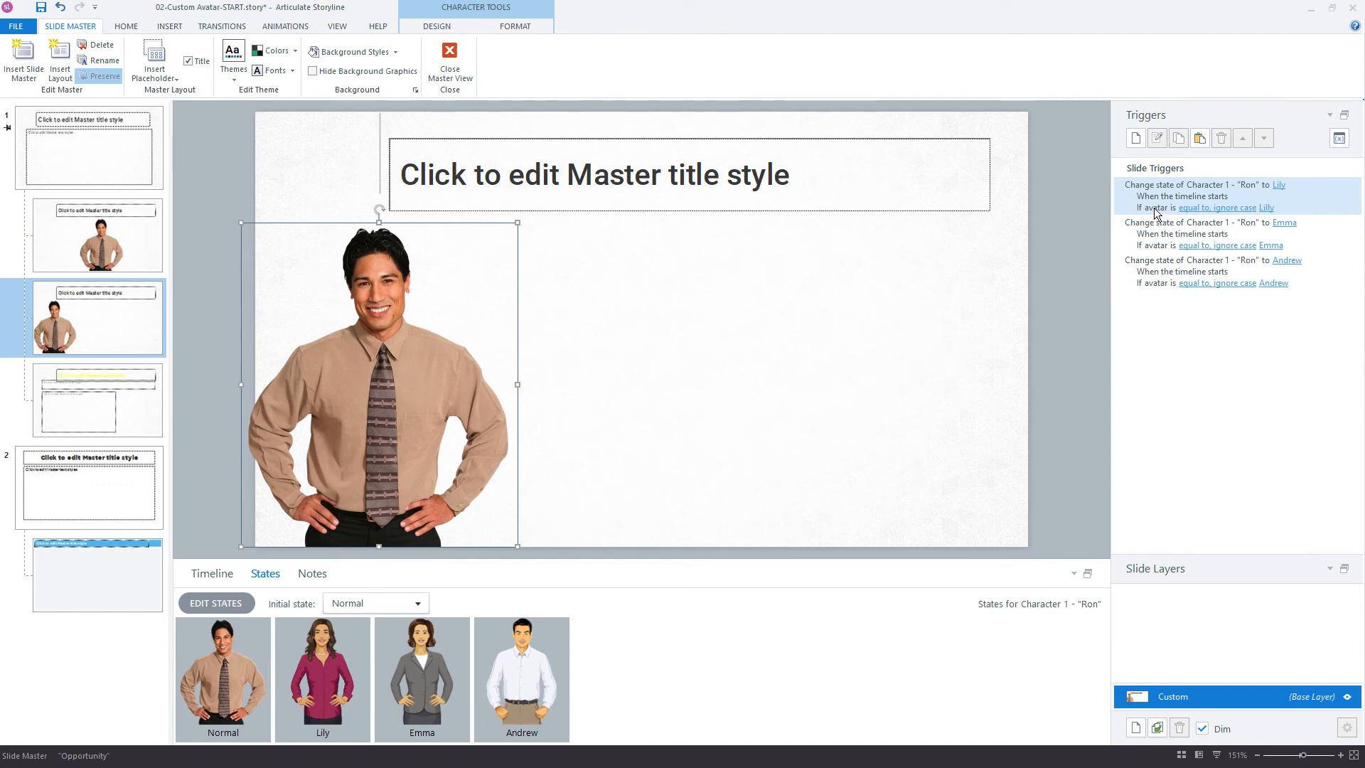
click(1206, 270)
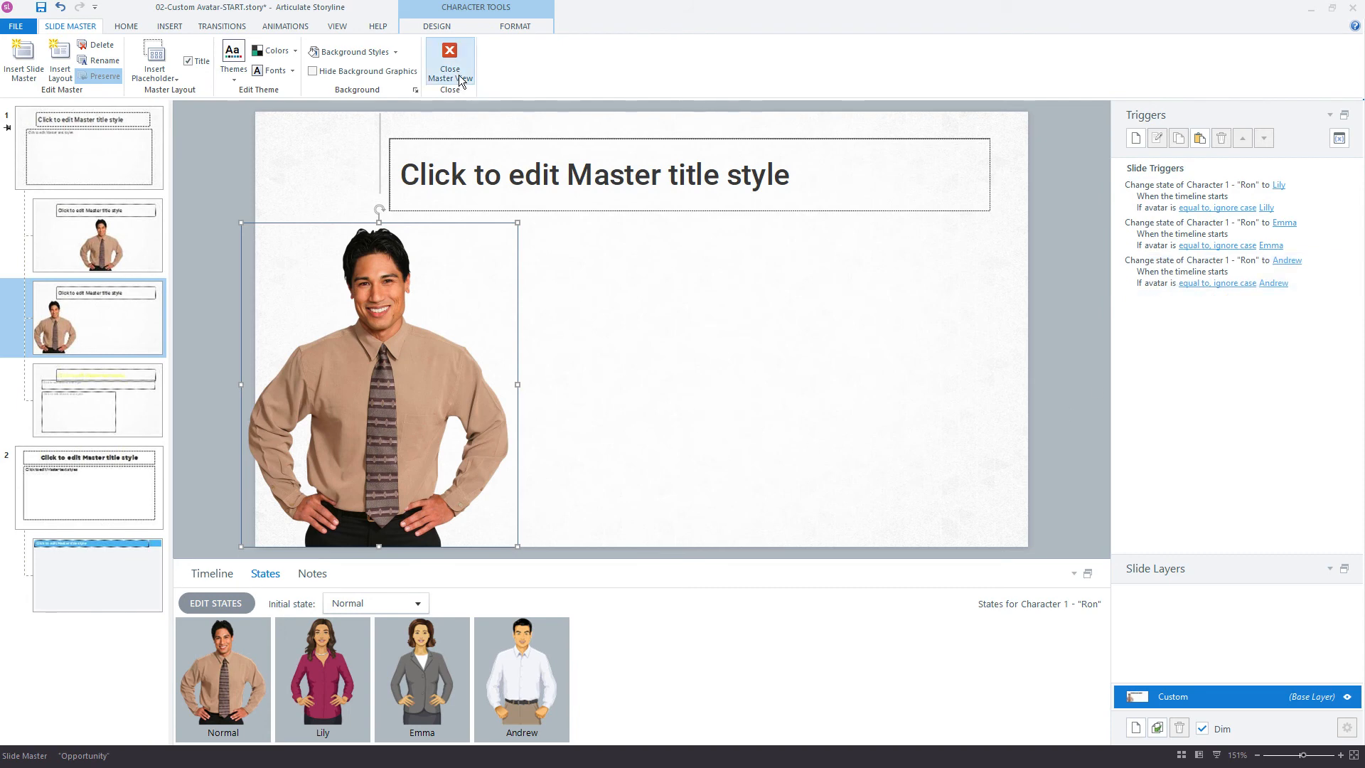
- Leave Slide Master and apply the character layout to the Instructions and Labels Layout slides
click(450, 66)
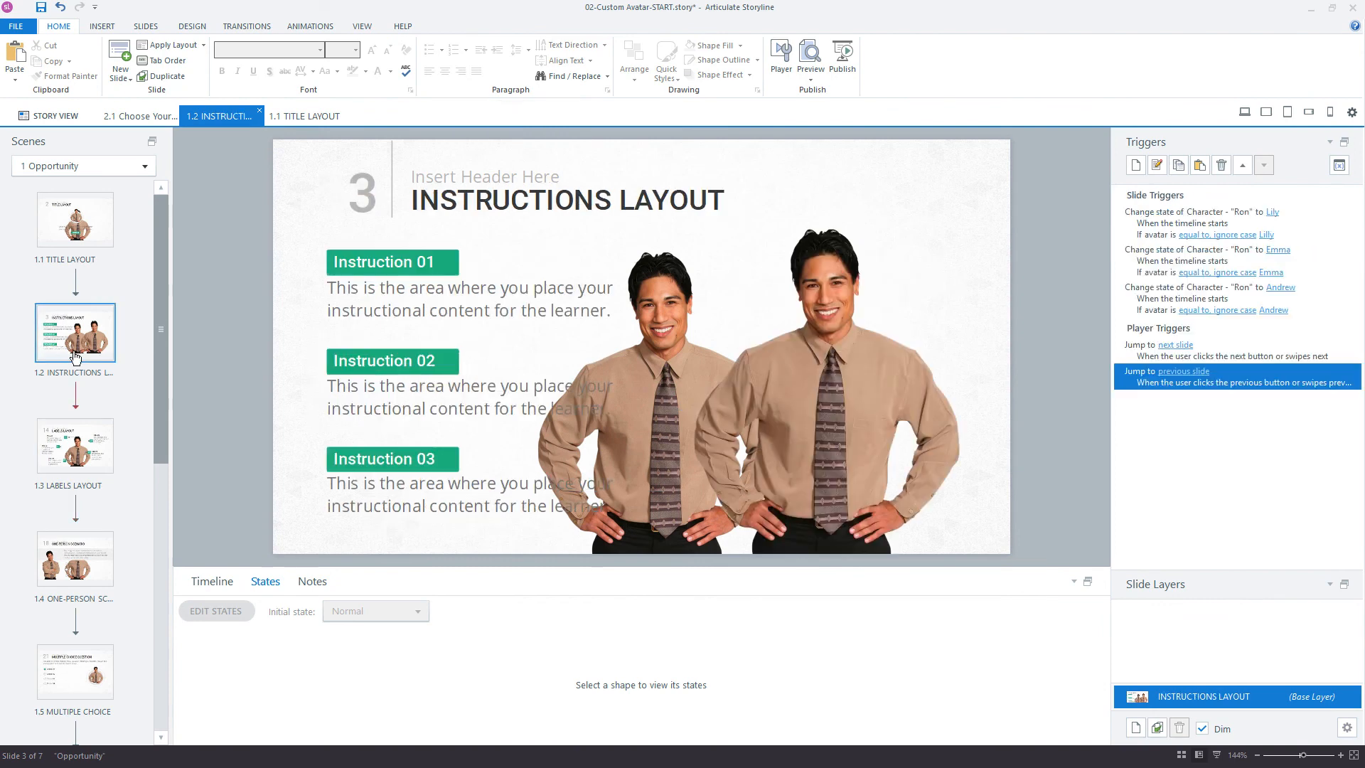
click(1219, 223)
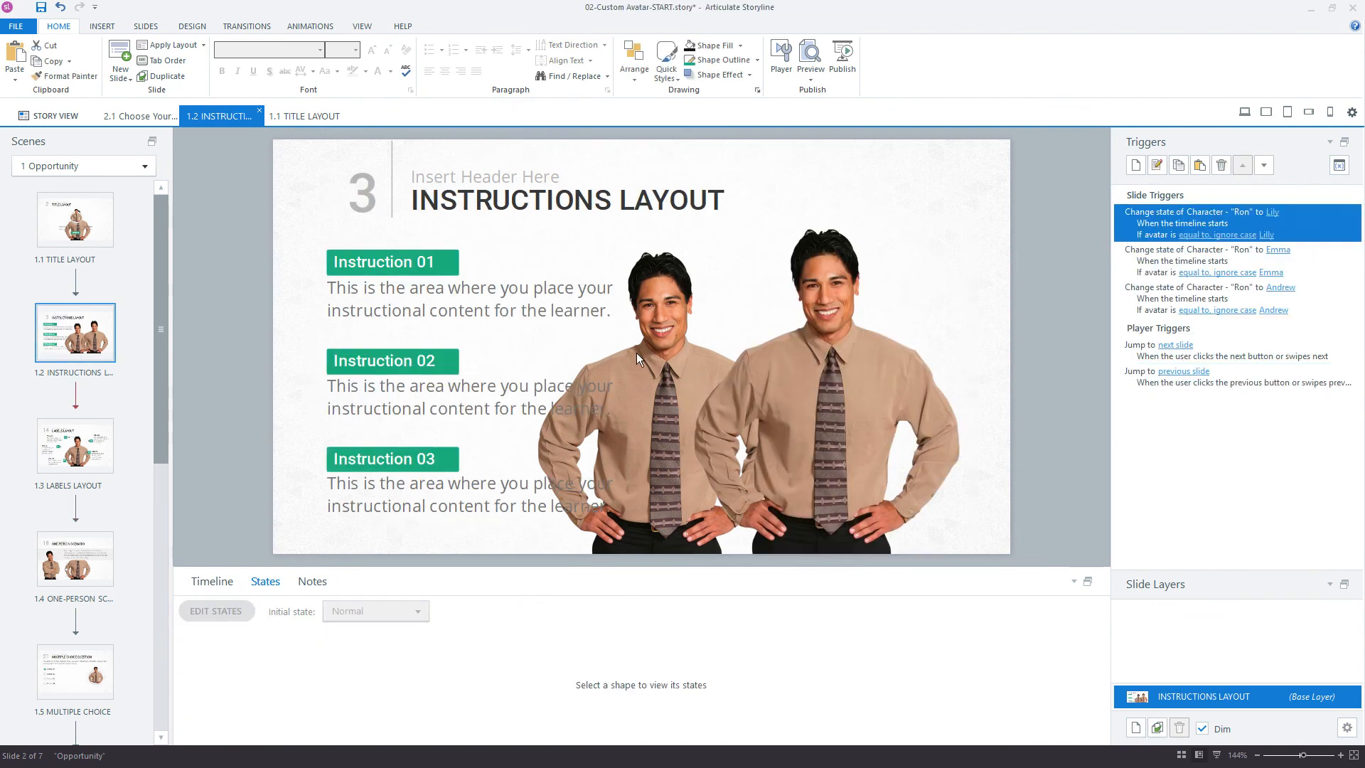
click(828, 348)
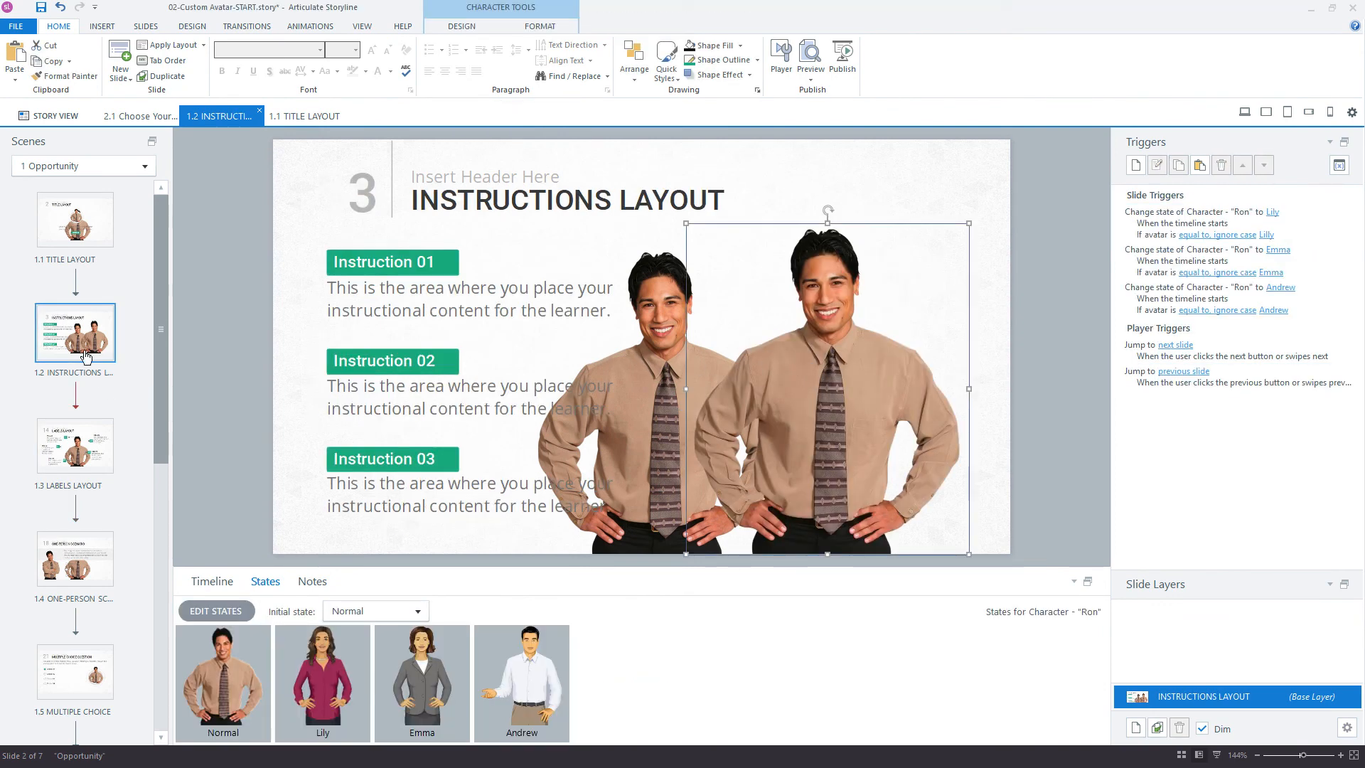
right_click(75, 333)
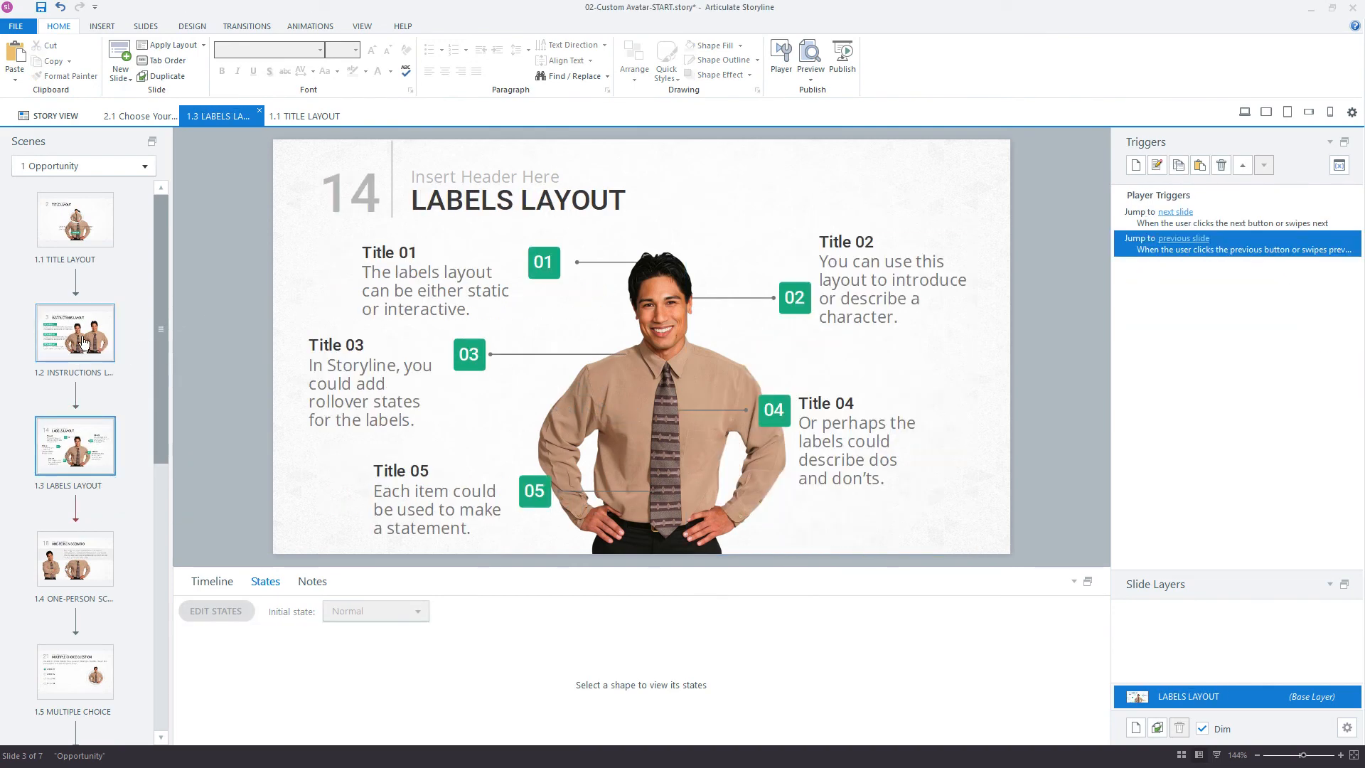
right_click(75, 331)
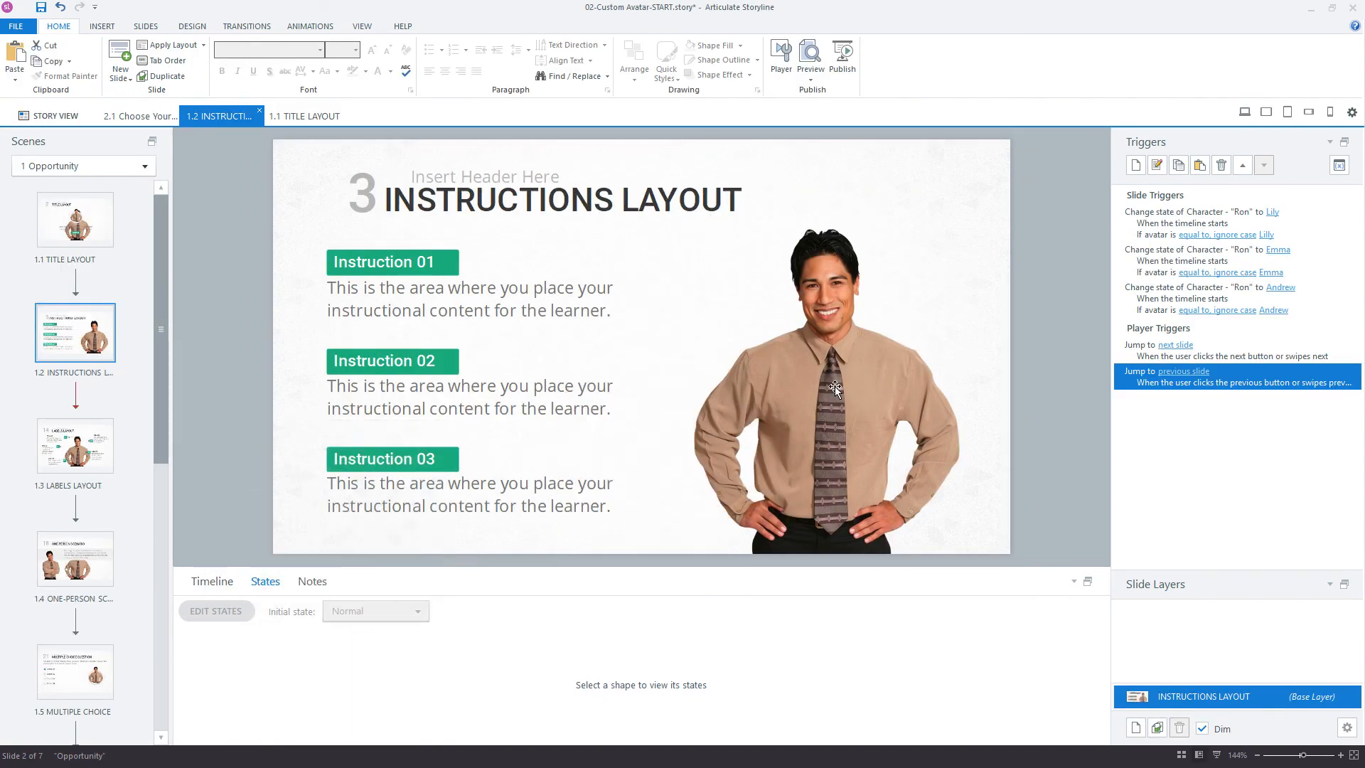
click(828, 387)
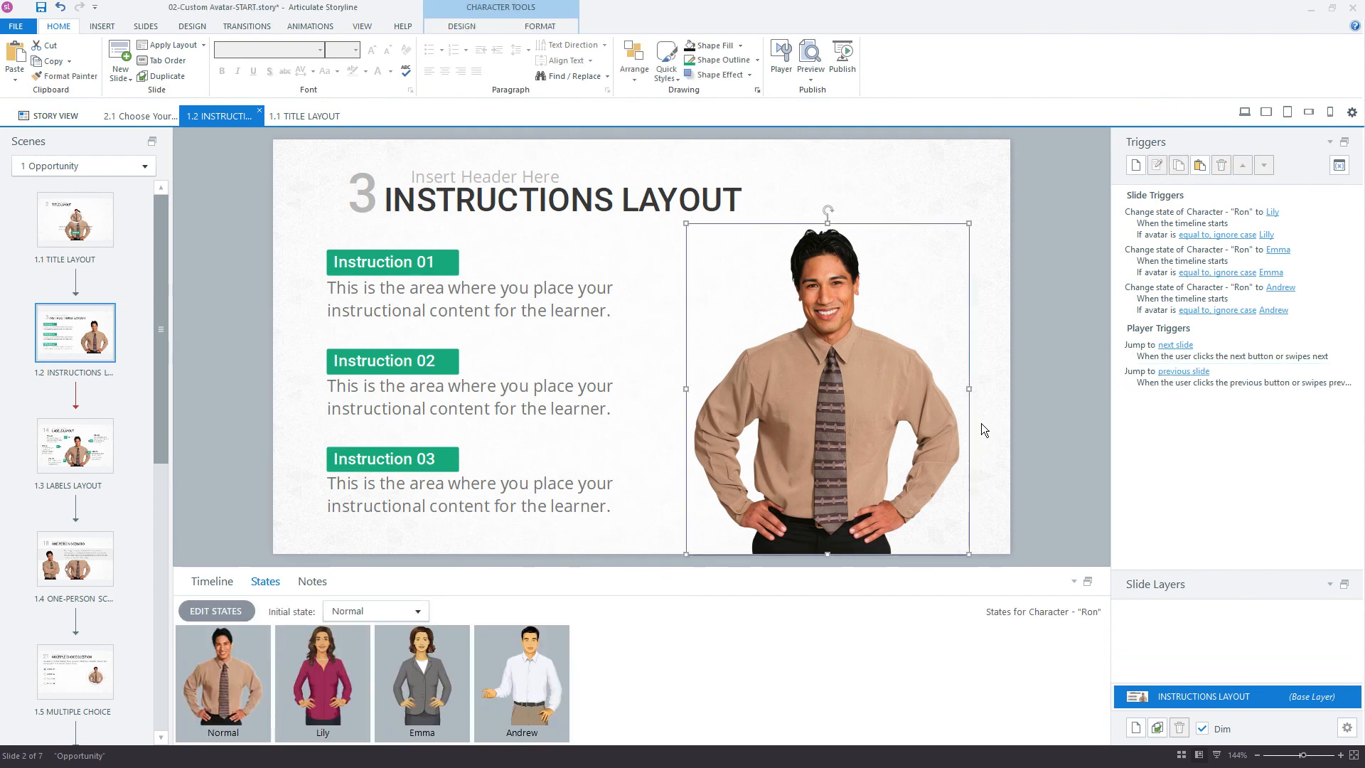
mouse_move(81, 338)
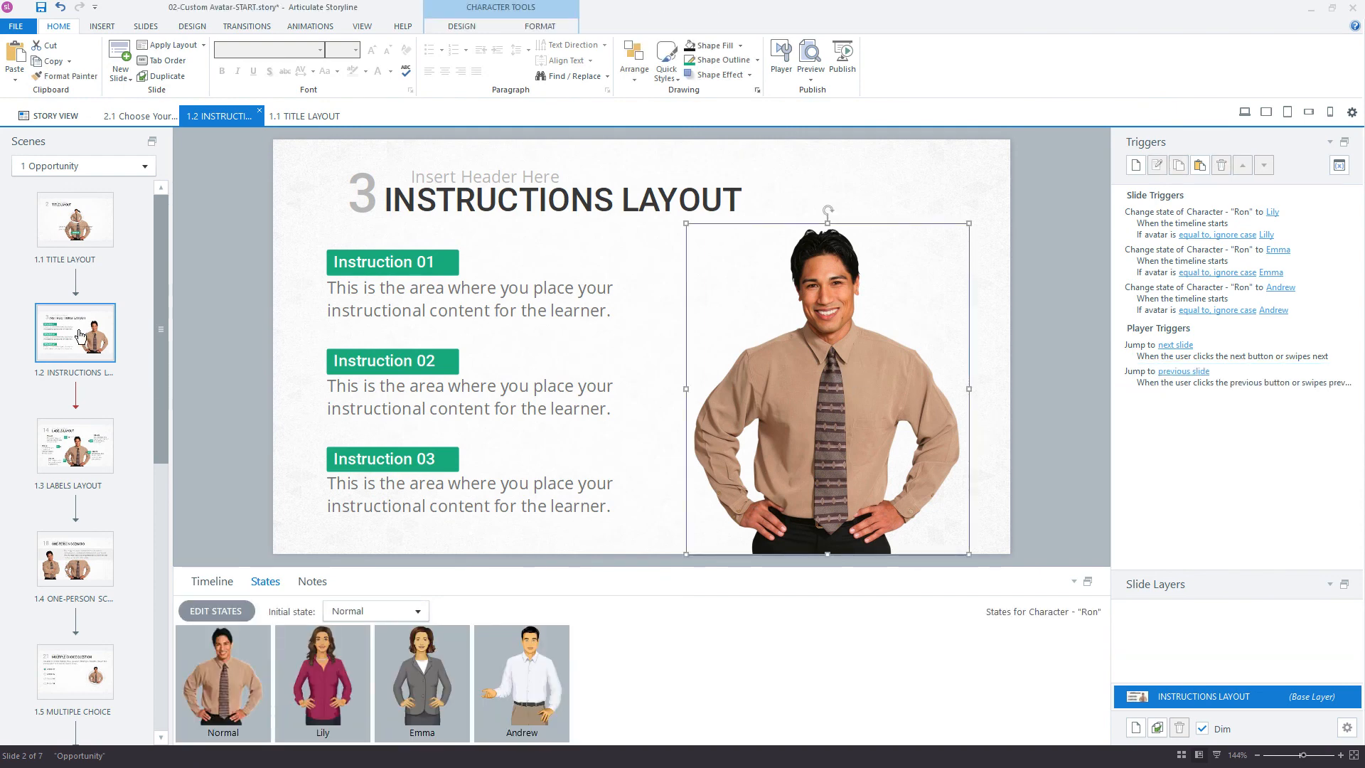
- Browse the Title, Labels and One-Person Scenario slides to check their characters and triggers
click(302, 115)
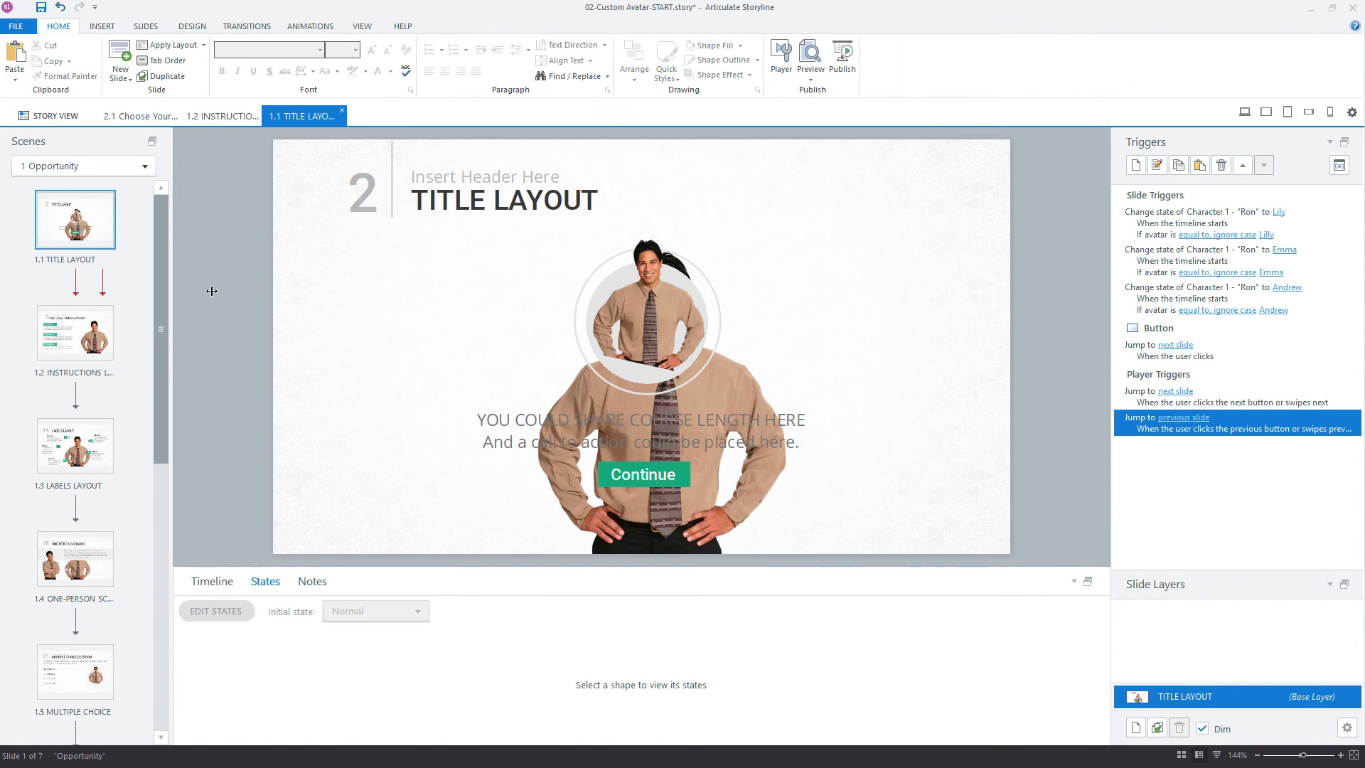
right_click(75, 219)
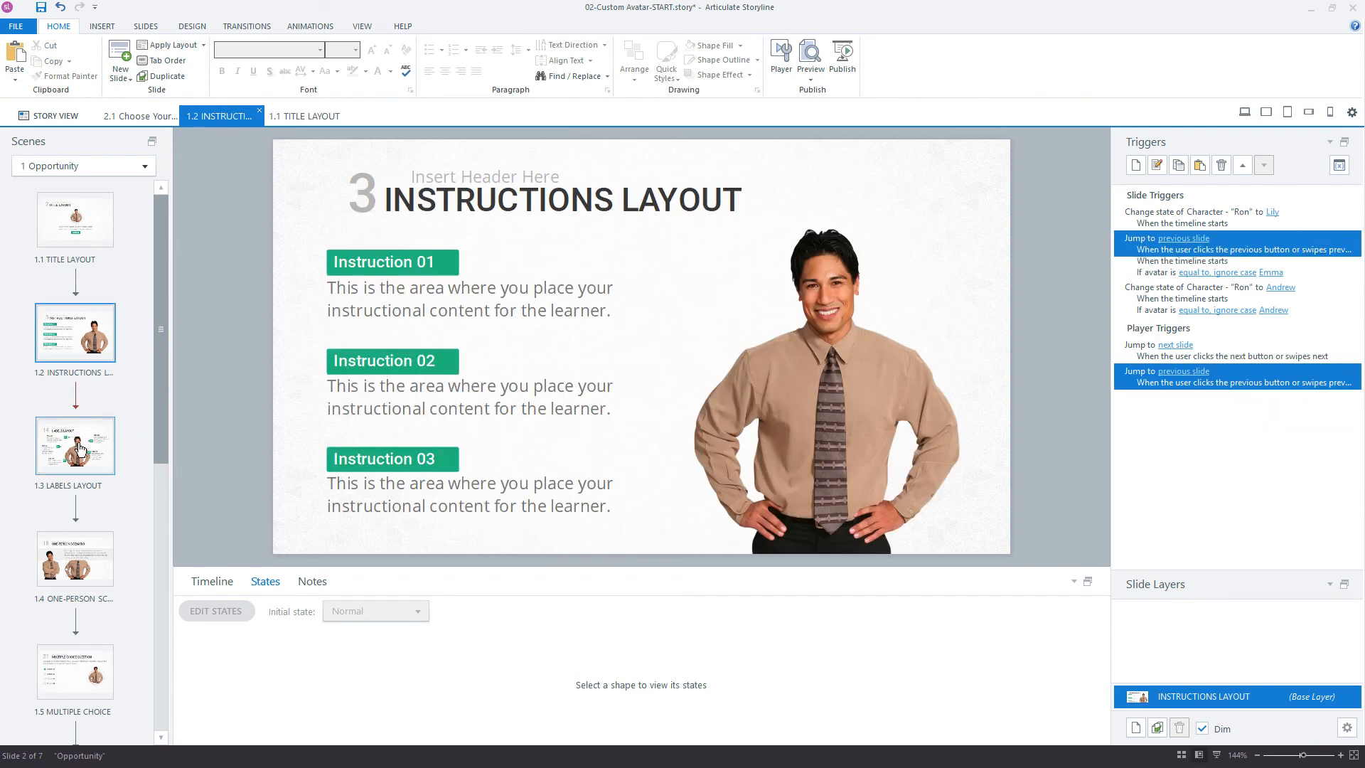
click(75, 445)
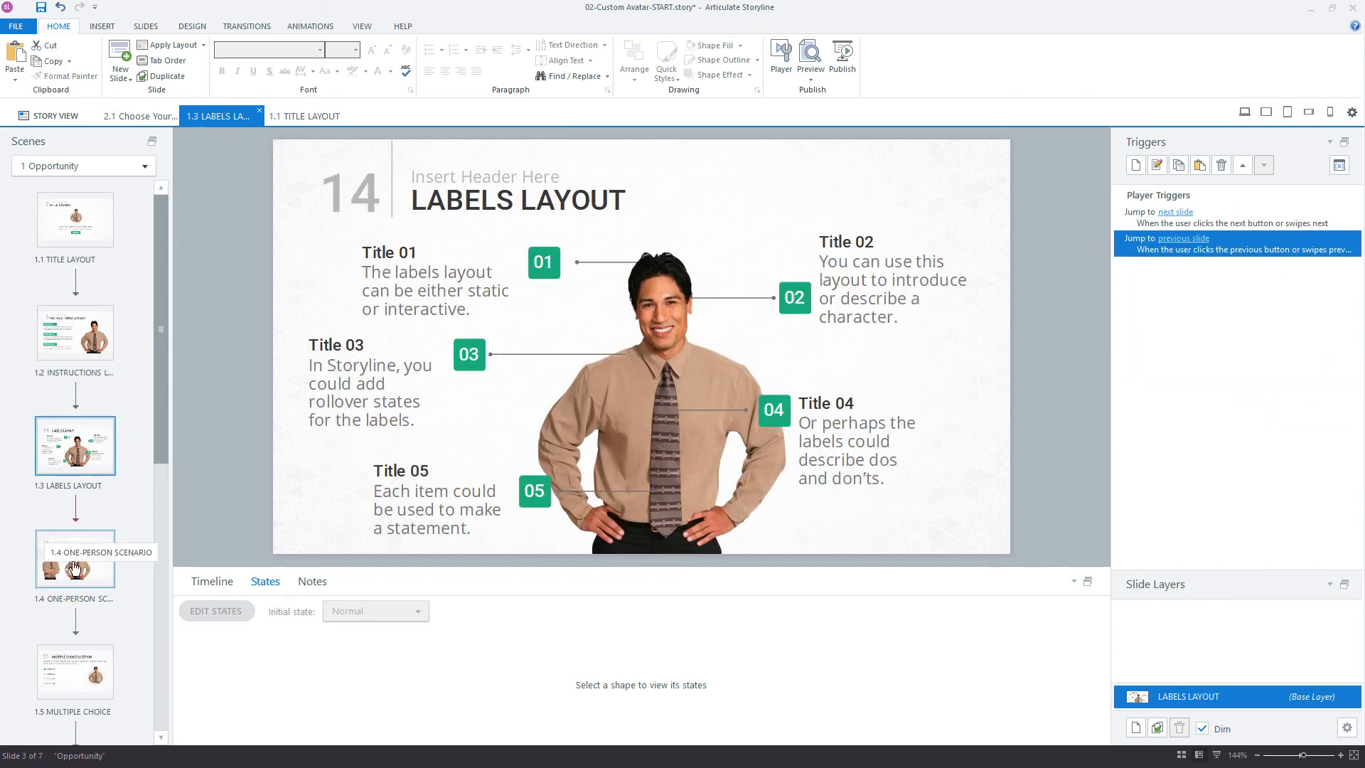
click(76, 560)
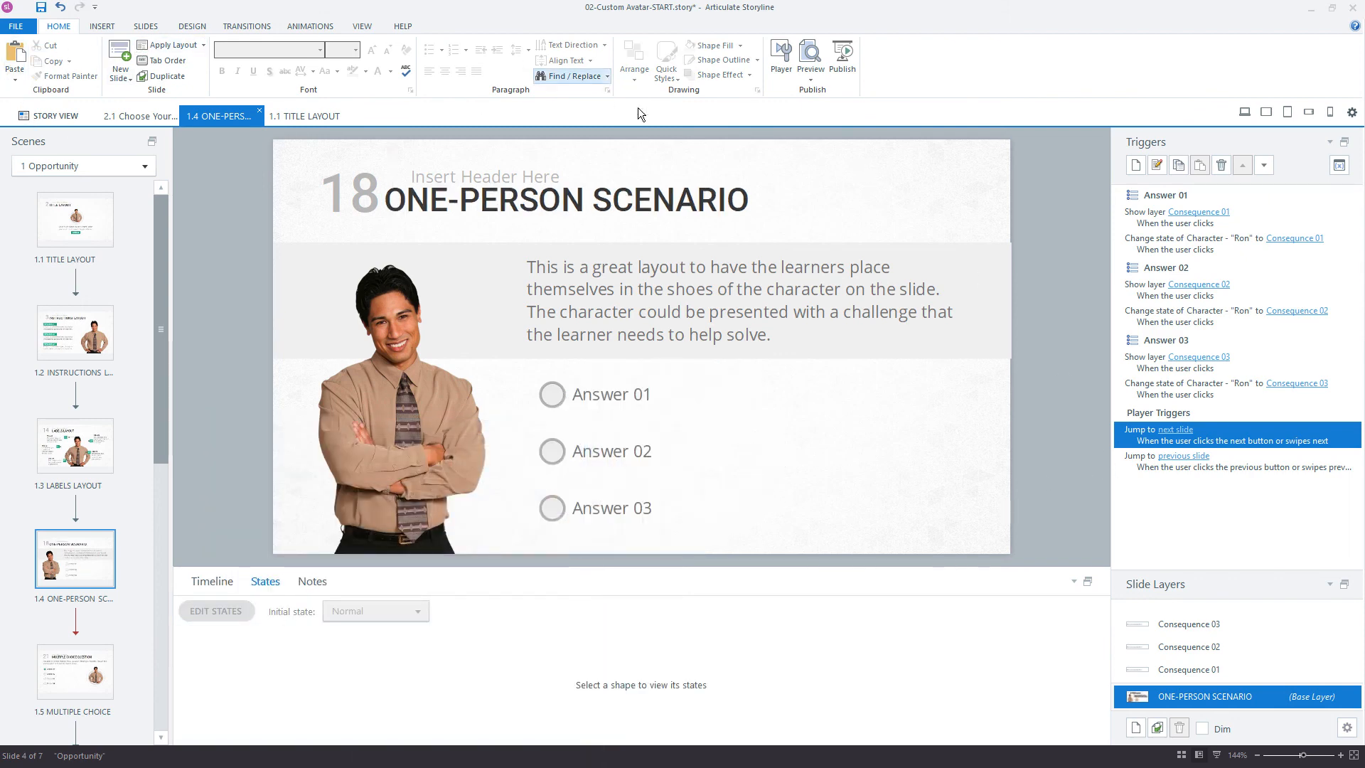
click(810, 61)
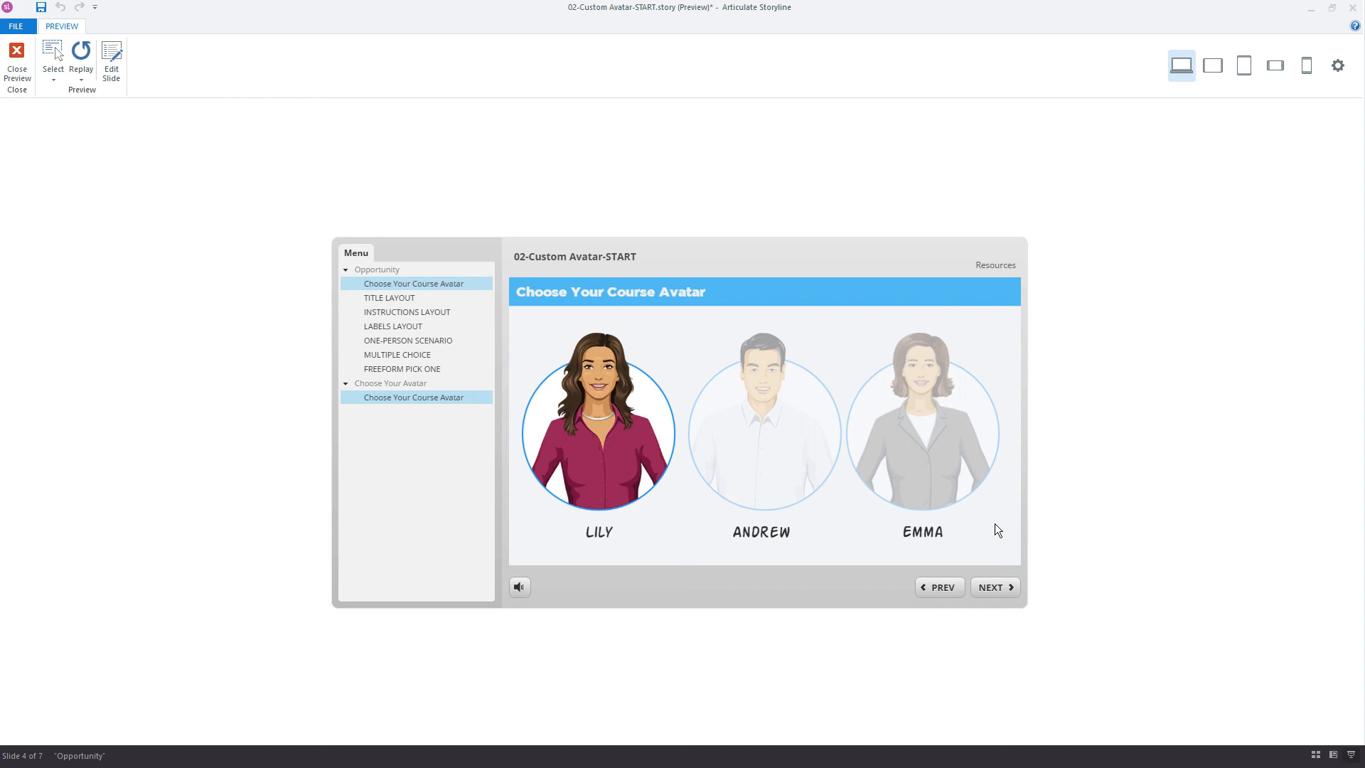
click(991, 588)
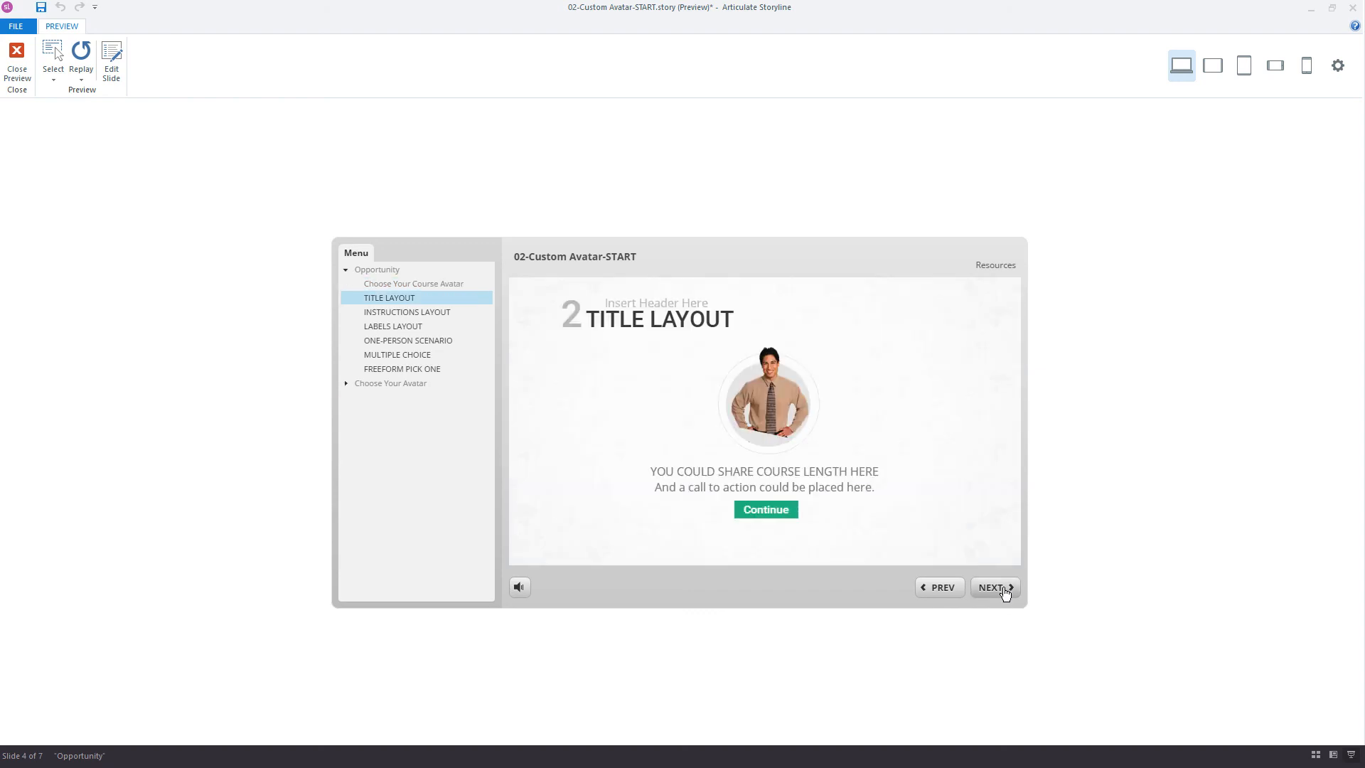
click(992, 587)
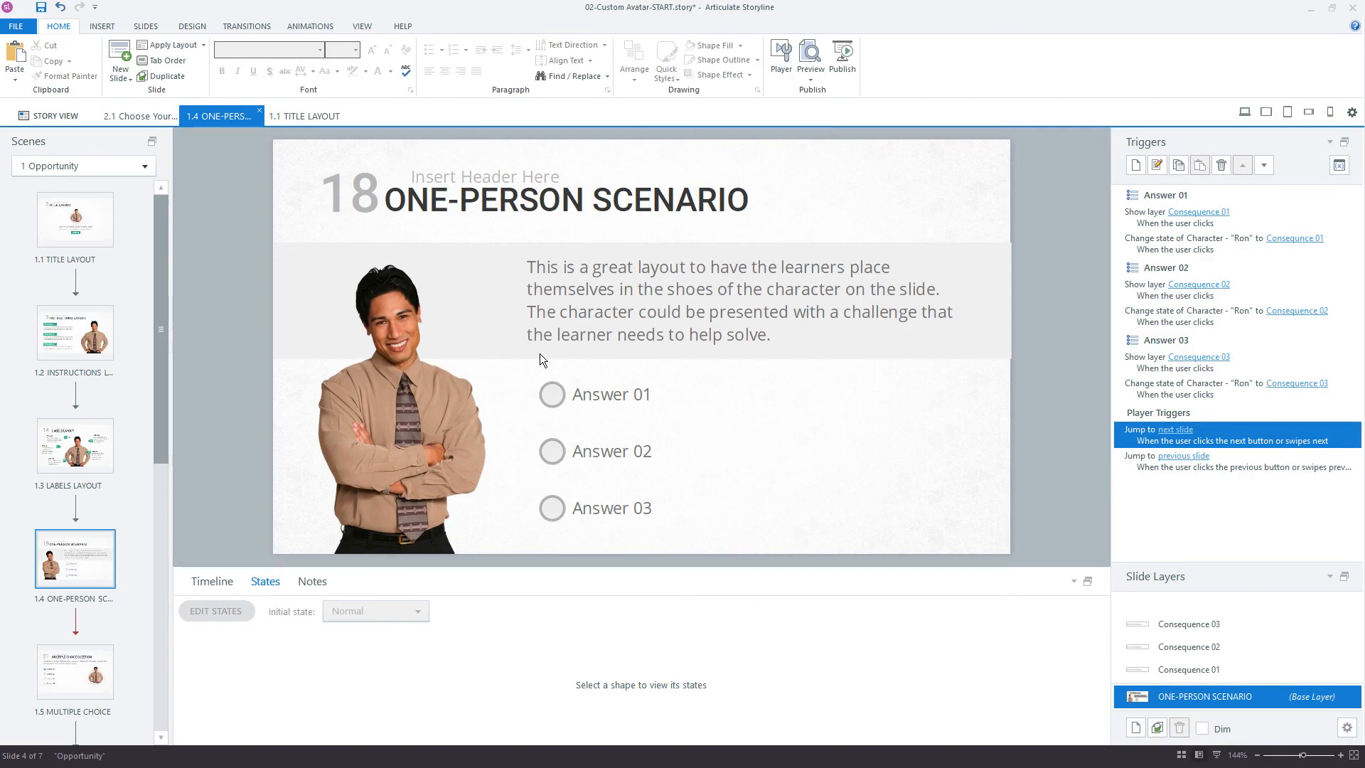
- From Story View, open the Title Layout slide and inspect the Lily trigger's avatar condition
click(136, 115)
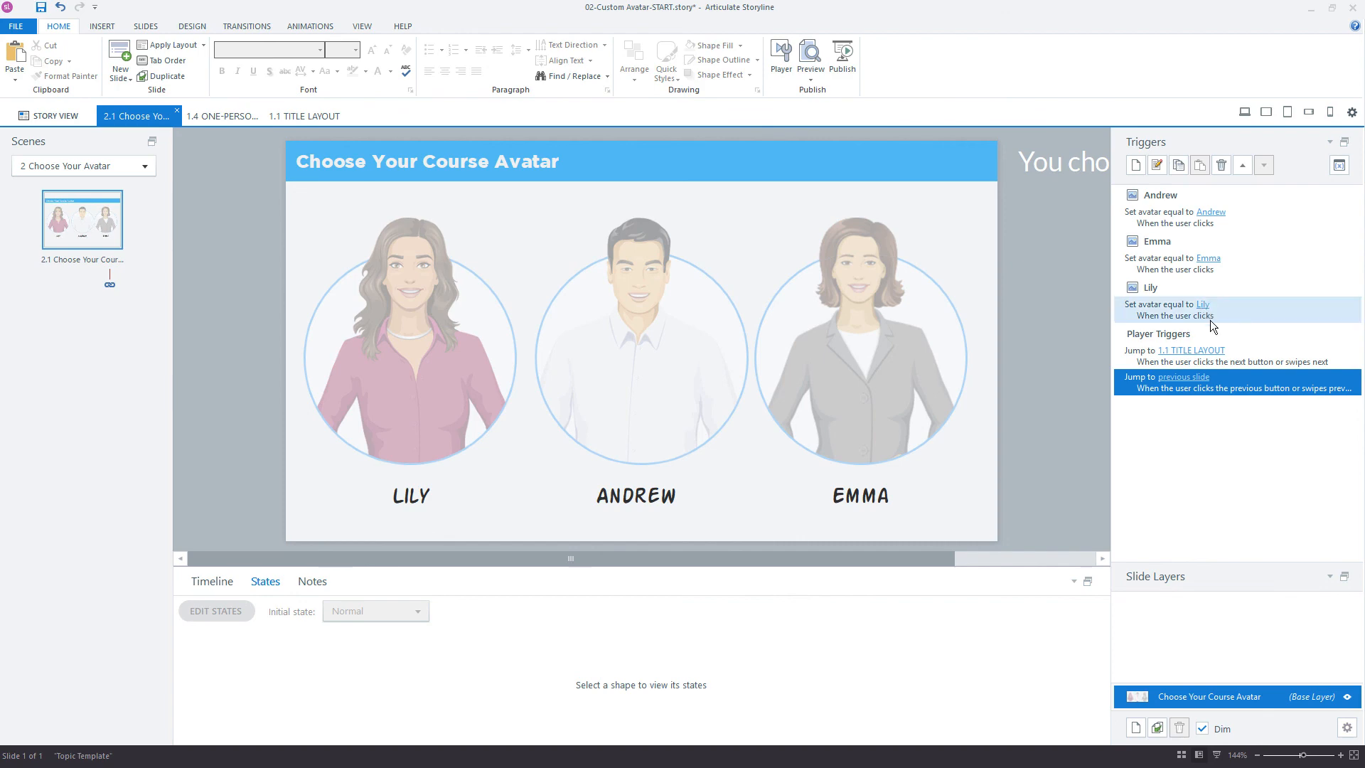
click(53, 116)
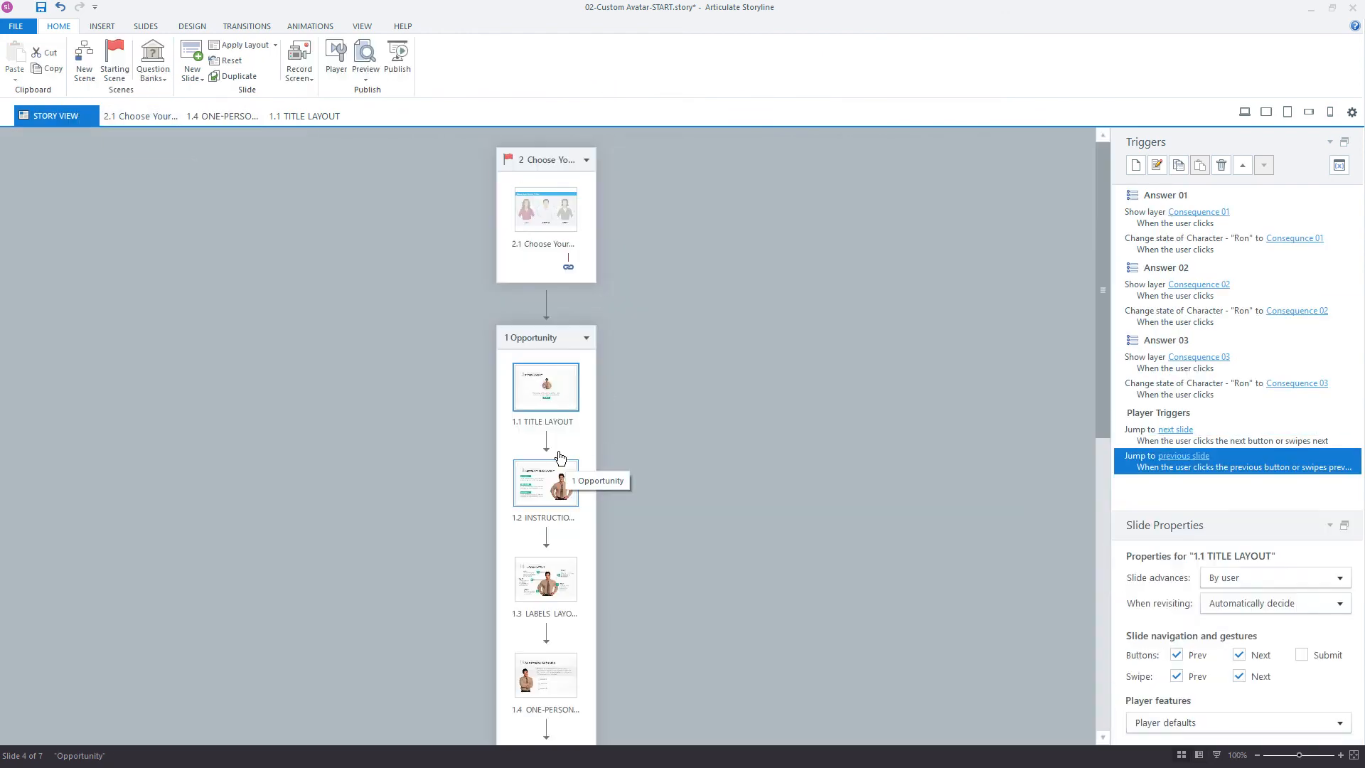
double_click(545, 387)
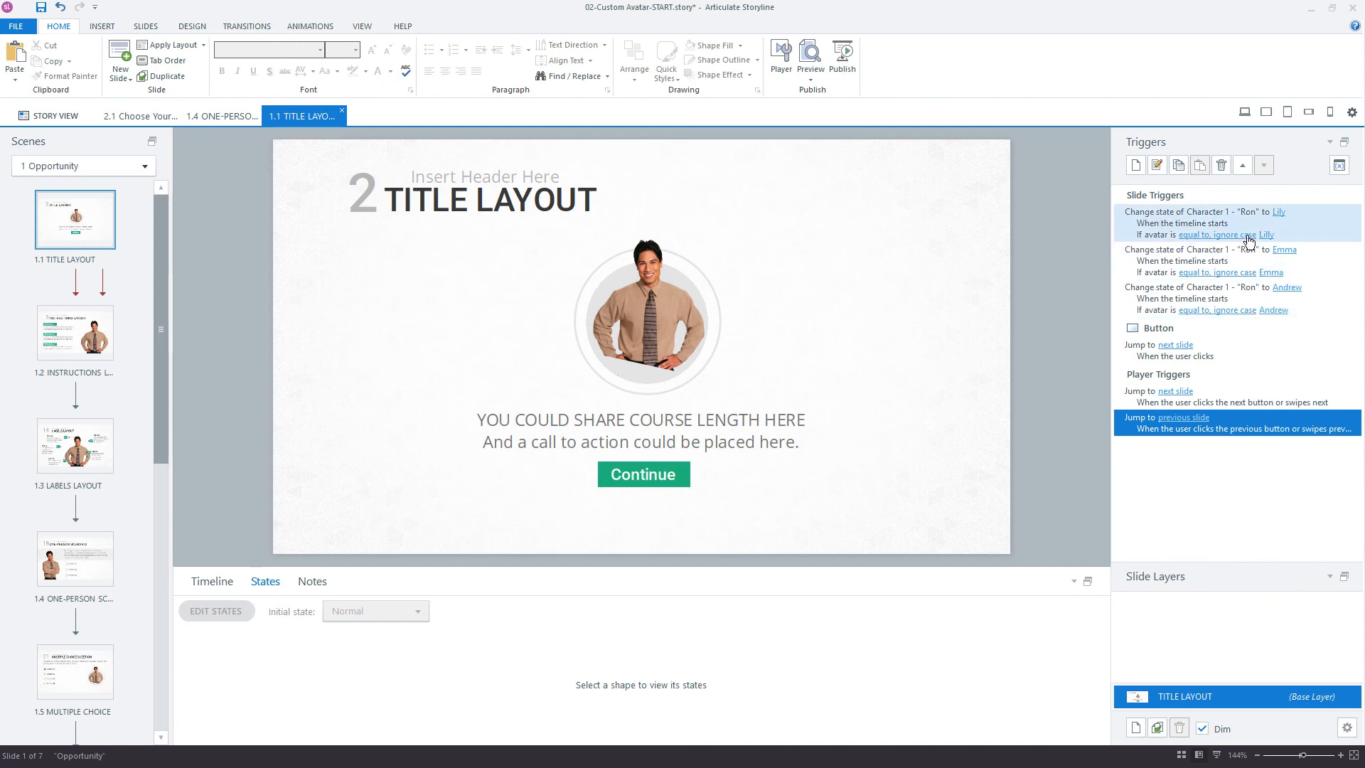
mouse_move(1283, 235)
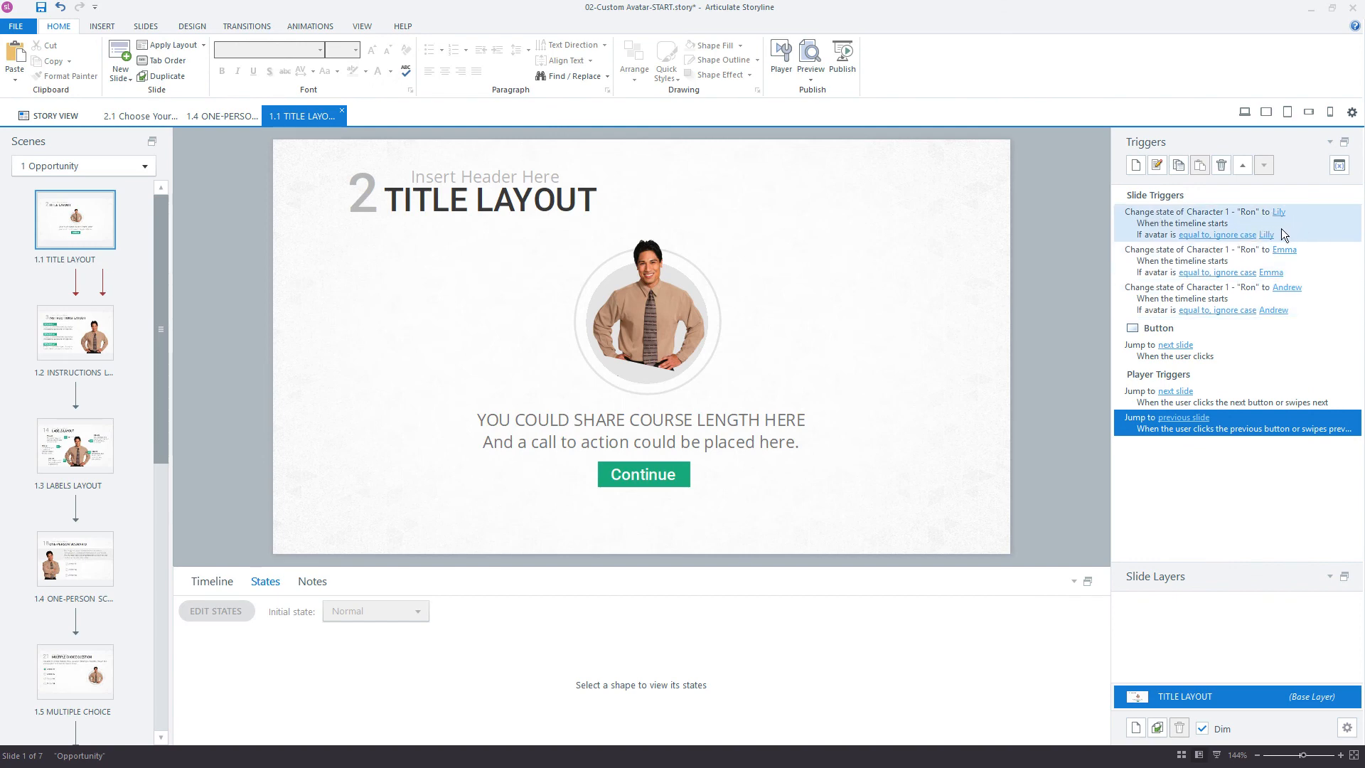
double_click(1267, 235)
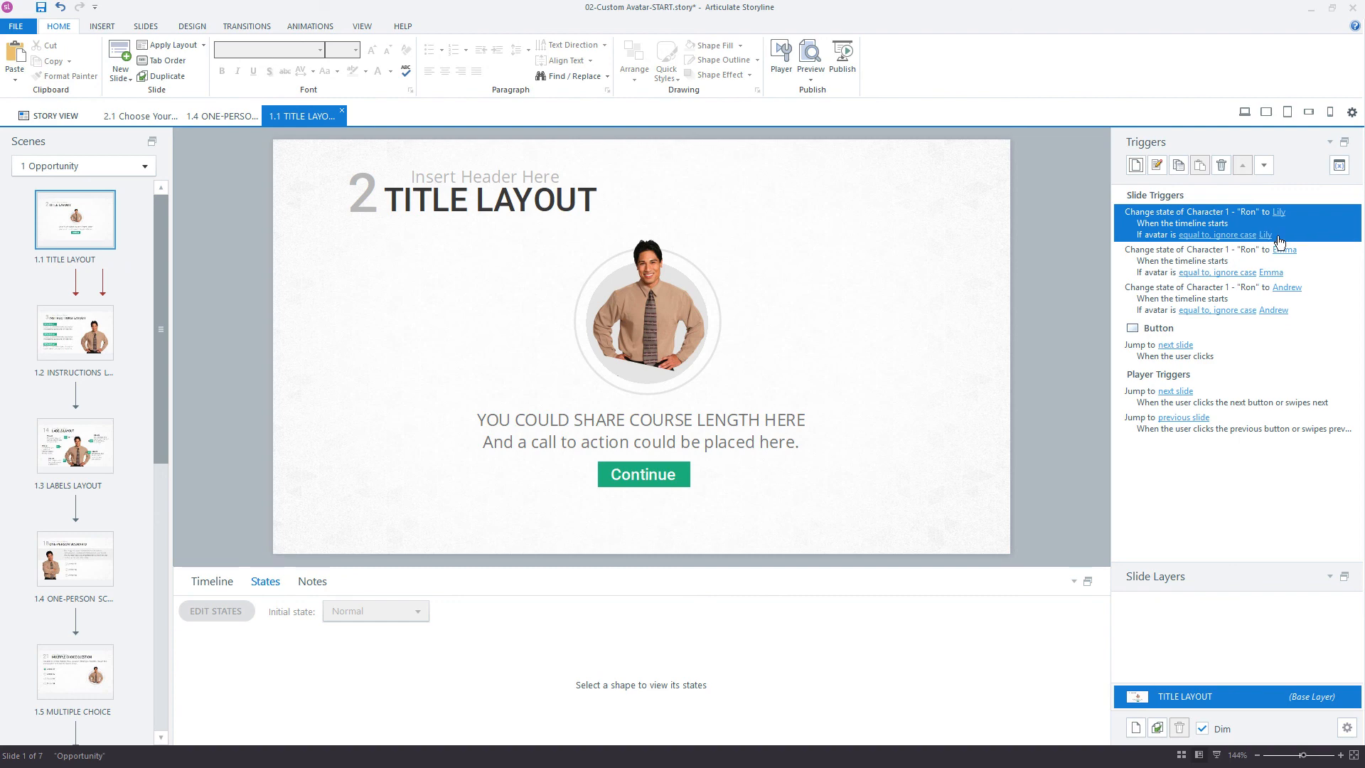
- Review the Lily and Emma change-state triggers and select Lily on the master layout
click(75, 333)
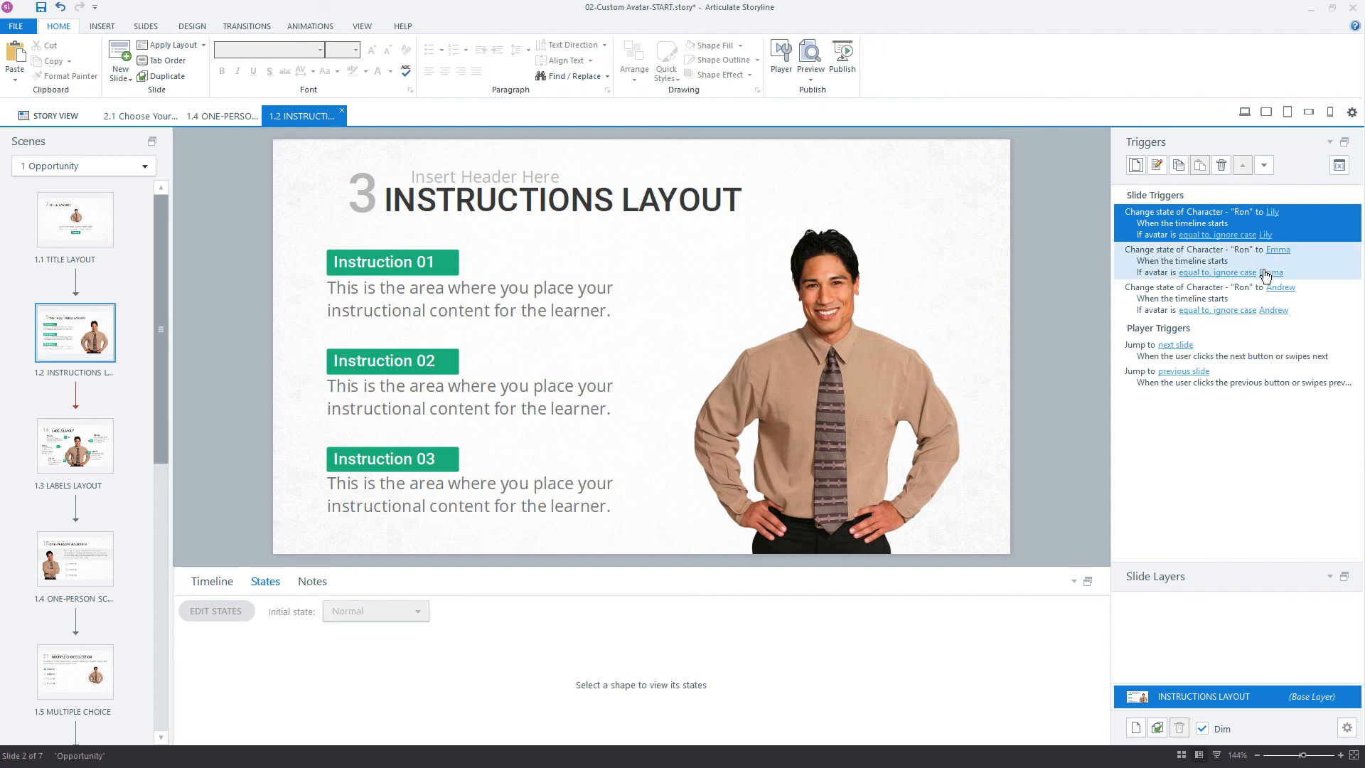
click(75, 445)
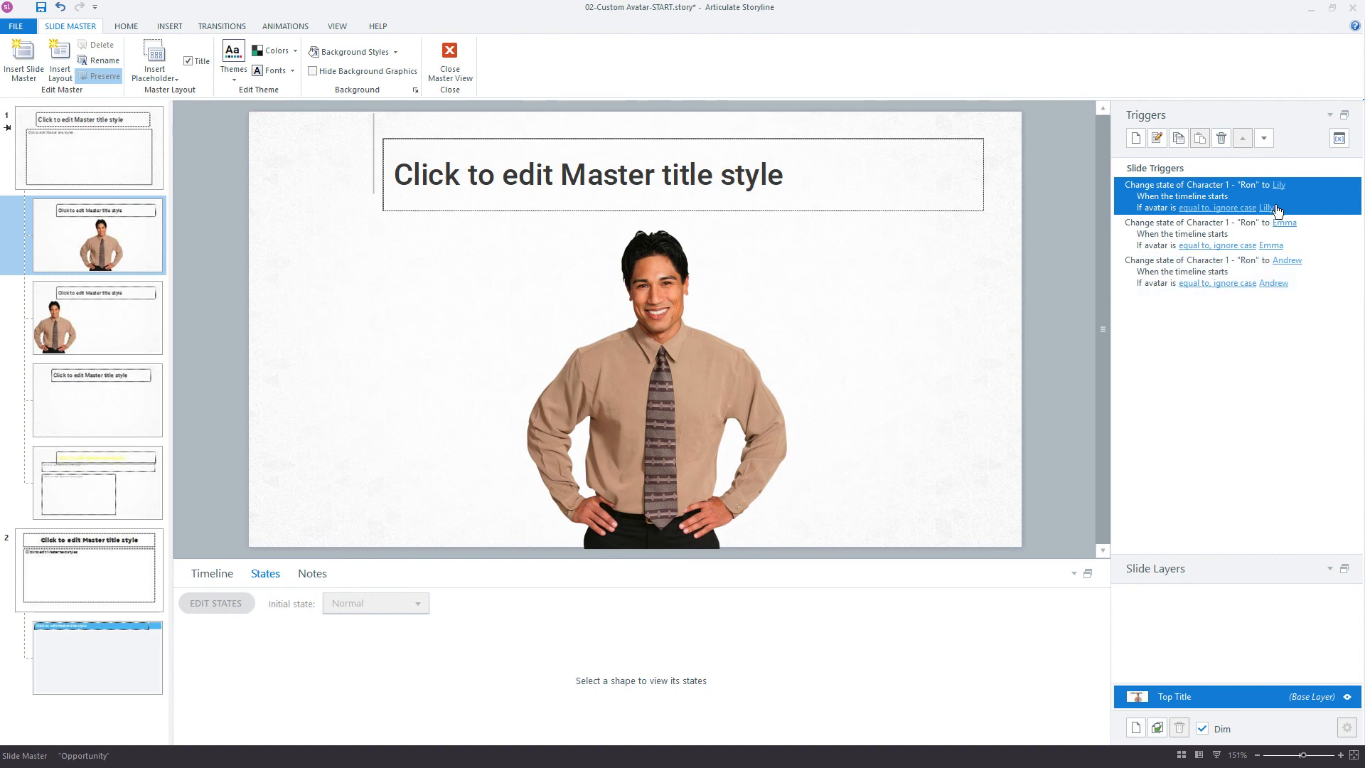
click(1268, 208)
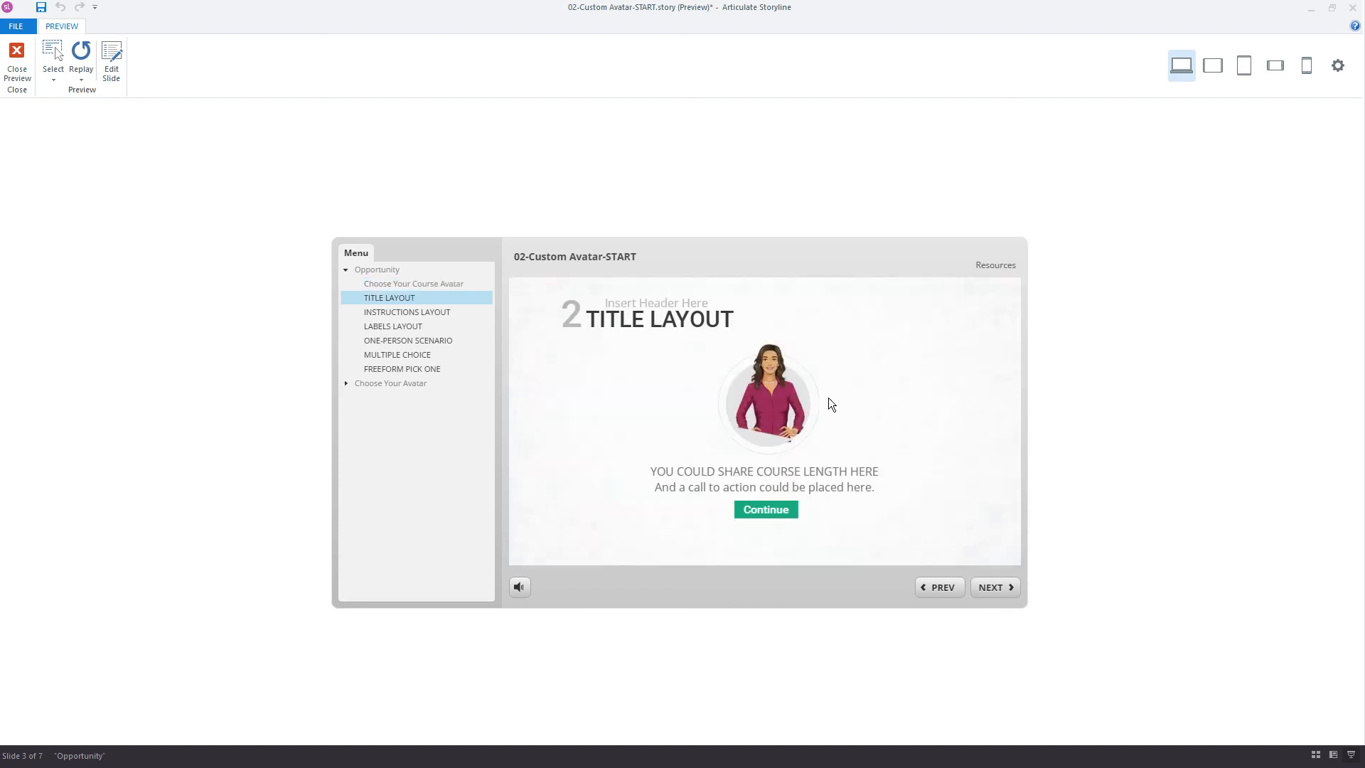
click(765, 509)
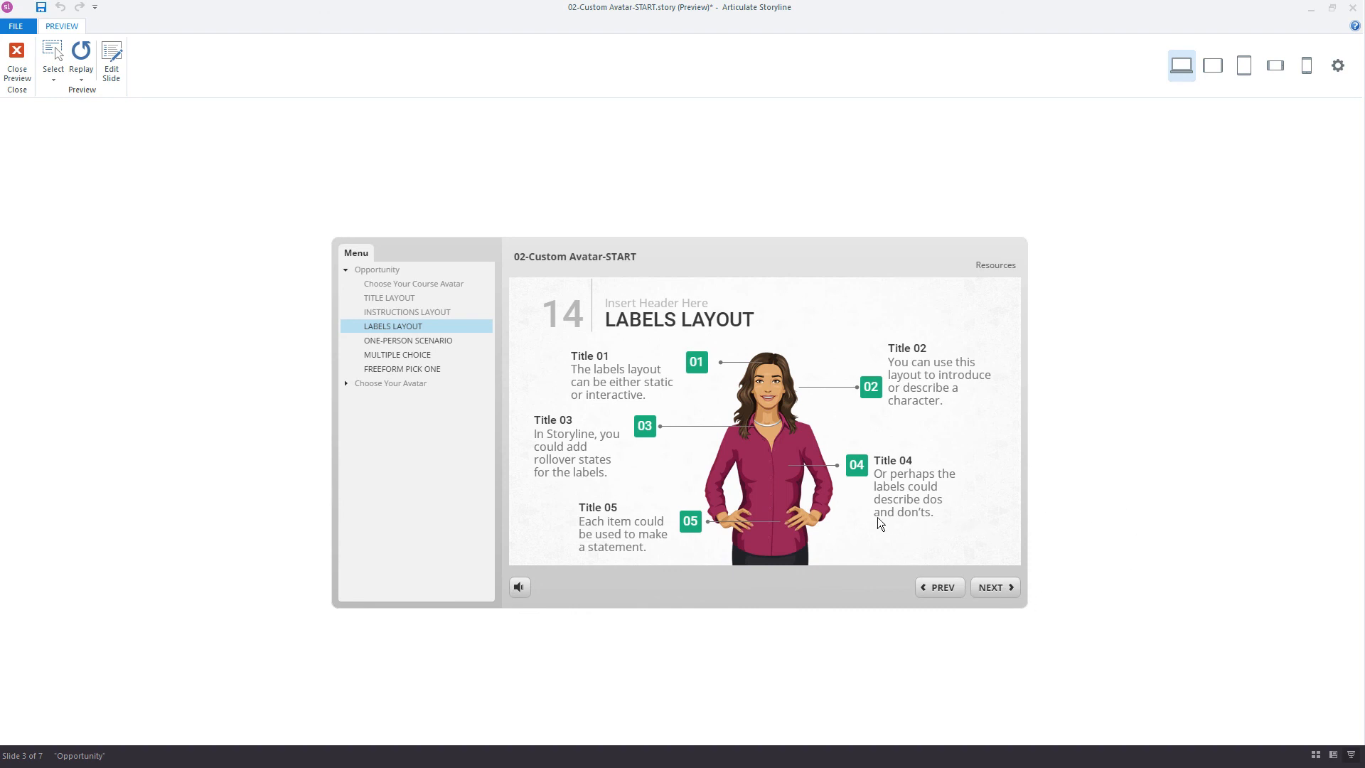
mouse_move(951, 500)
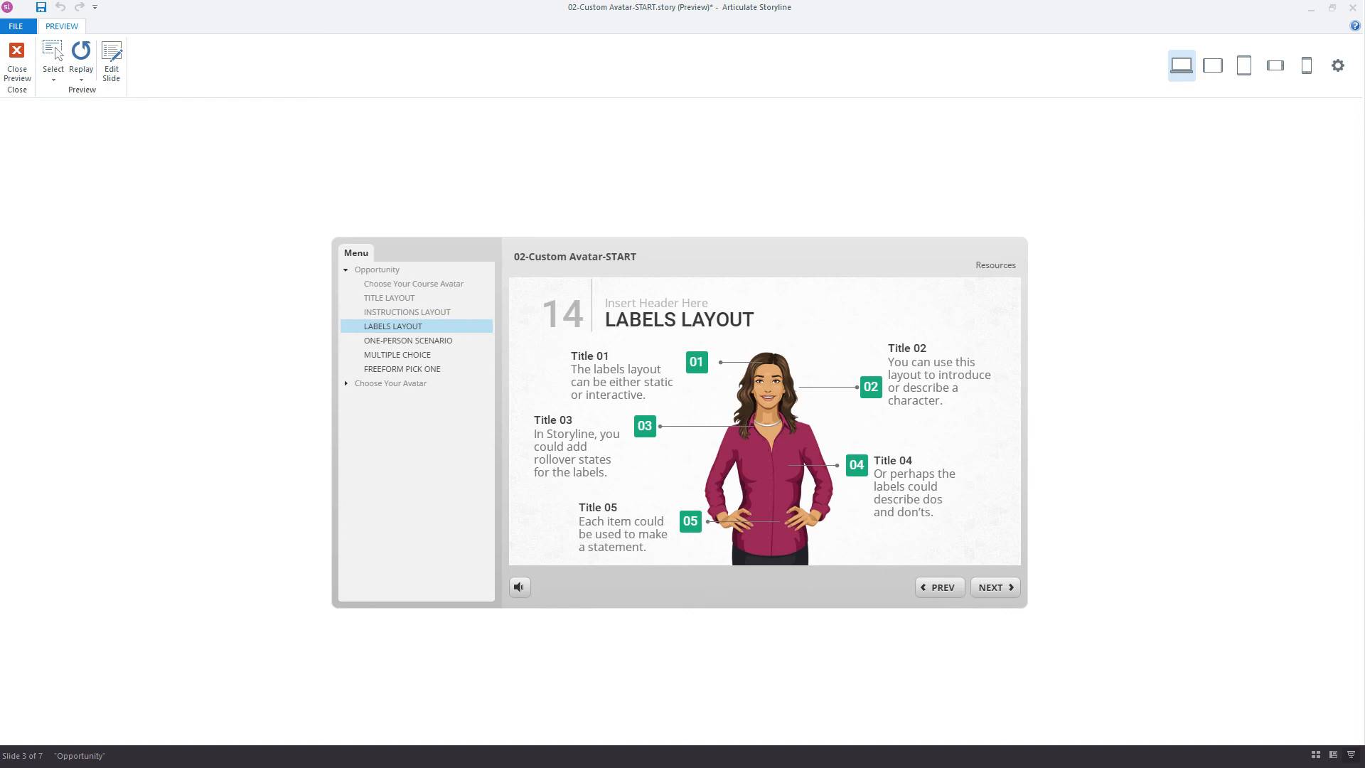
click(17, 54)
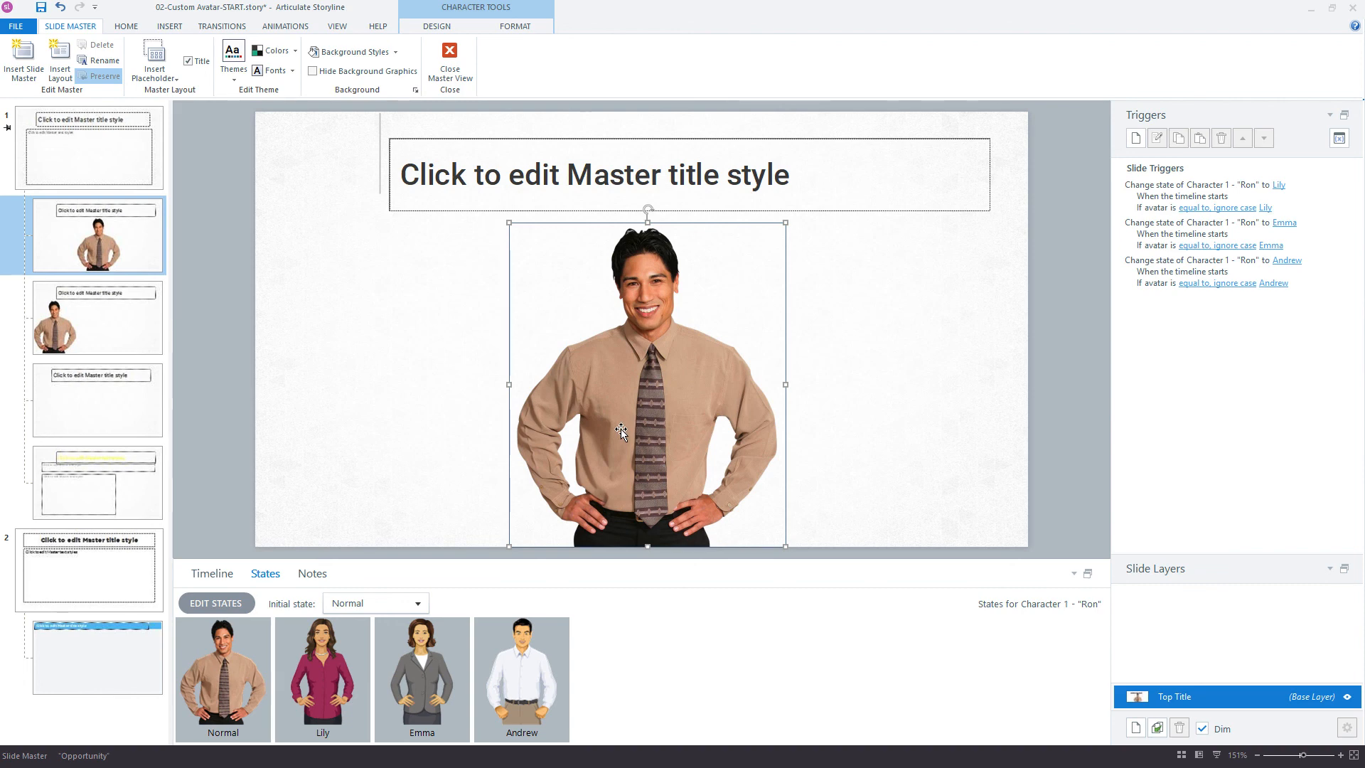
mouse_move(1108, 242)
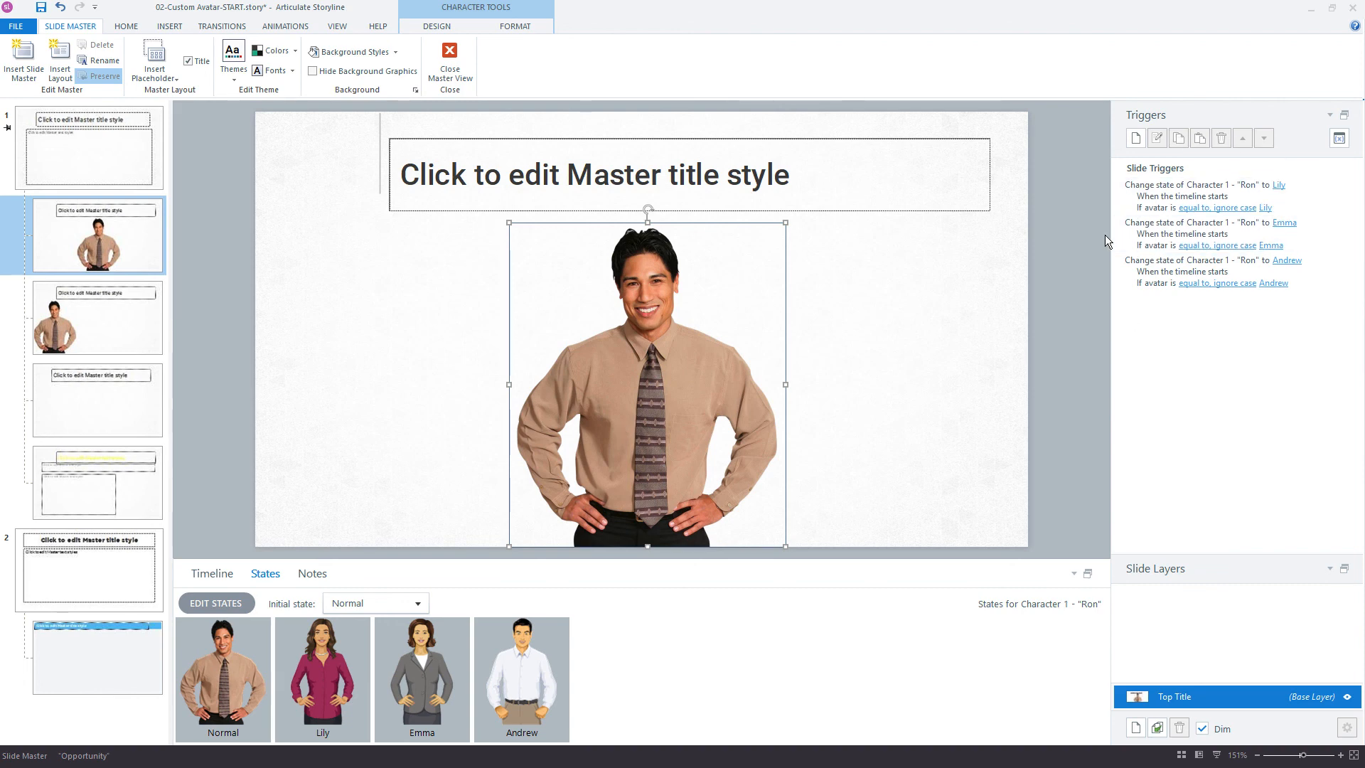